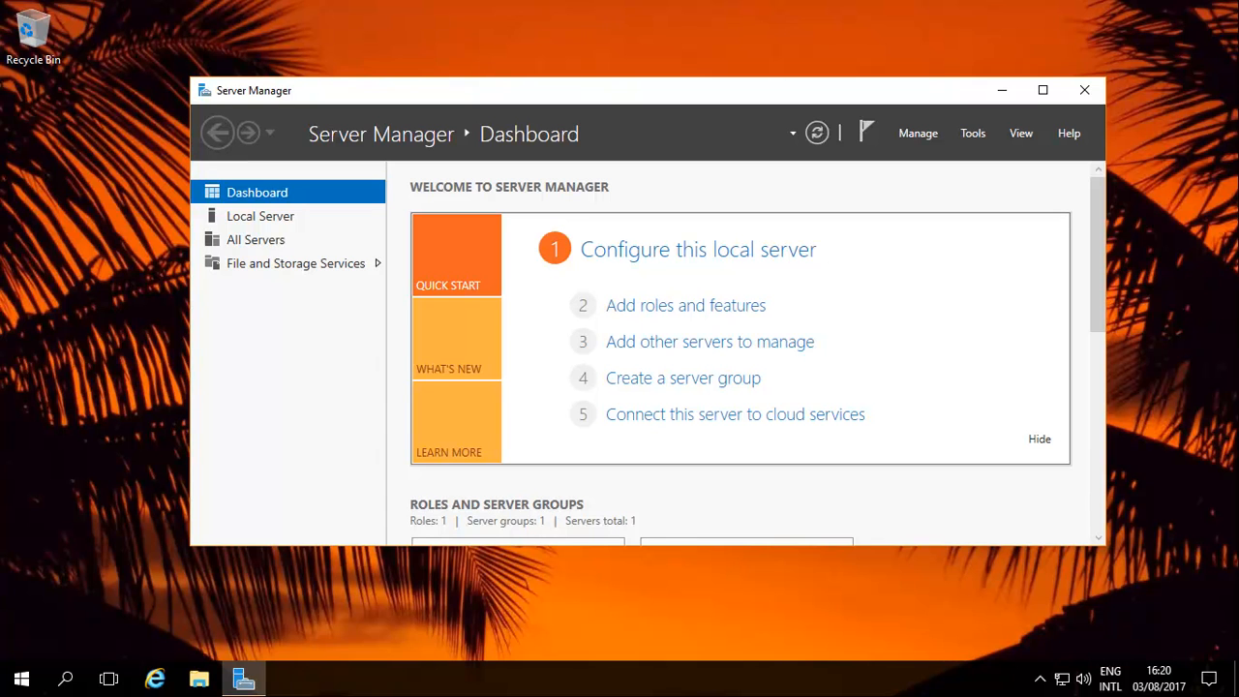
mouse_move(946, 347)
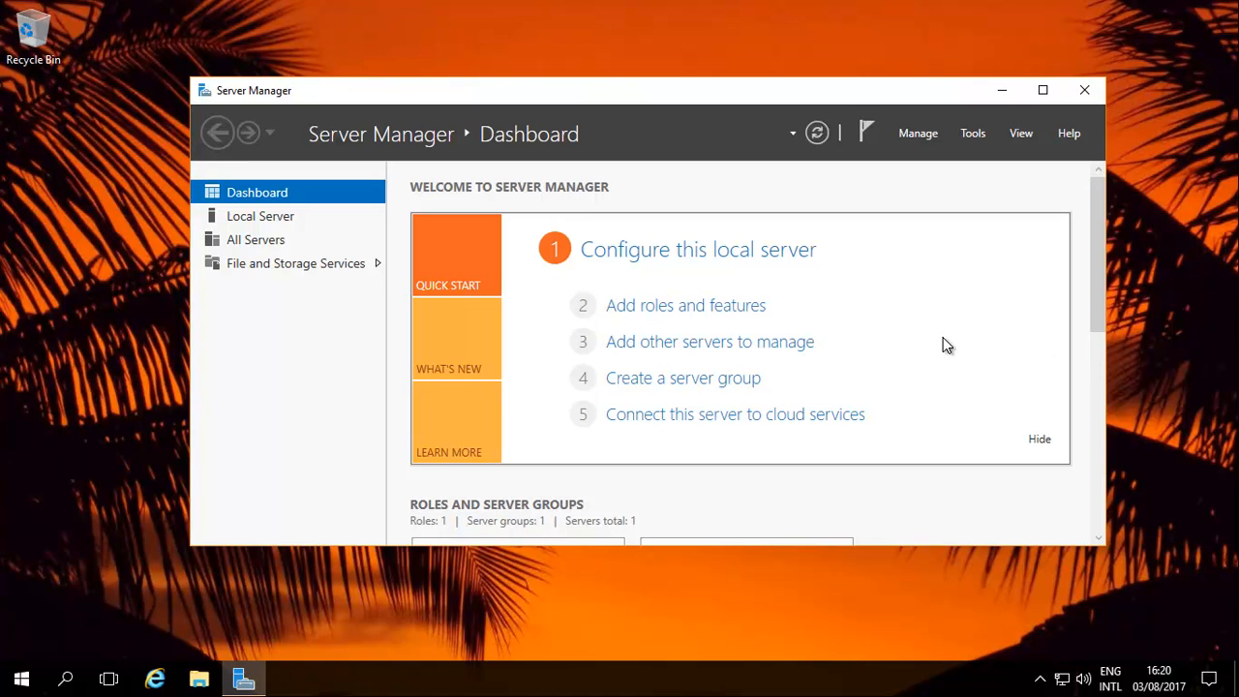
mouse_move(720, 143)
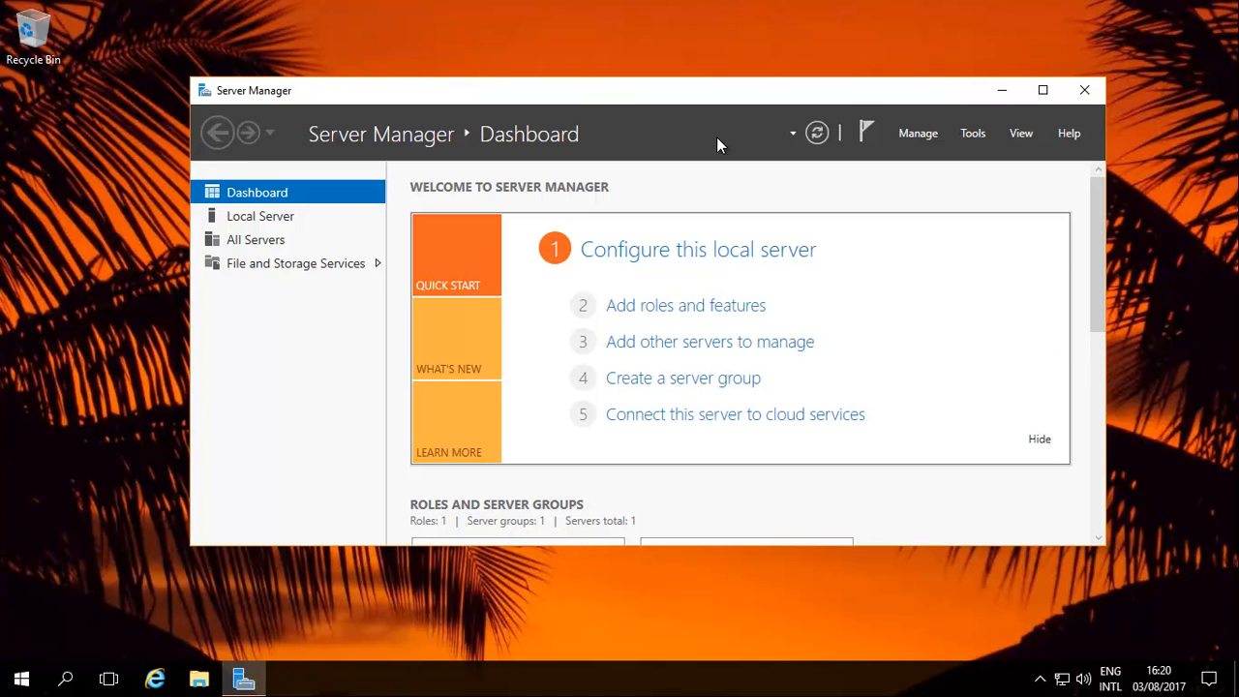
Bring up the Start menu over the Server Manager dashboard
left_click(22, 678)
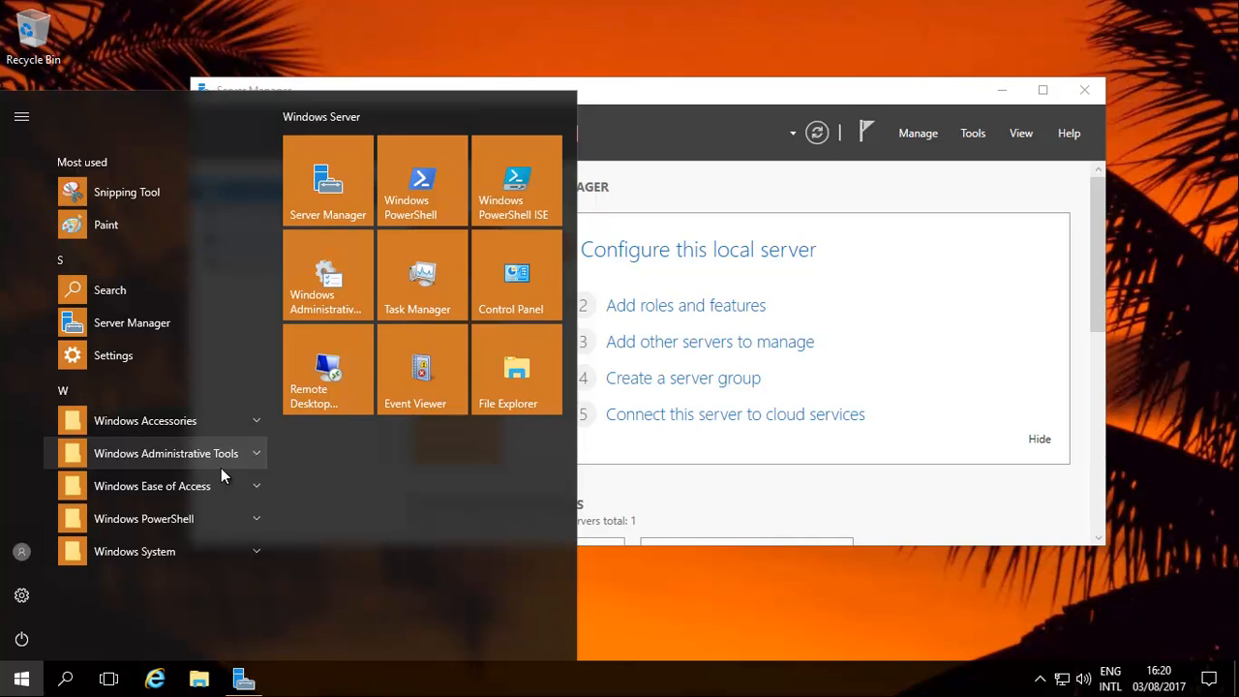
mouse_move(347, 184)
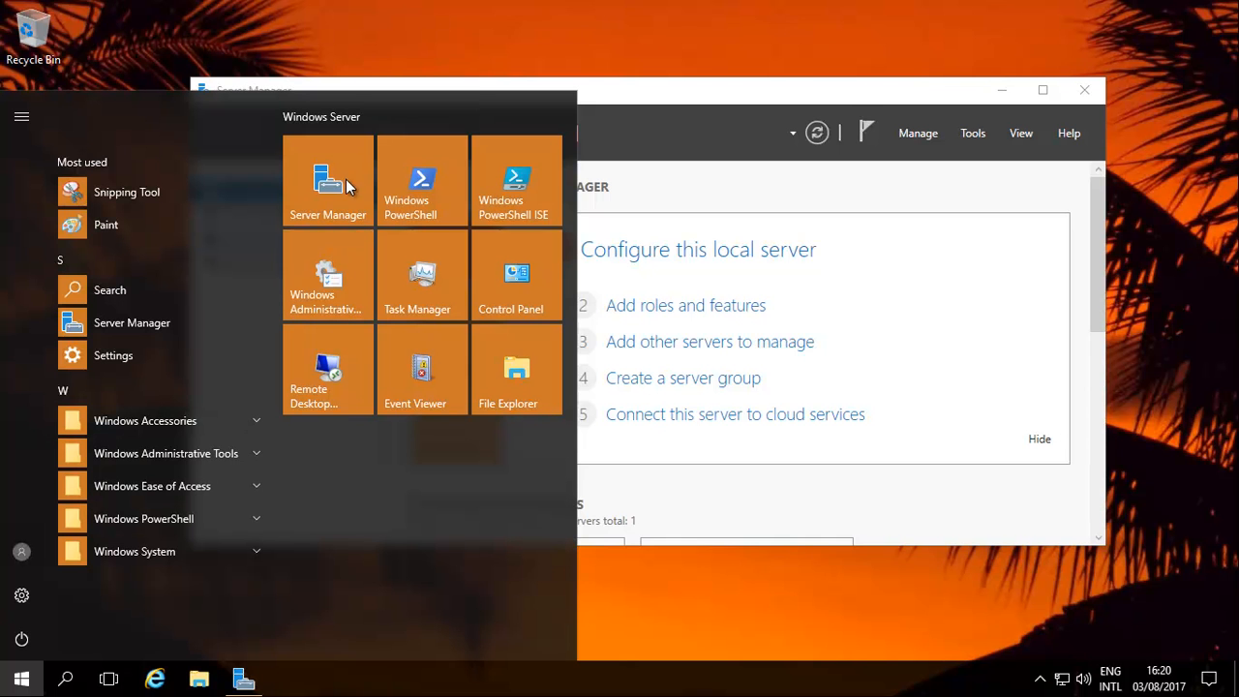
mouse_move(879, 92)
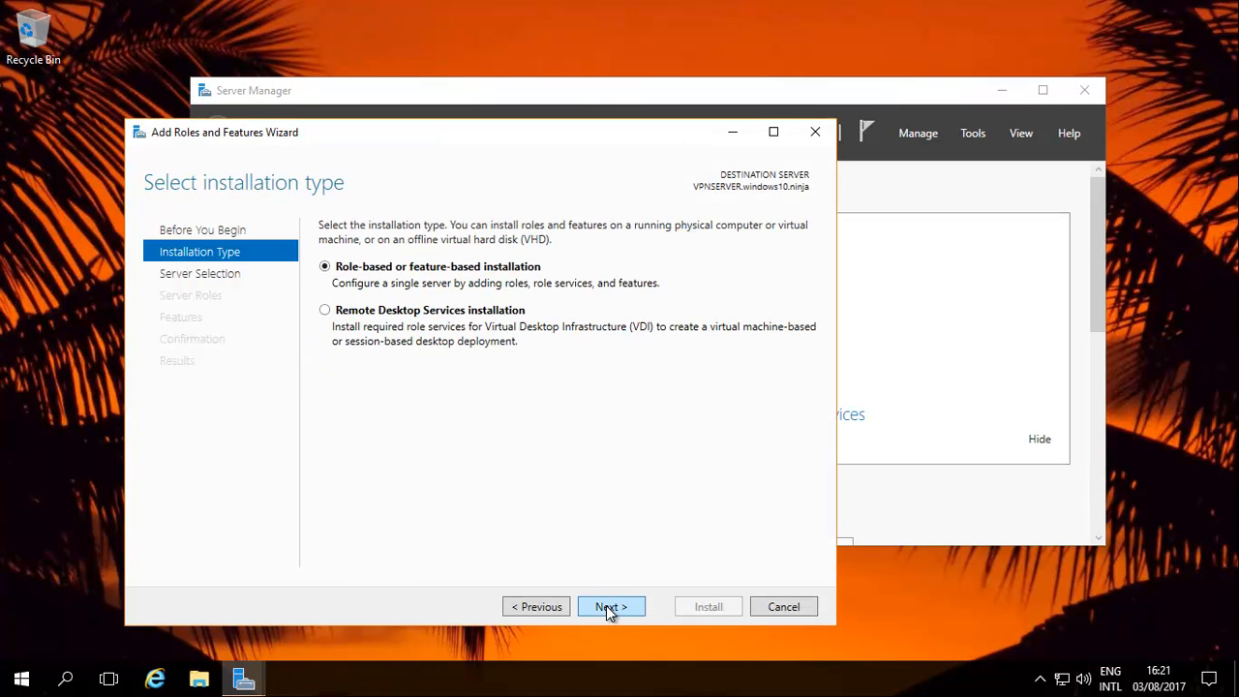
Keep role-based installation on the local server and select Active Directory Certificate Services with its management tools
left_click(612, 606)
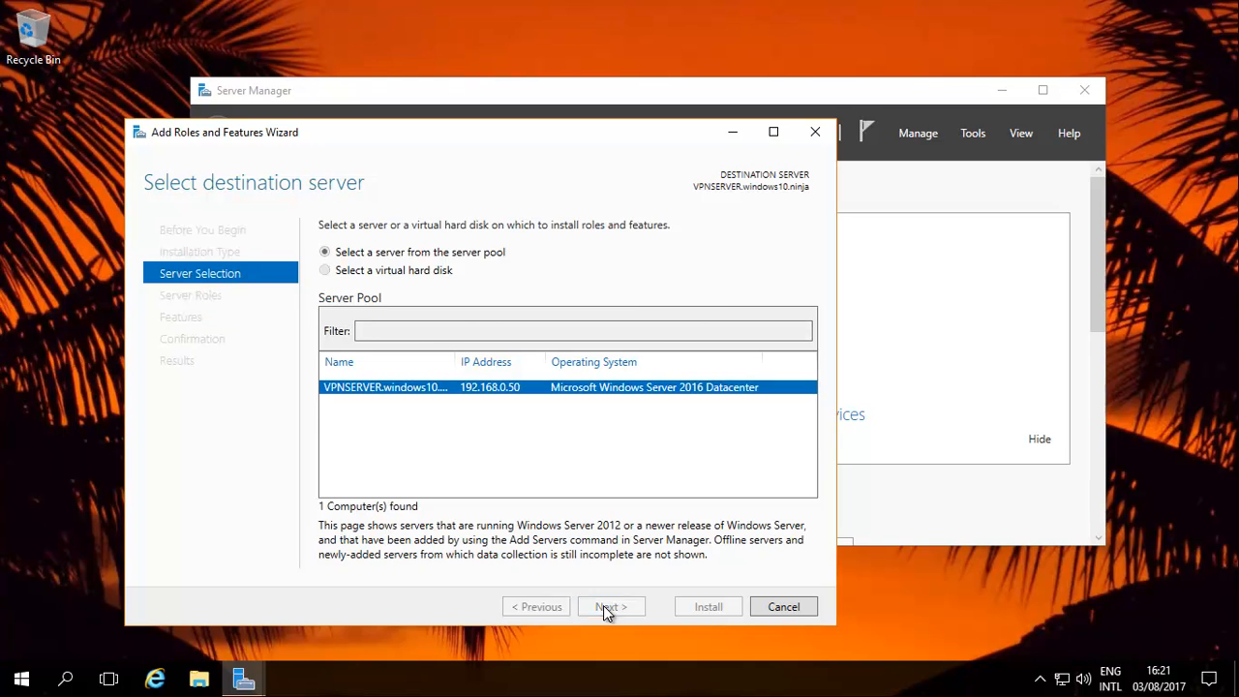
left_click(610, 606)
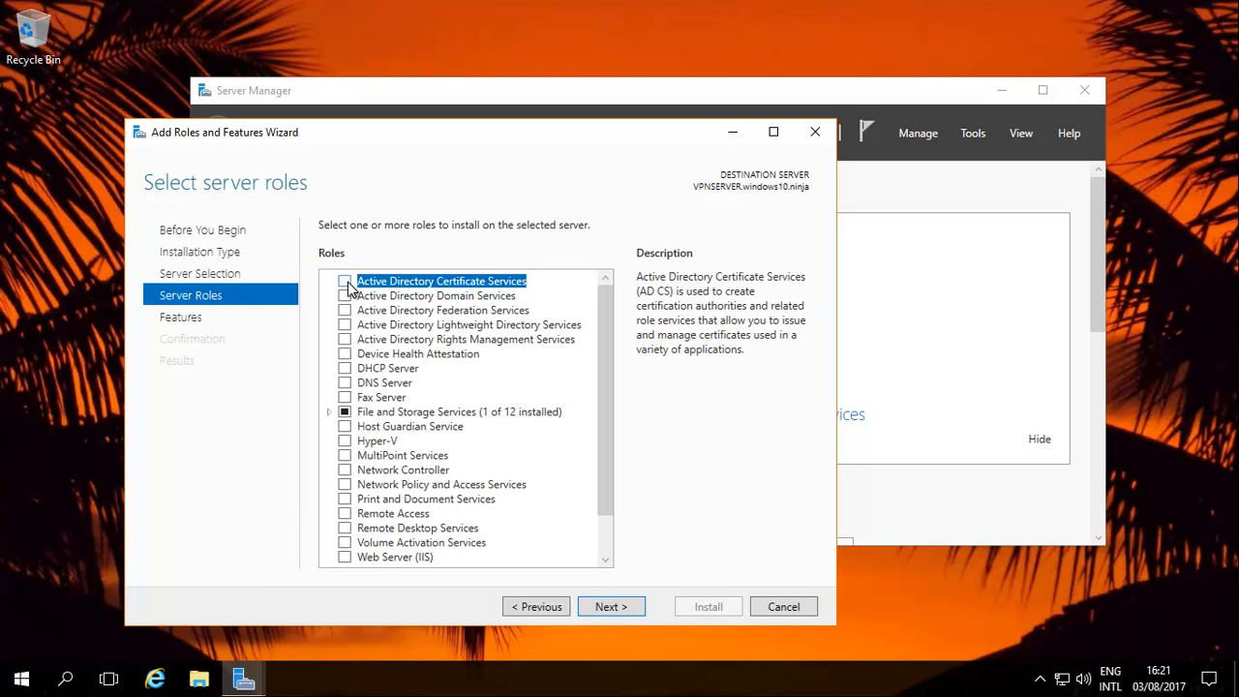
left_click(344, 281)
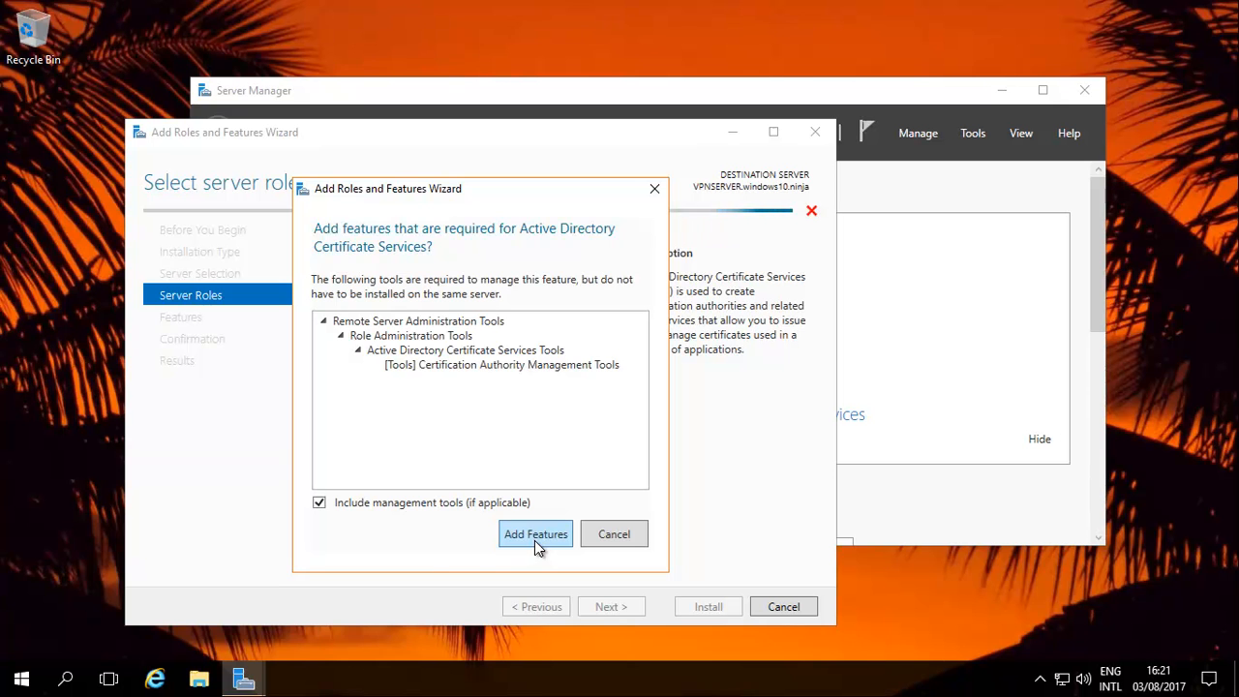
left_click(535, 535)
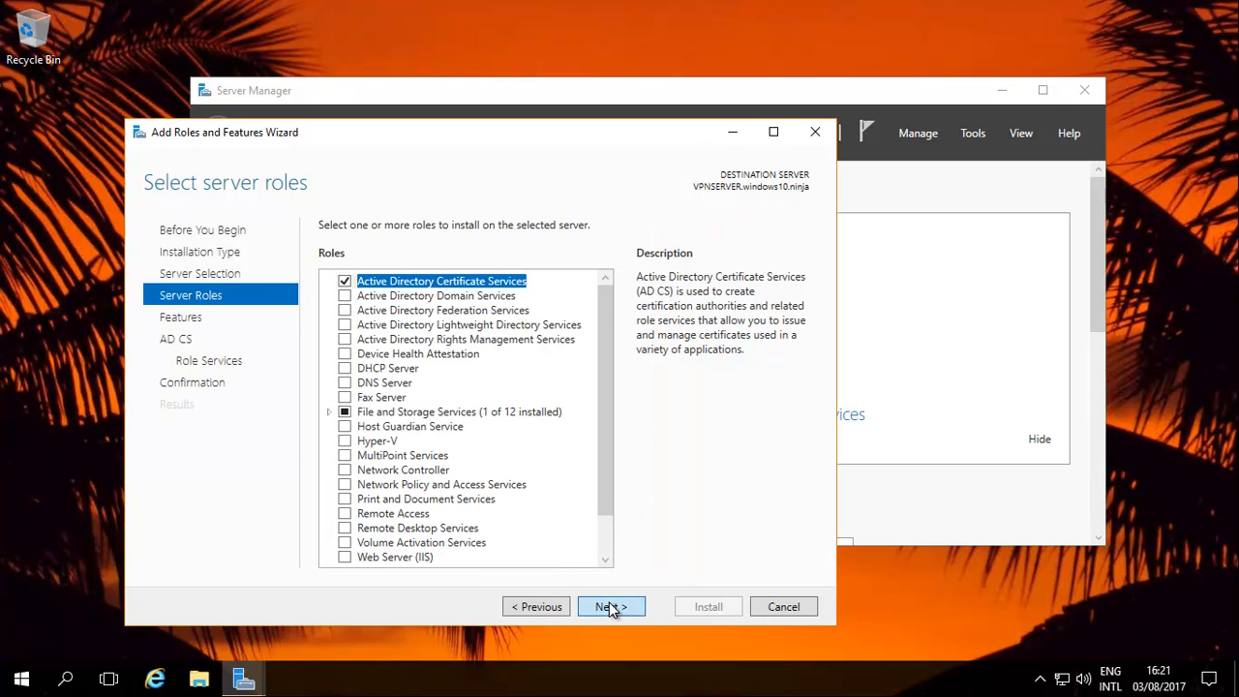
left_click(611, 606)
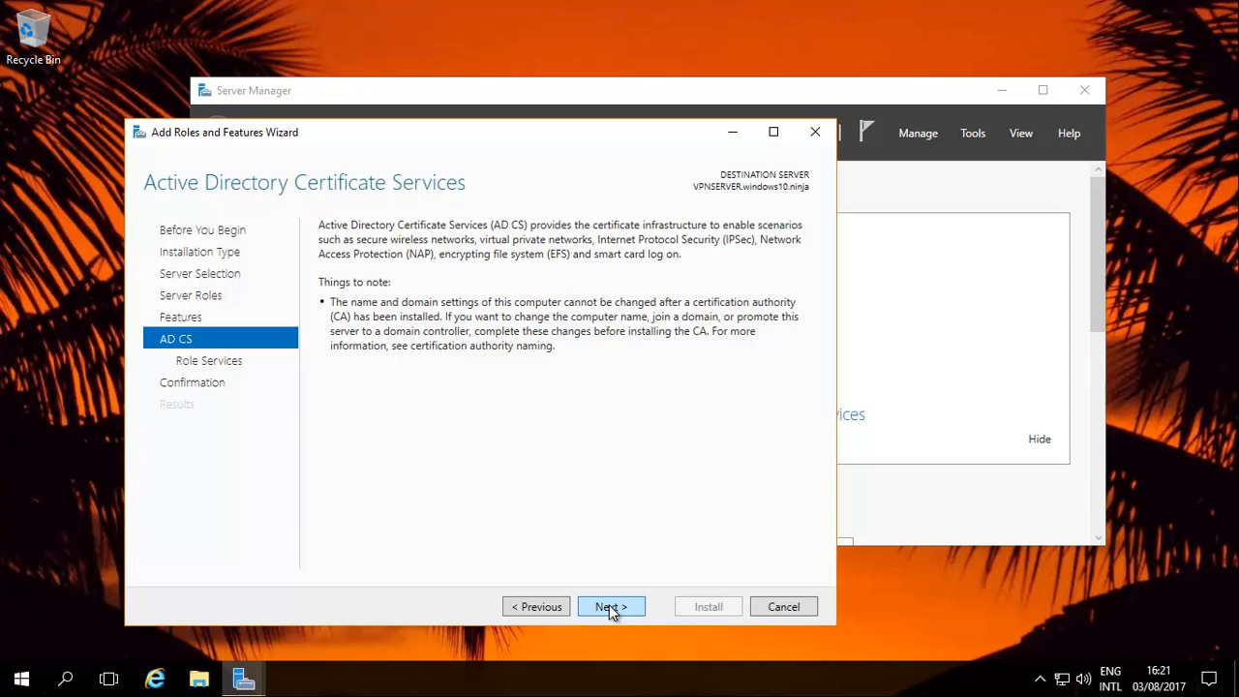
Add Certification Authority Web Enrollment with its web server features and Online Responder as role services
left_click(611, 606)
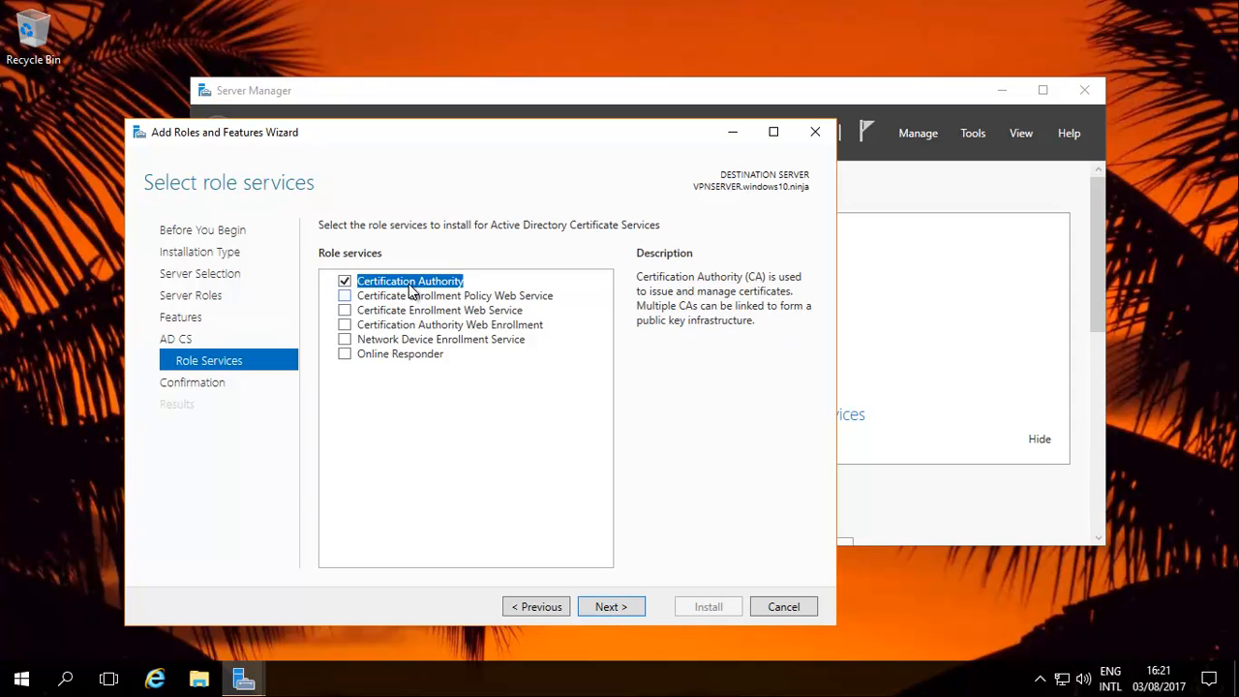
mouse_move(434, 300)
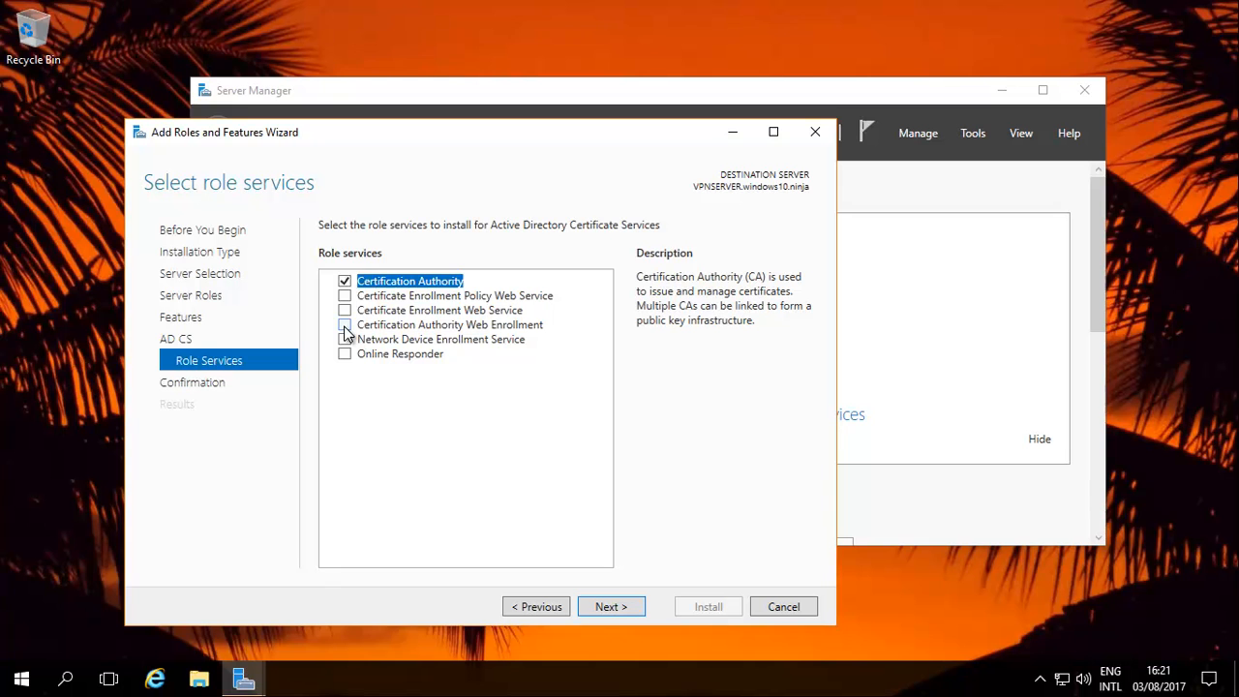
left_click(344, 325)
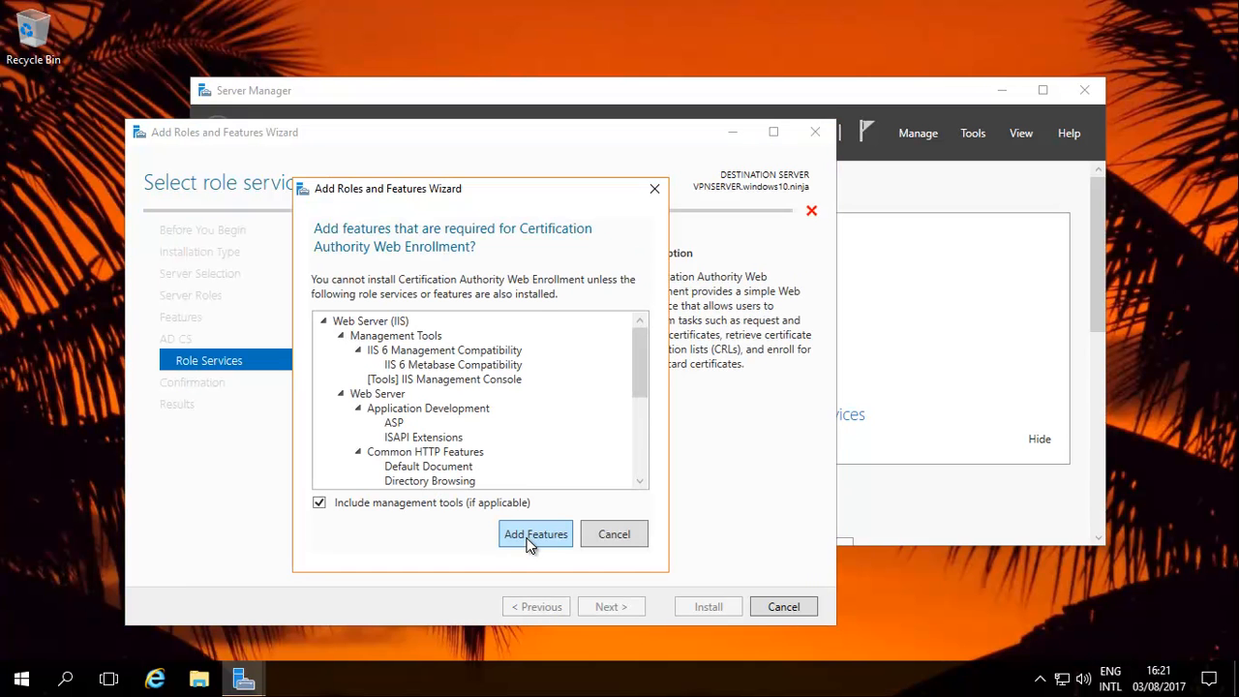
left_click(535, 535)
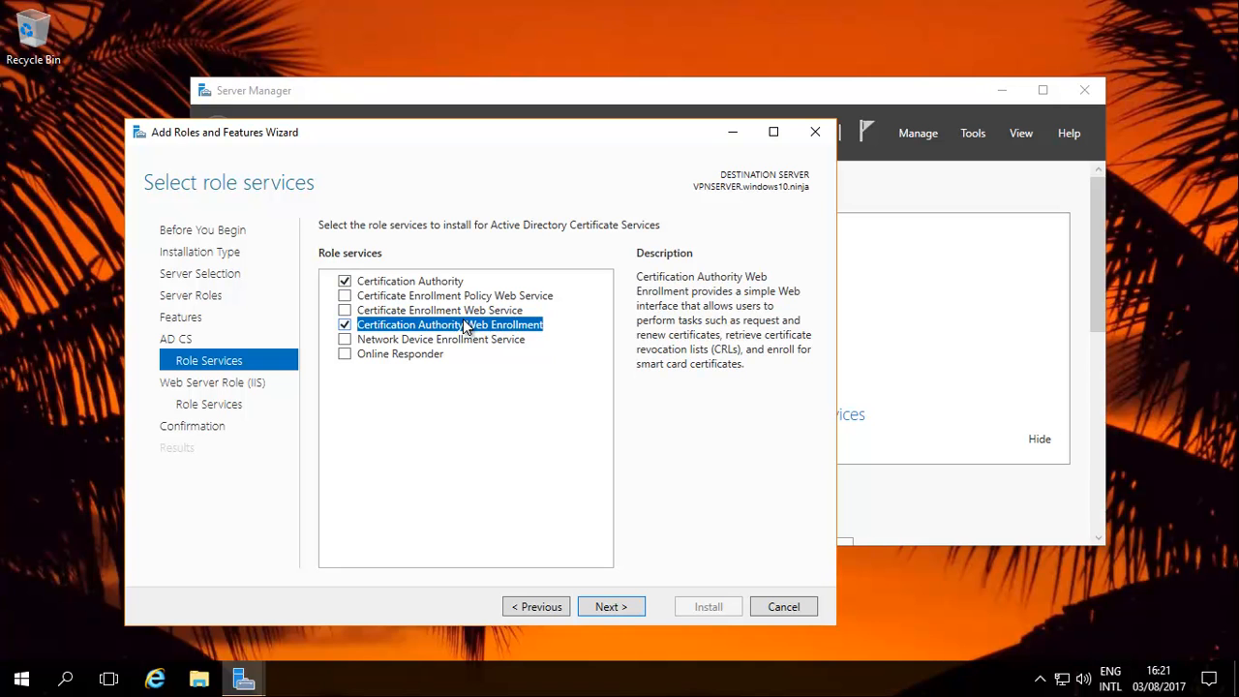
mouse_move(416, 336)
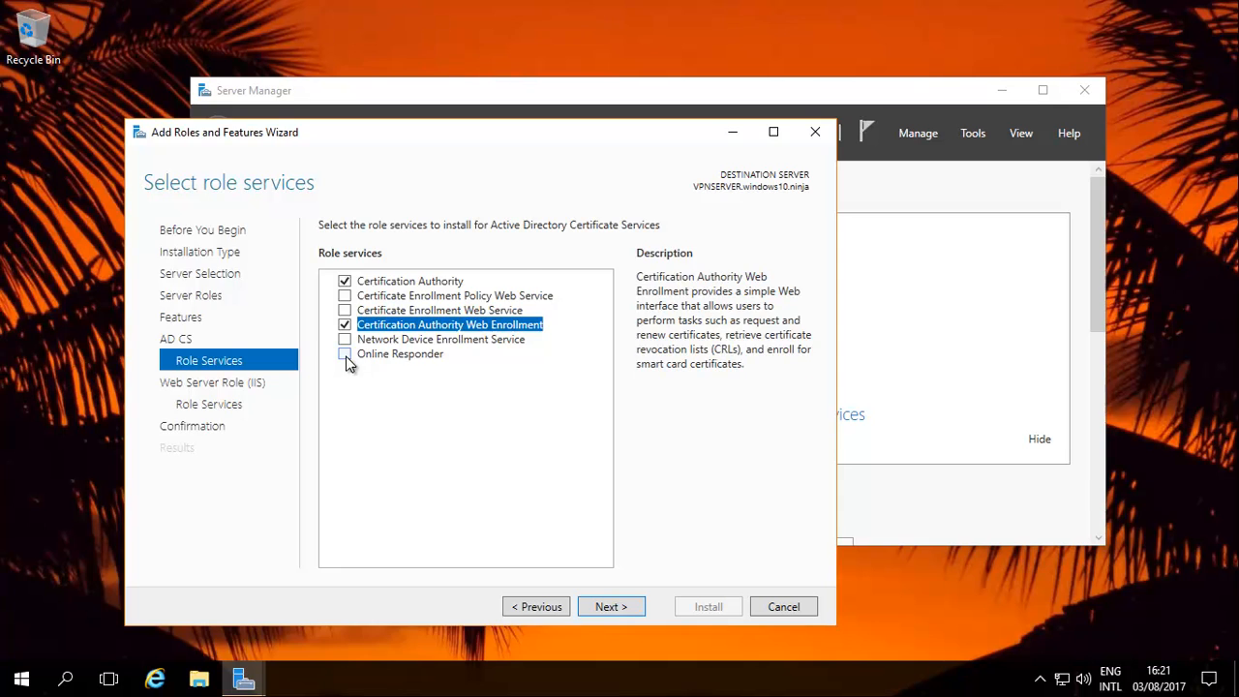
left_click(344, 353)
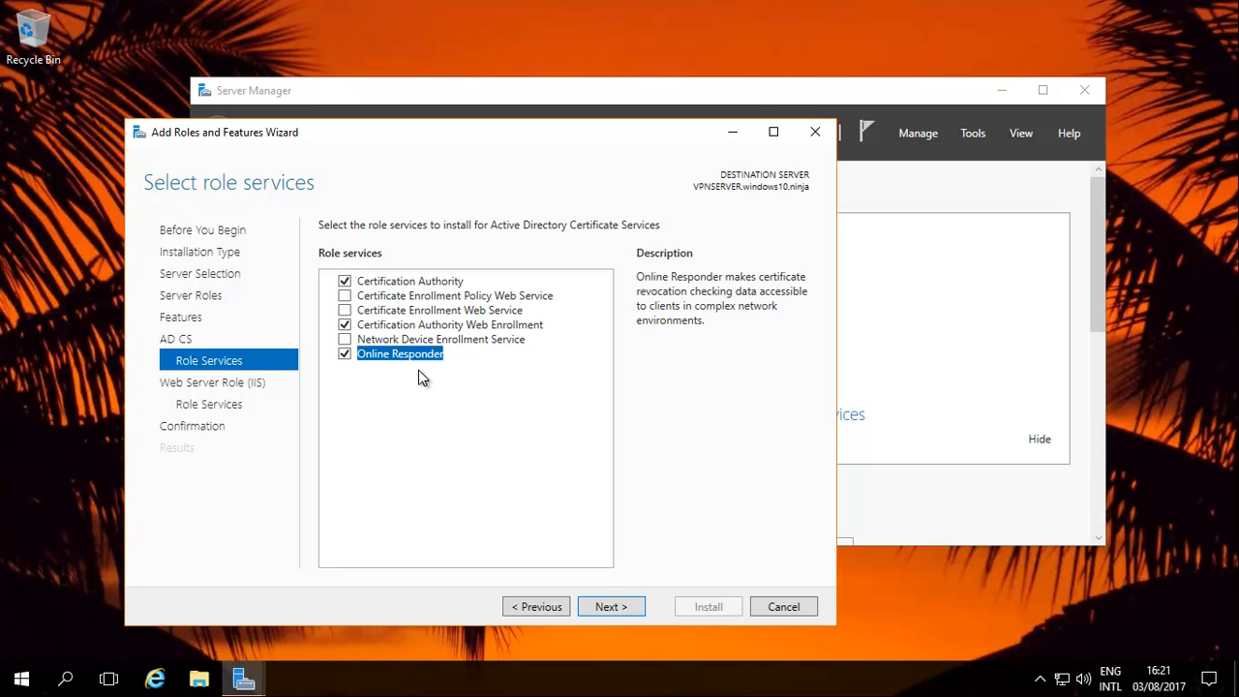
mouse_move(434, 391)
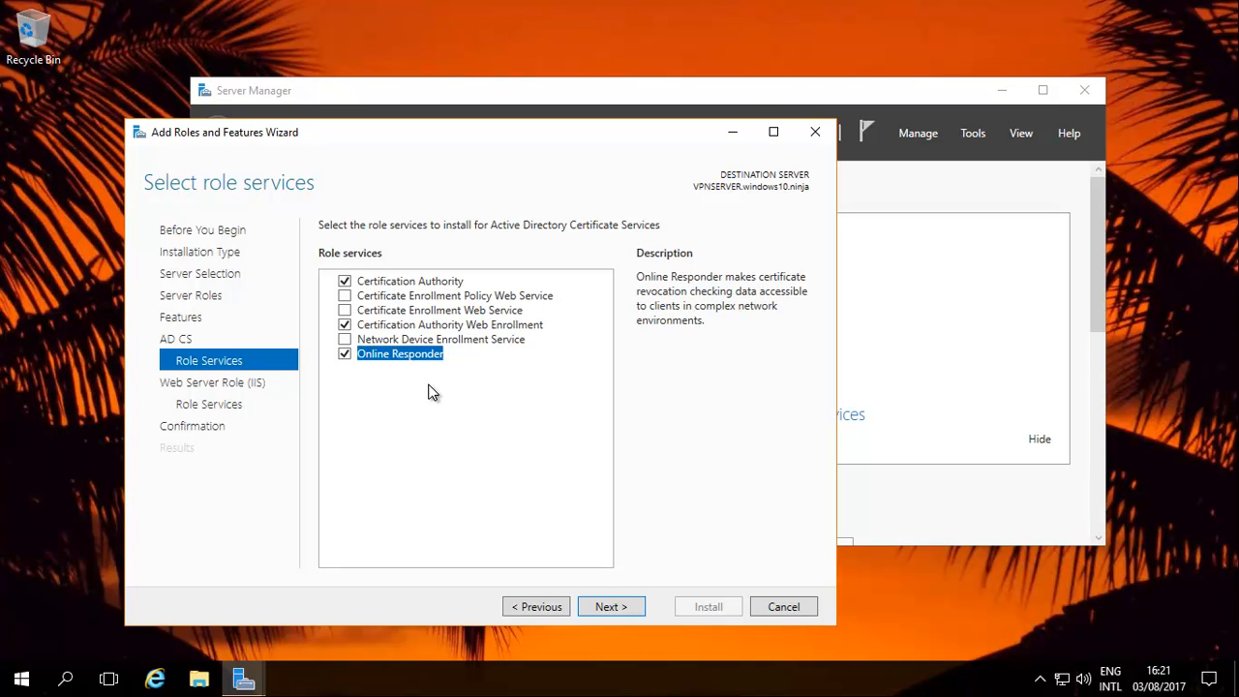
mouse_move(435, 391)
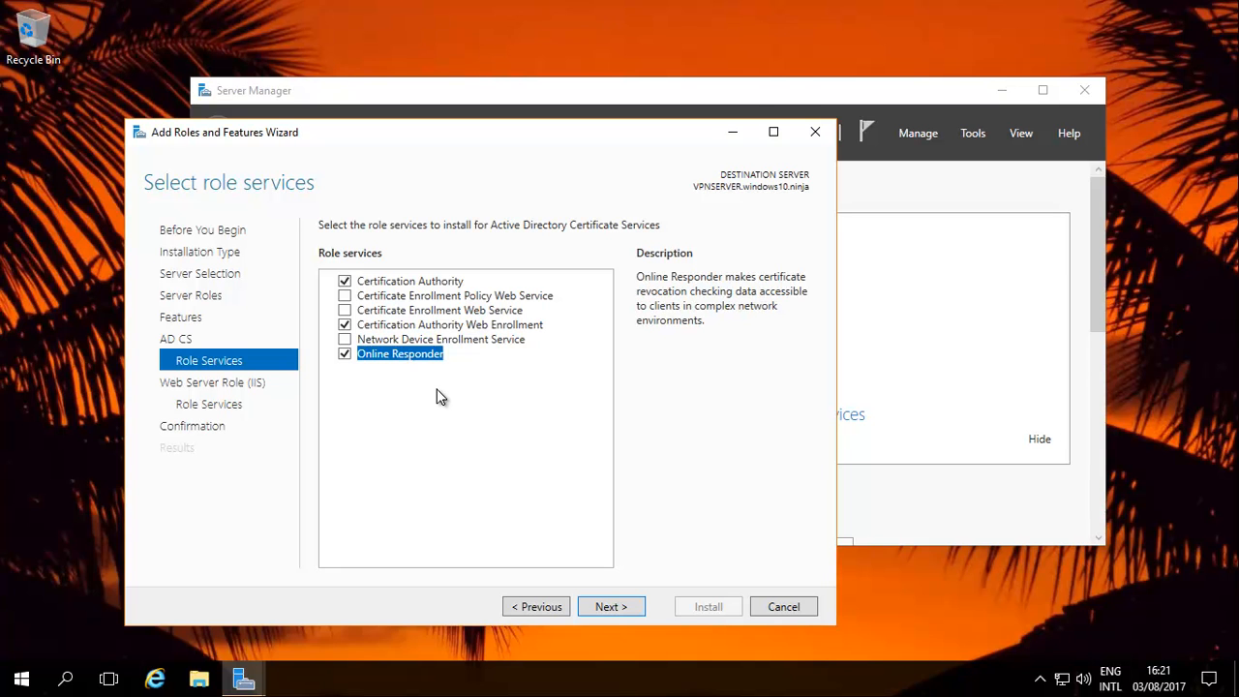
mouse_move(442, 401)
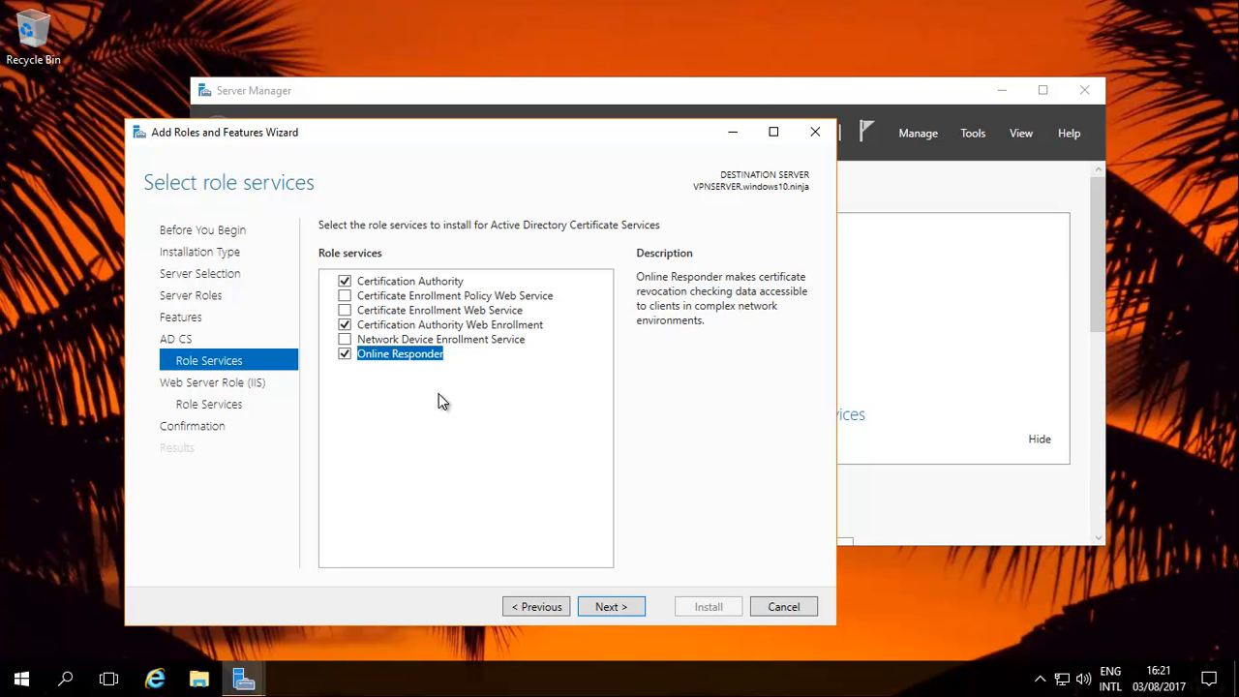
mouse_move(441, 408)
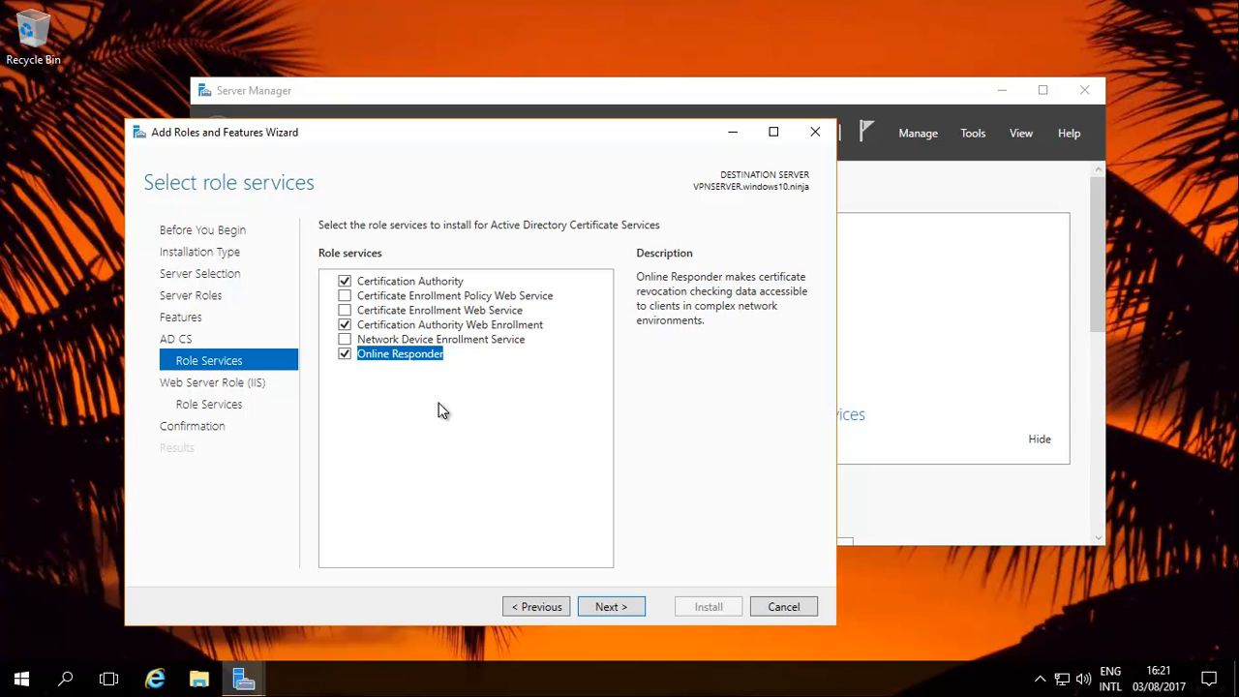
mouse_move(445, 409)
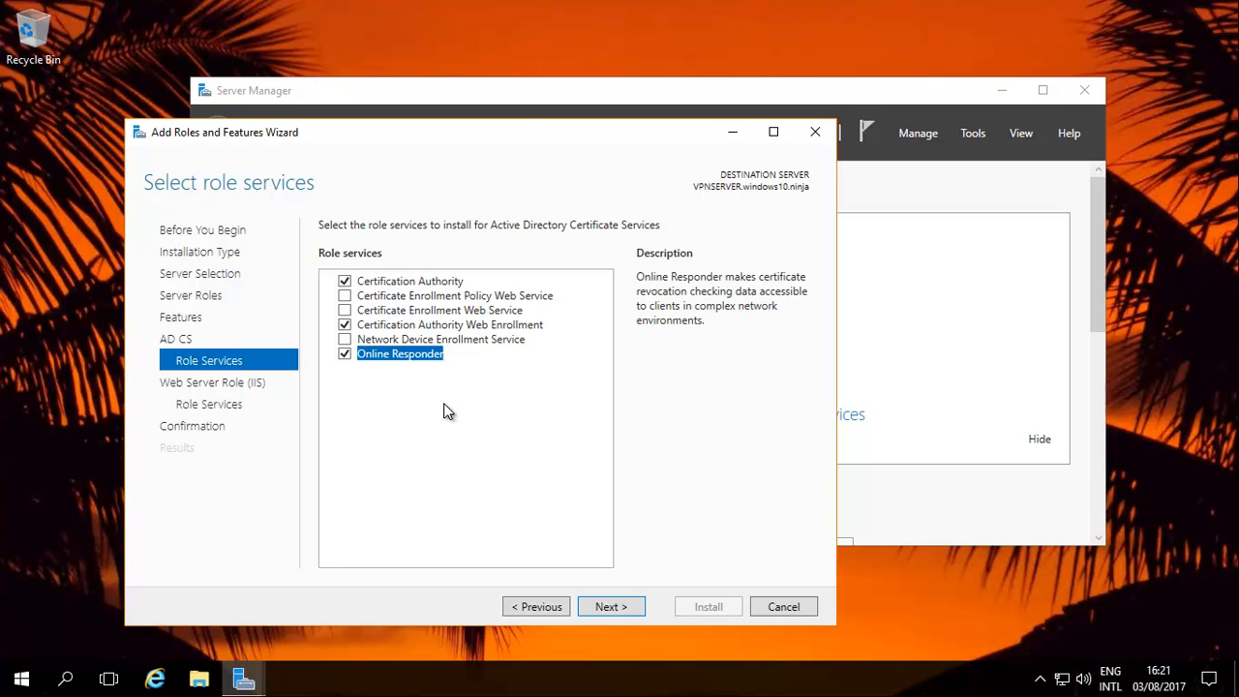
mouse_move(445, 394)
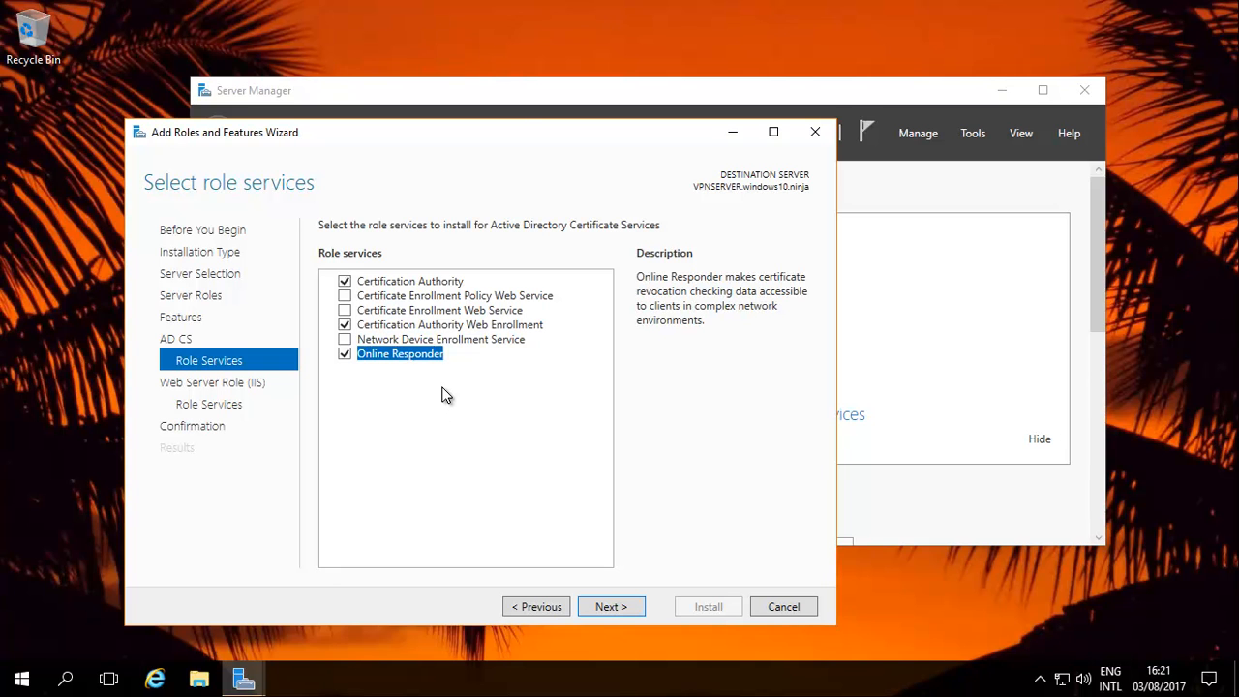
mouse_move(403, 360)
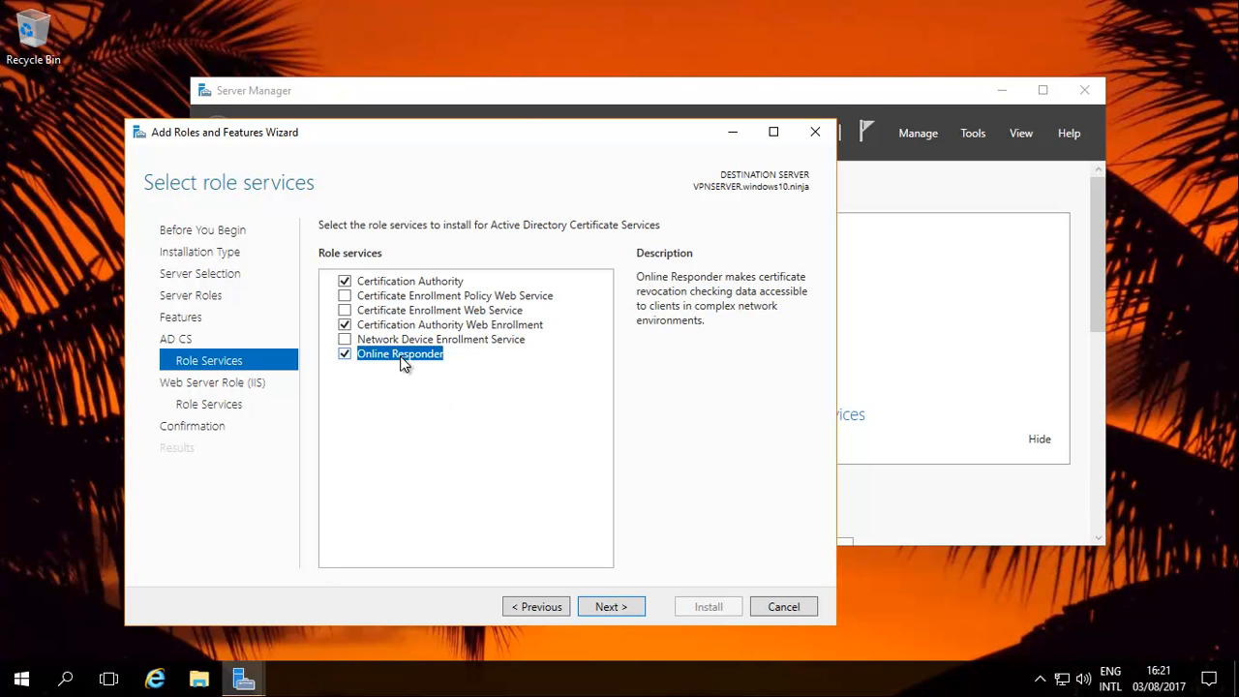
mouse_move(538, 507)
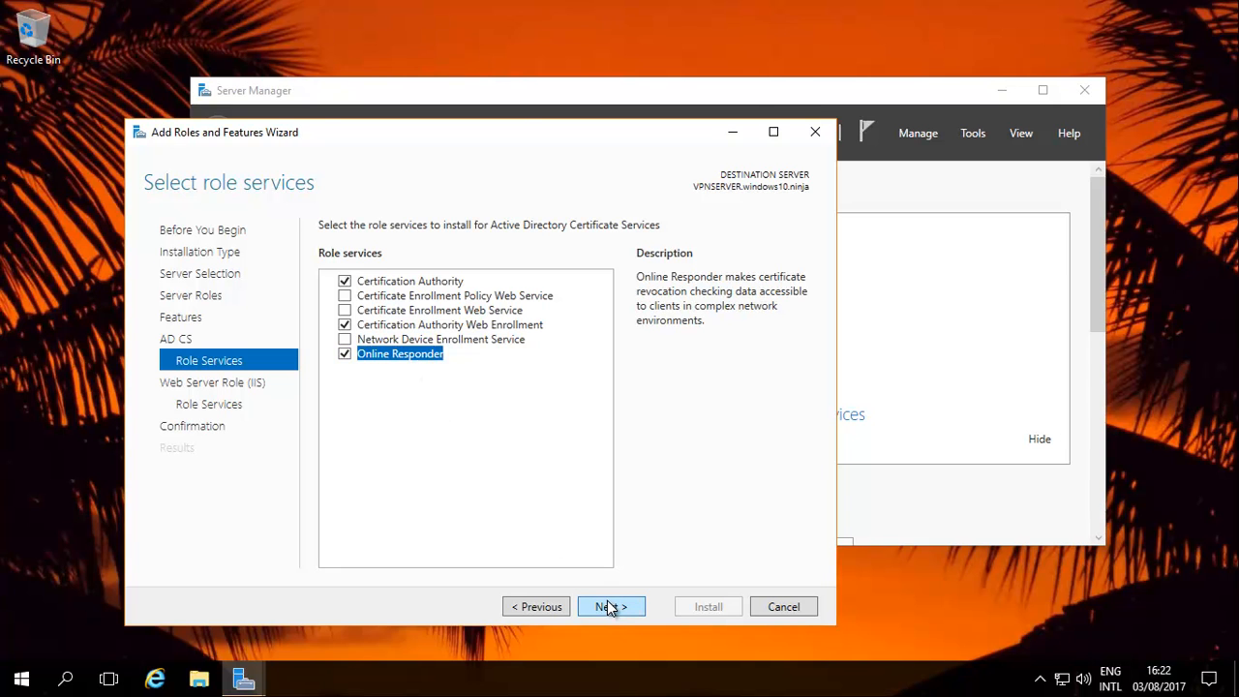
mouse_move(609, 605)
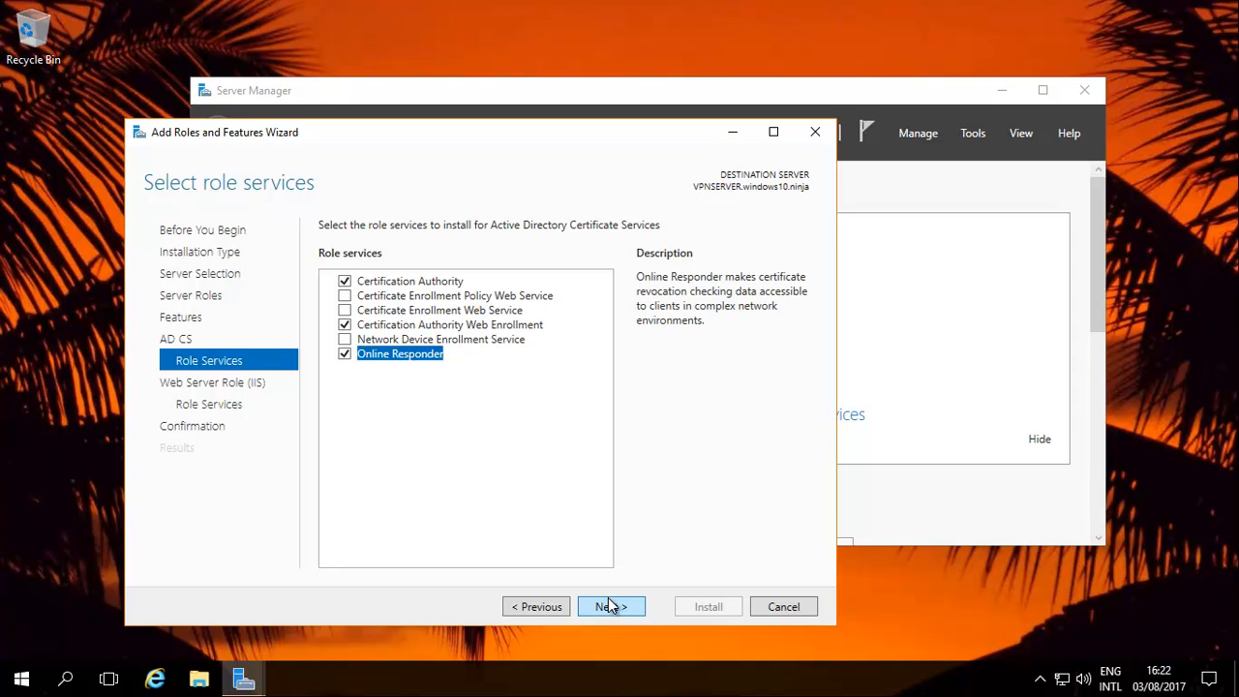
Accept the default Web Server (IIS) role services and reach the Confirmation list
left_click(611, 606)
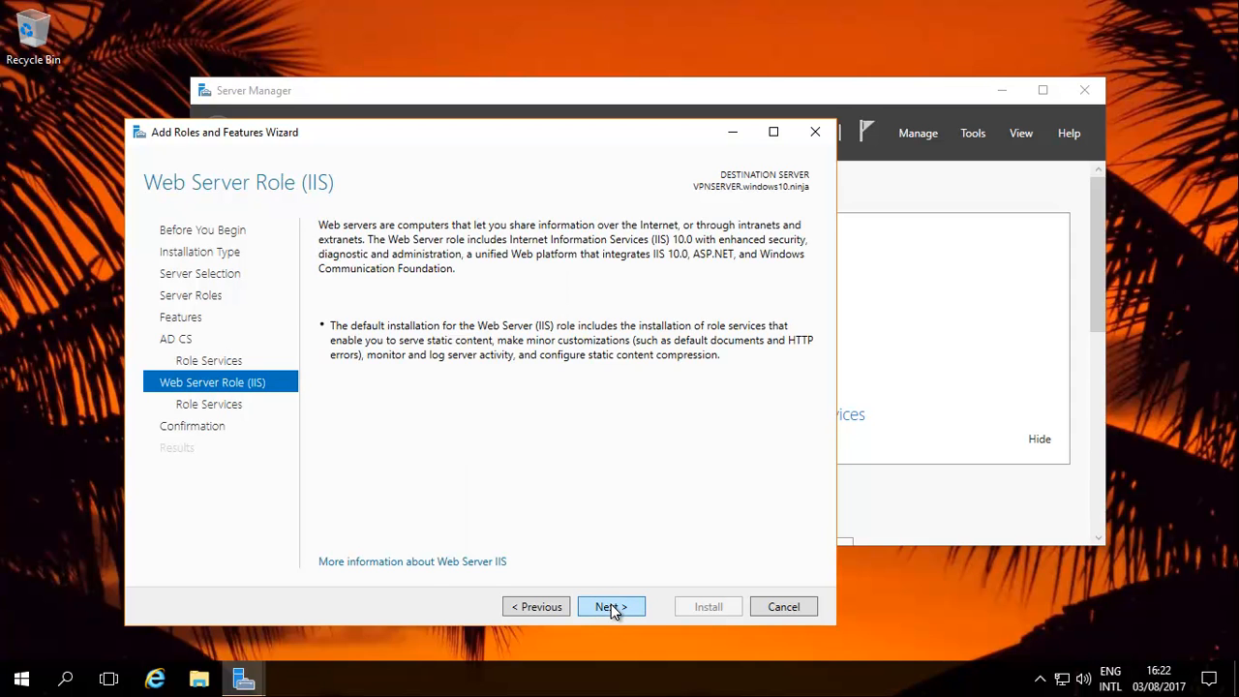
left_click(609, 605)
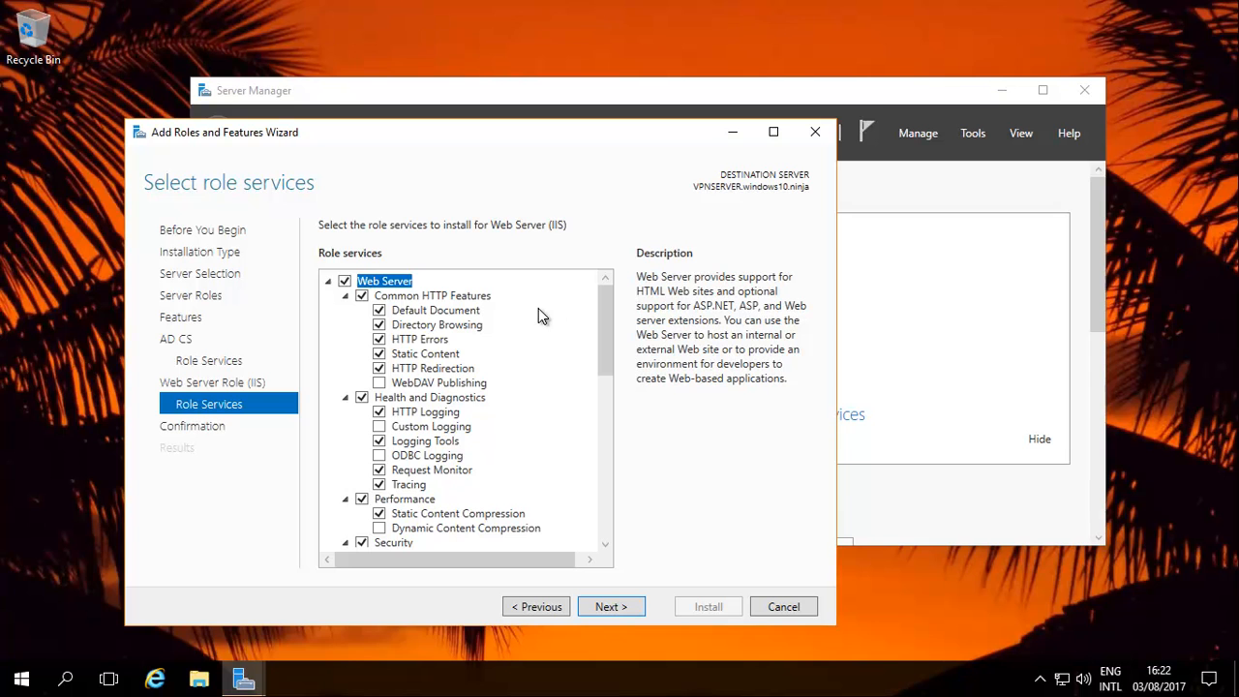
mouse_move(505, 457)
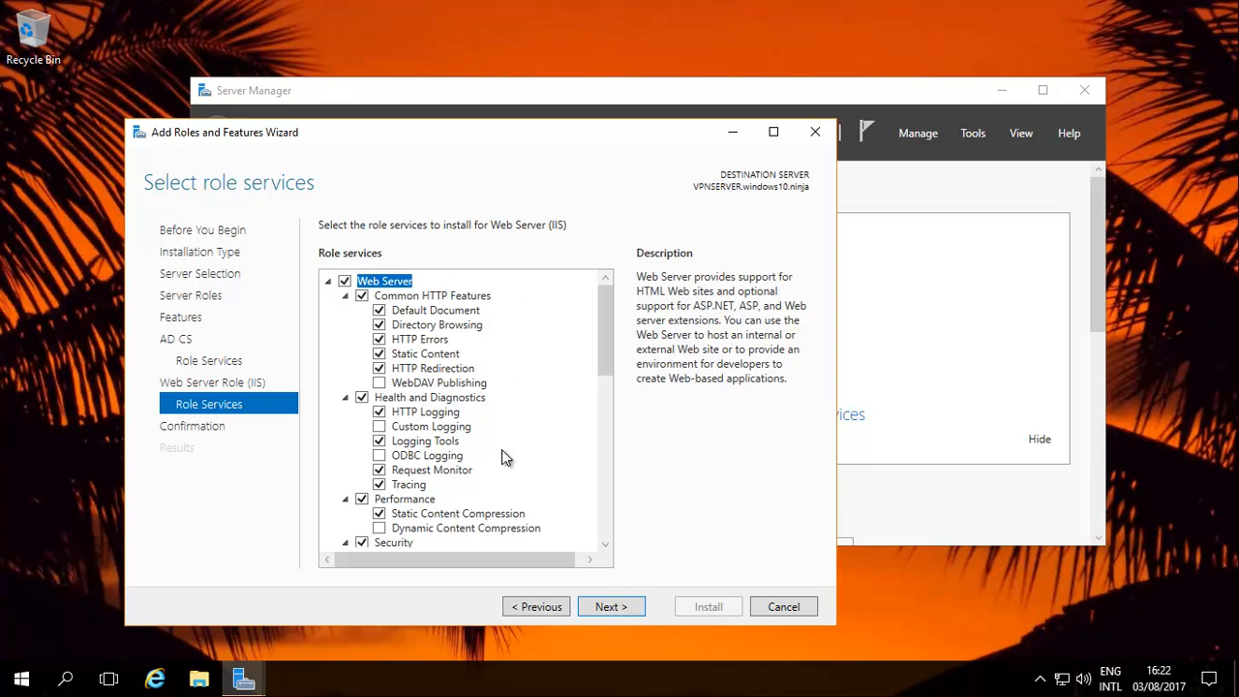
mouse_move(611, 606)
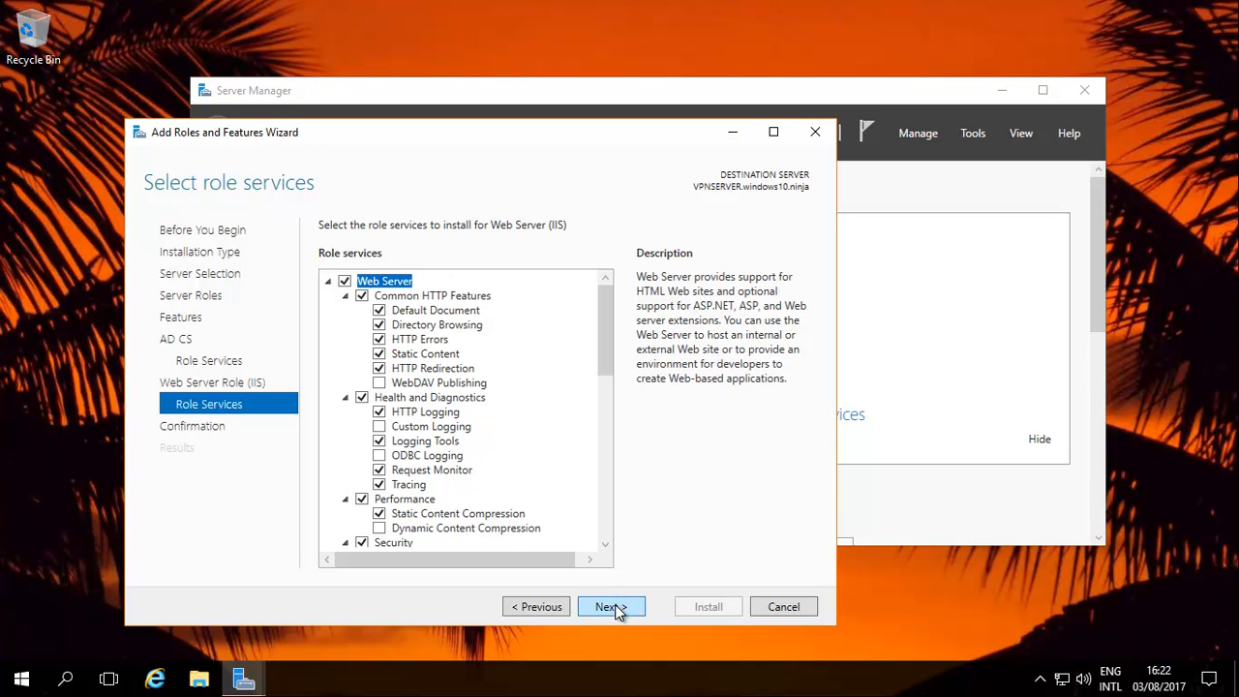
left_click(610, 606)
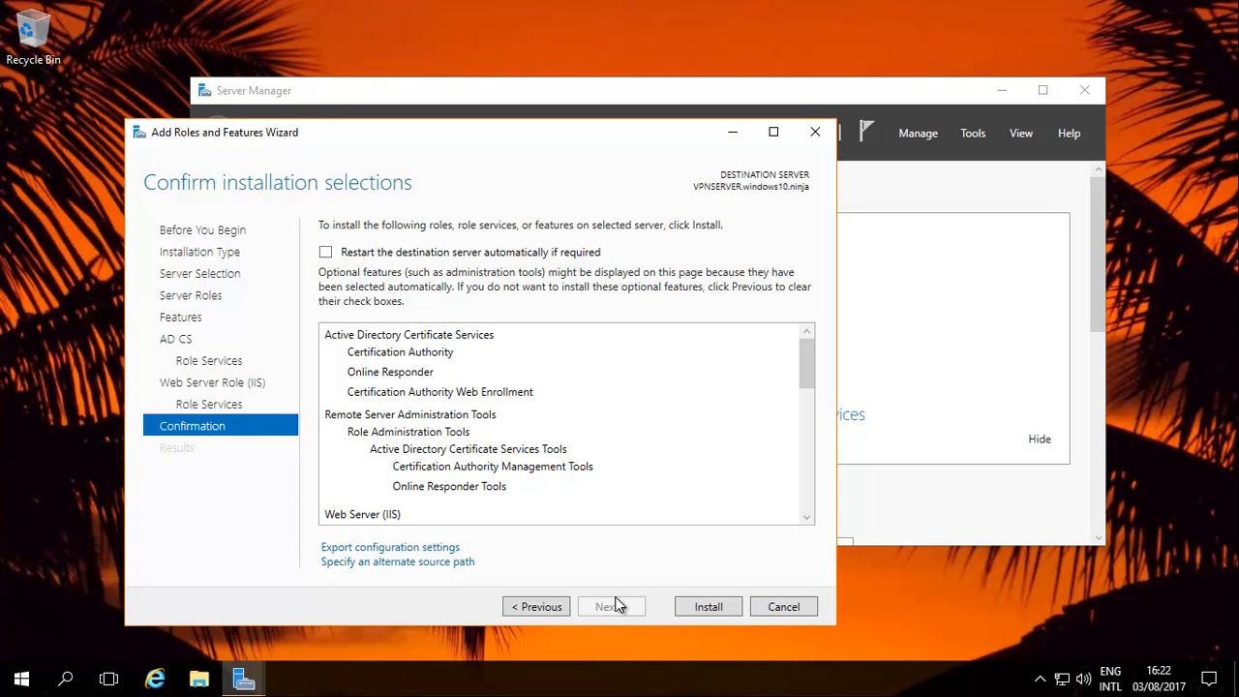
mouse_move(622, 600)
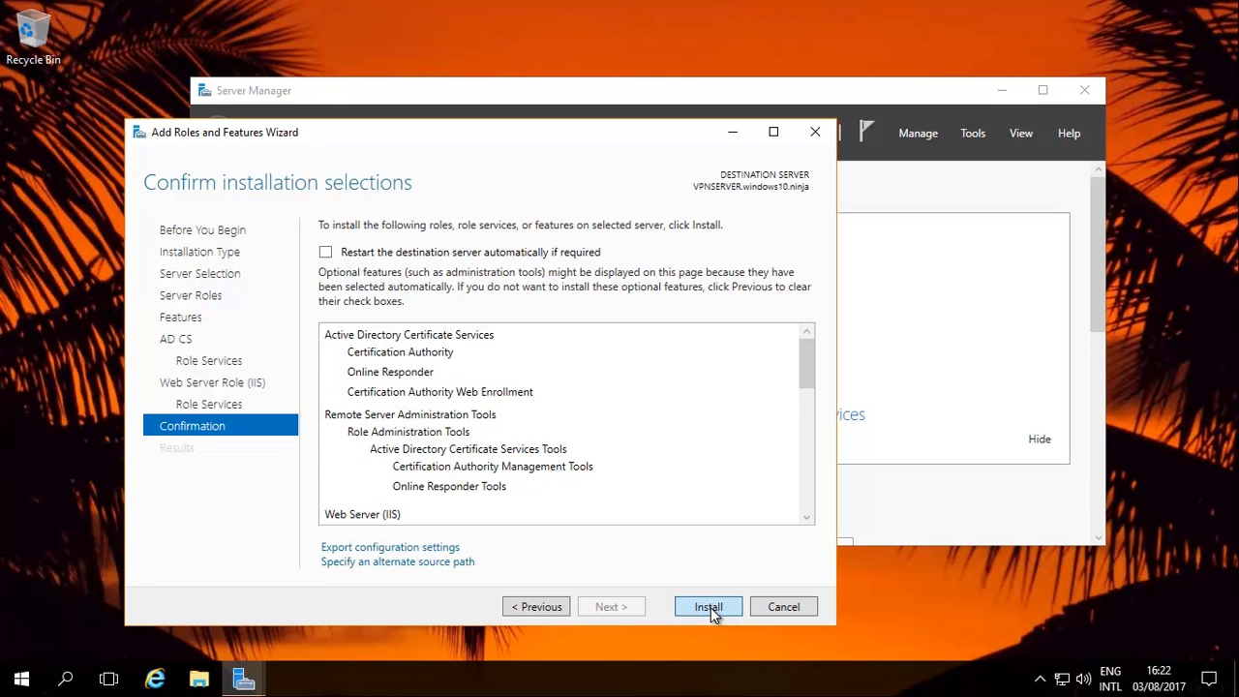
Start installing the selected certificate services and IIS roles on VPNSERVER
left_click(708, 606)
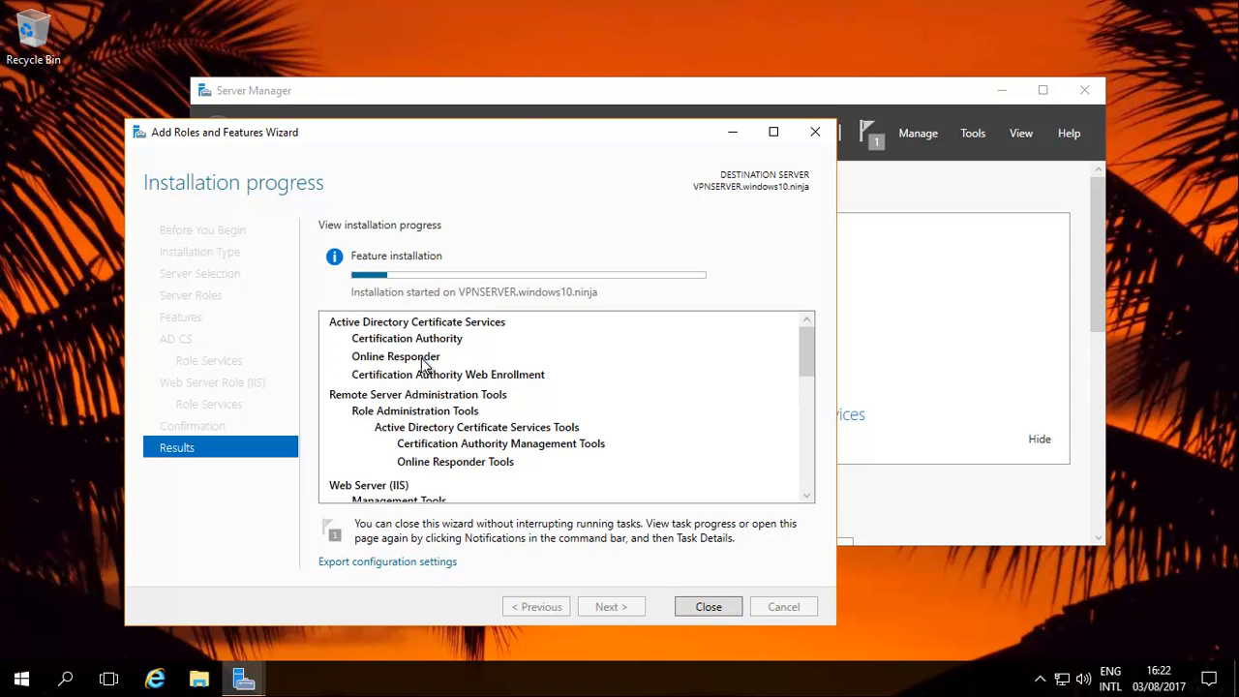
mouse_move(637, 286)
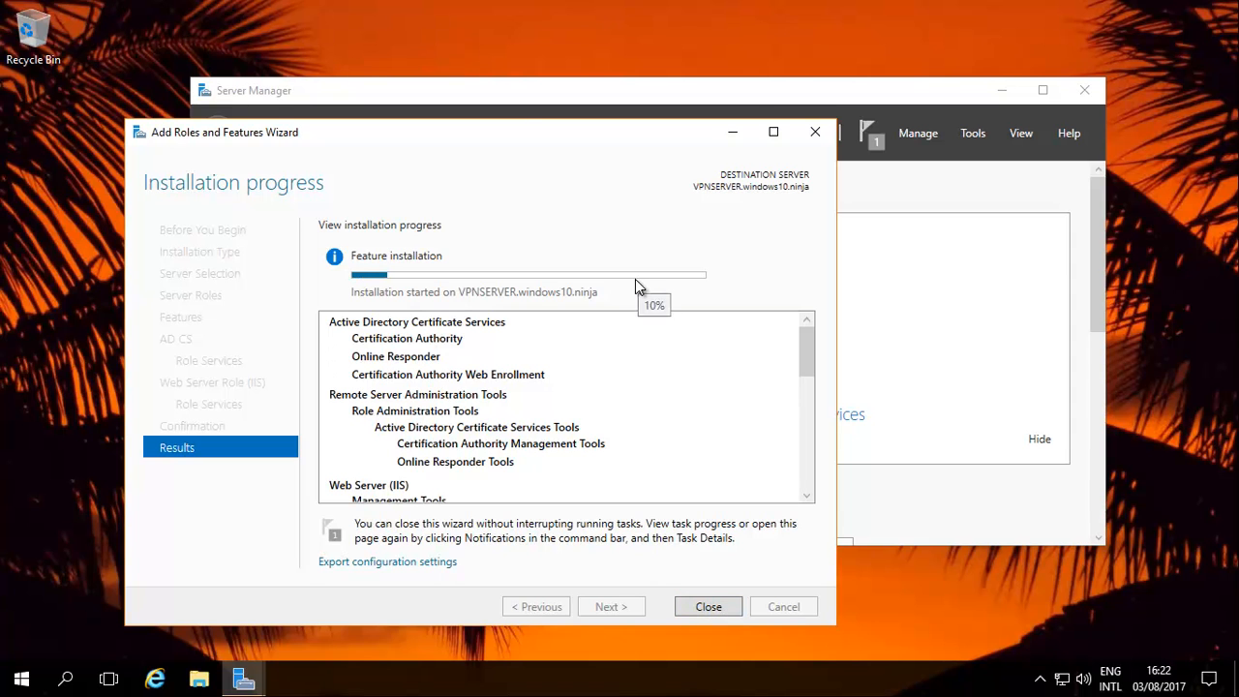
mouse_move(635, 291)
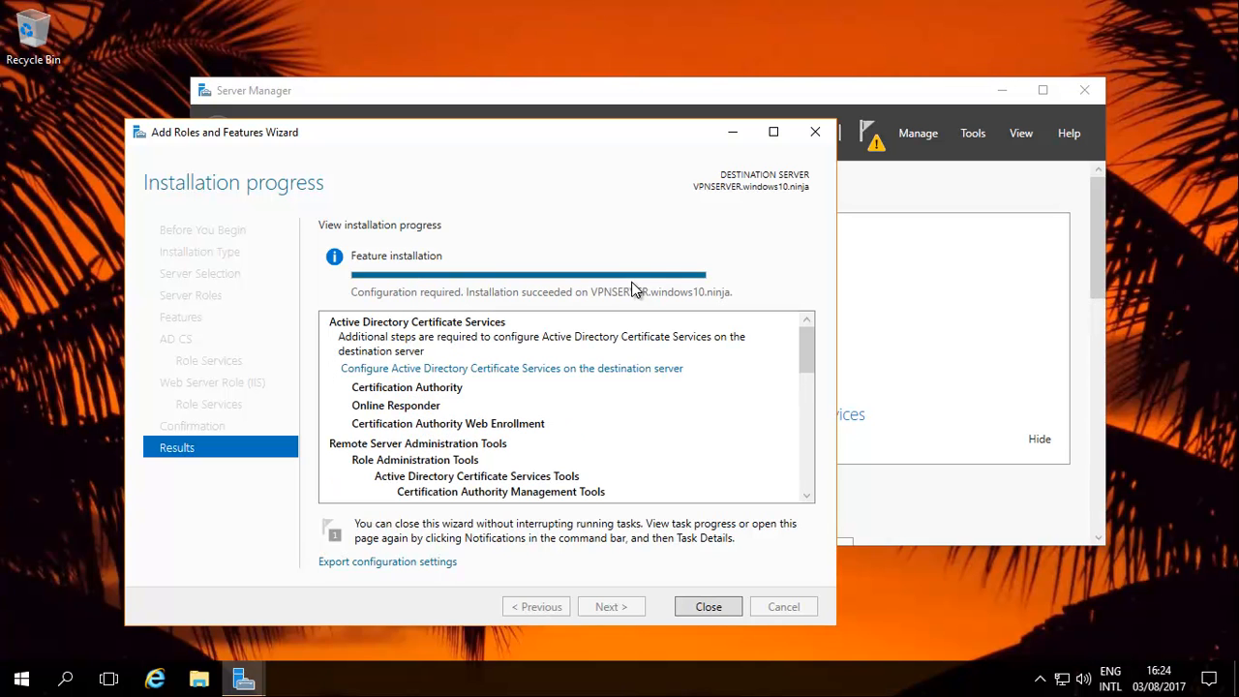
mouse_move(647, 298)
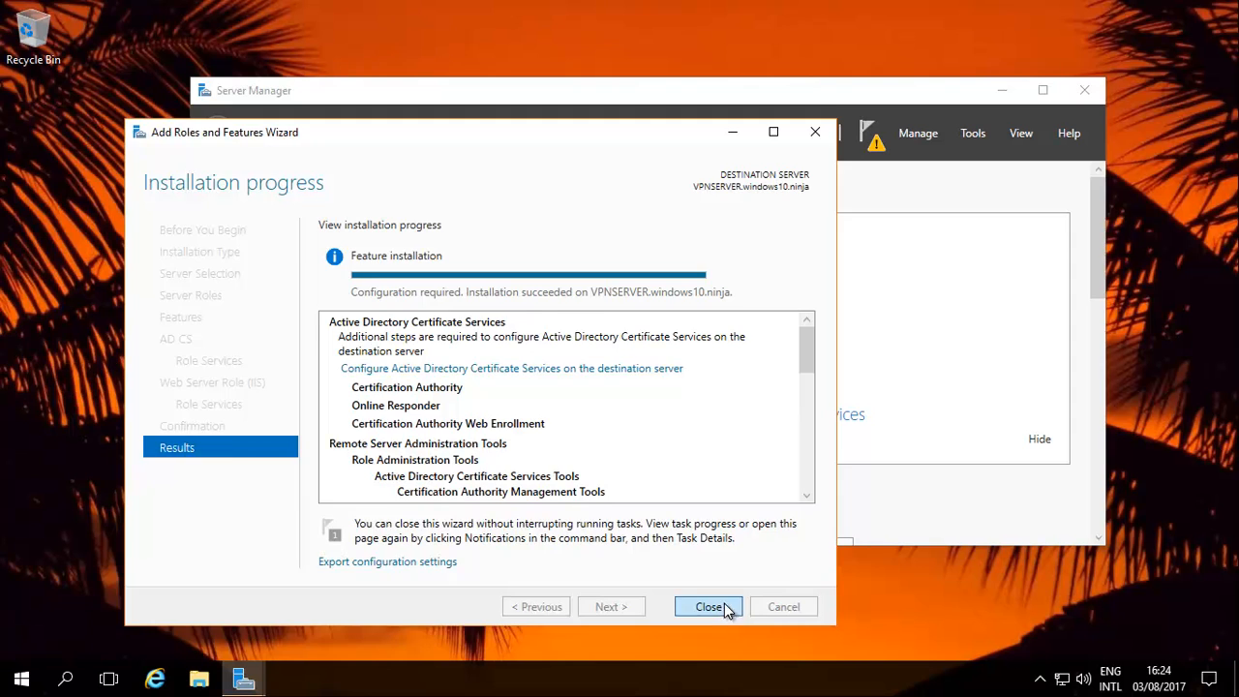
Close the finished wizard and launch AD CS configuration from the notifications flag
left_click(708, 606)
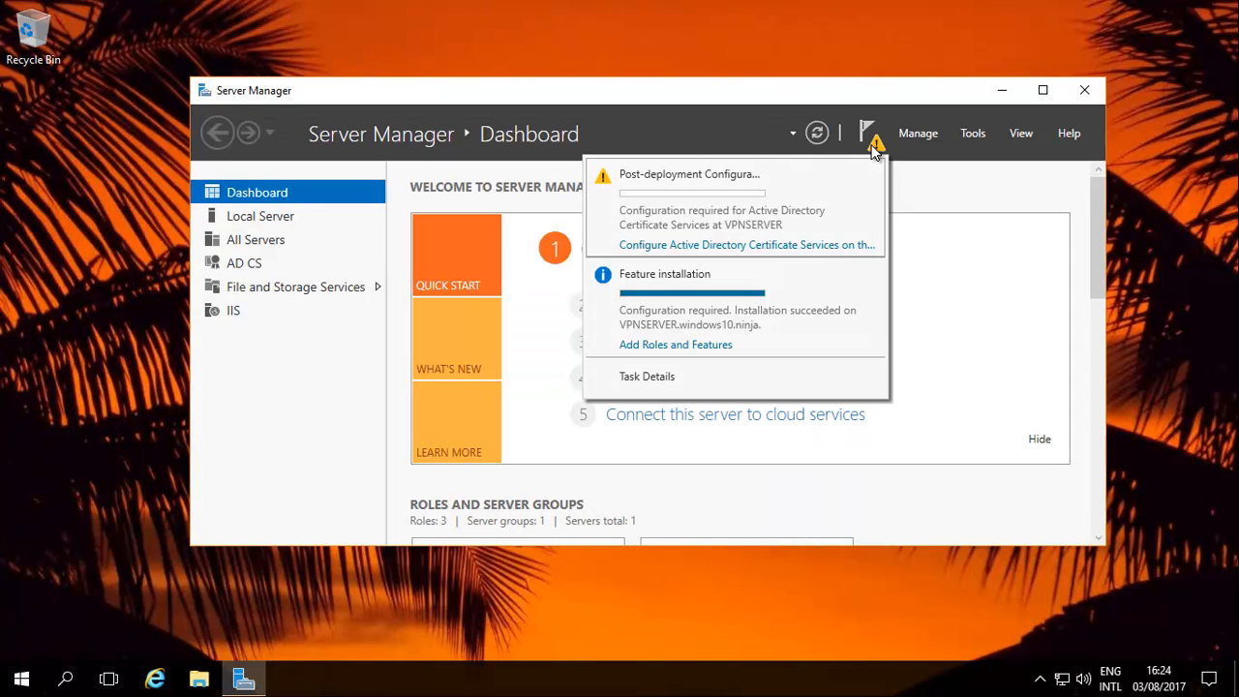
left_click(868, 131)
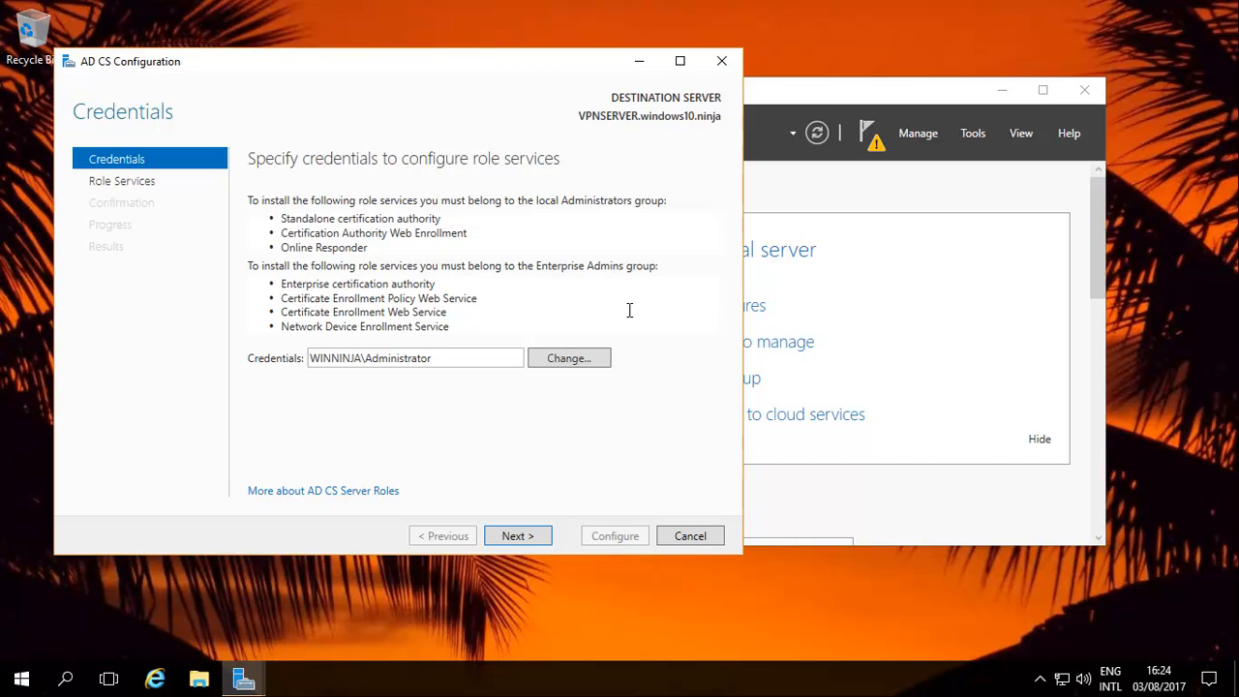
mouse_move(561, 433)
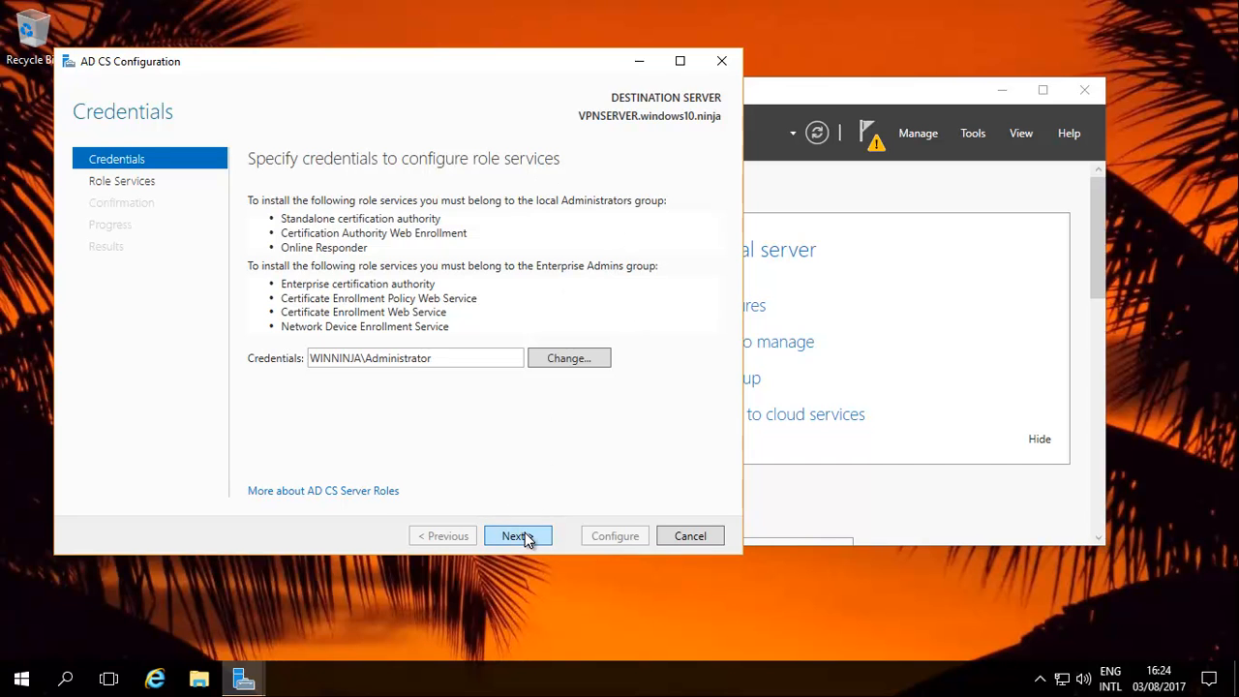
Accept Administrator credentials and choose Certification Authority as the role service to configure
left_click(519, 534)
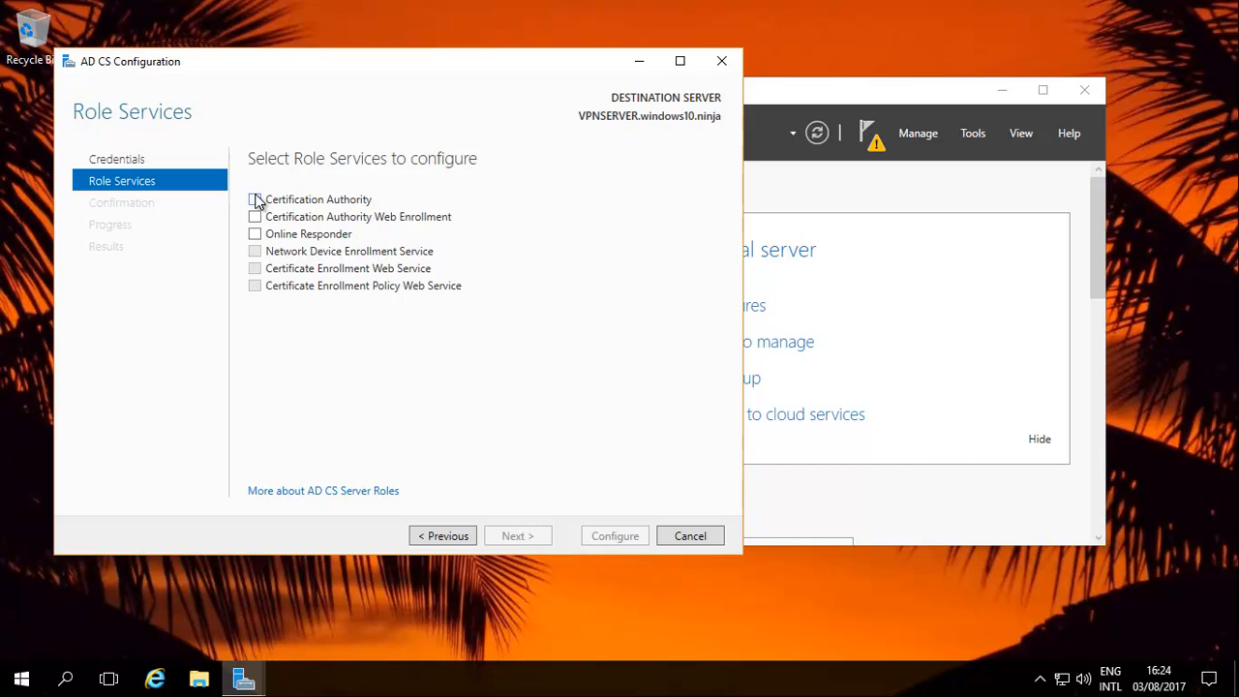
left_click(256, 199)
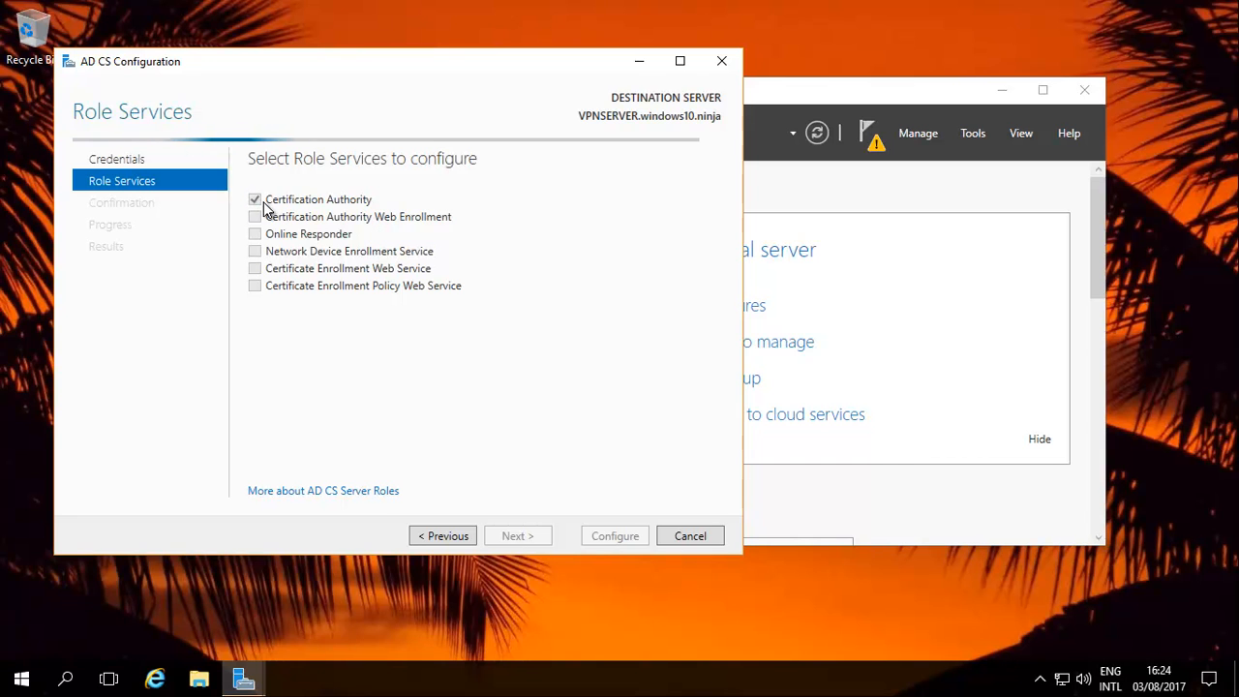
mouse_move(298, 232)
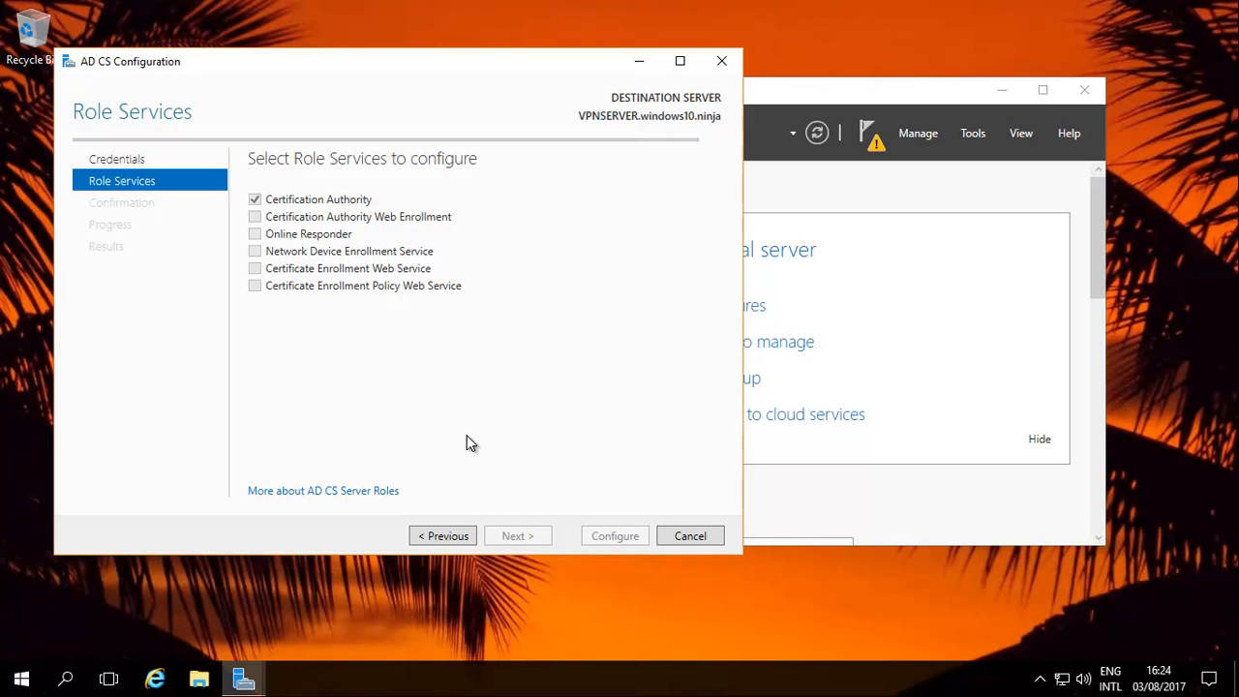
mouse_move(488, 457)
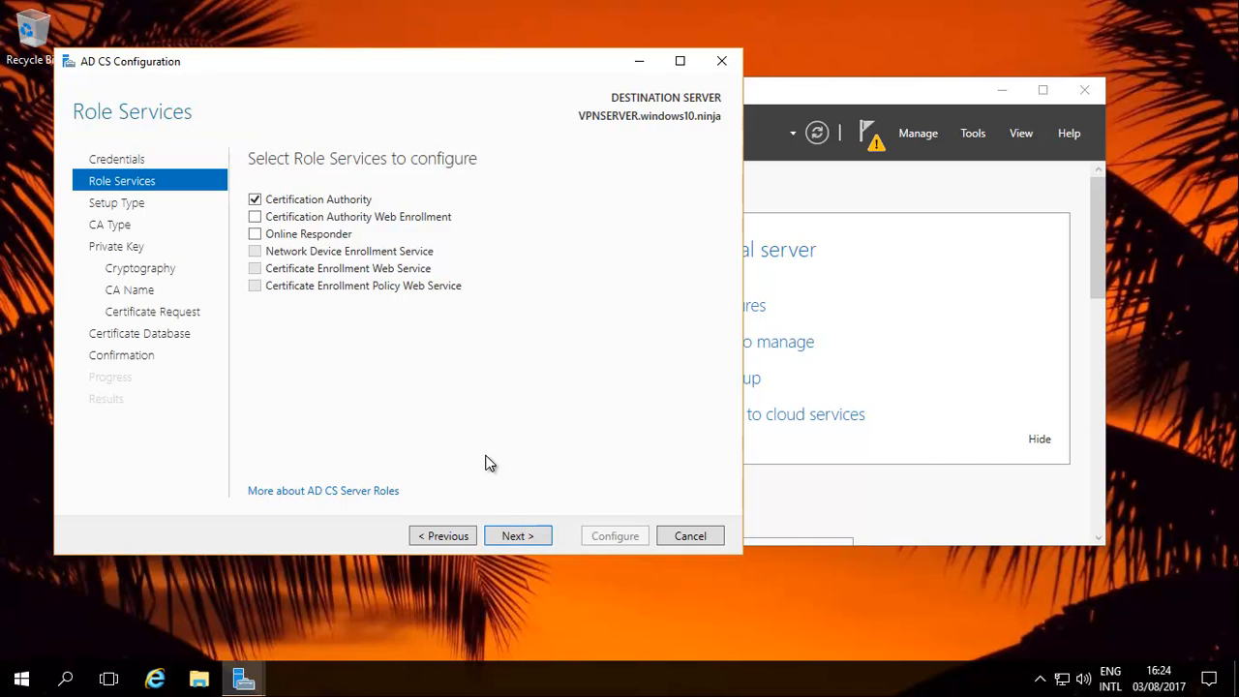
left_click(519, 535)
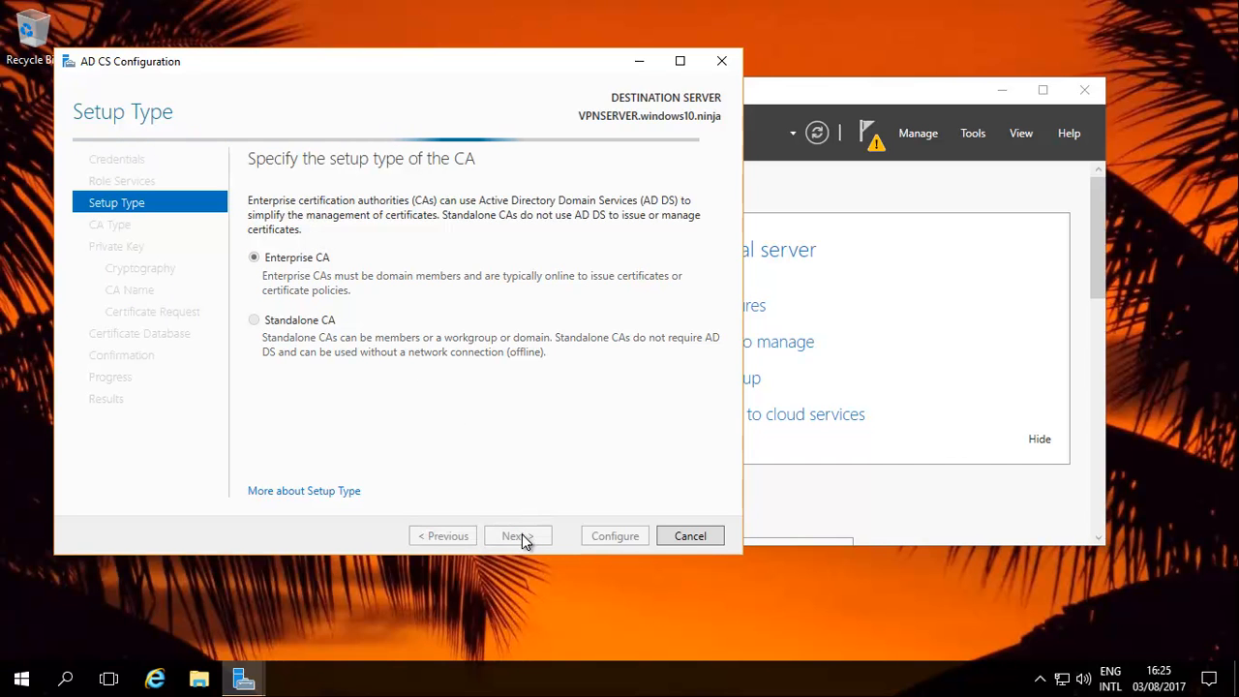
Keep Enterprise Root CA, a new 2048-bit RSA SHA256 private key and the name windows10-VPNSERVER-CA
left_click(519, 534)
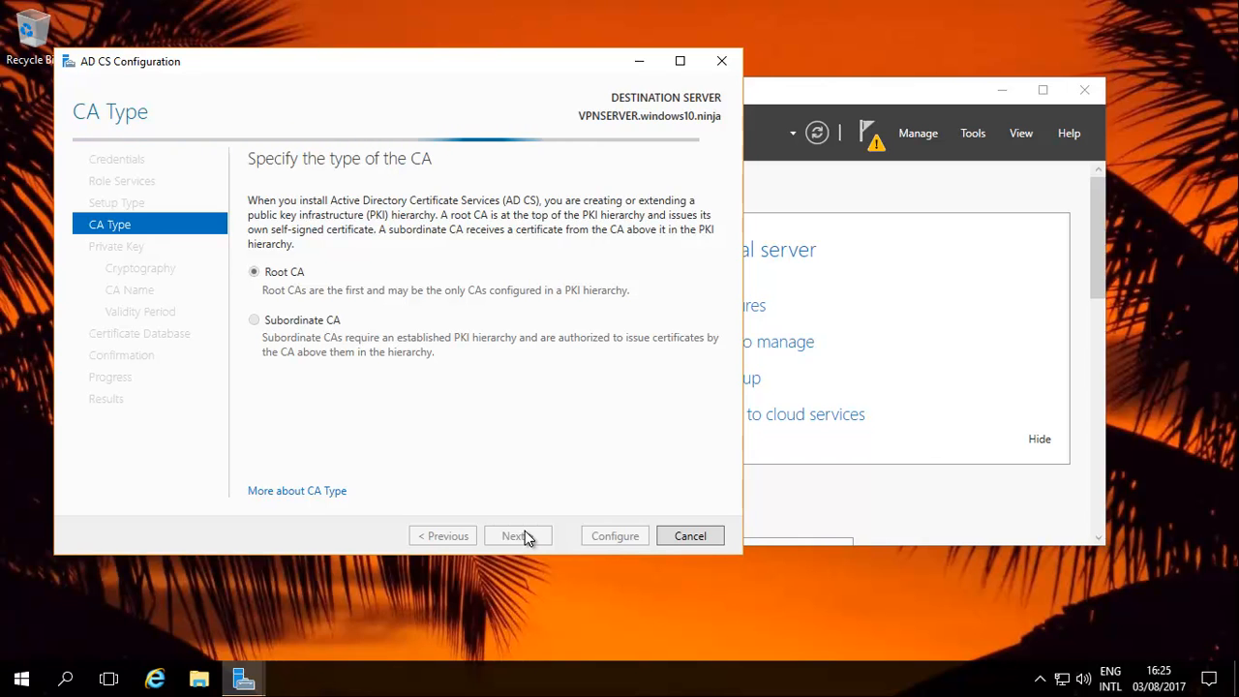
left_click(519, 534)
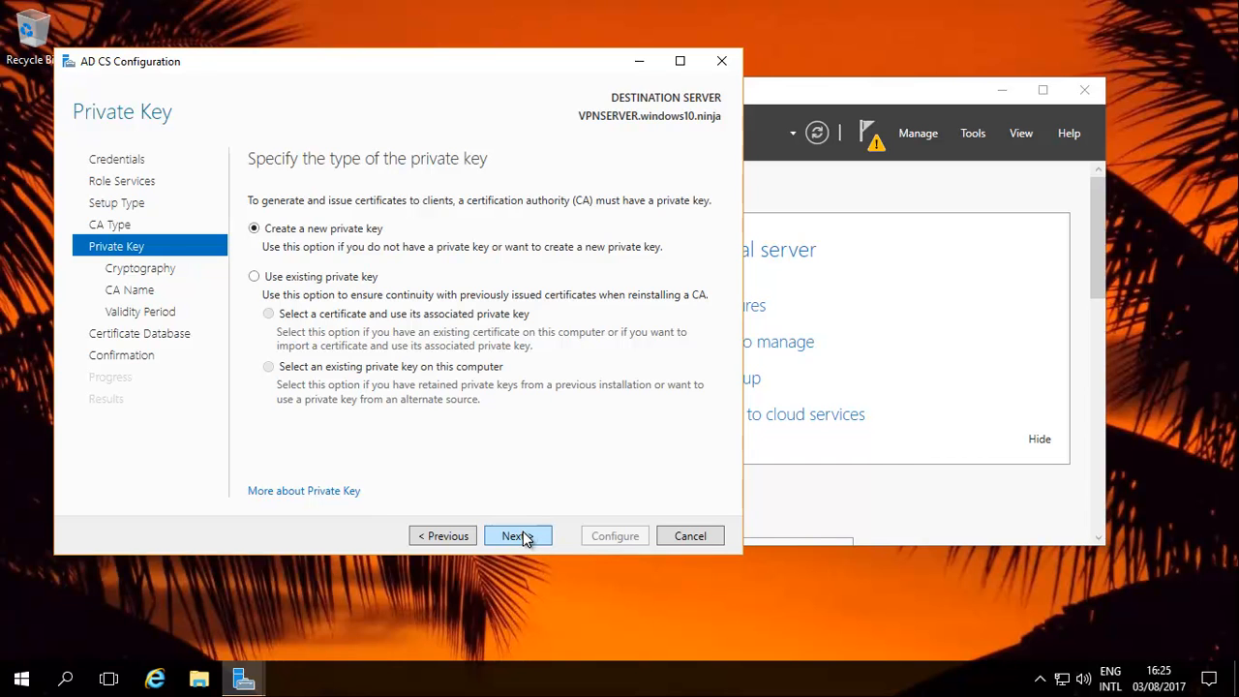
left_click(511, 534)
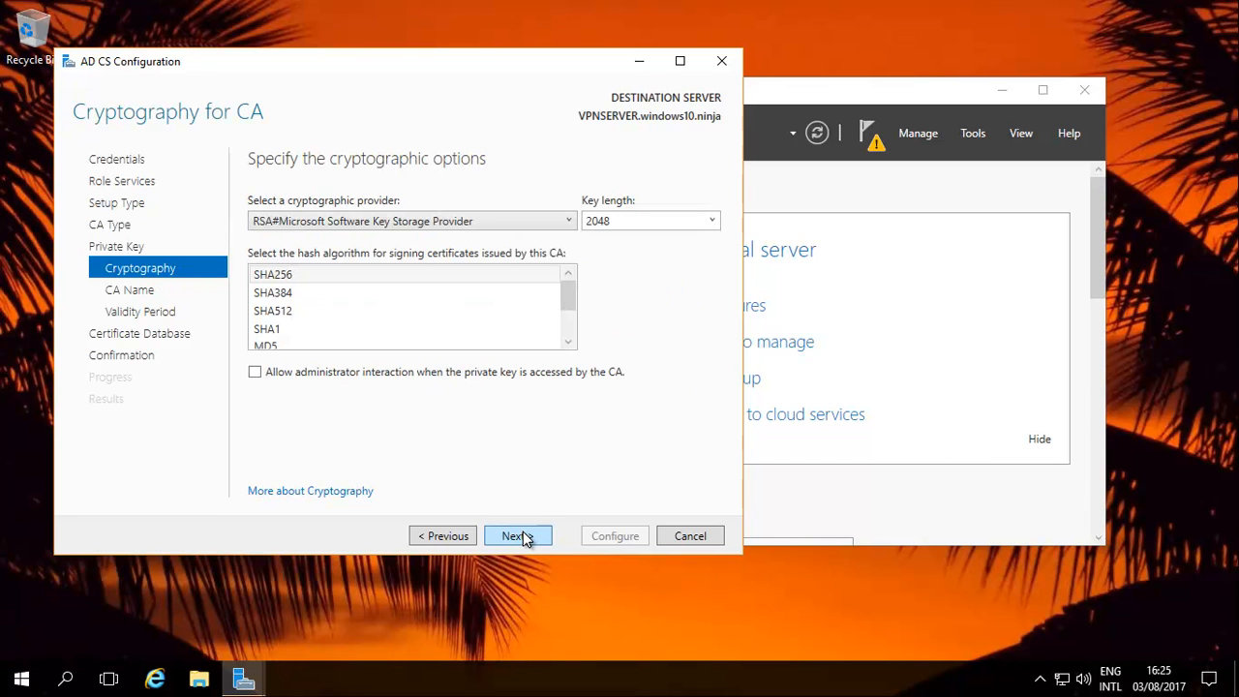
mouse_move(519, 484)
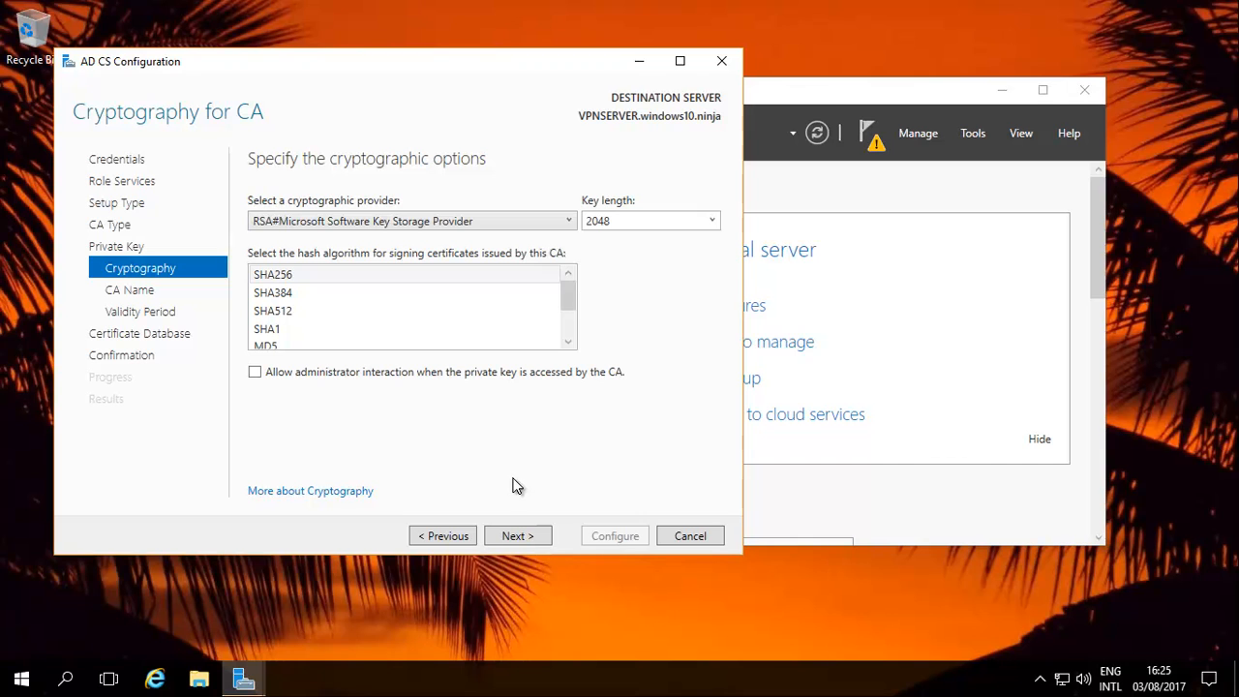
mouse_move(519, 535)
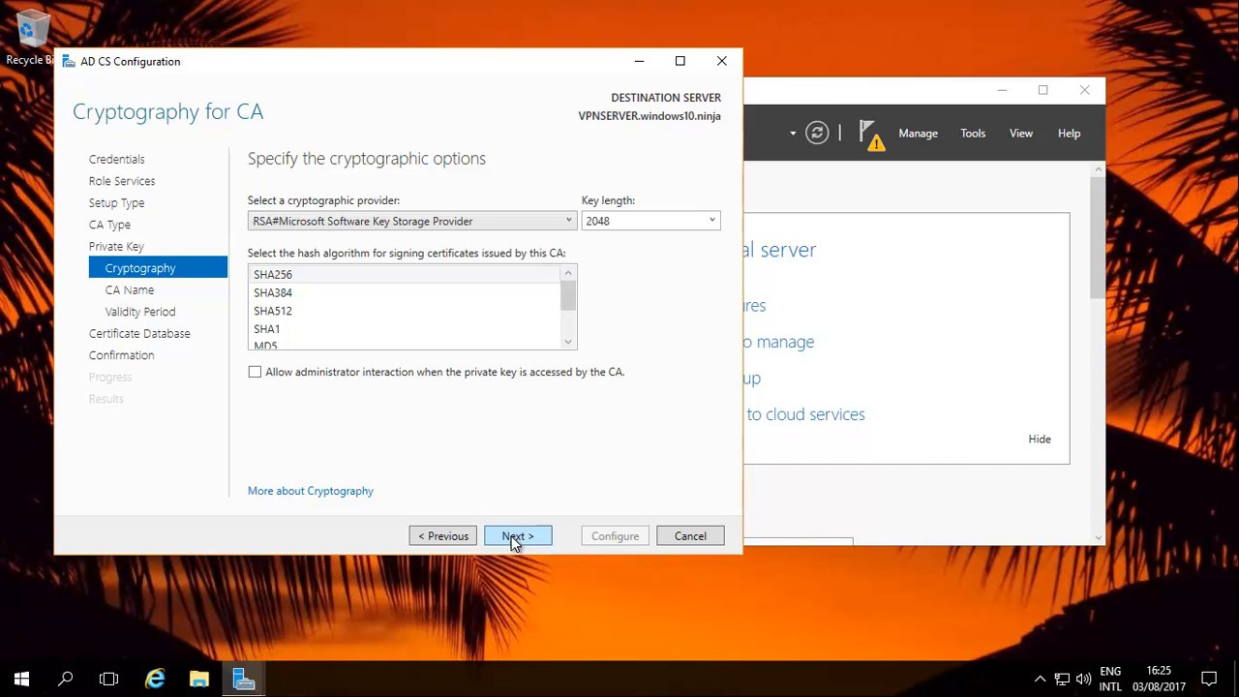
mouse_move(484, 372)
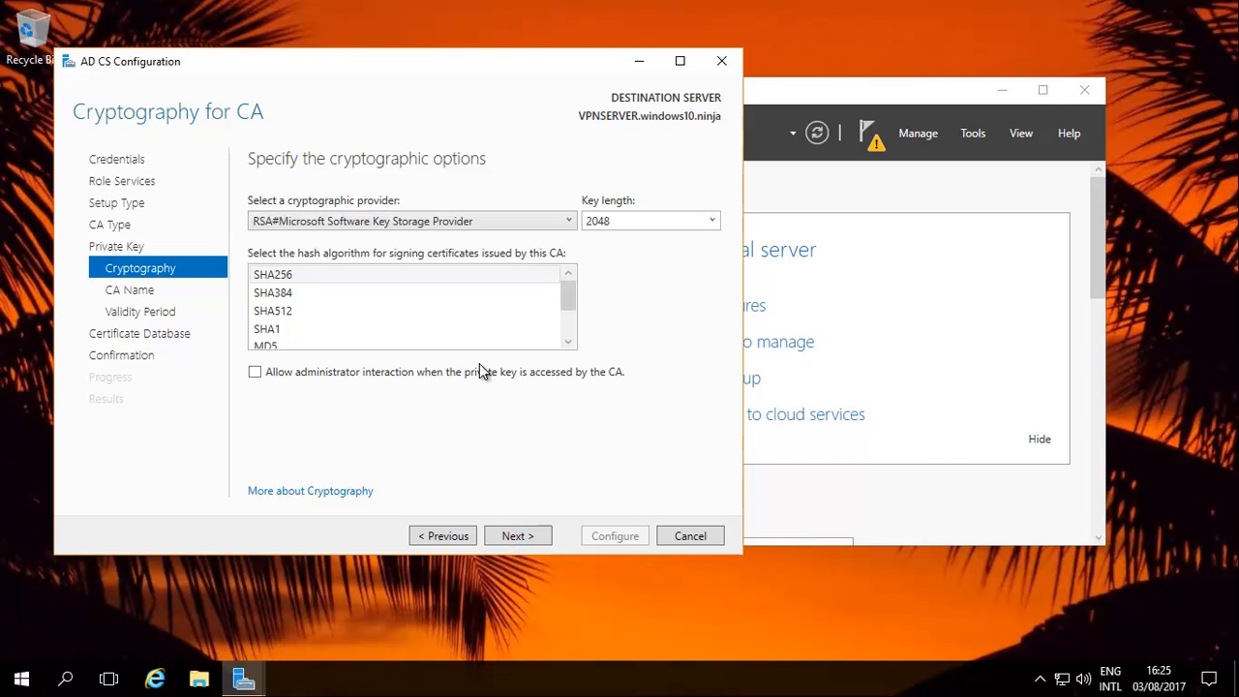
left_click(518, 534)
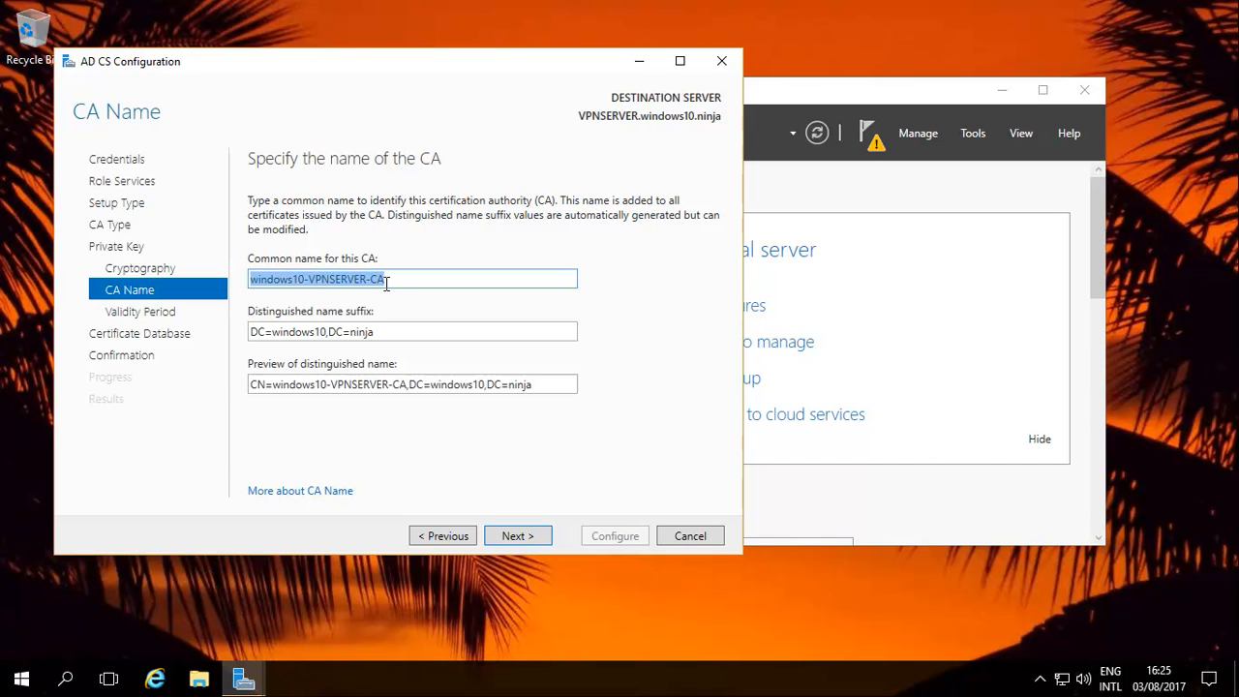
mouse_move(387, 298)
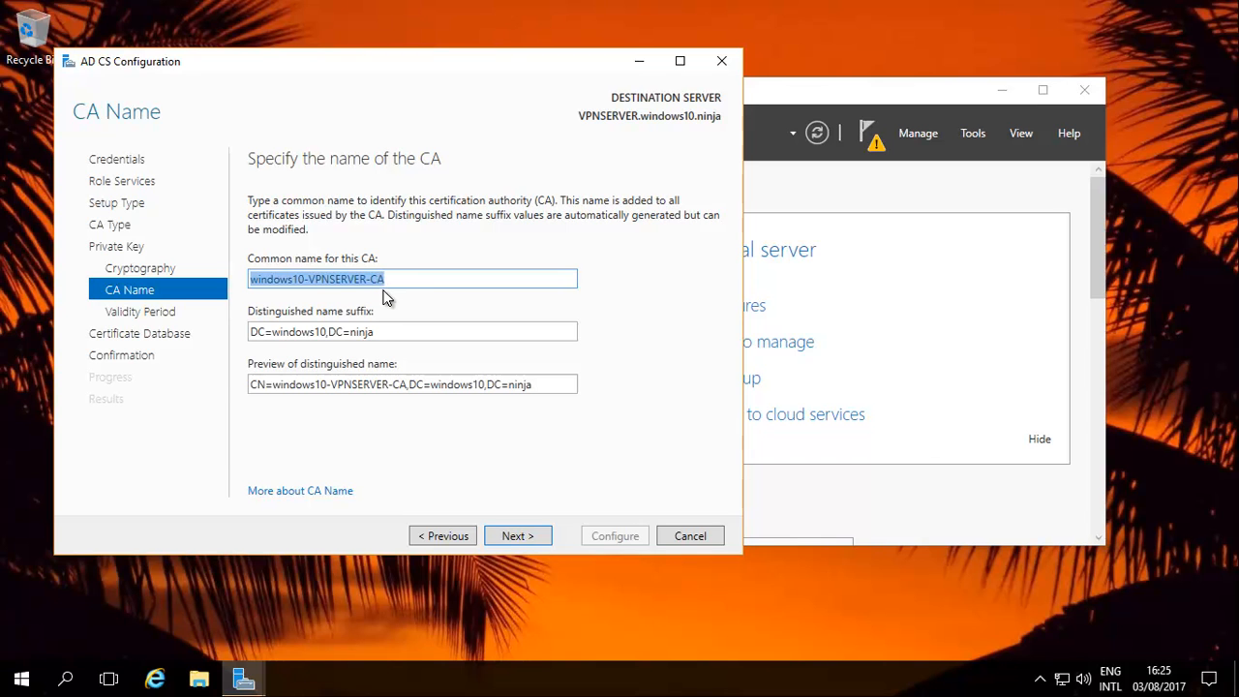
mouse_move(339, 291)
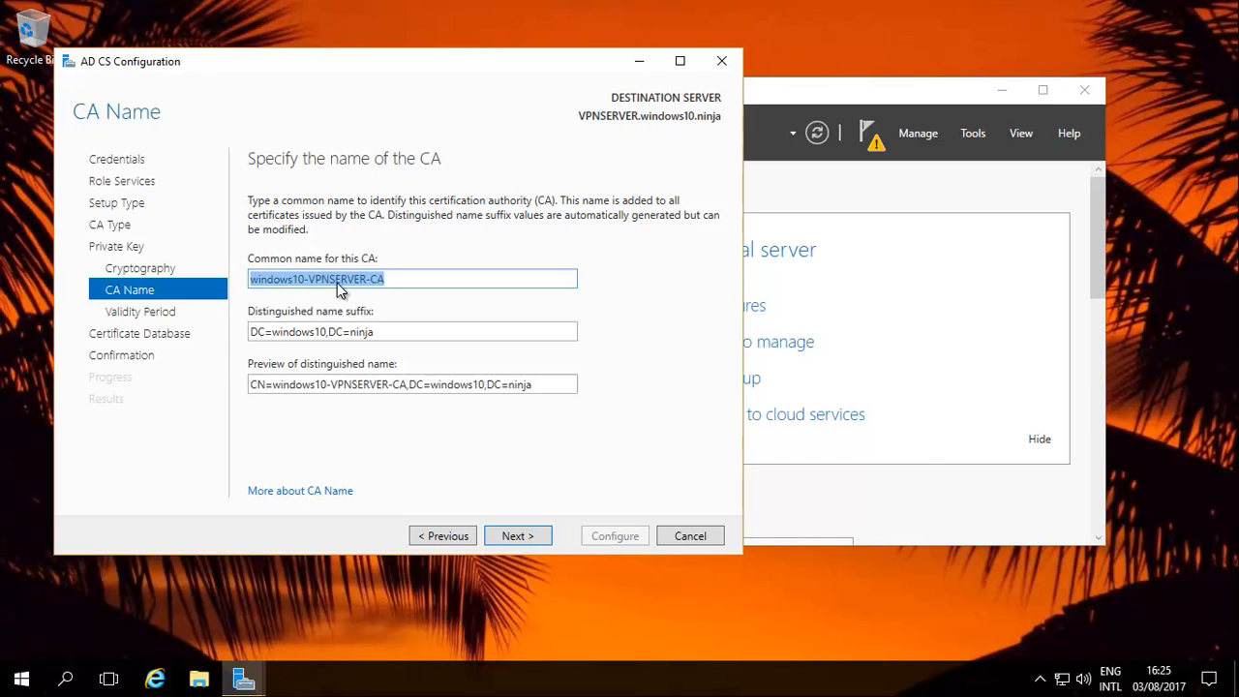
mouse_move(519, 515)
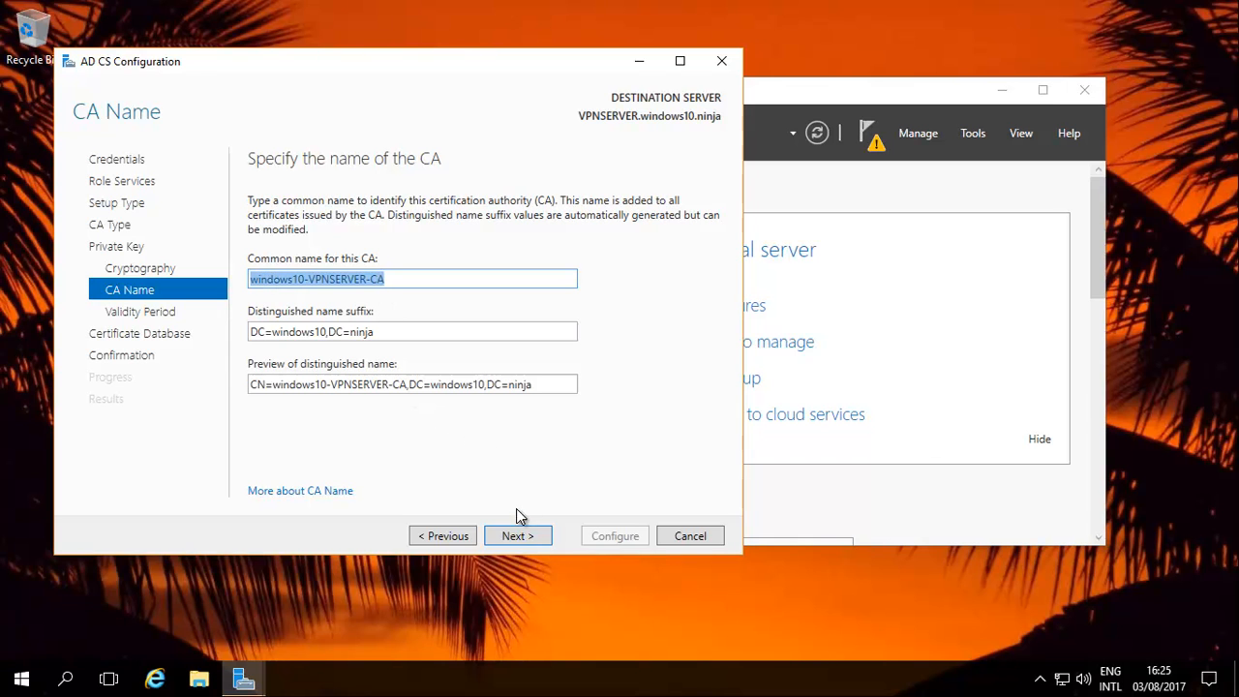
left_click(516, 534)
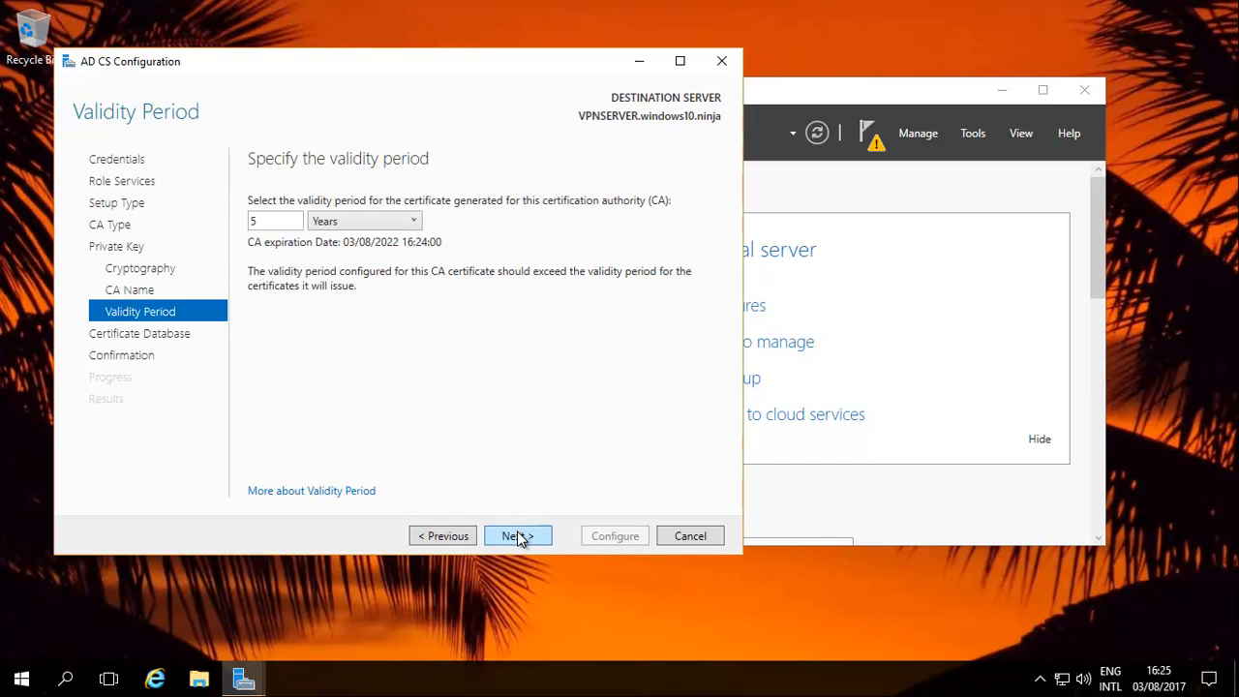
Accept the 5-year validity and default database locations, apply the CA configuration and dismiss the results
left_click(519, 534)
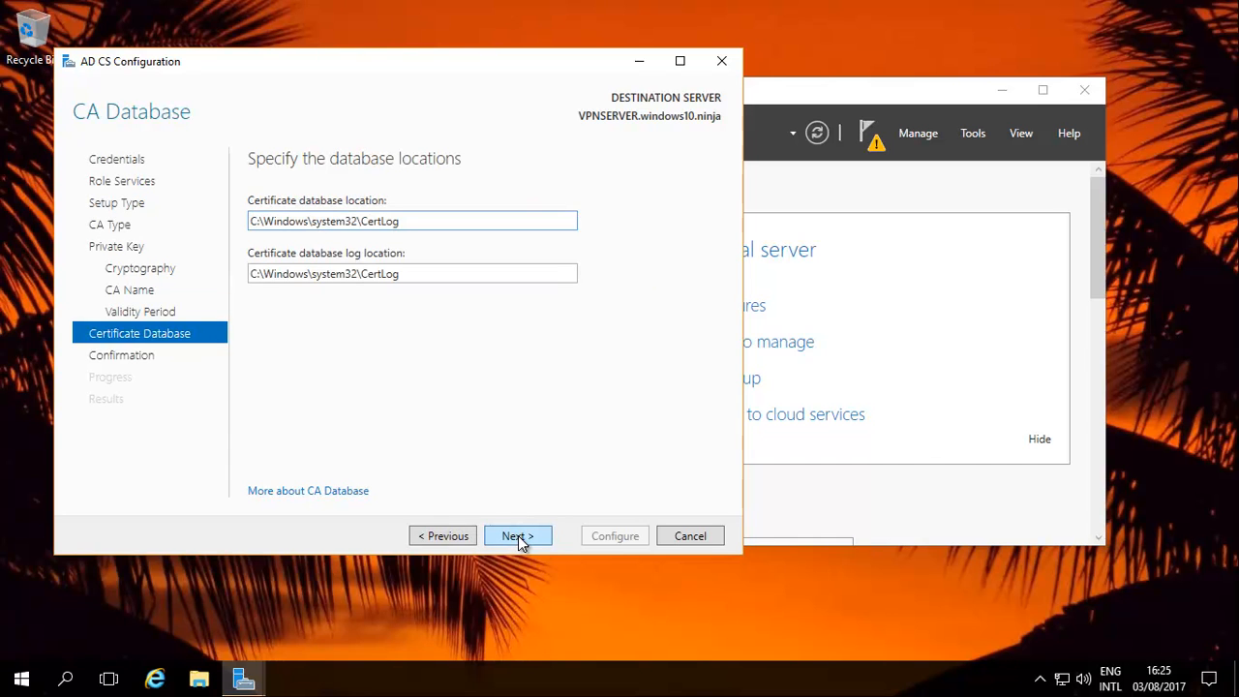
left_click(518, 534)
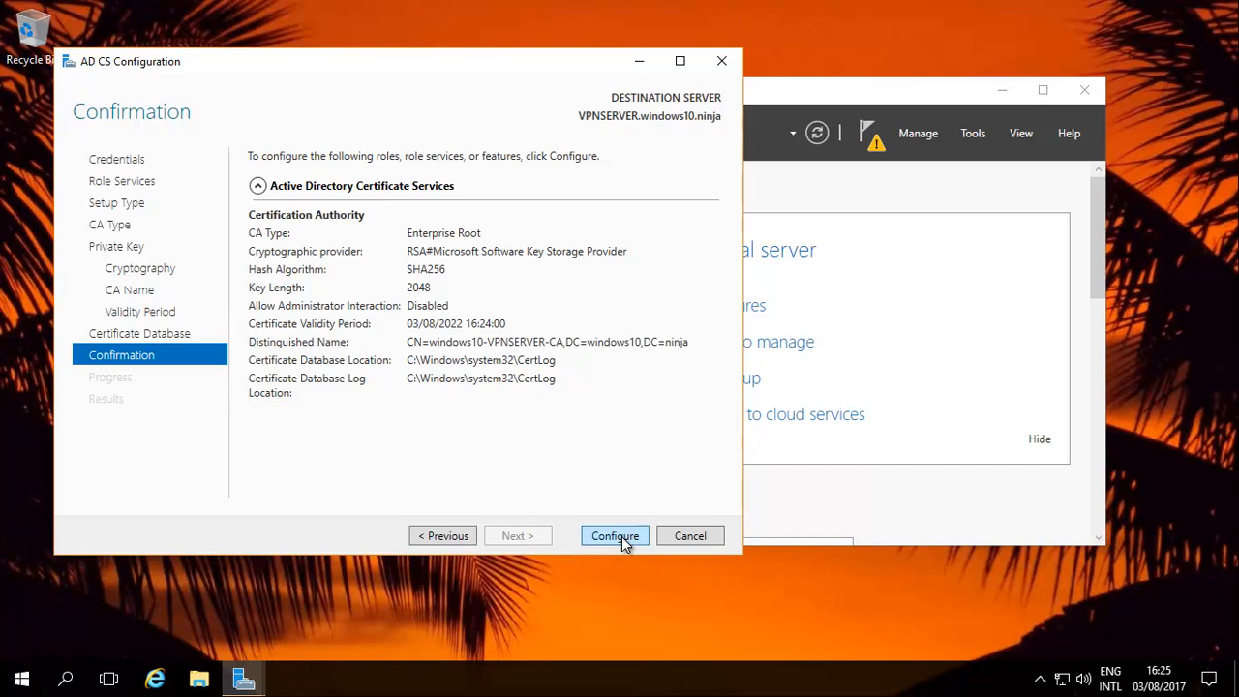
left_click(616, 534)
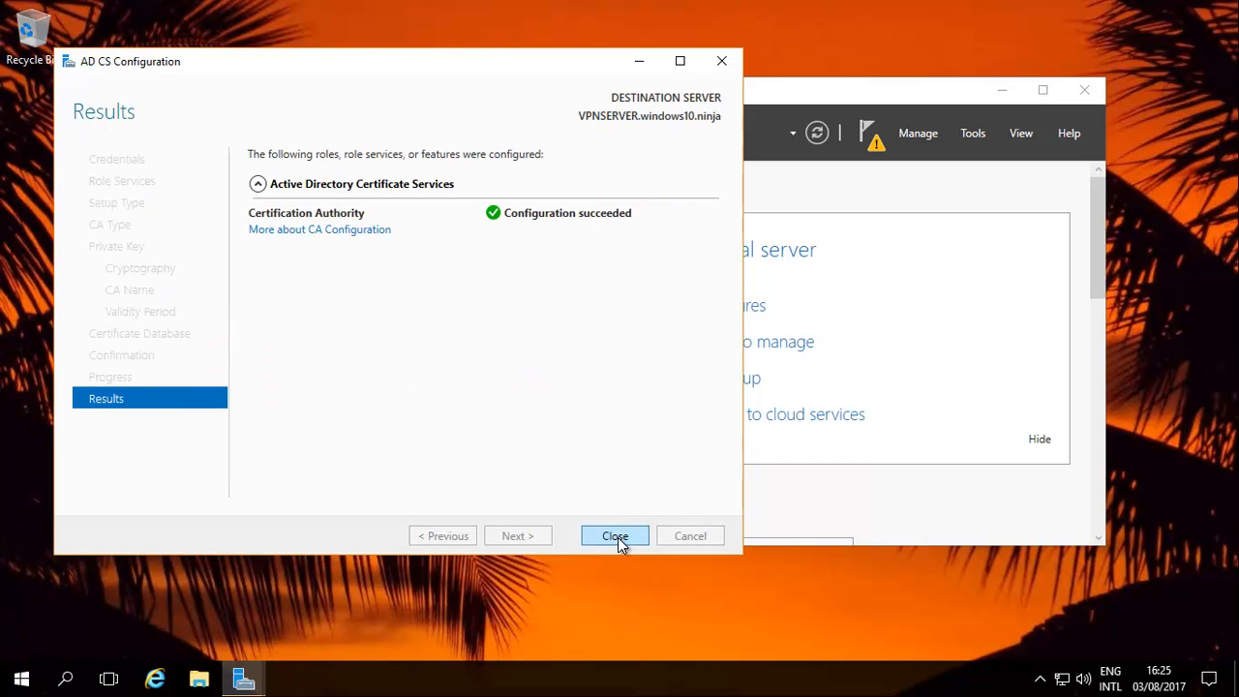
left_click(615, 534)
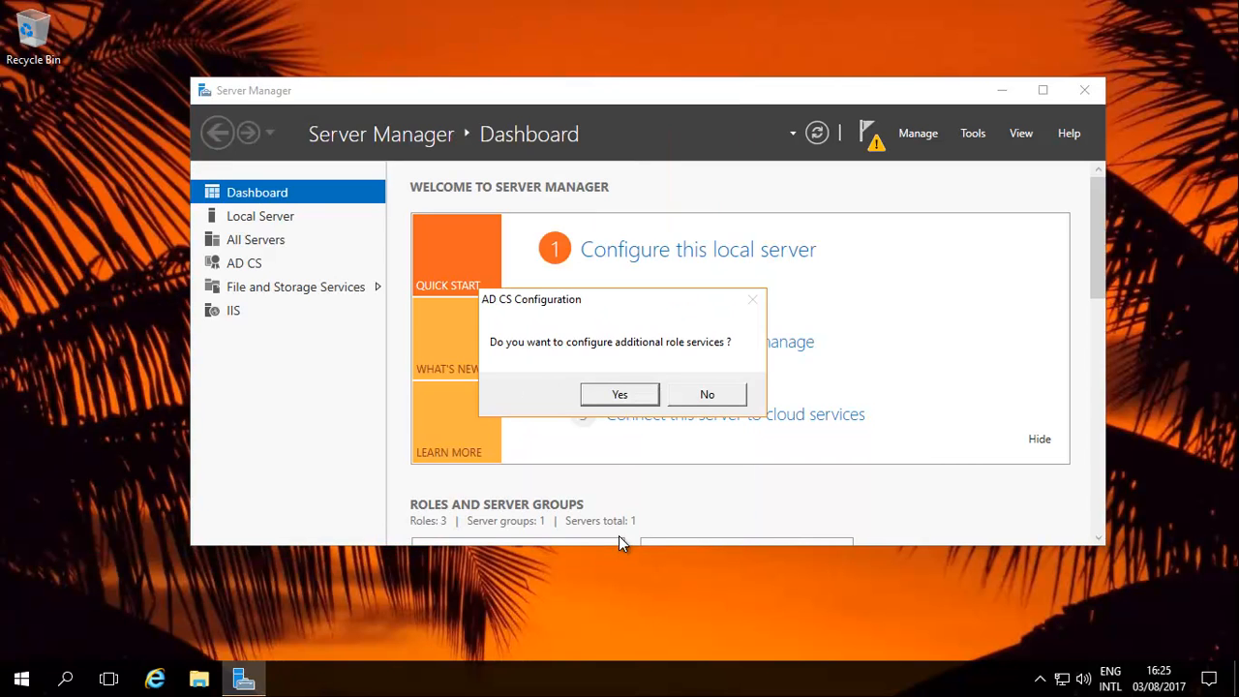
left_click(619, 395)
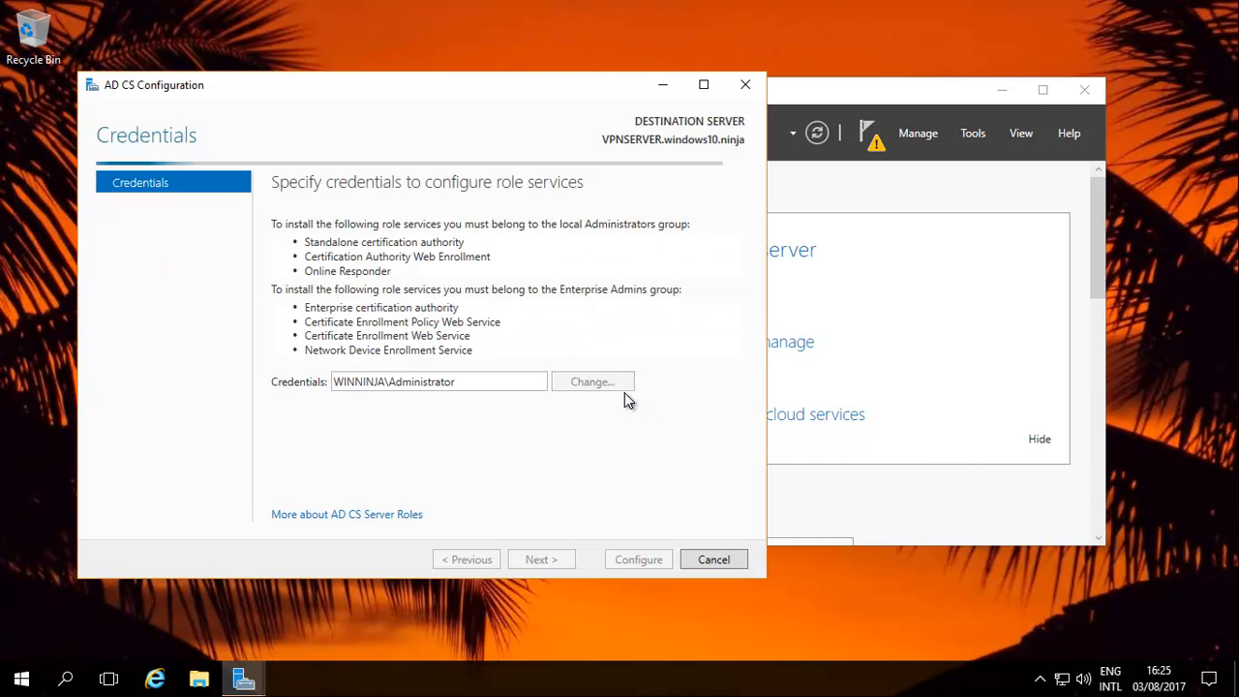
left_click(540, 558)
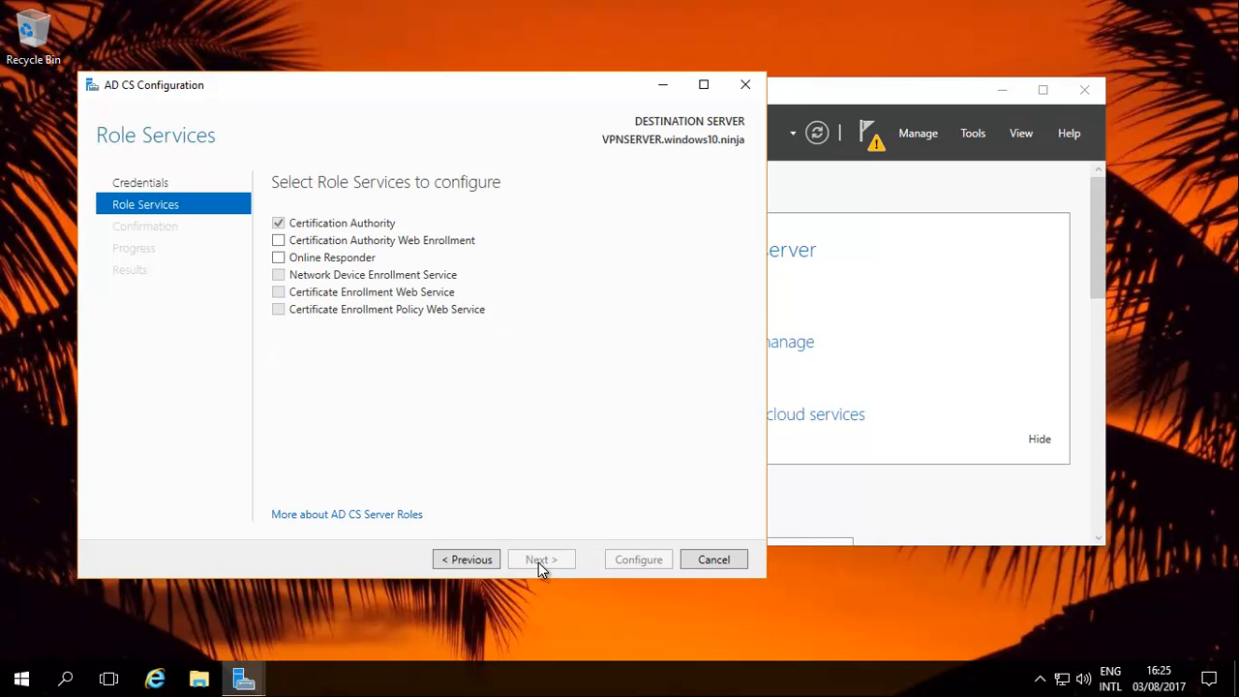
left_click(279, 240)
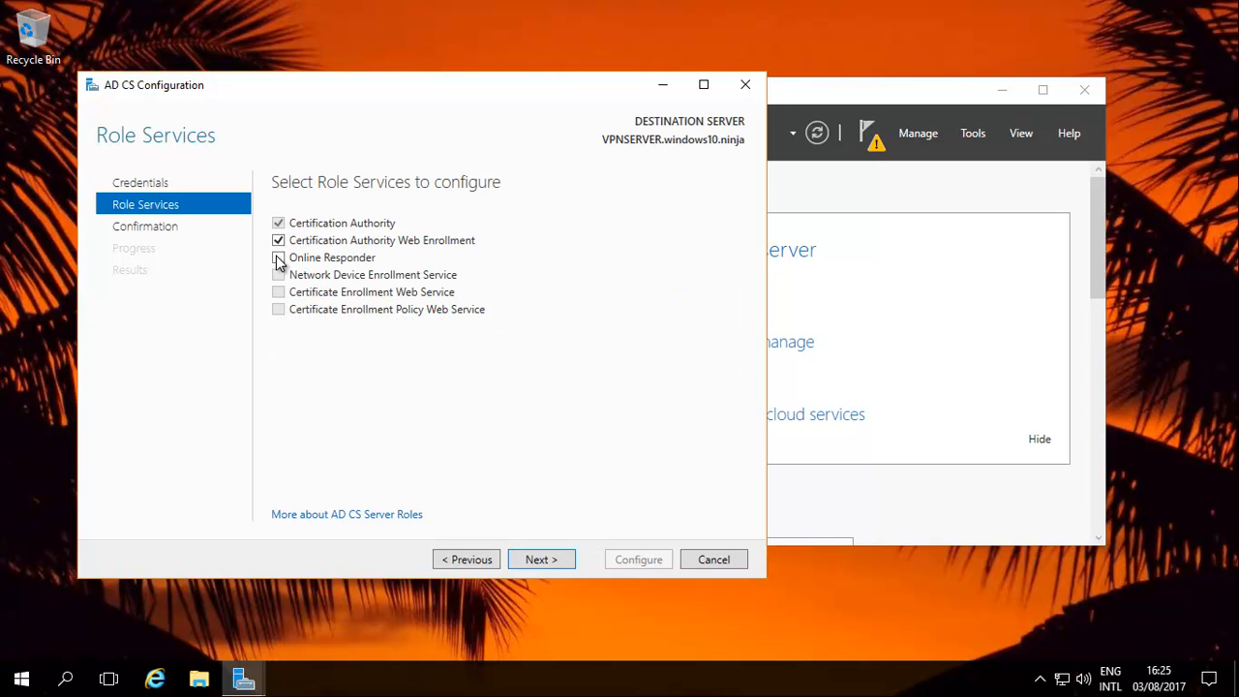
left_click(542, 560)
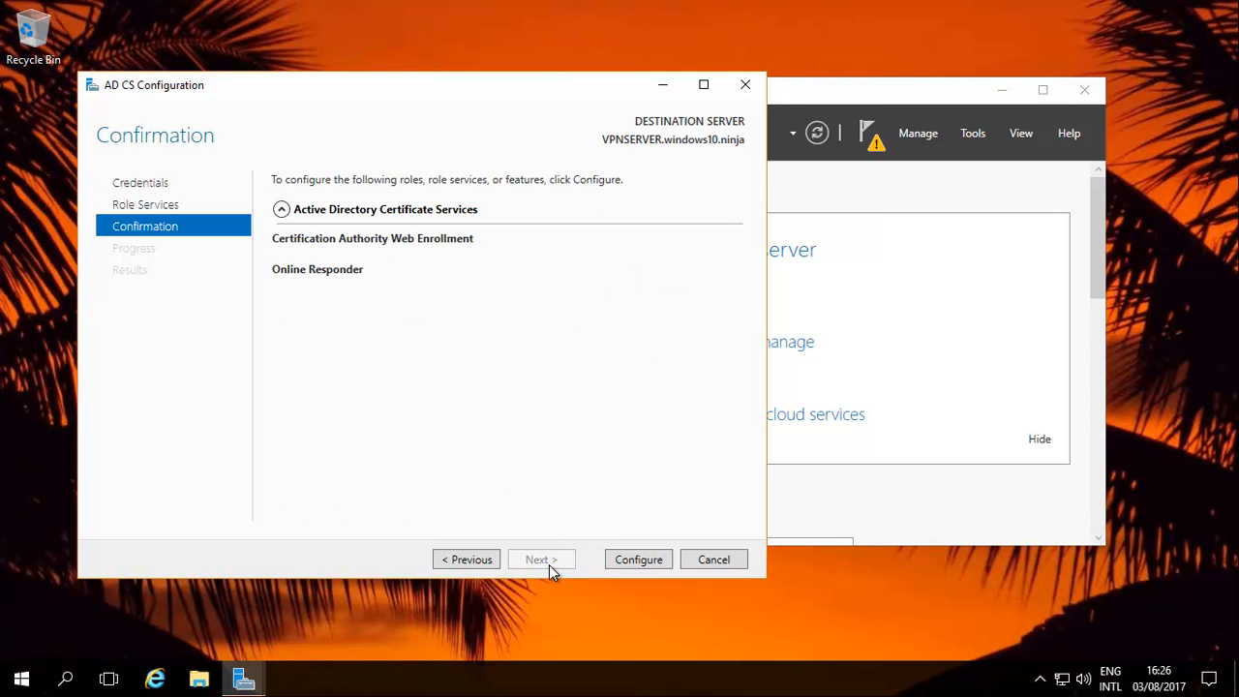
left_click(639, 559)
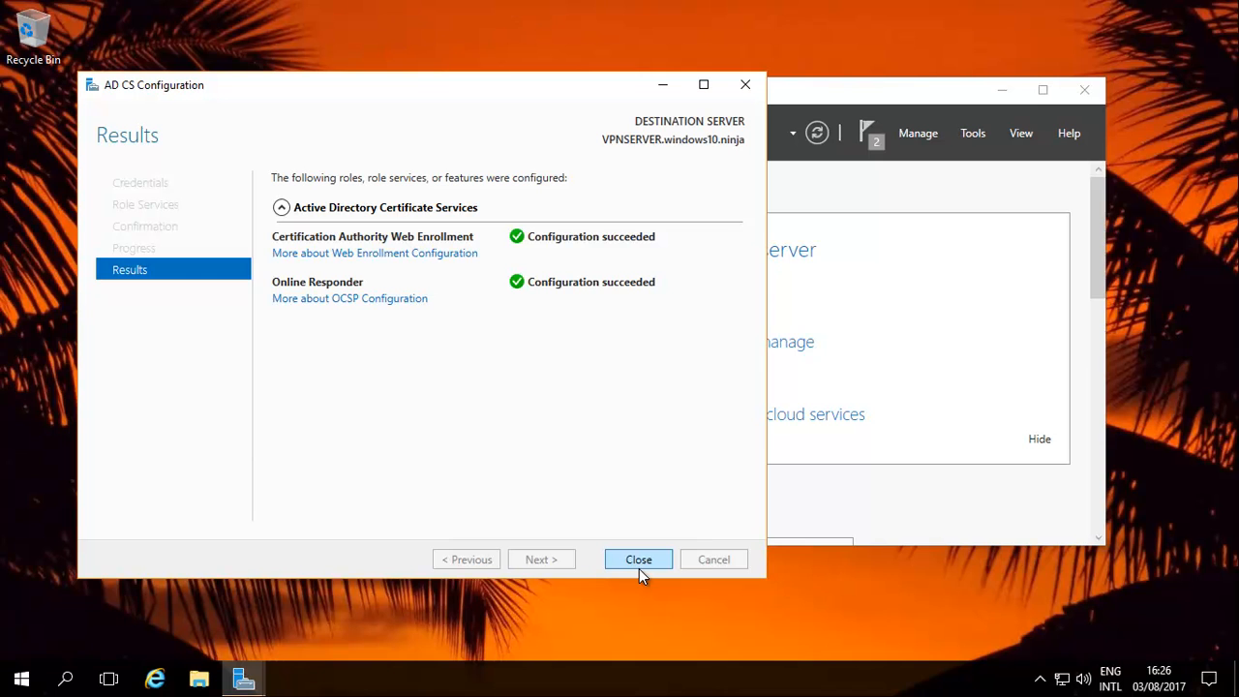
left_click(638, 557)
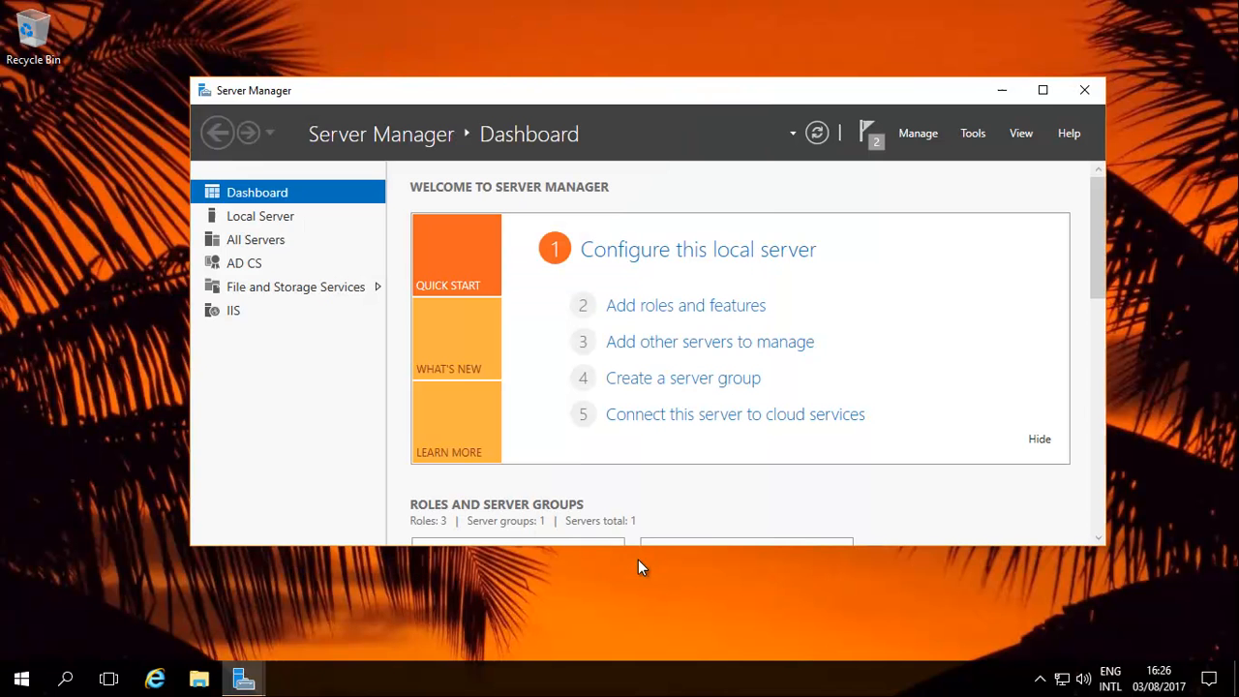
mouse_move(674, 506)
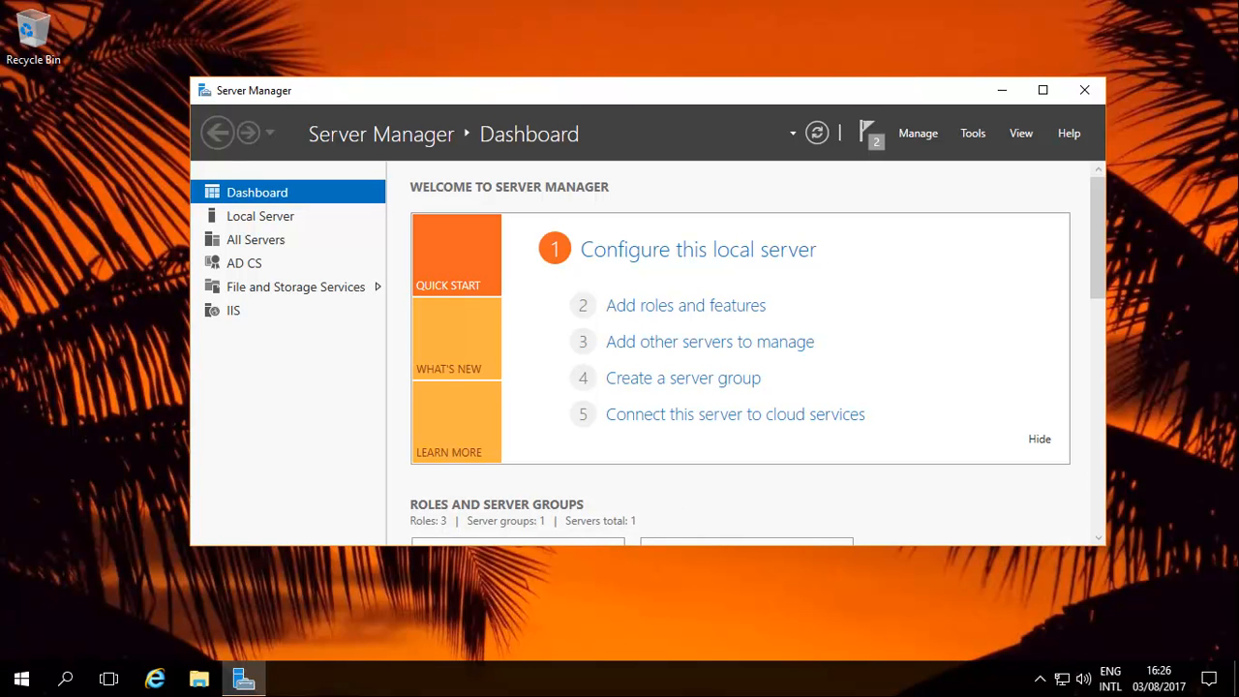
Launch a blank Microsoft Management Console by running mmc from Start
left_click(22, 677)
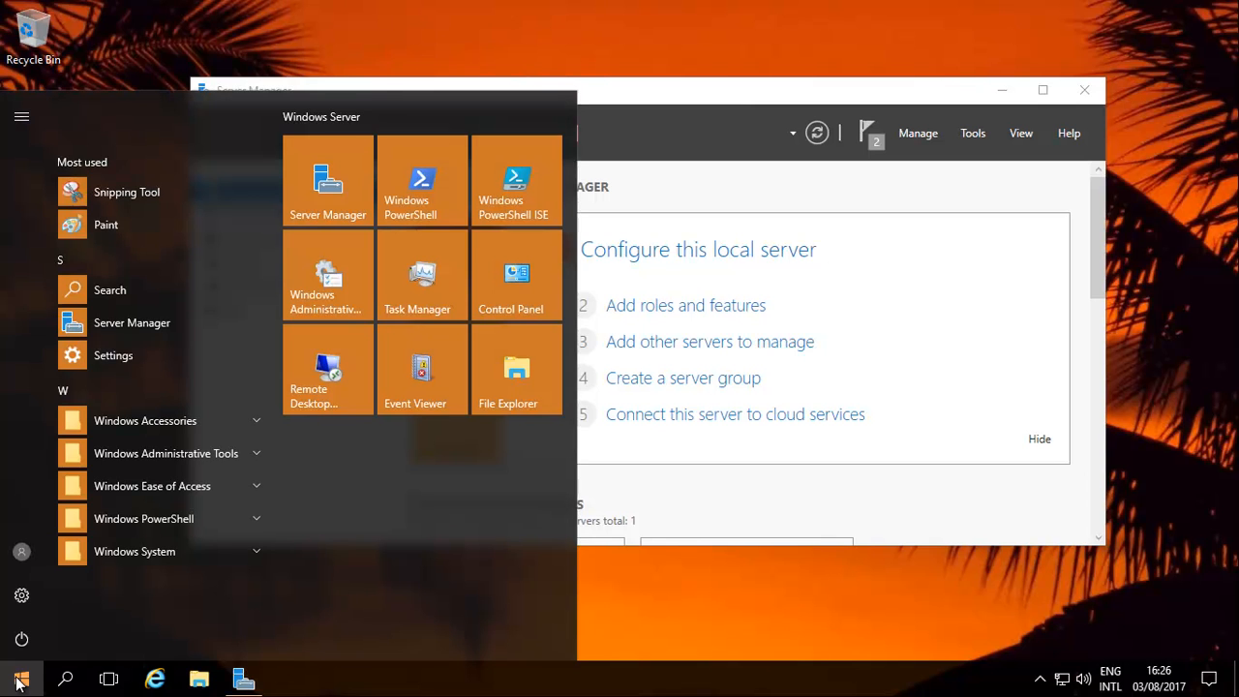
left_click(21, 678)
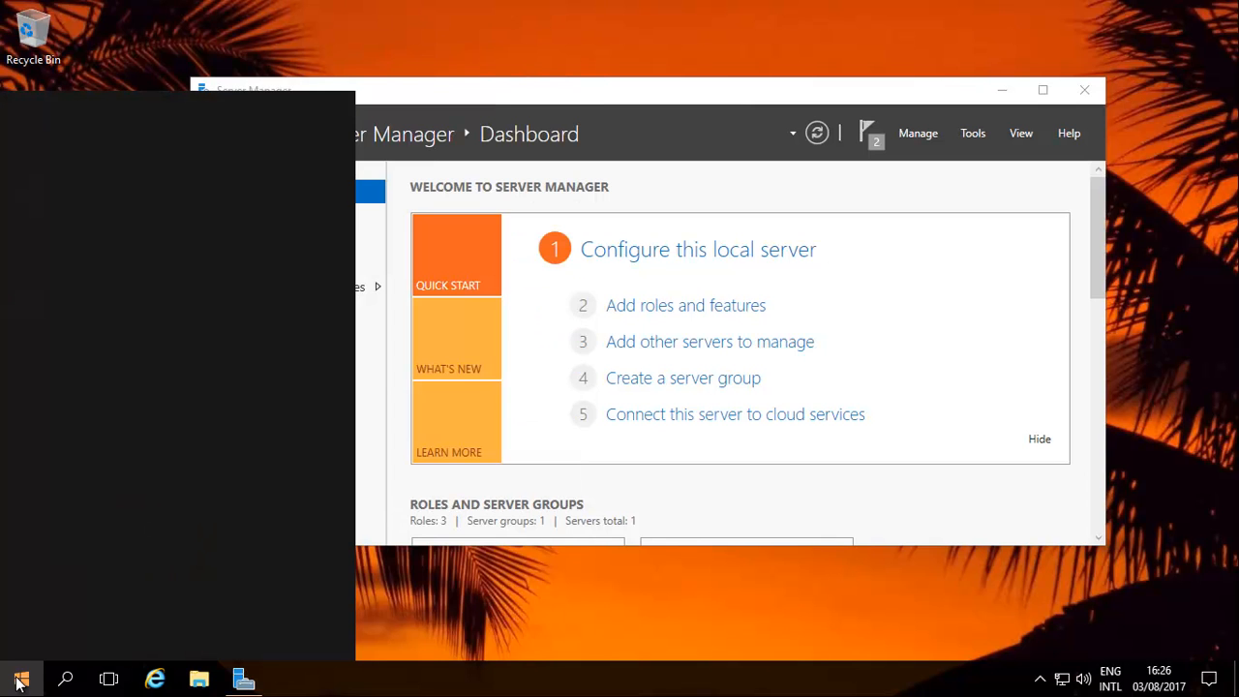
type("mmc")
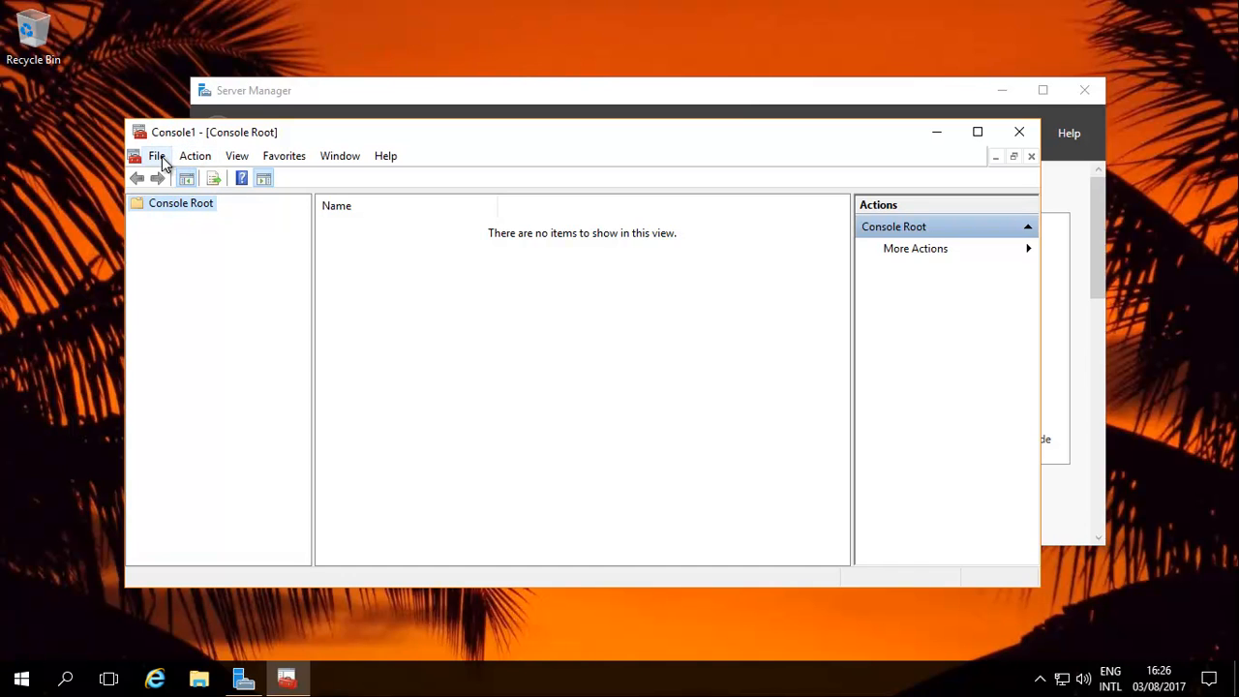
Add the Certificate Templates snap-in to the console via Add/Remove Snap-in
left_click(159, 155)
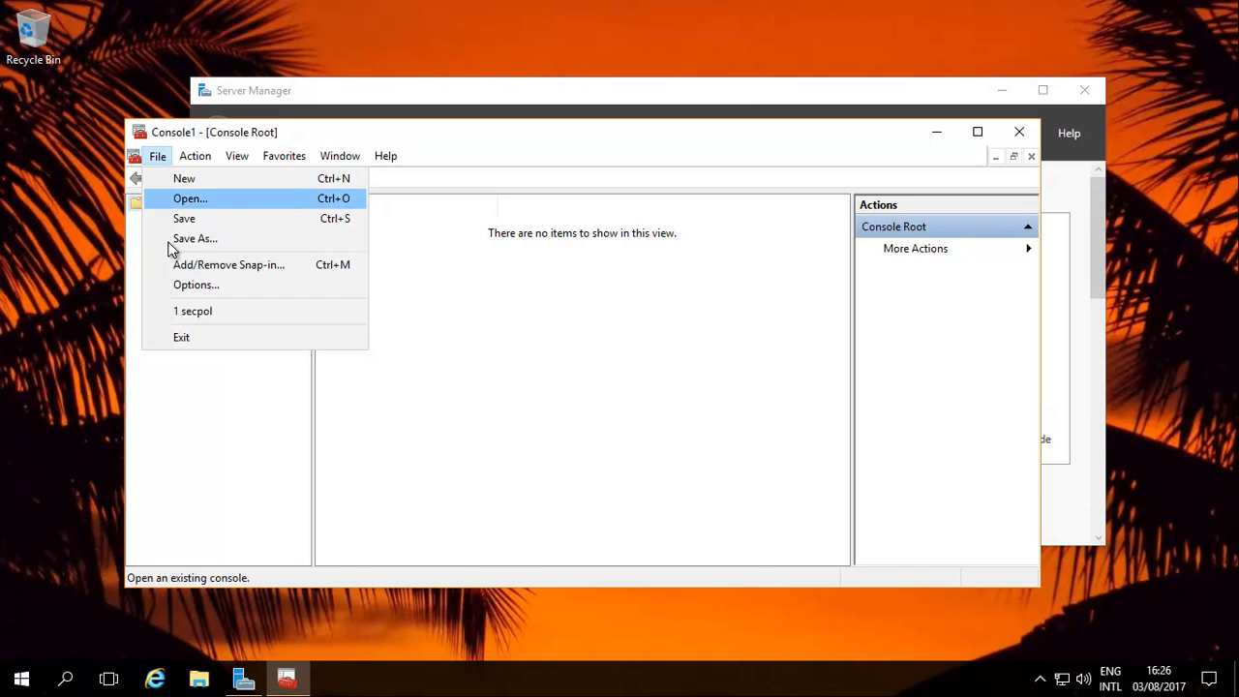
left_click(229, 263)
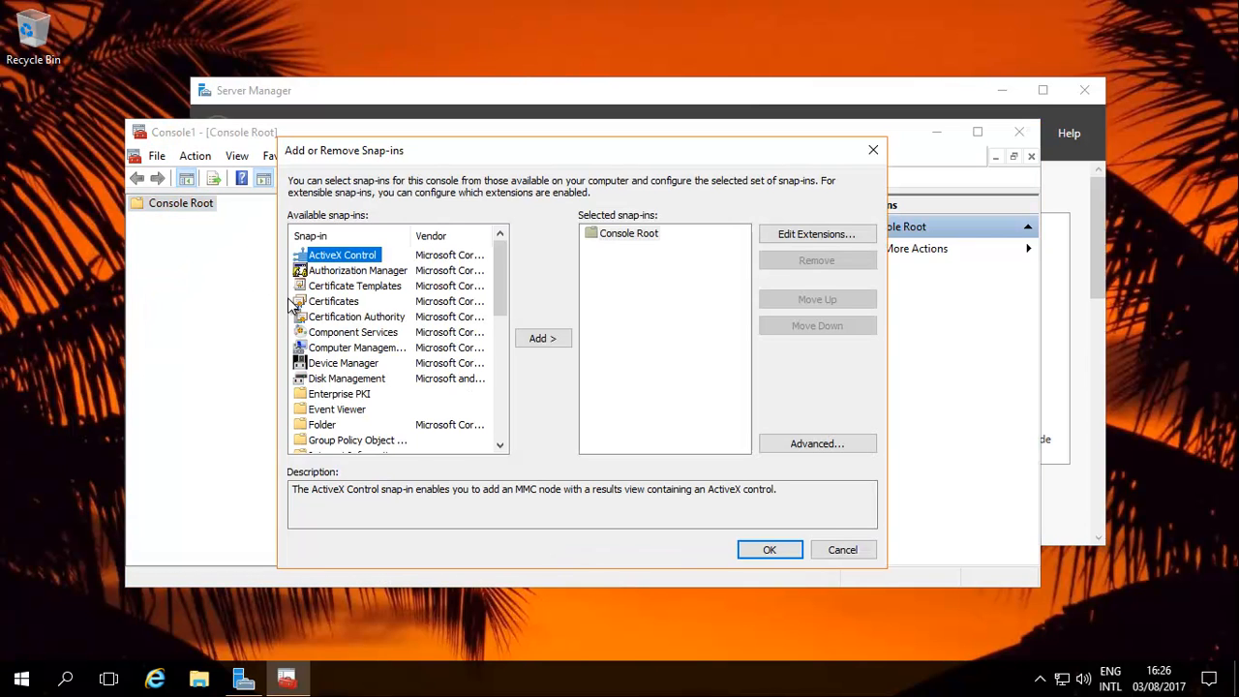
left_click(355, 285)
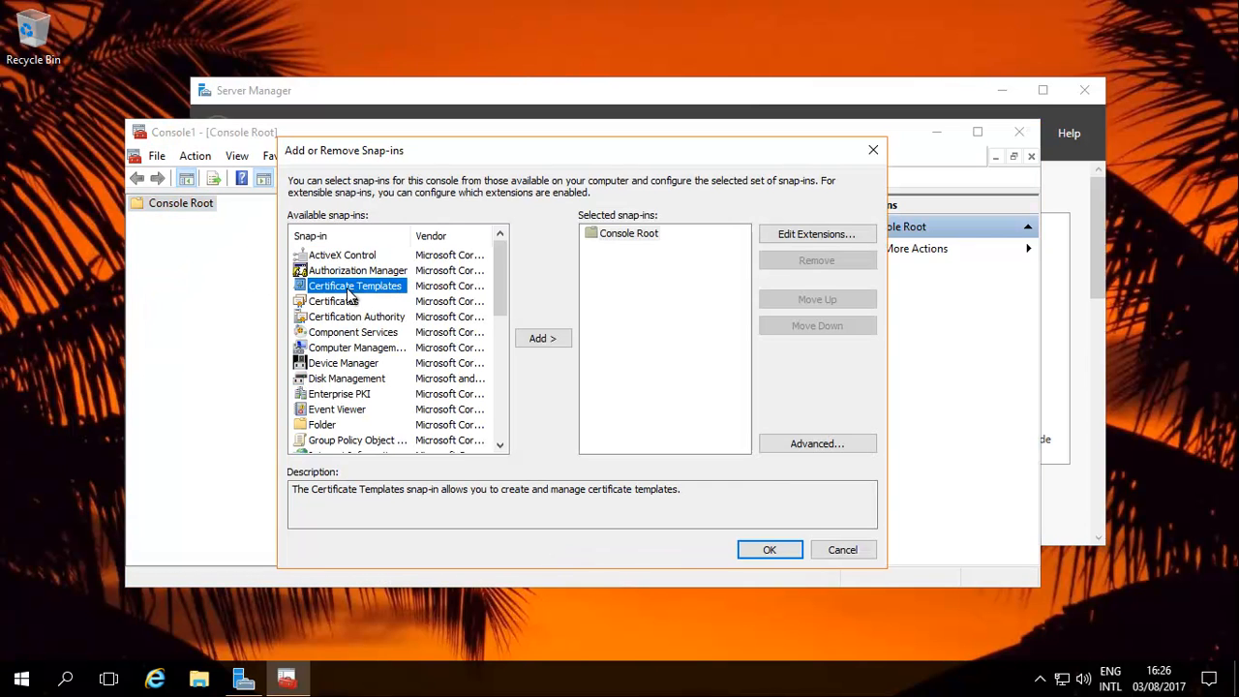
left_click(542, 336)
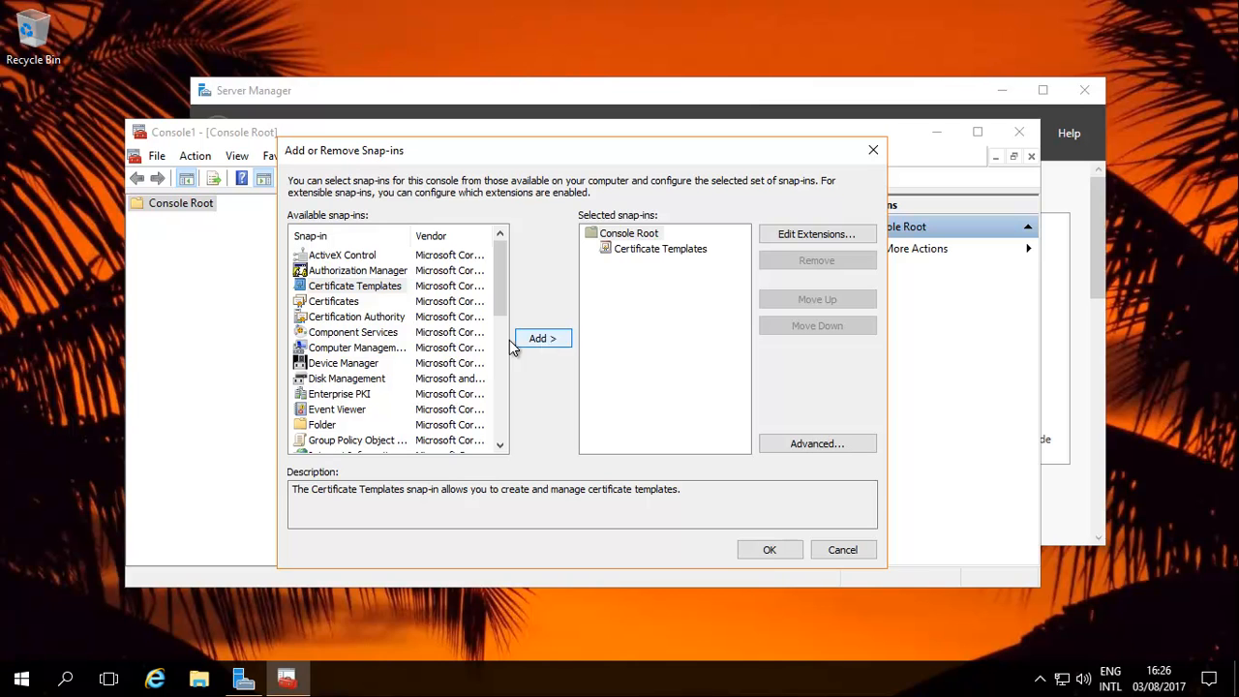
Add the Certificates snap-in for the Computer account on the Local computer
left_click(542, 337)
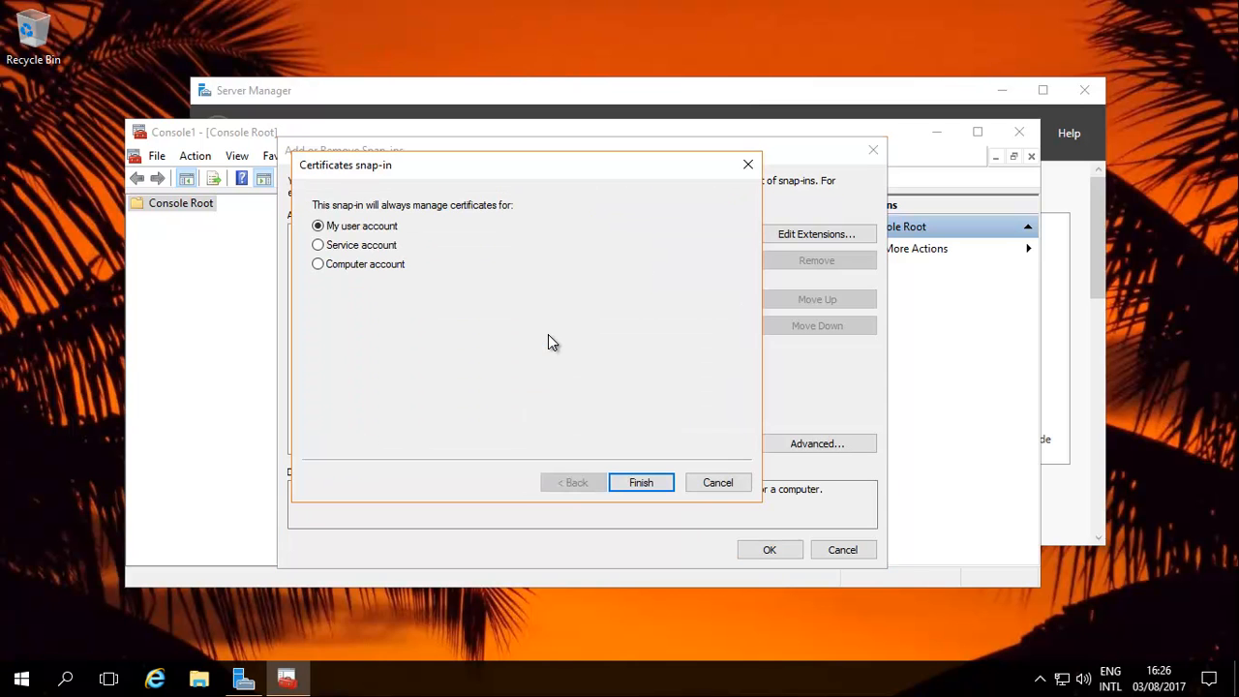
left_click(318, 263)
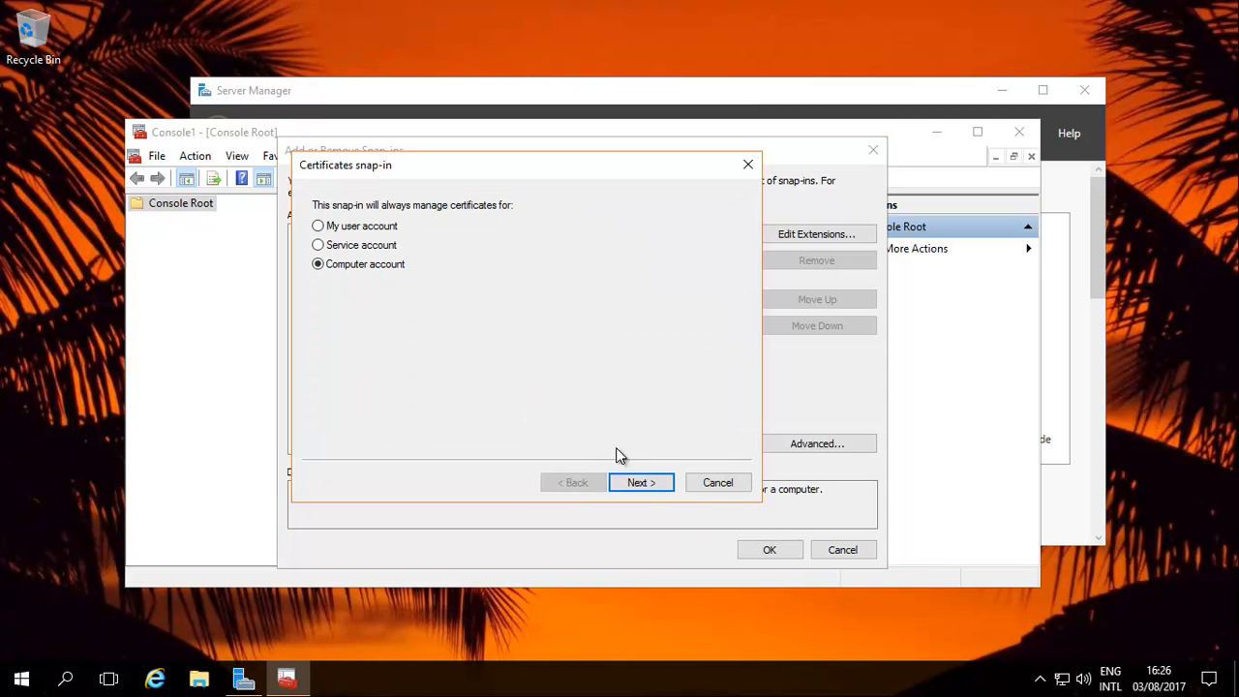
left_click(640, 482)
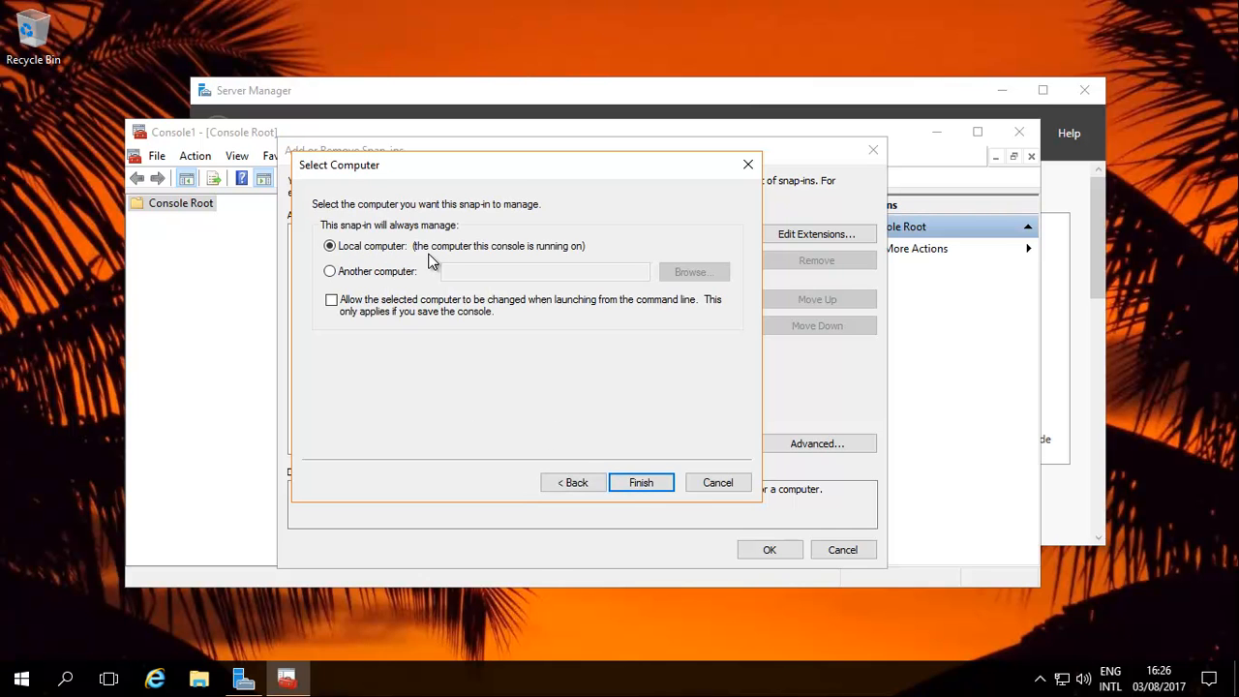
left_click(641, 482)
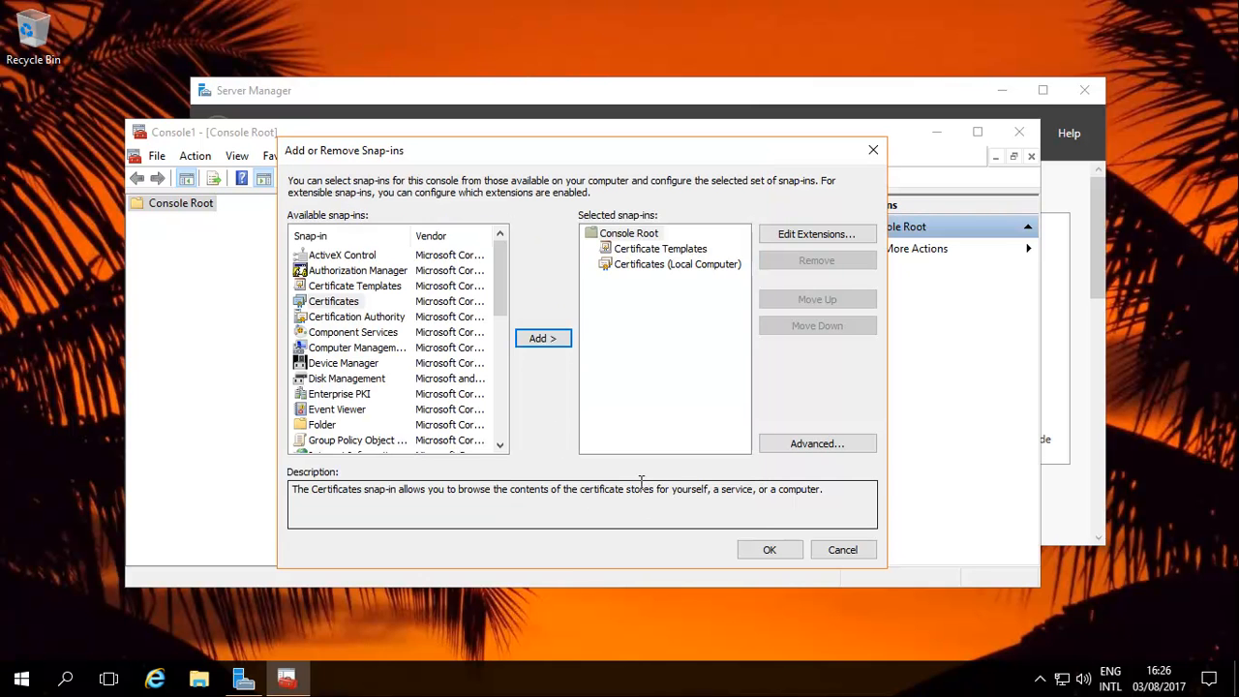
Add the Certification Authority (Local) snap-in and apply all three to Console Root
left_click(356, 317)
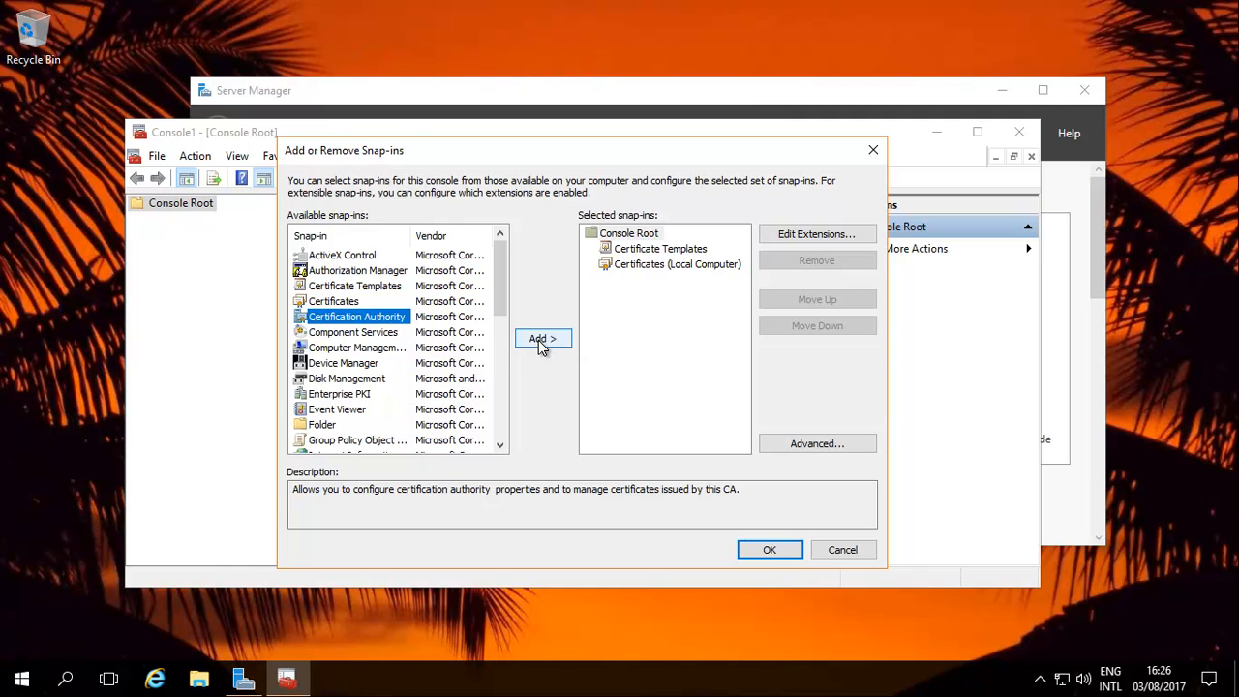
left_click(542, 339)
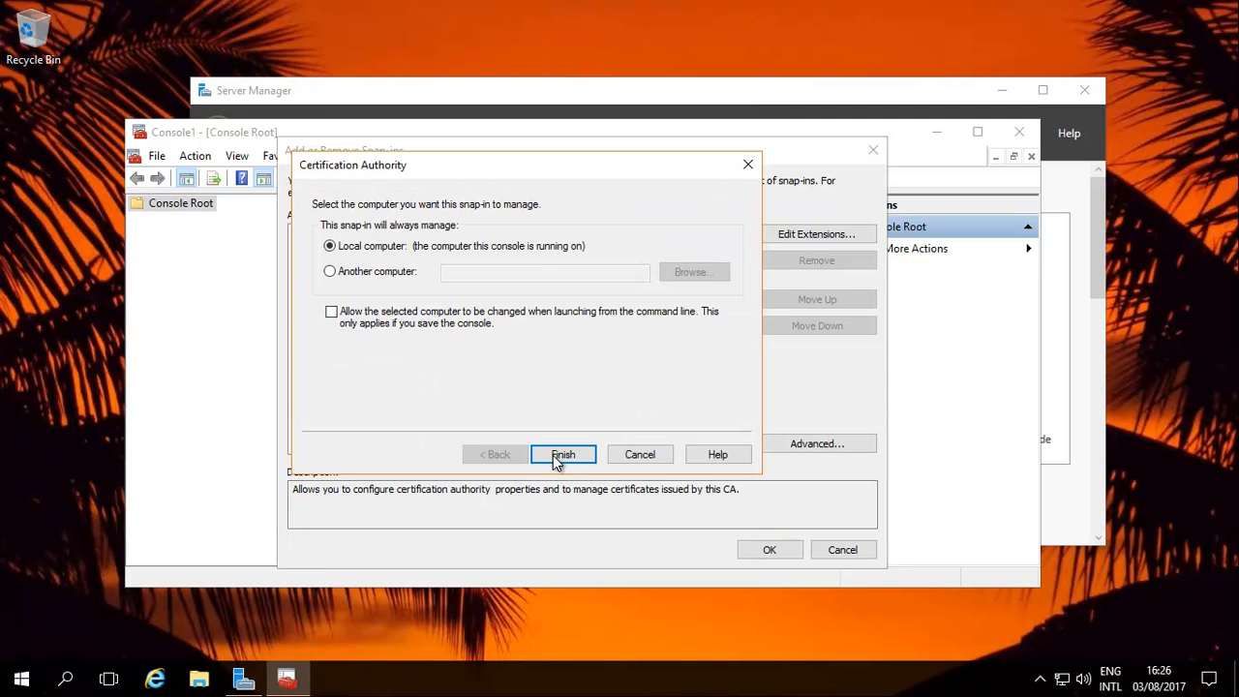
left_click(561, 453)
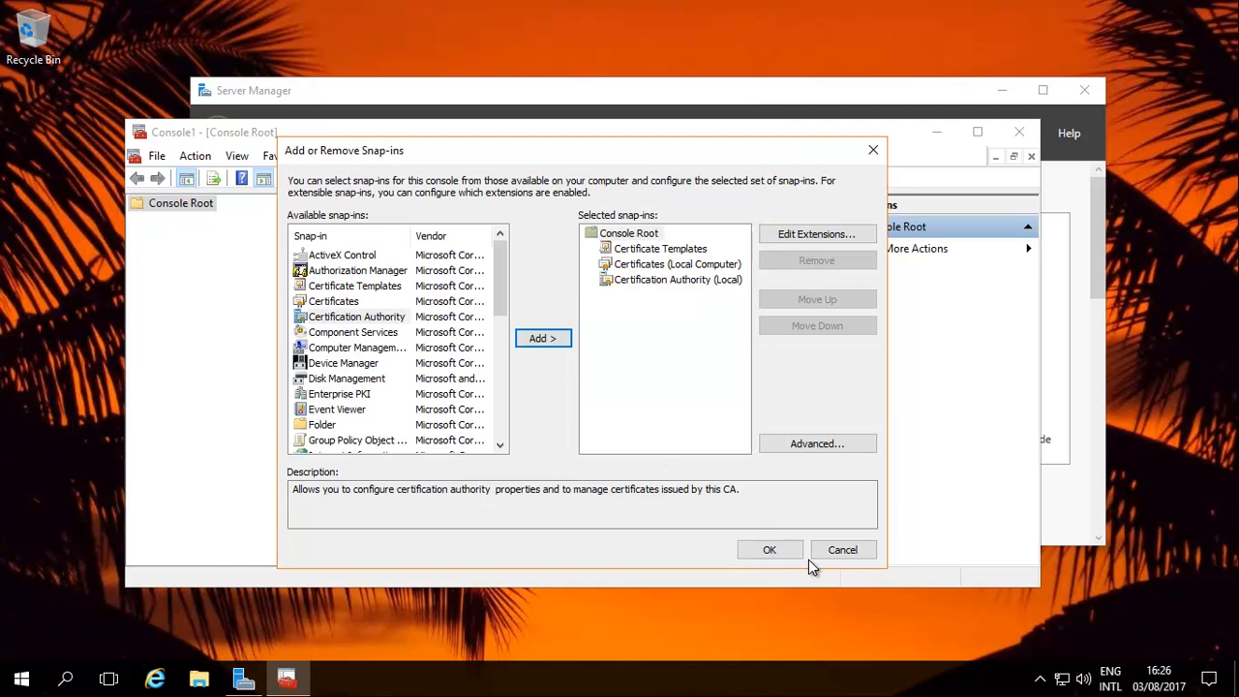
left_click(769, 550)
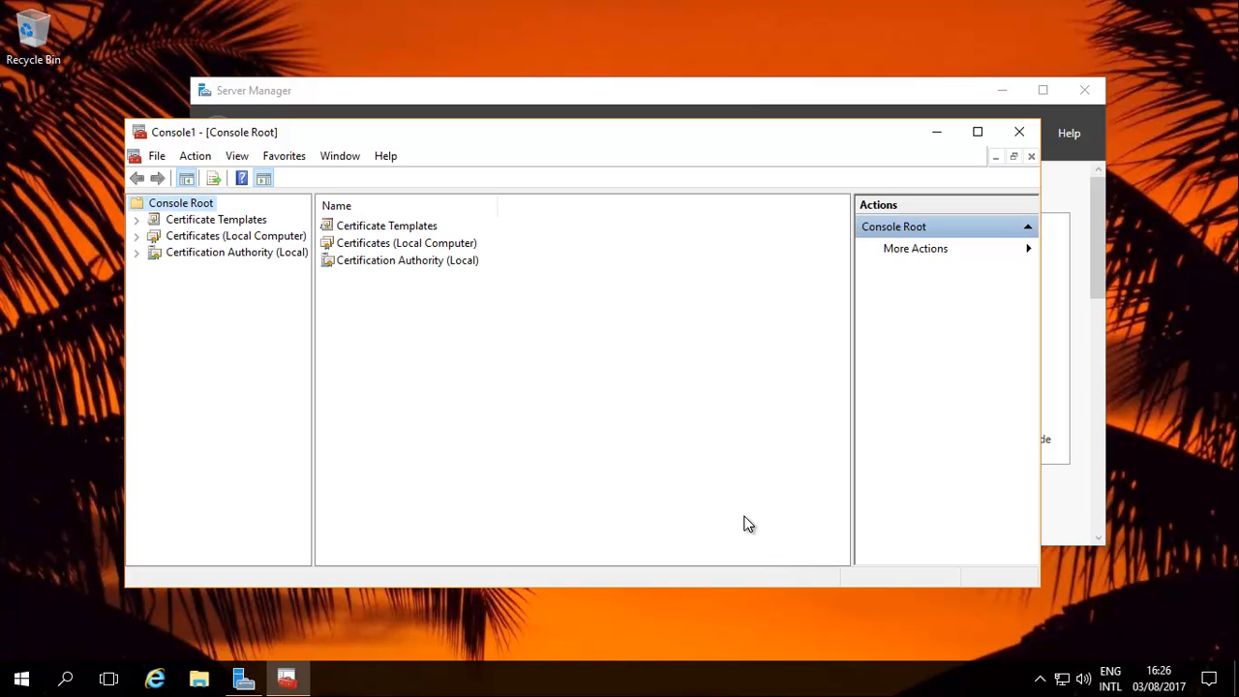
mouse_move(744, 515)
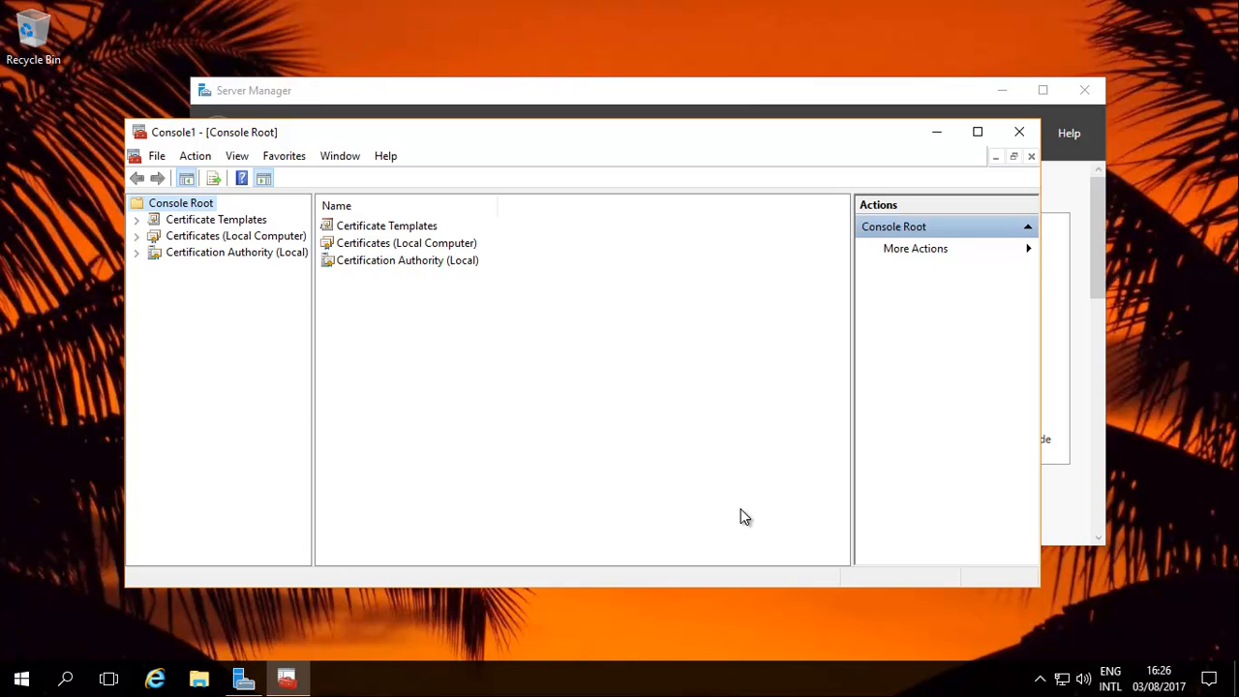
mouse_move(742, 515)
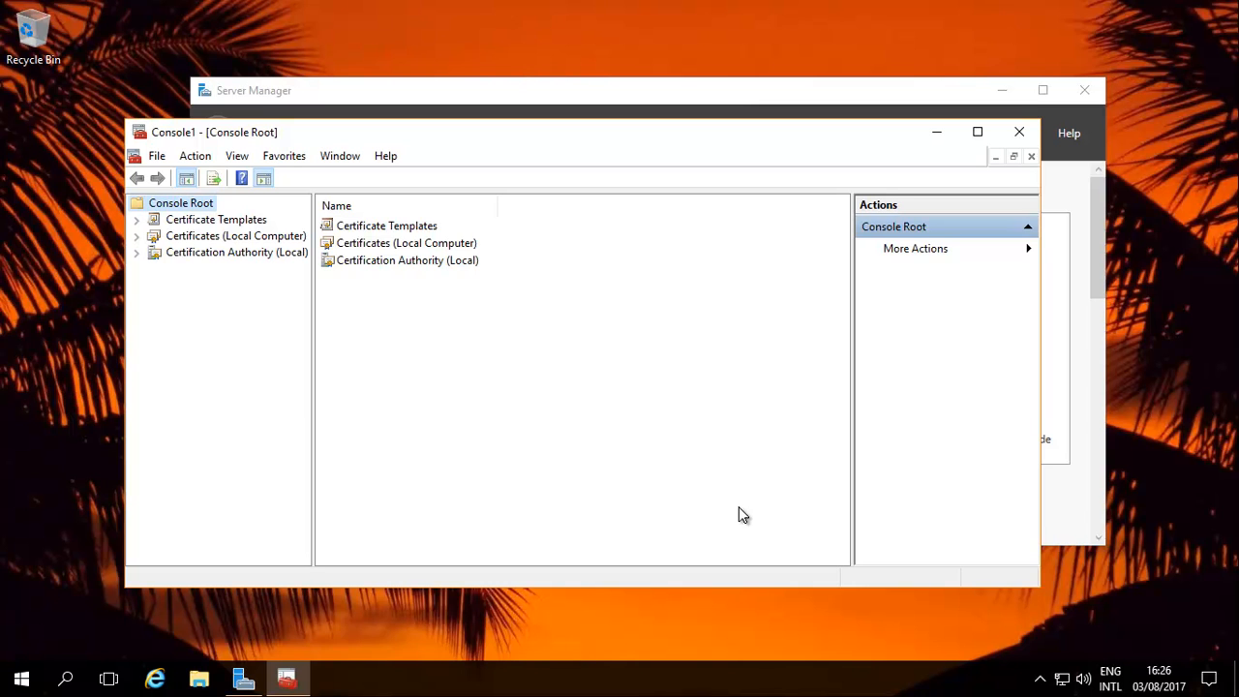
mouse_move(739, 511)
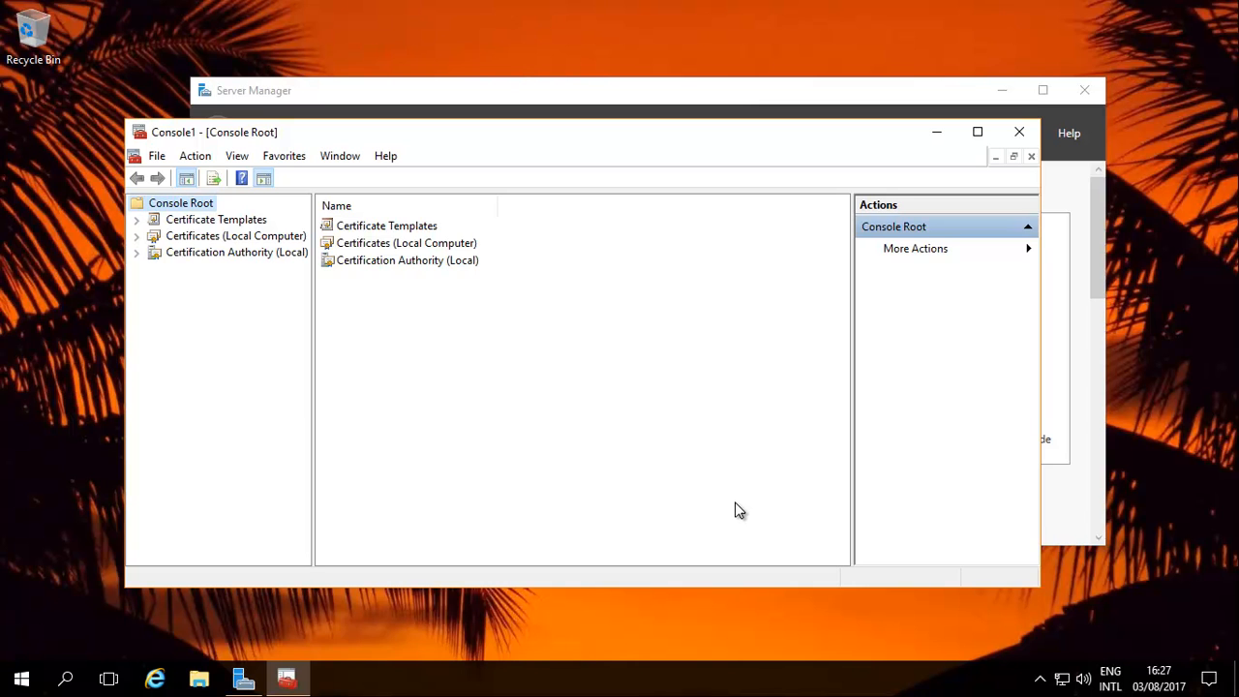
mouse_move(177, 252)
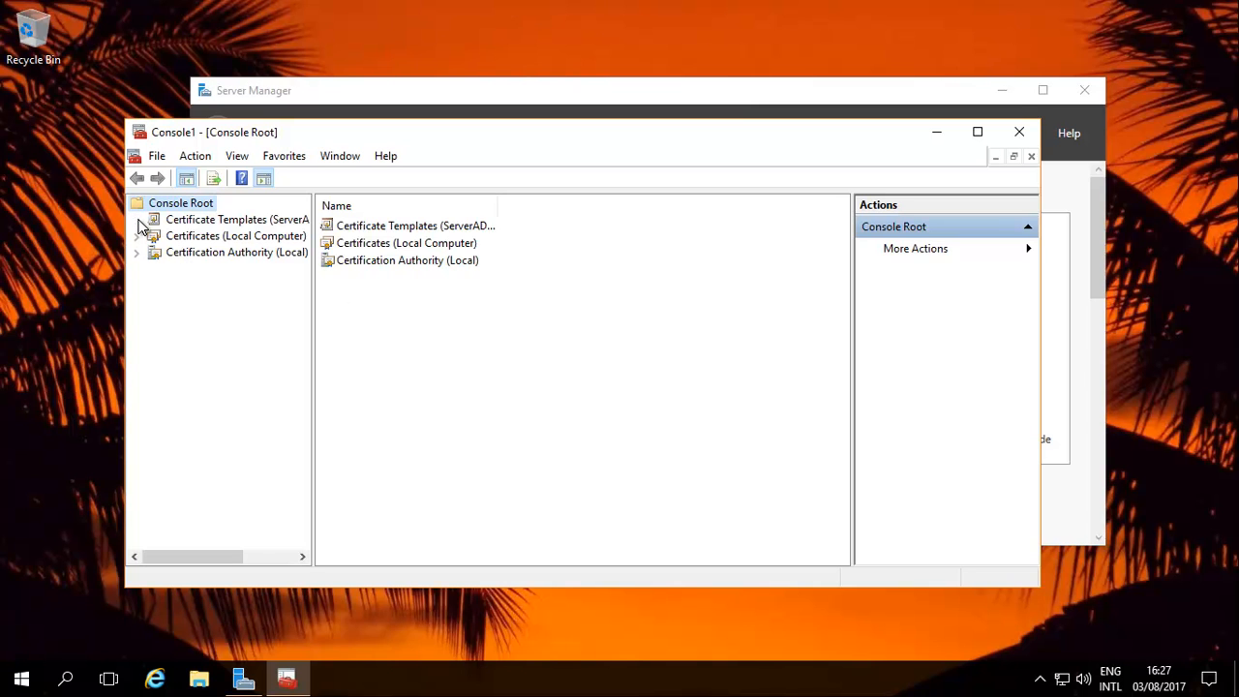
Show the domain templates list, then select windows10-VPNSERVER-CA's Certificate Templates folder
left_click(236, 219)
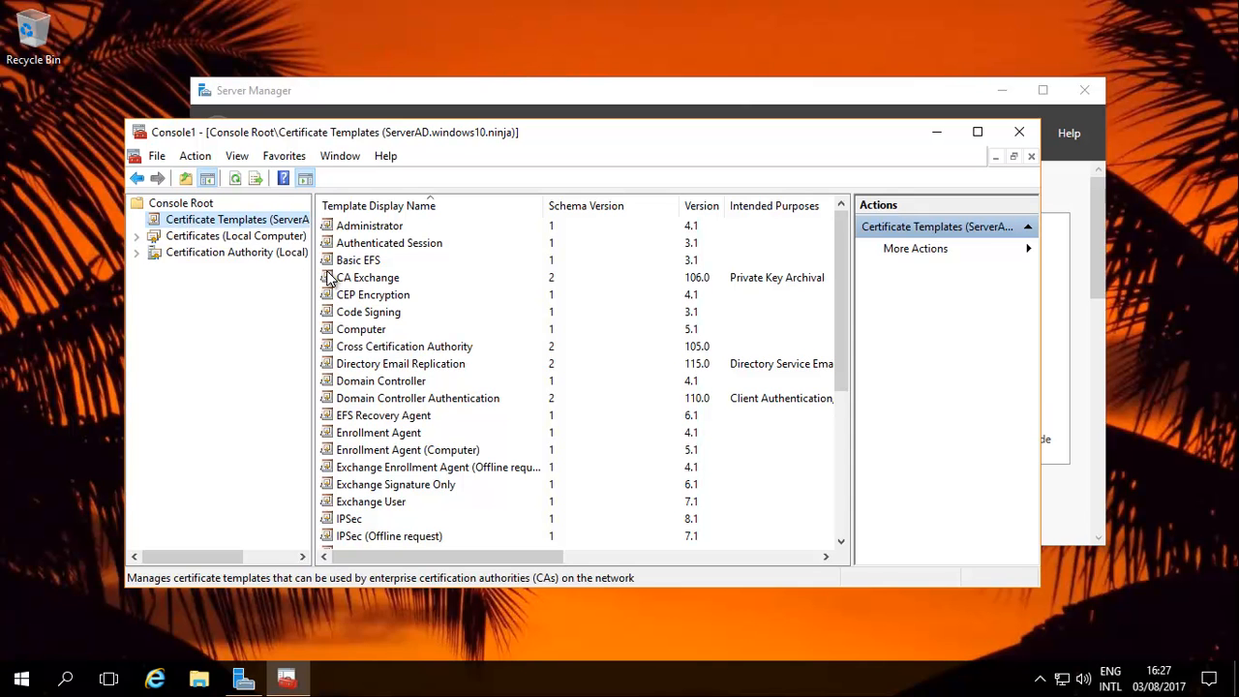
mouse_move(308, 283)
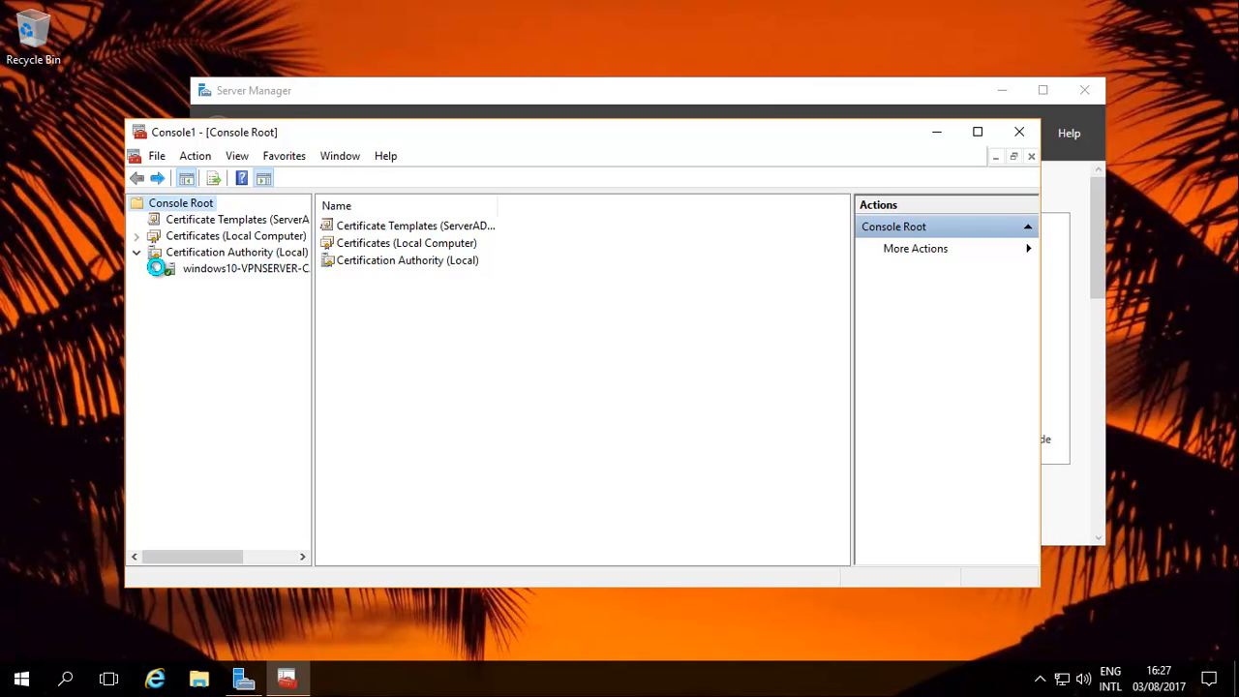
left_click(155, 267)
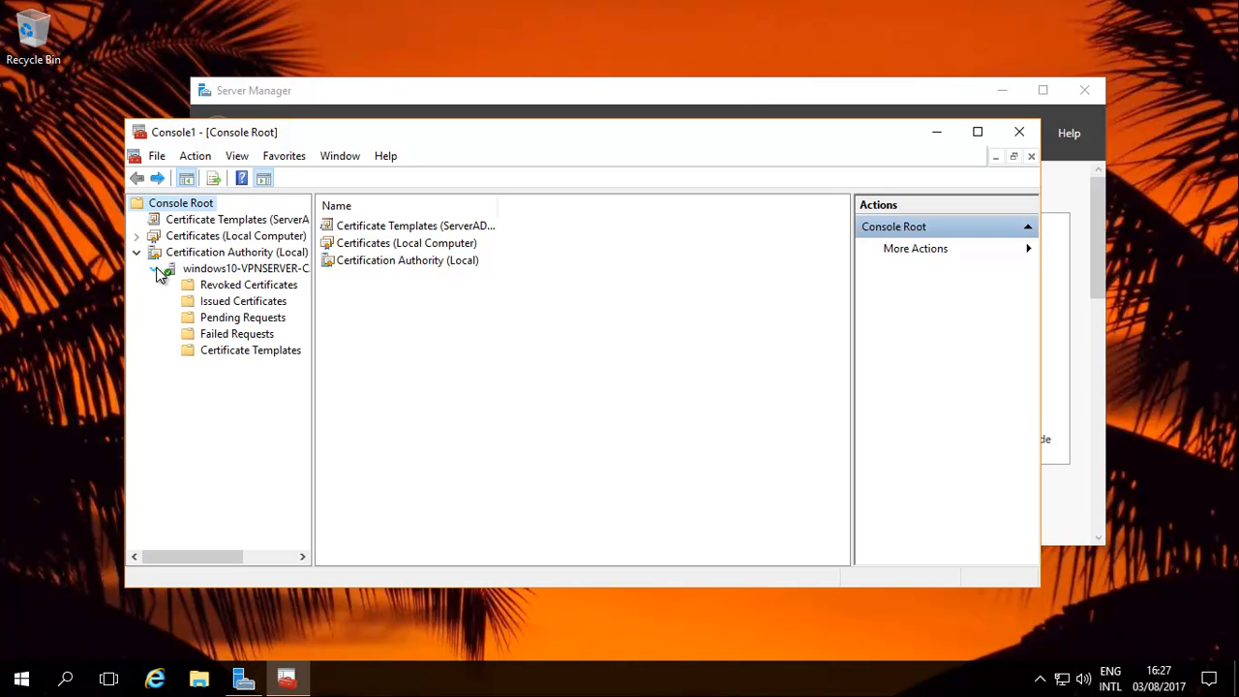
left_click(251, 349)
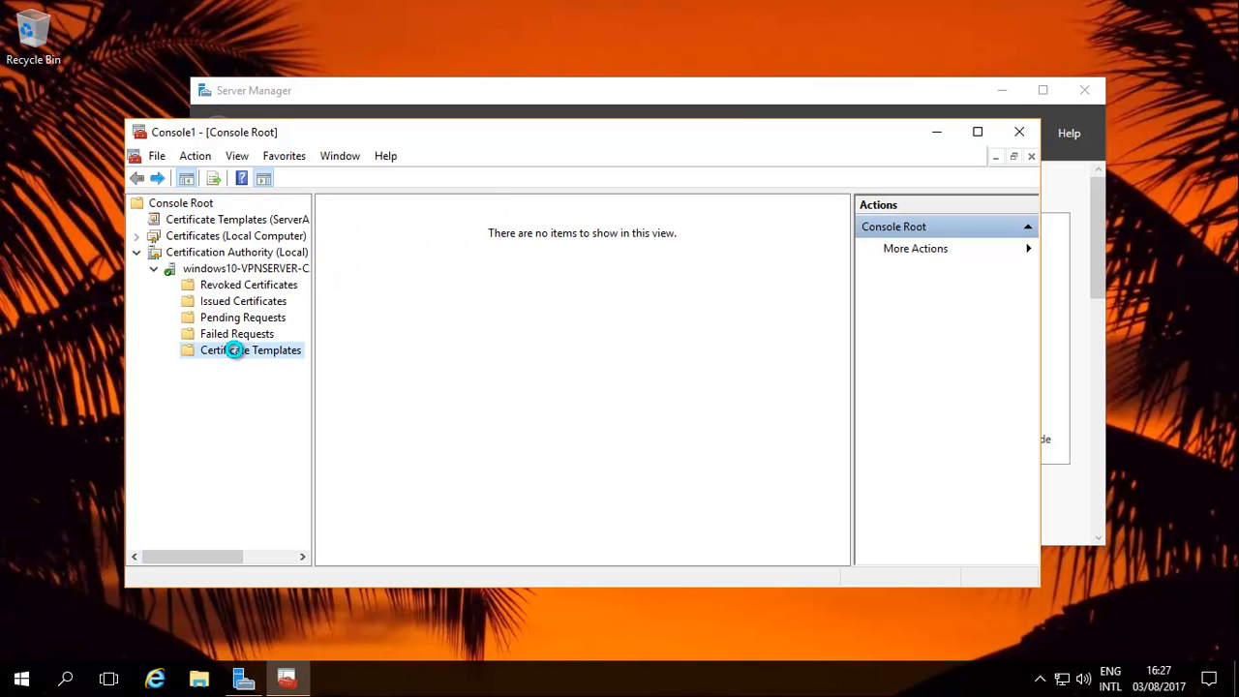
left_click(251, 349)
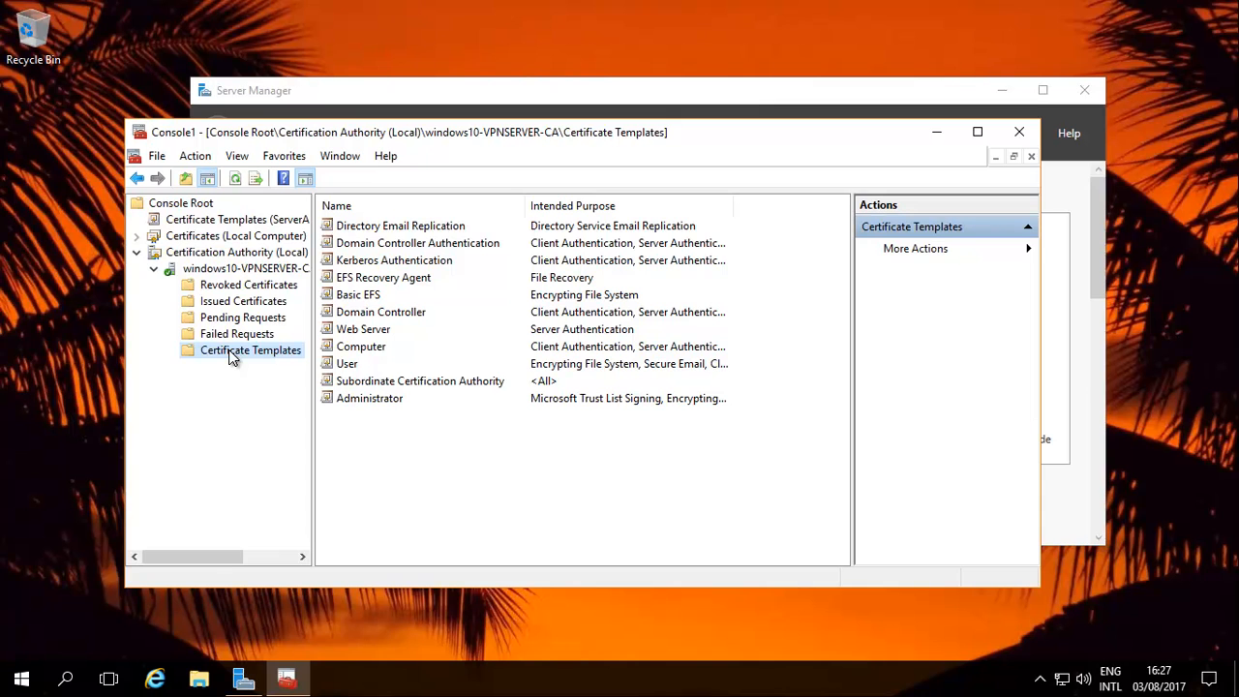
Manage the CA's templates in the Certificate Templates Console and view OCSP Response Signing properties
right_click(249, 348)
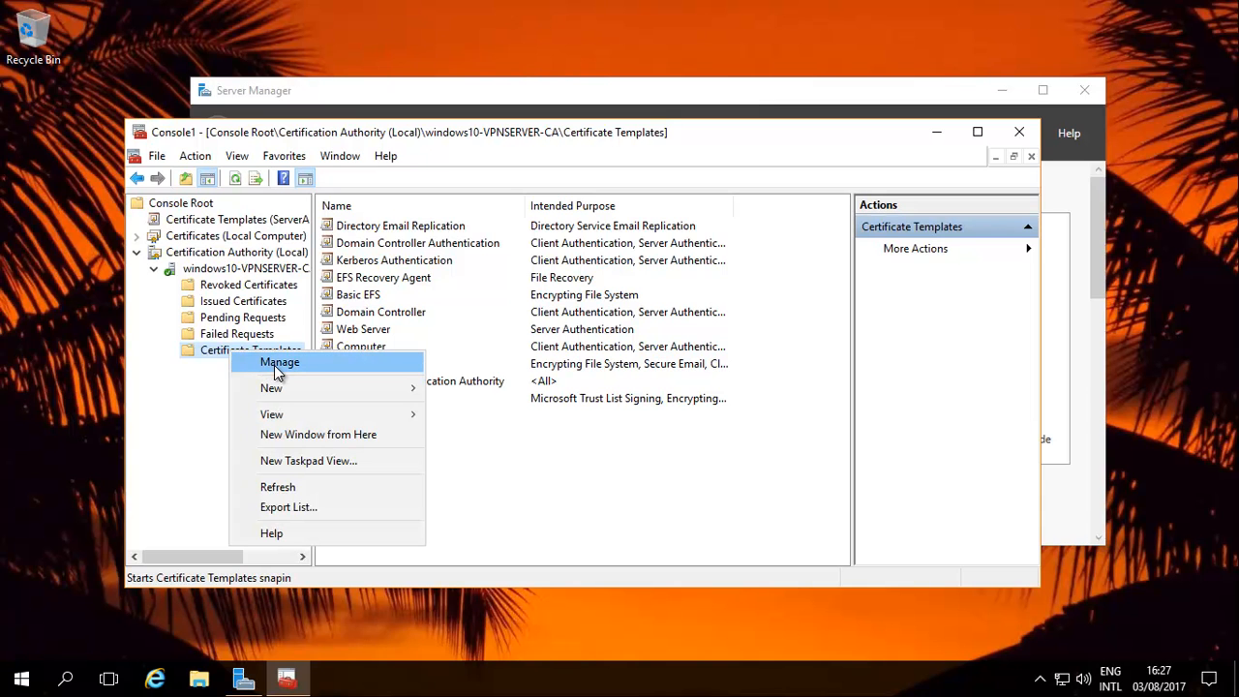
left_click(278, 362)
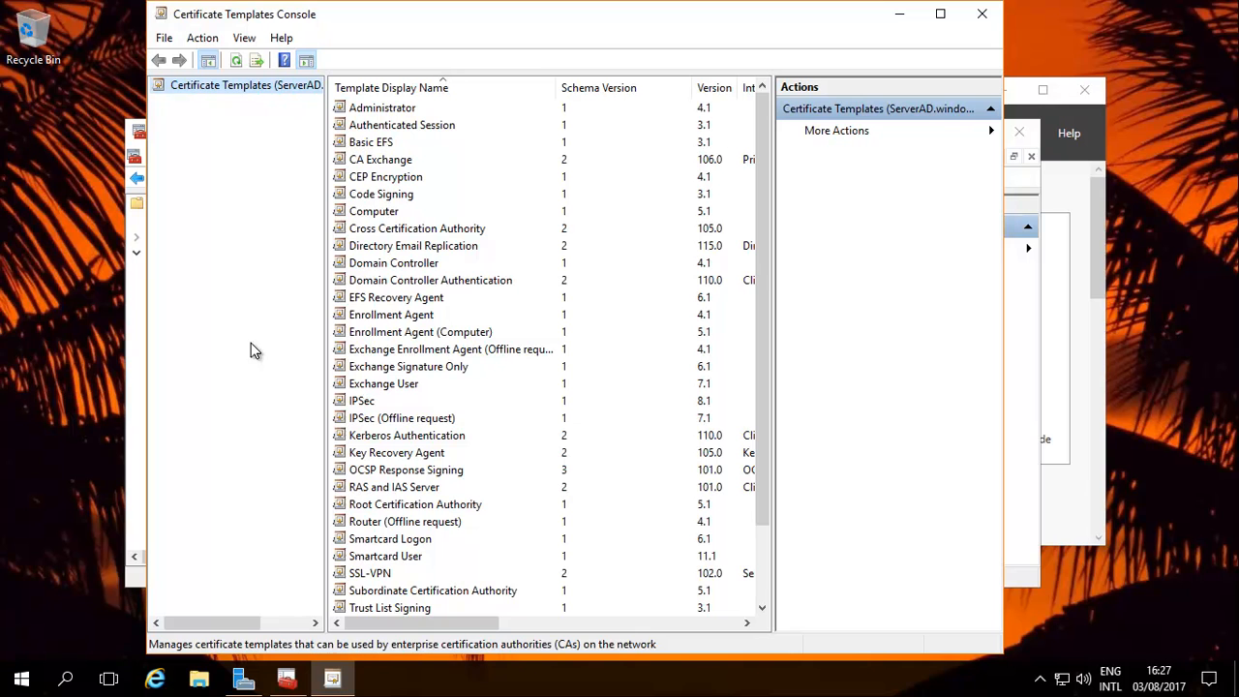
mouse_move(492, 244)
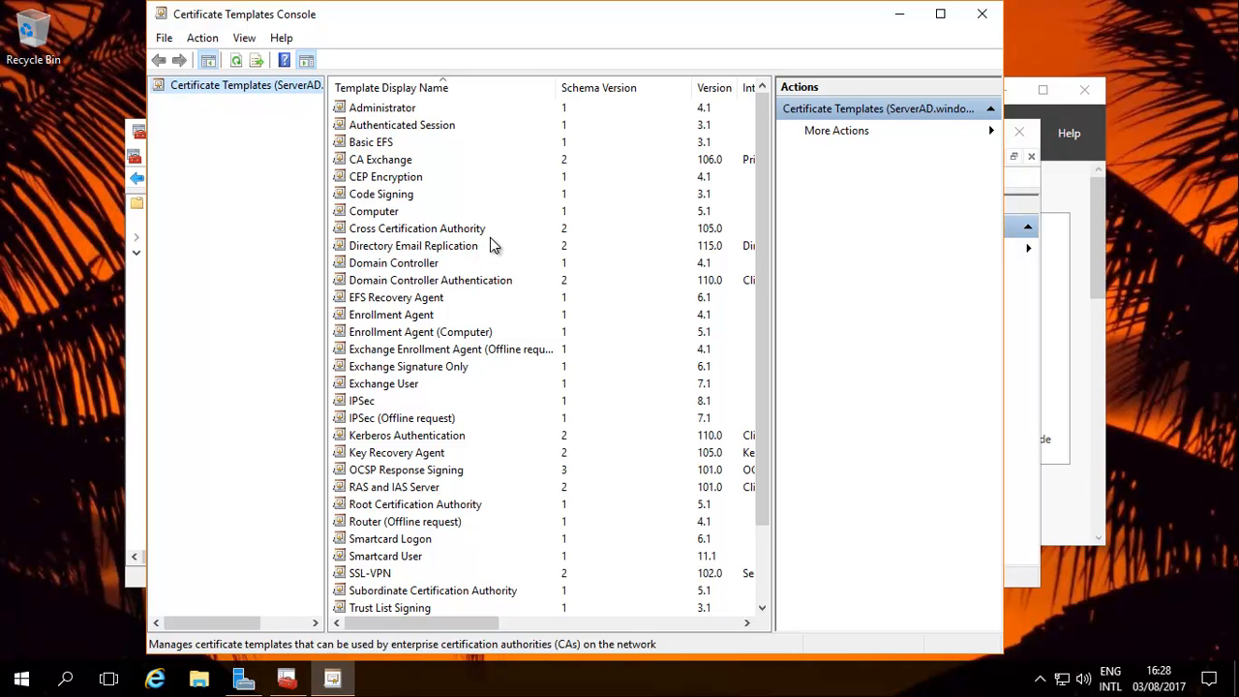
mouse_move(418, 438)
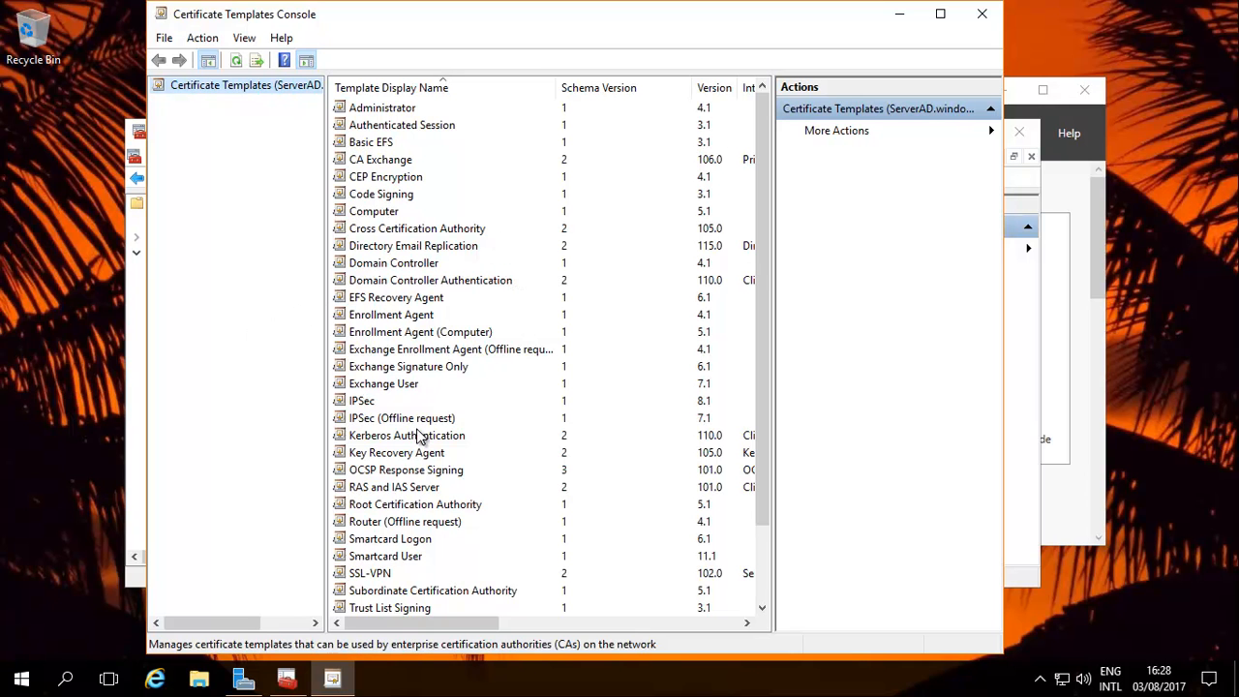
double_click(406, 470)
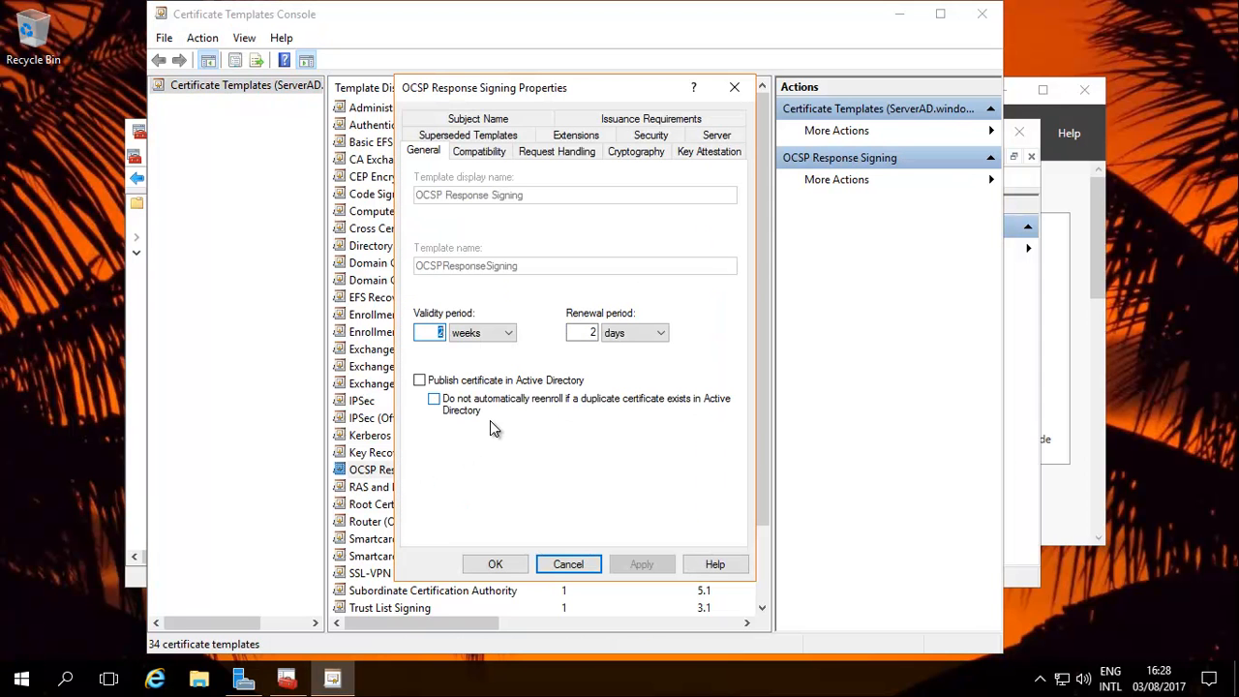
mouse_move(483, 430)
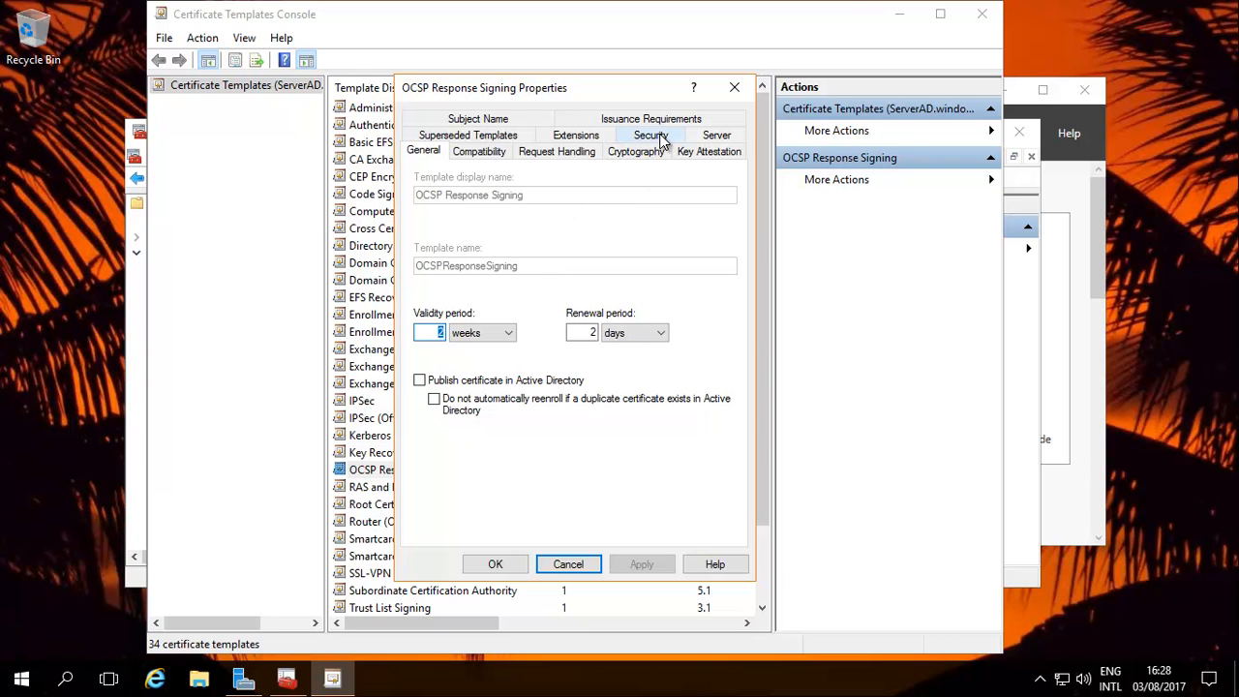
Show the OCSP Response Signing template's Security permissions
left_click(650, 135)
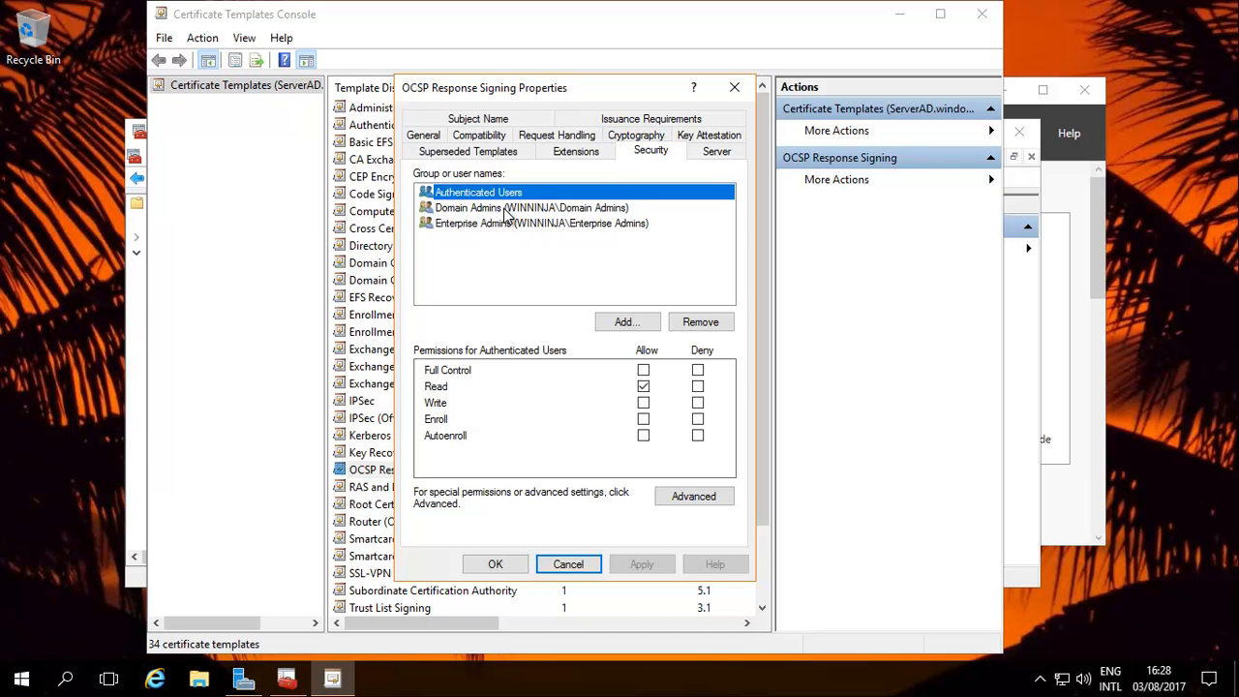
mouse_move(78, 253)
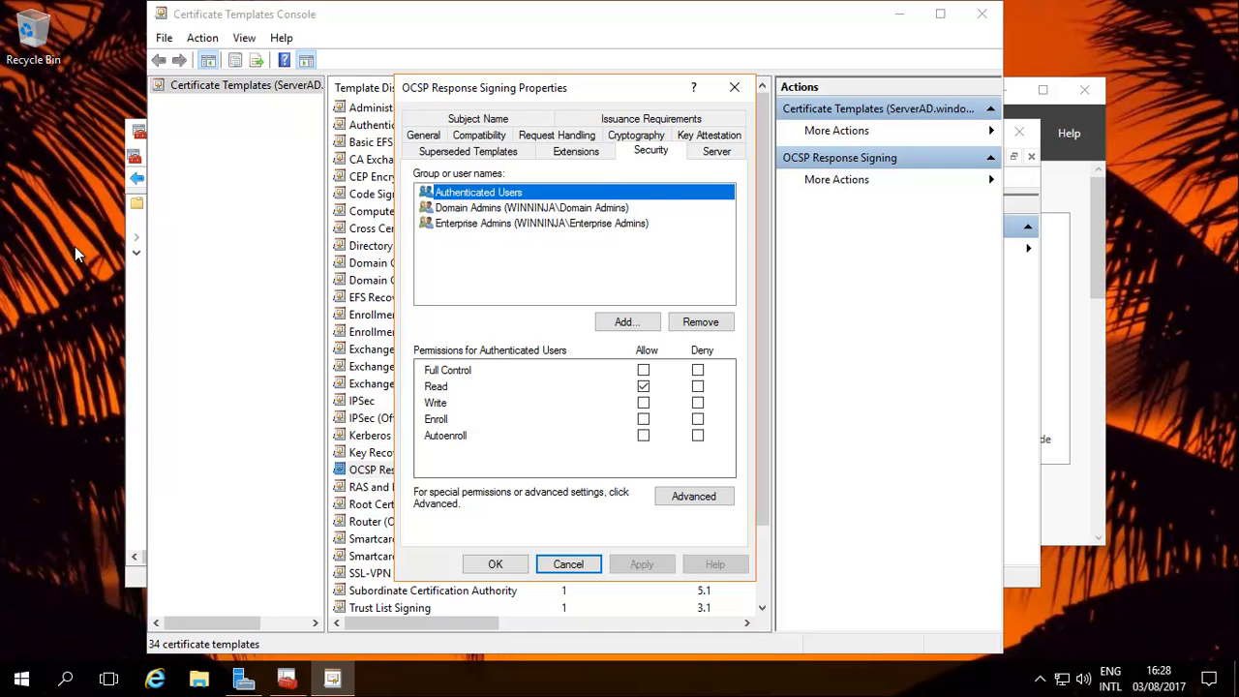
mouse_move(447, 429)
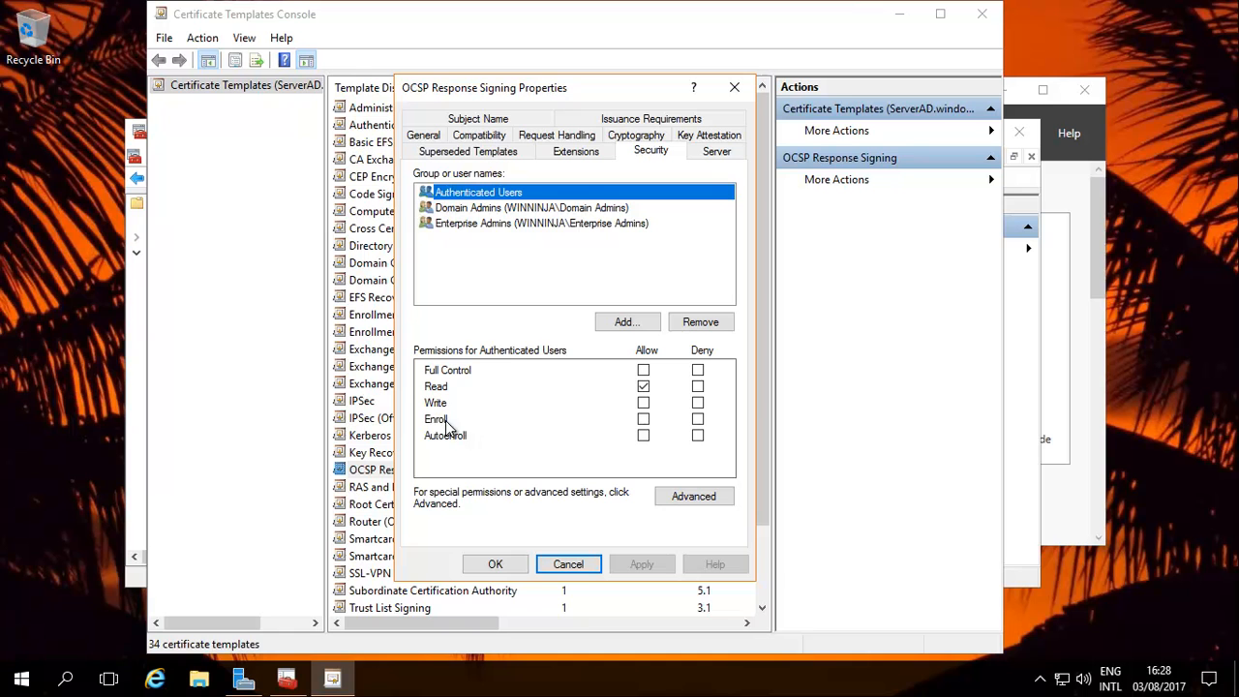
mouse_move(482, 434)
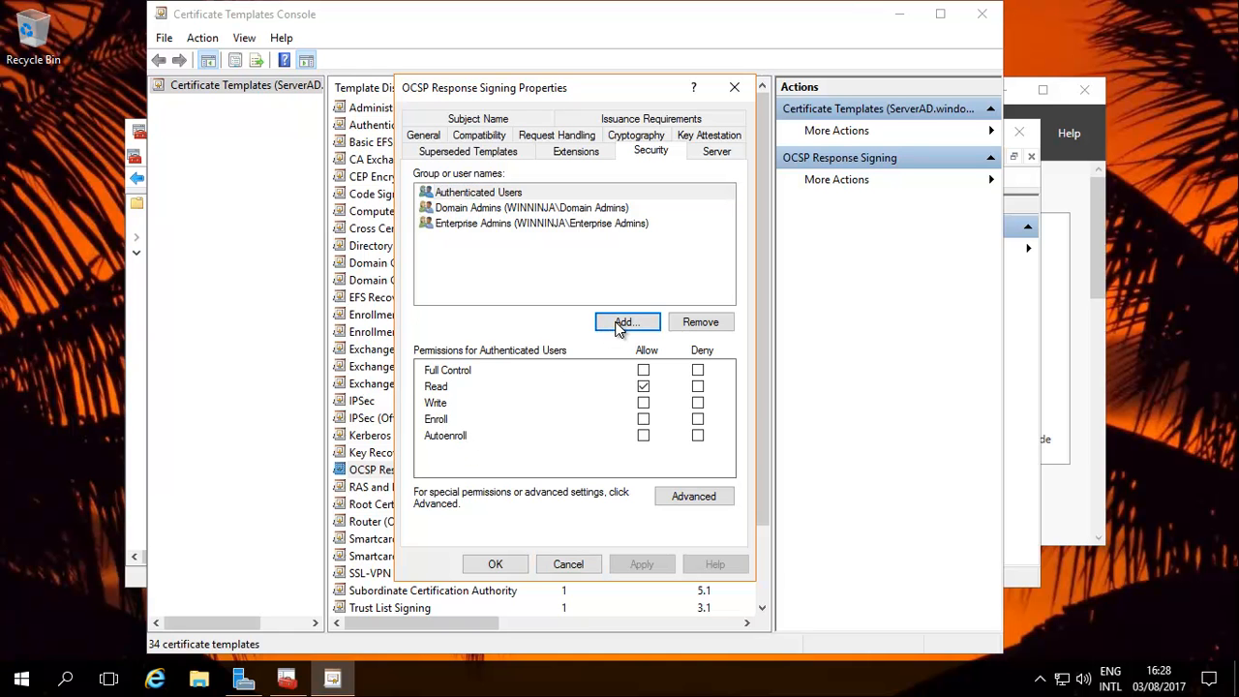
Add the computer account vpnserver to the template's permissions, including Computers in object types
left_click(627, 322)
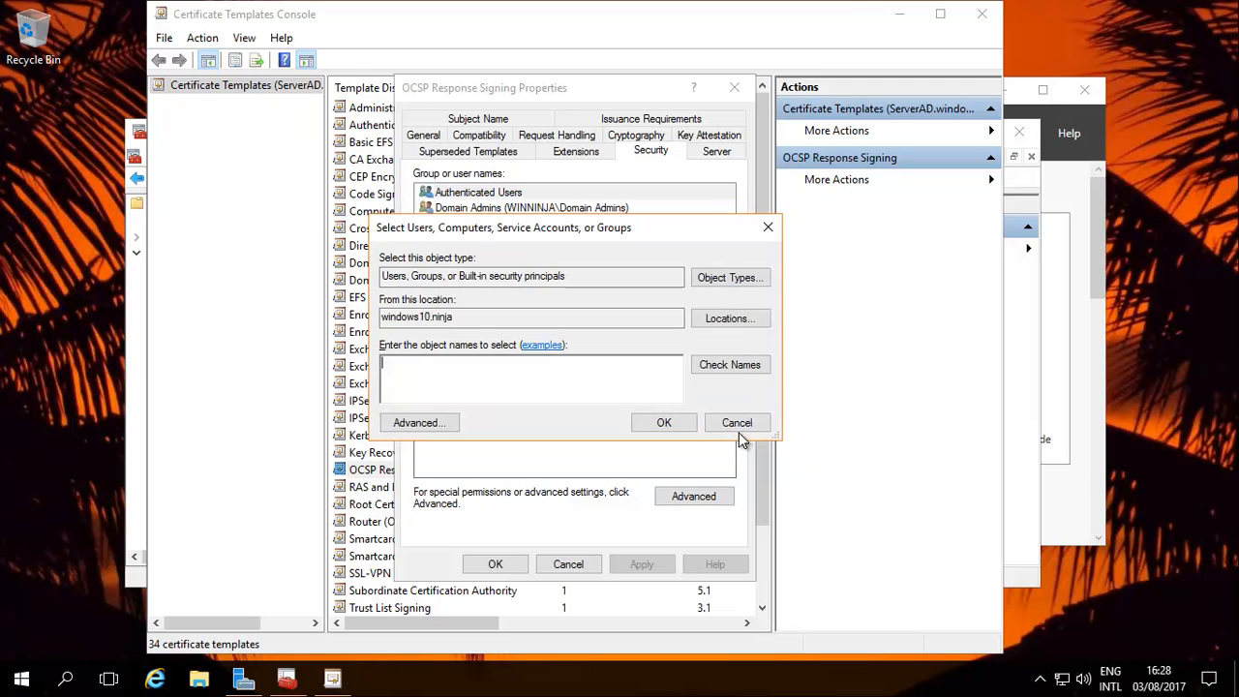
left_click(730, 279)
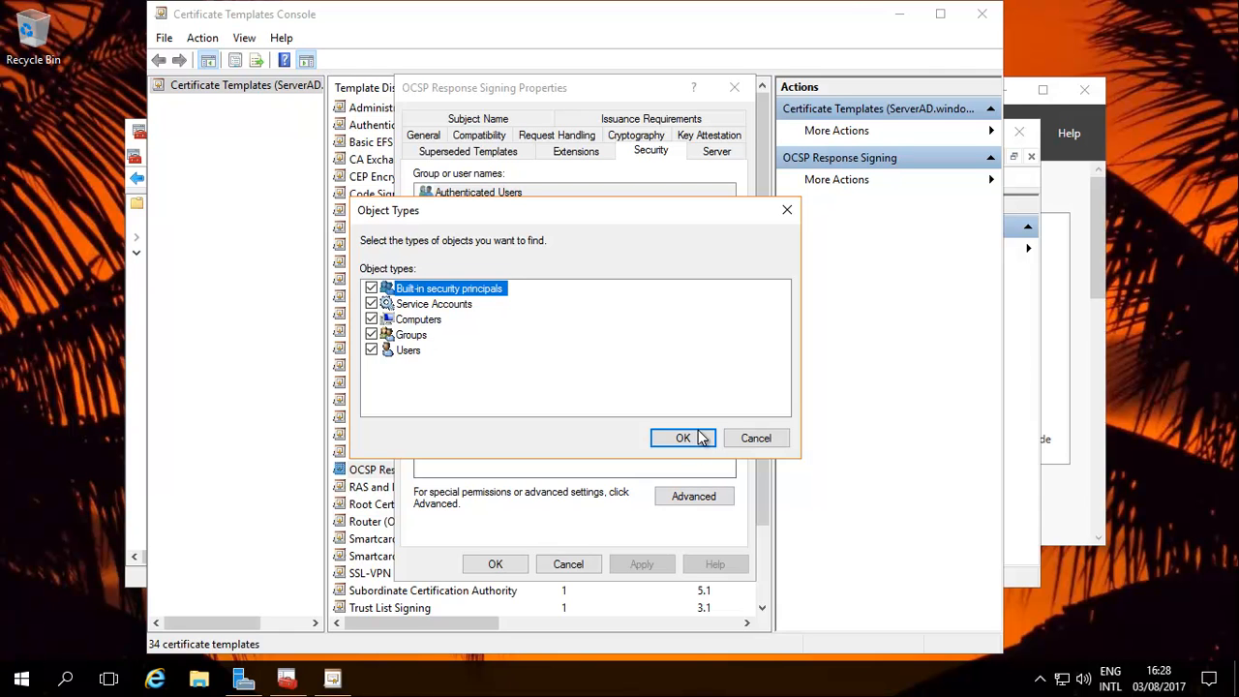
left_click(681, 437)
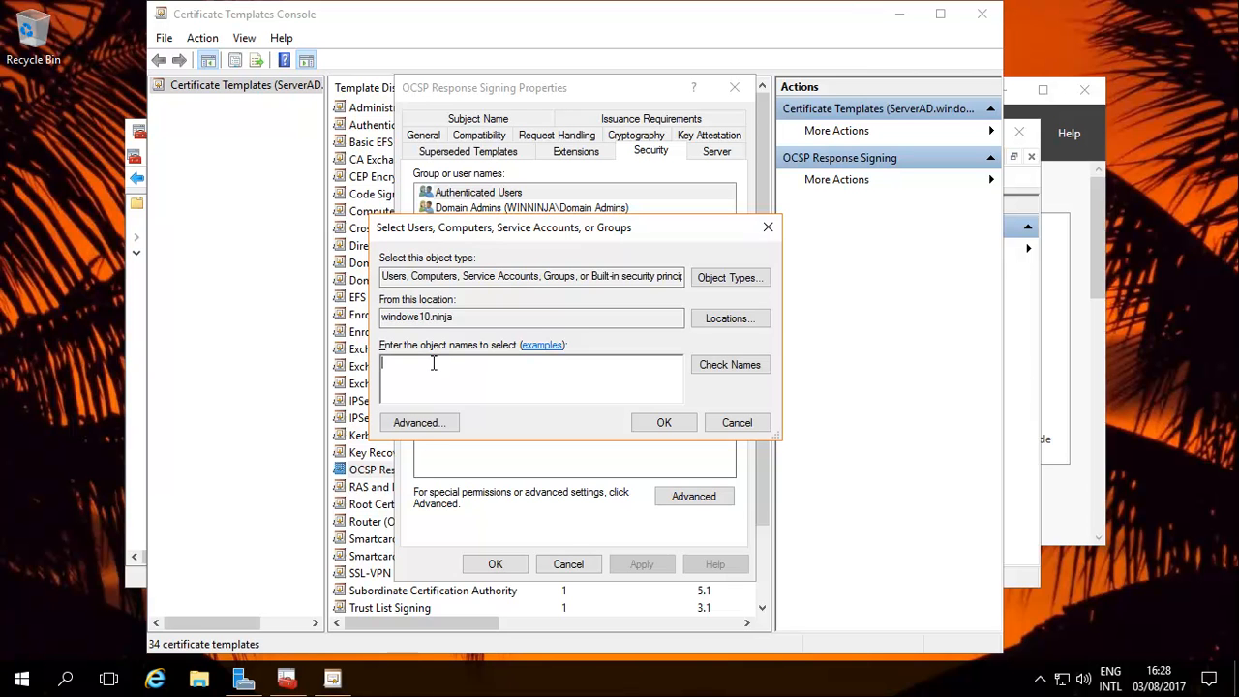
type("vpn")
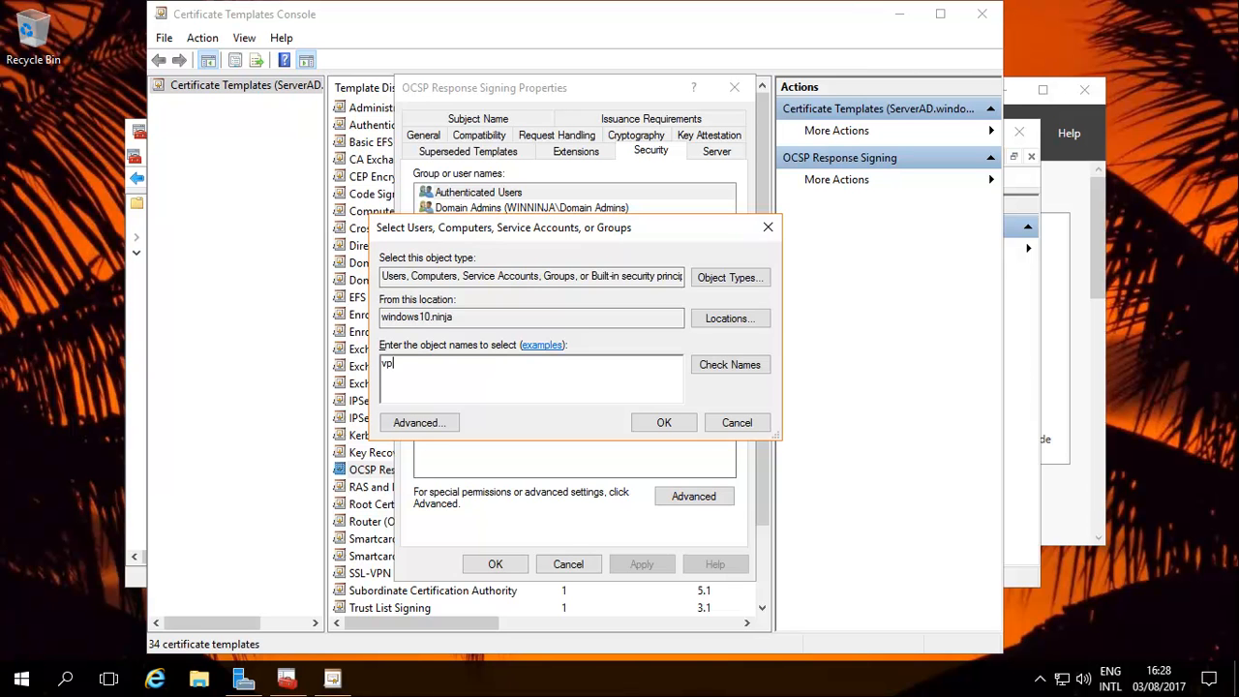
type("nservere")
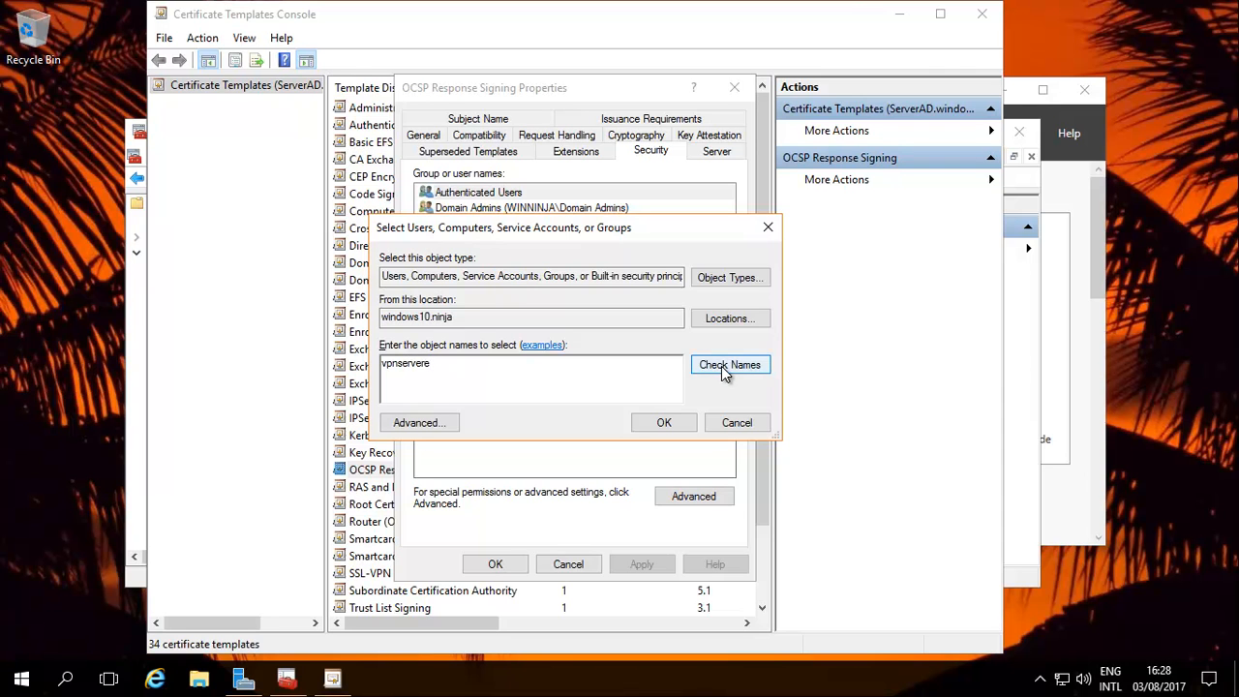
left_click(730, 364)
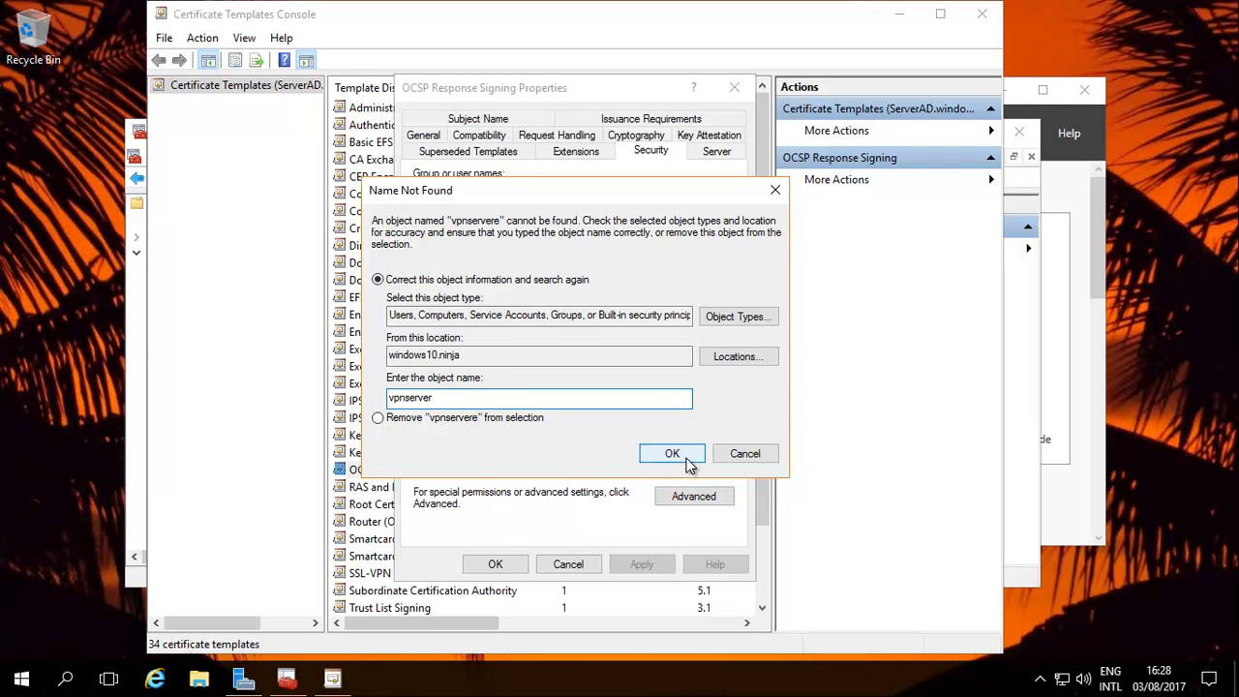
left_click(671, 452)
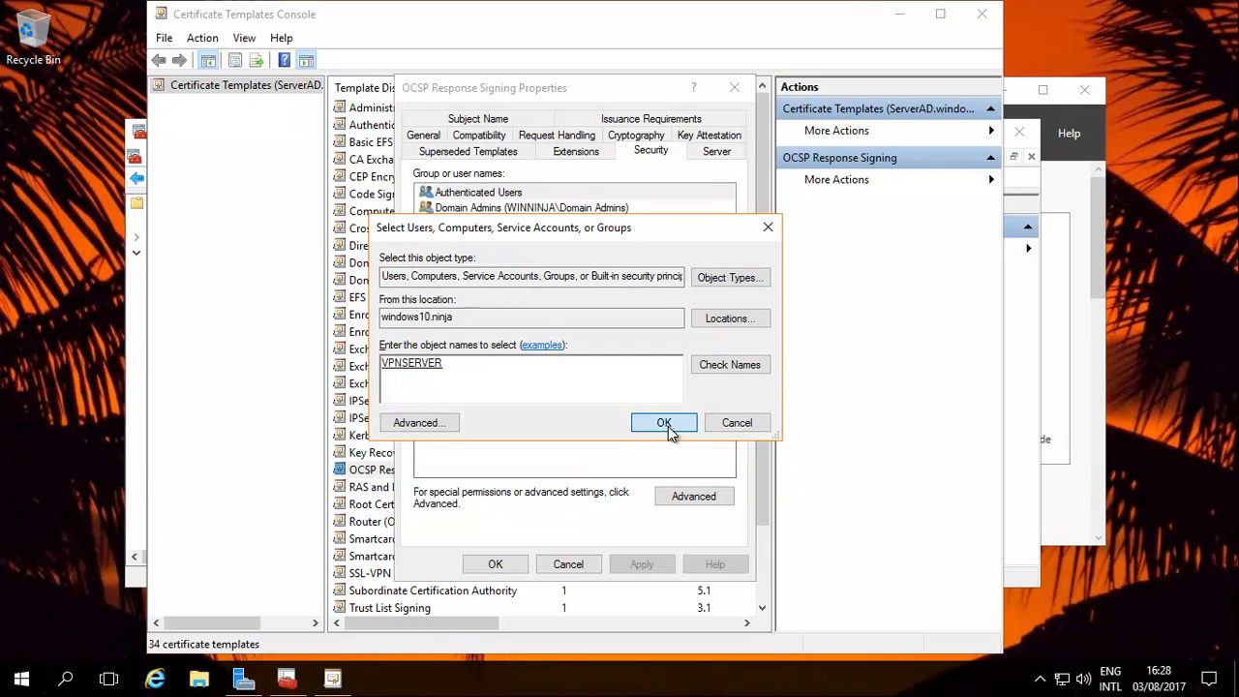
Grant VPNSERVER Enroll and Full Control on OCSP Response Signing and save the template properties
left_click(662, 422)
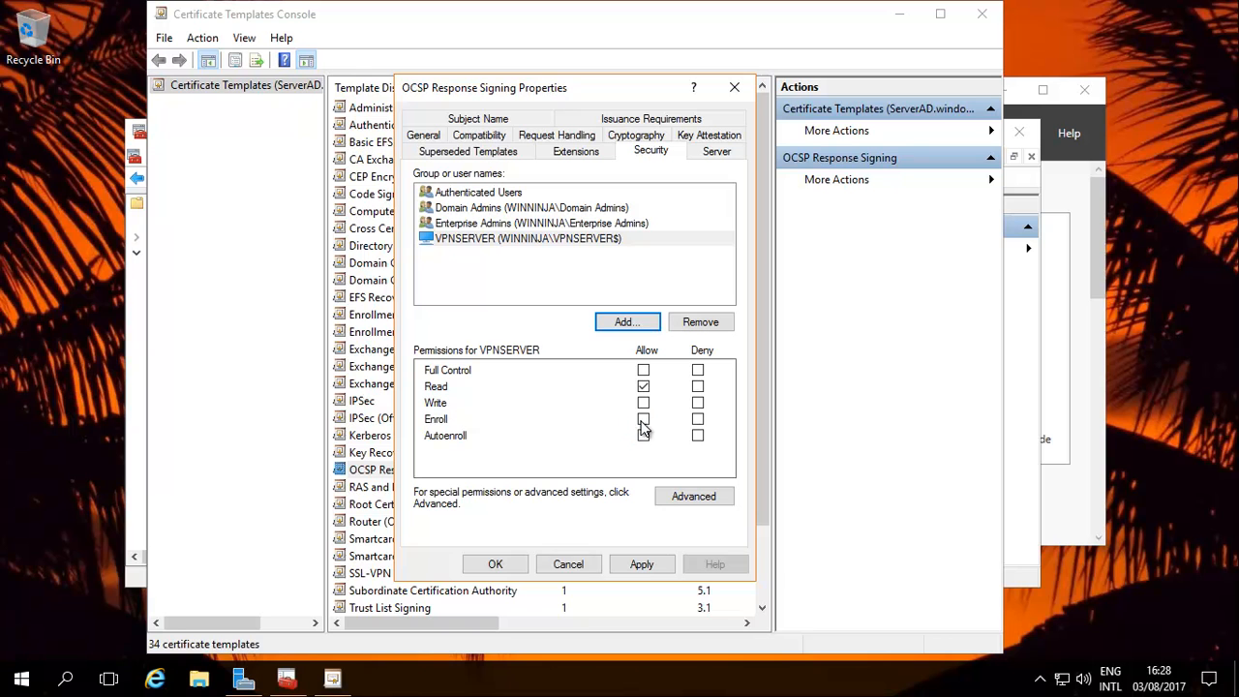
left_click(643, 418)
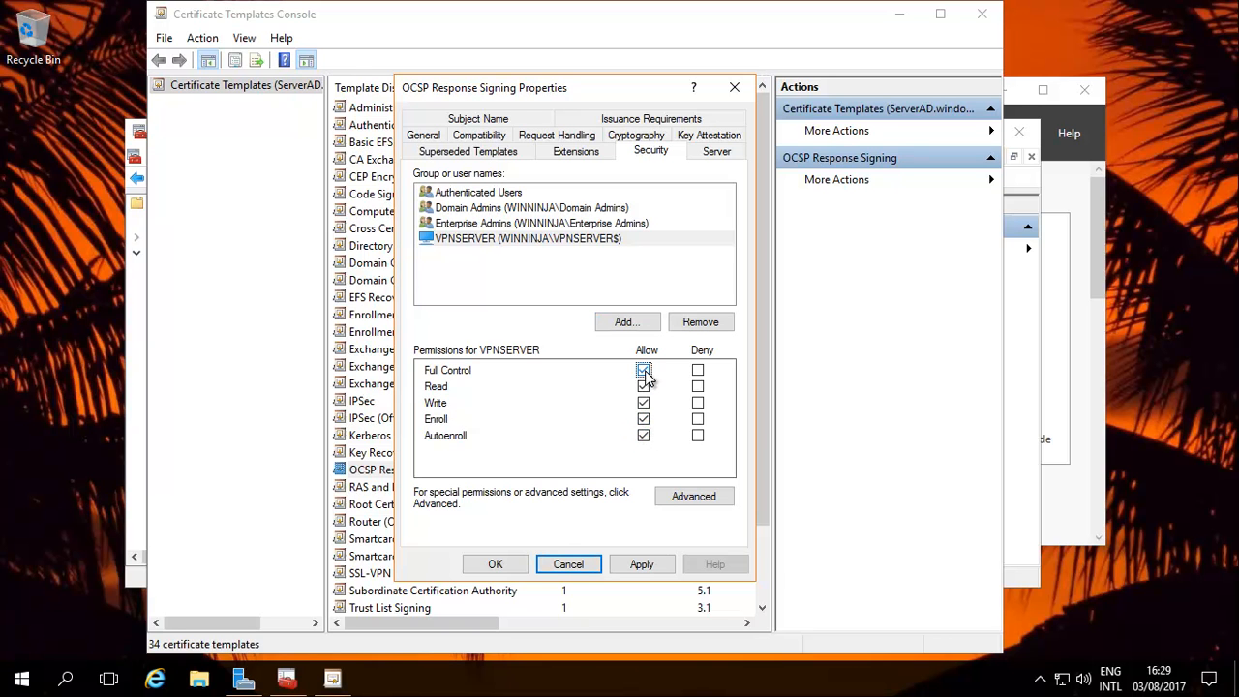
left_click(642, 370)
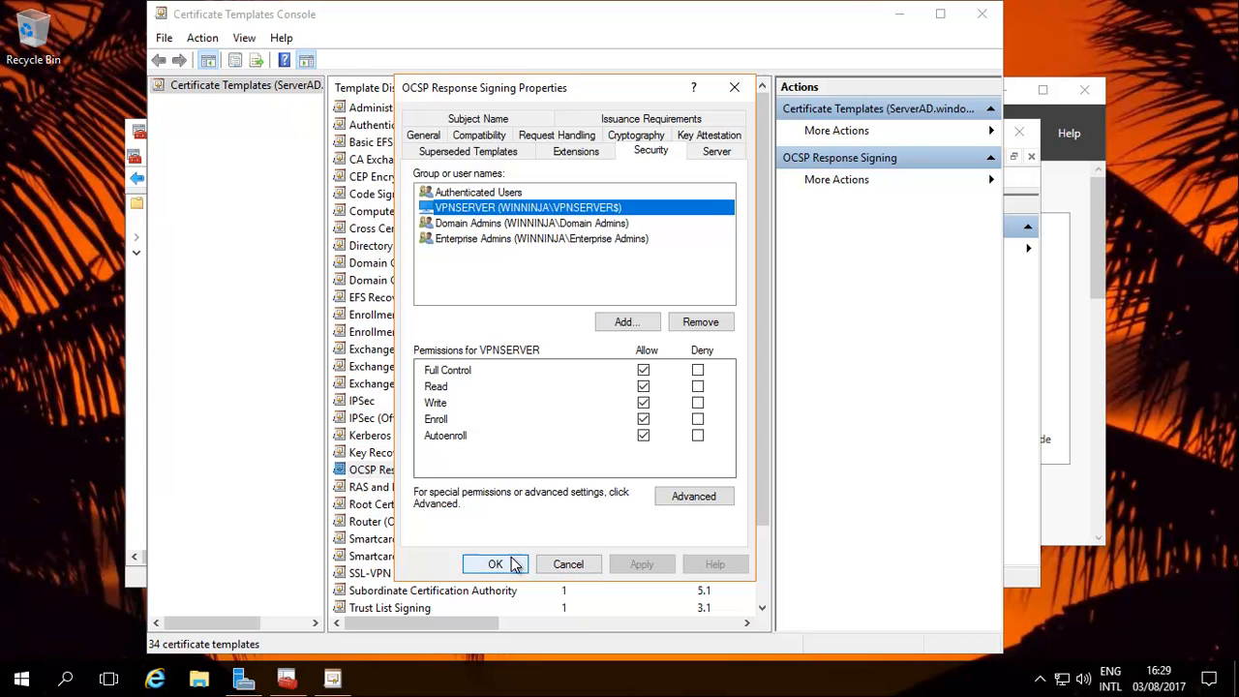
left_click(496, 564)
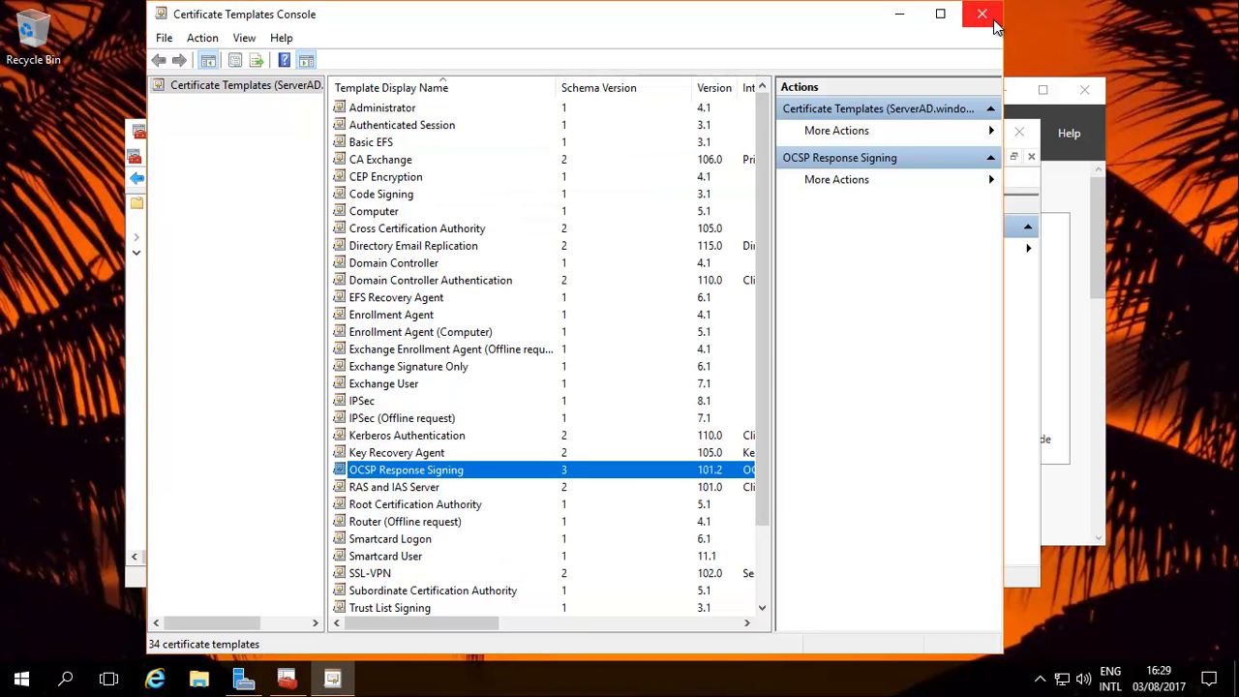
Close the Certificate Templates console and bring up actions for windows10-VPNSERVER-CA
left_click(982, 14)
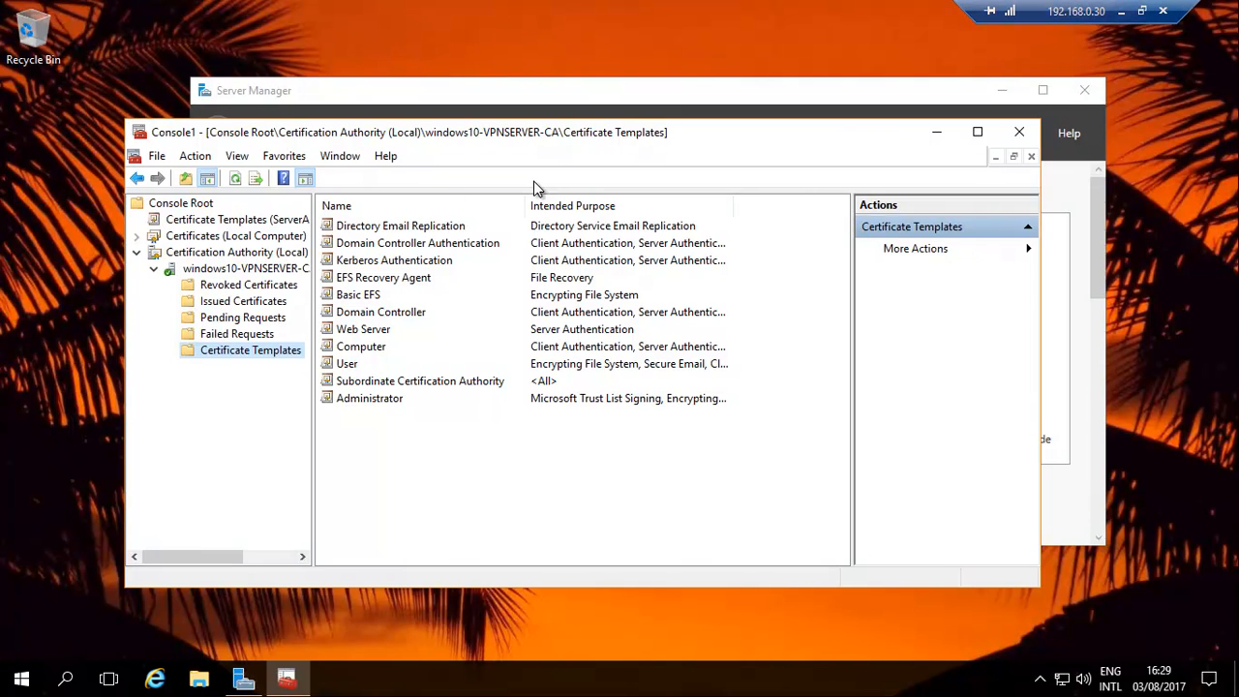
left_click(245, 268)
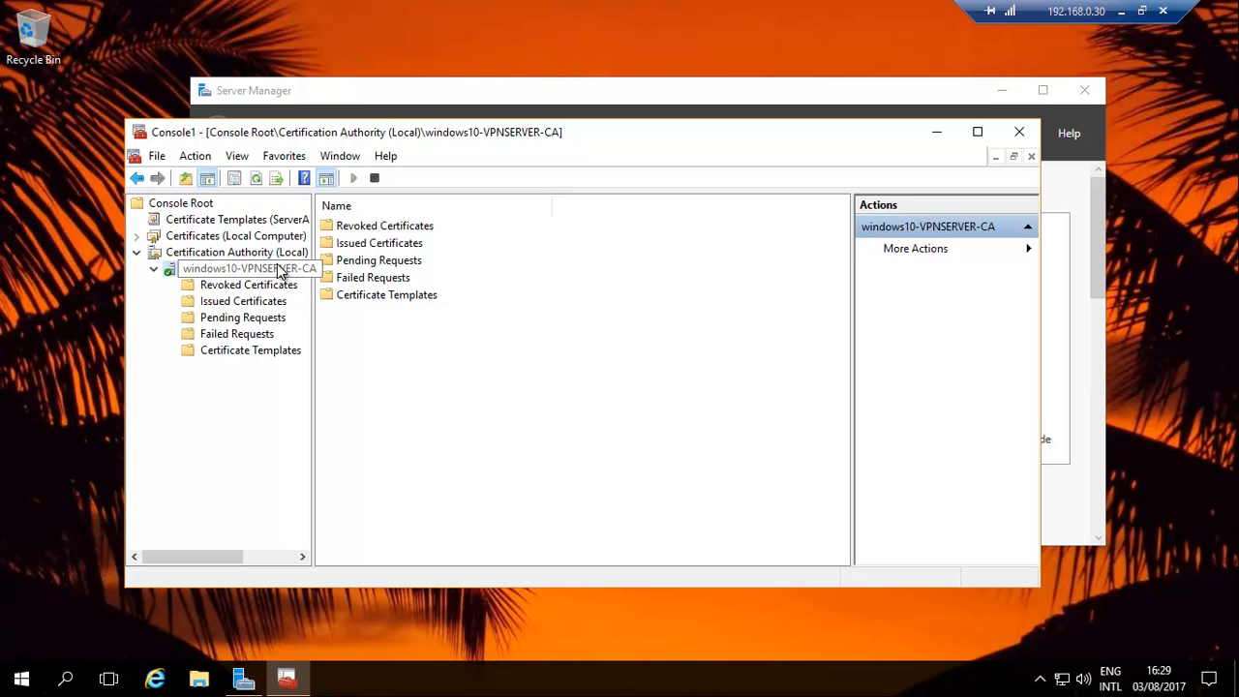
right_click(248, 267)
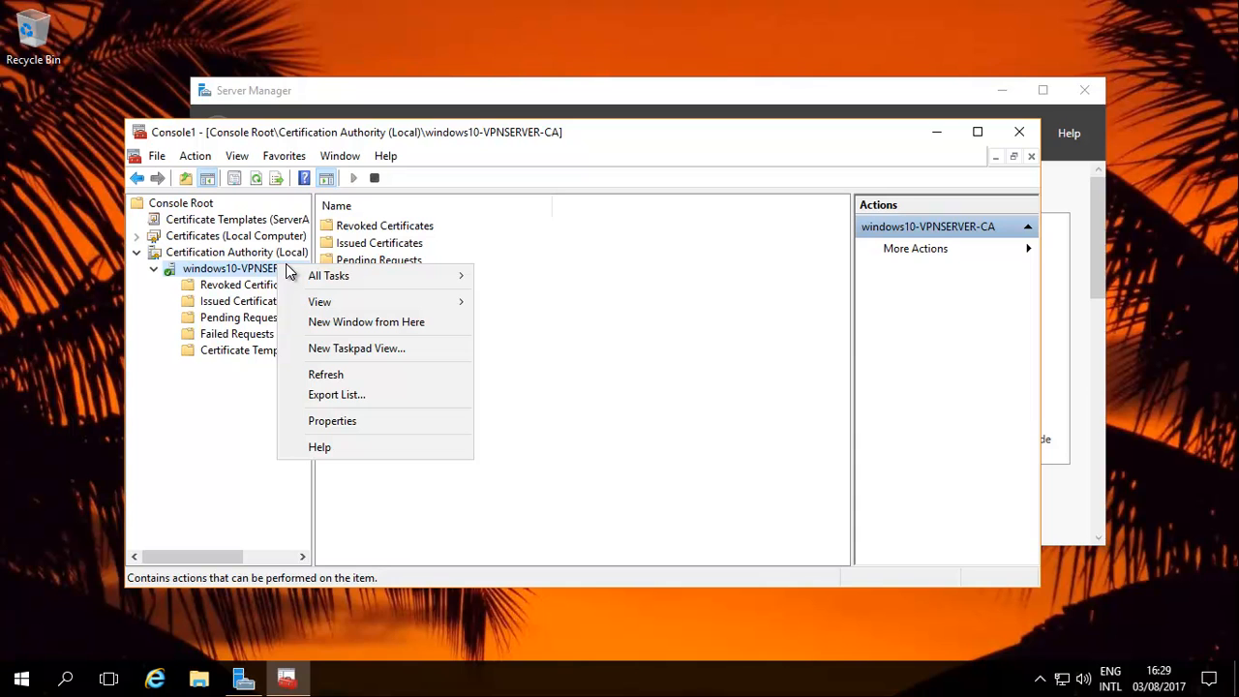
mouse_move(918, 279)
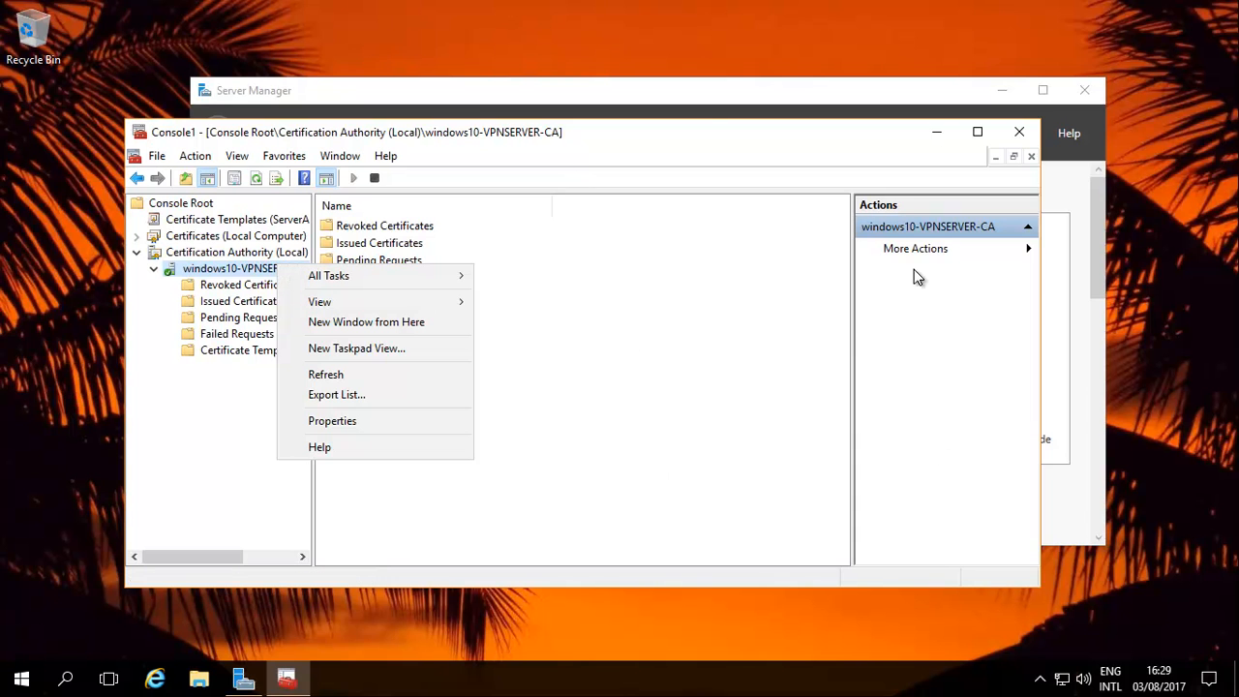
mouse_move(739, 267)
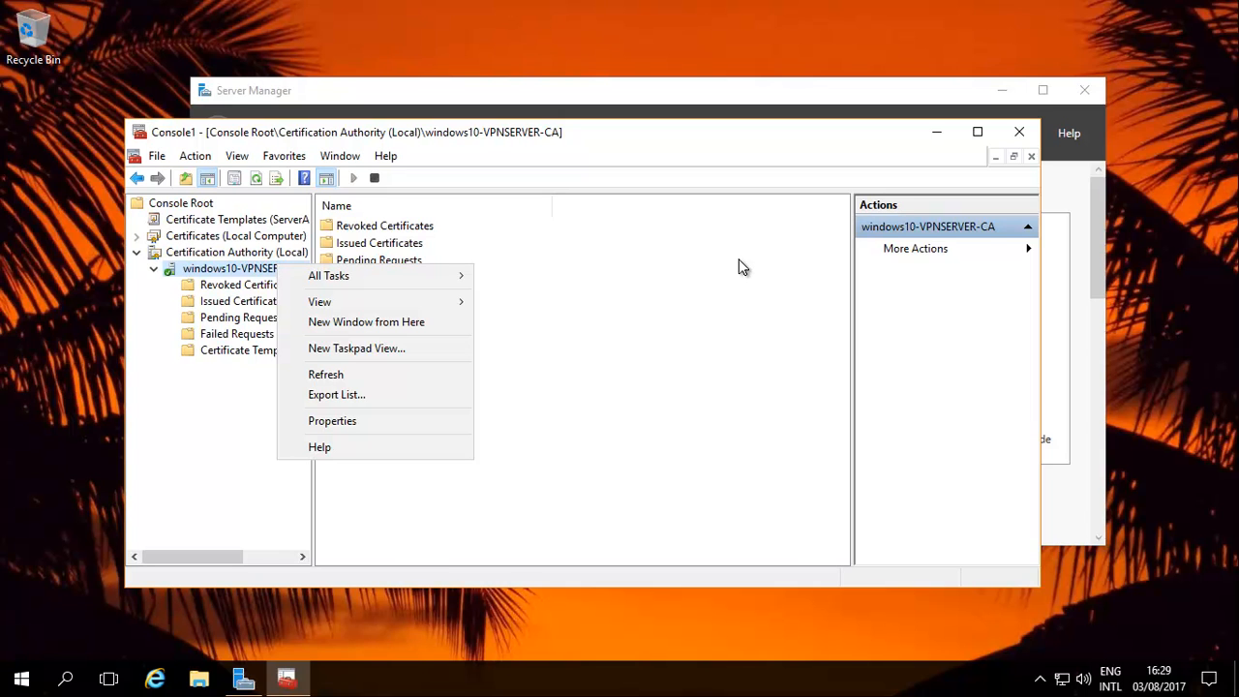
mouse_move(379, 420)
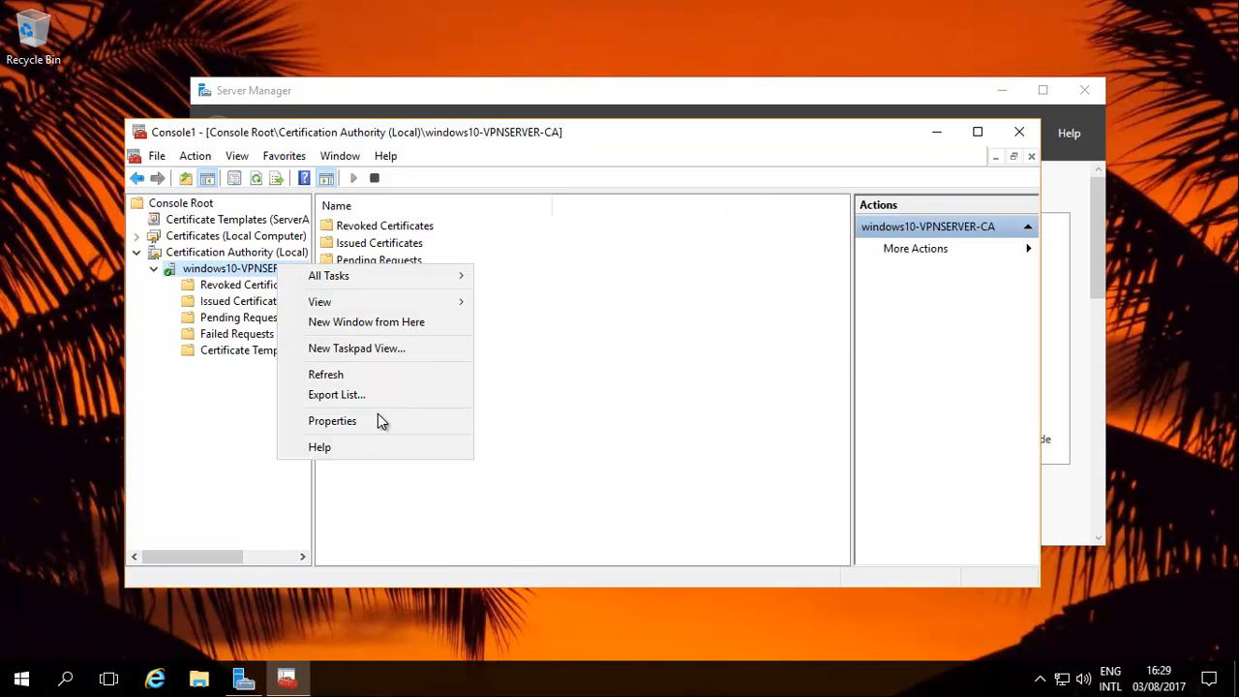
mouse_move(333, 420)
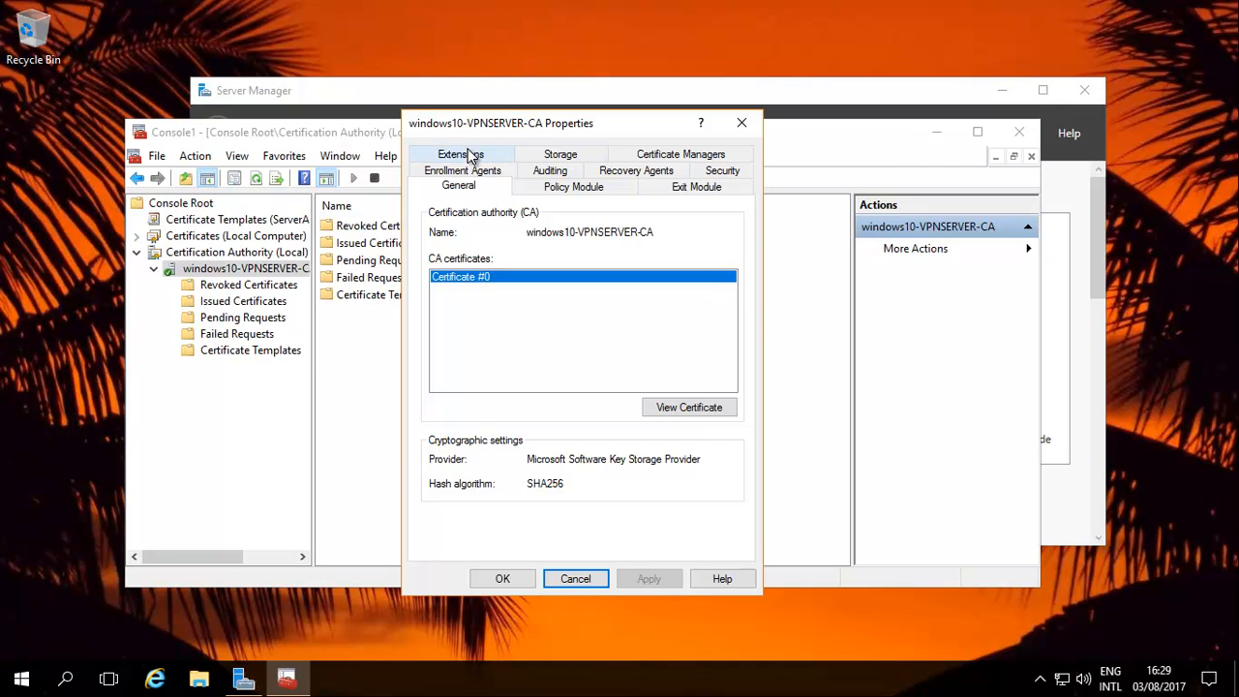
left_click(461, 155)
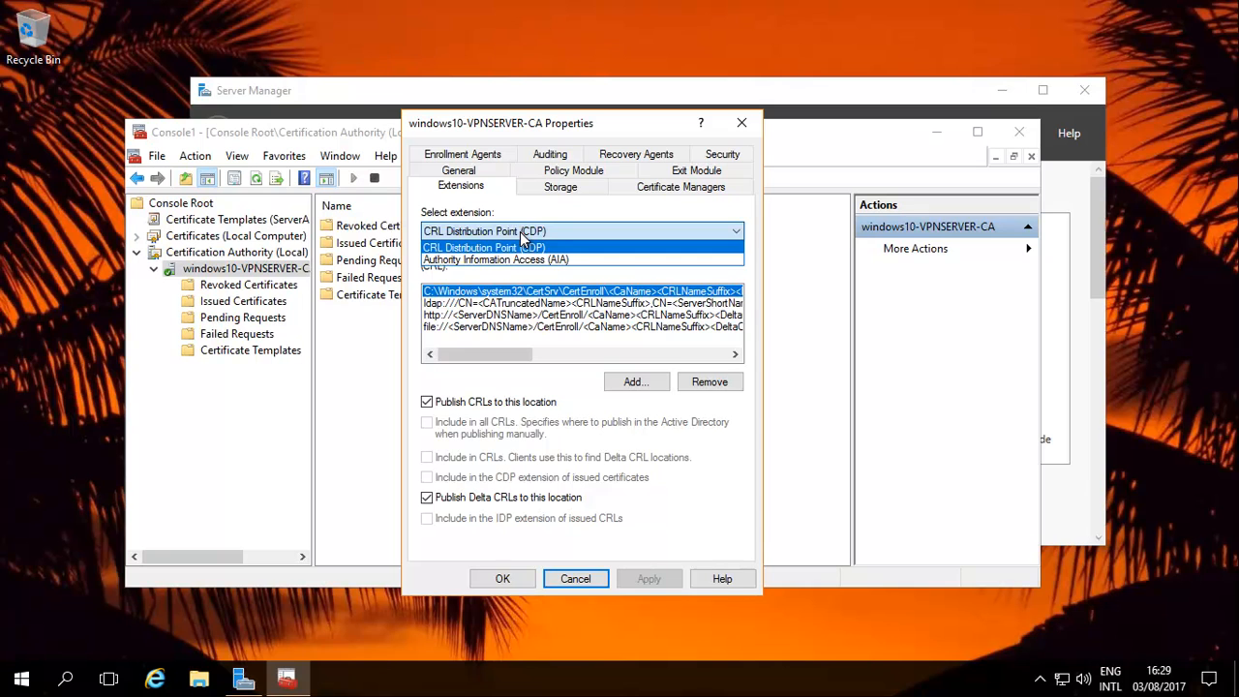
left_click(495, 260)
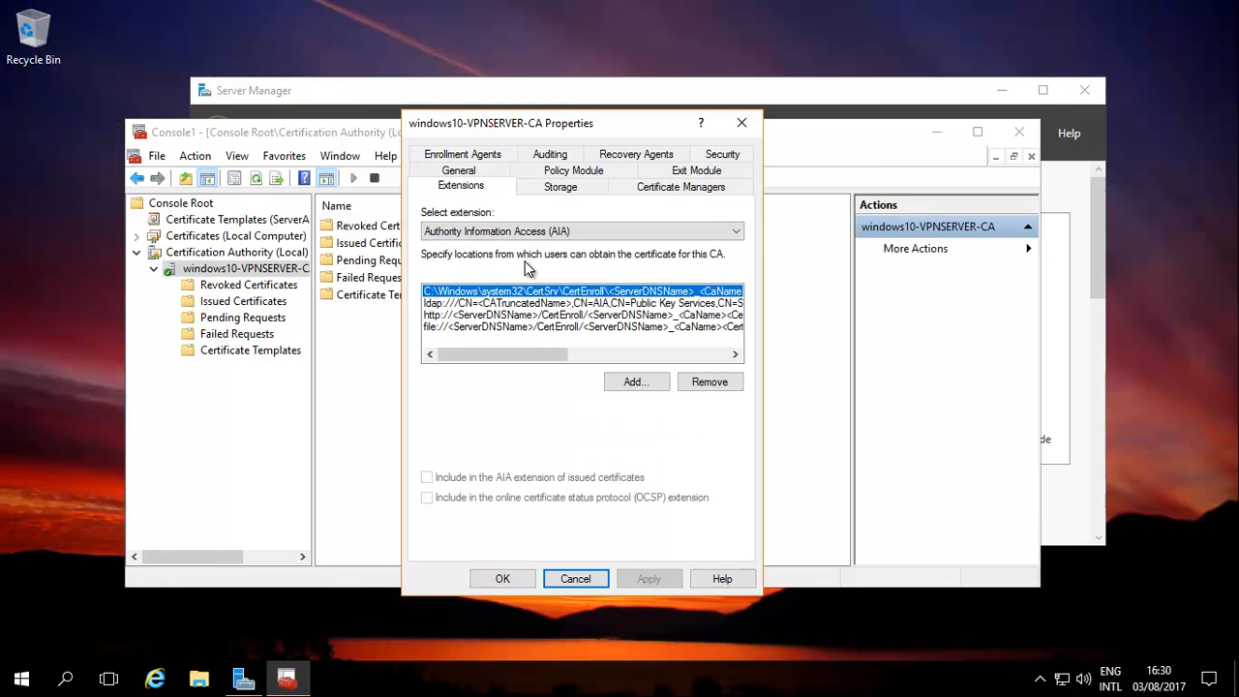
mouse_move(654, 377)
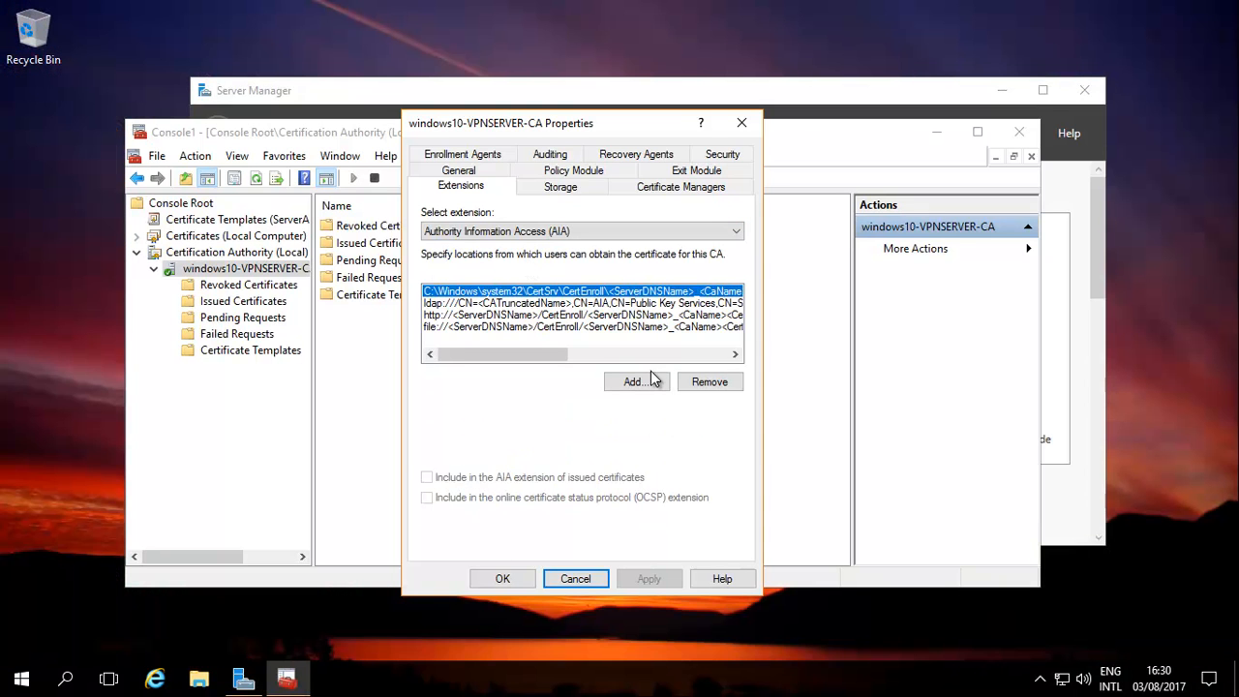
left_click(635, 380)
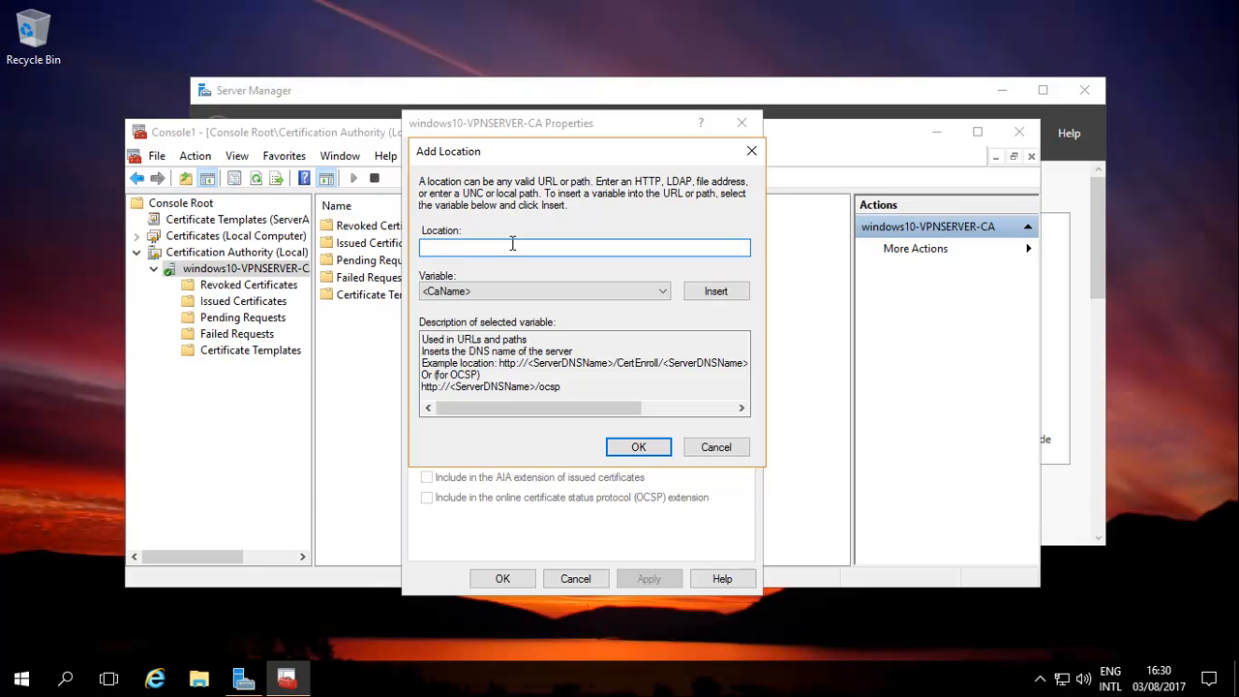
type("h")
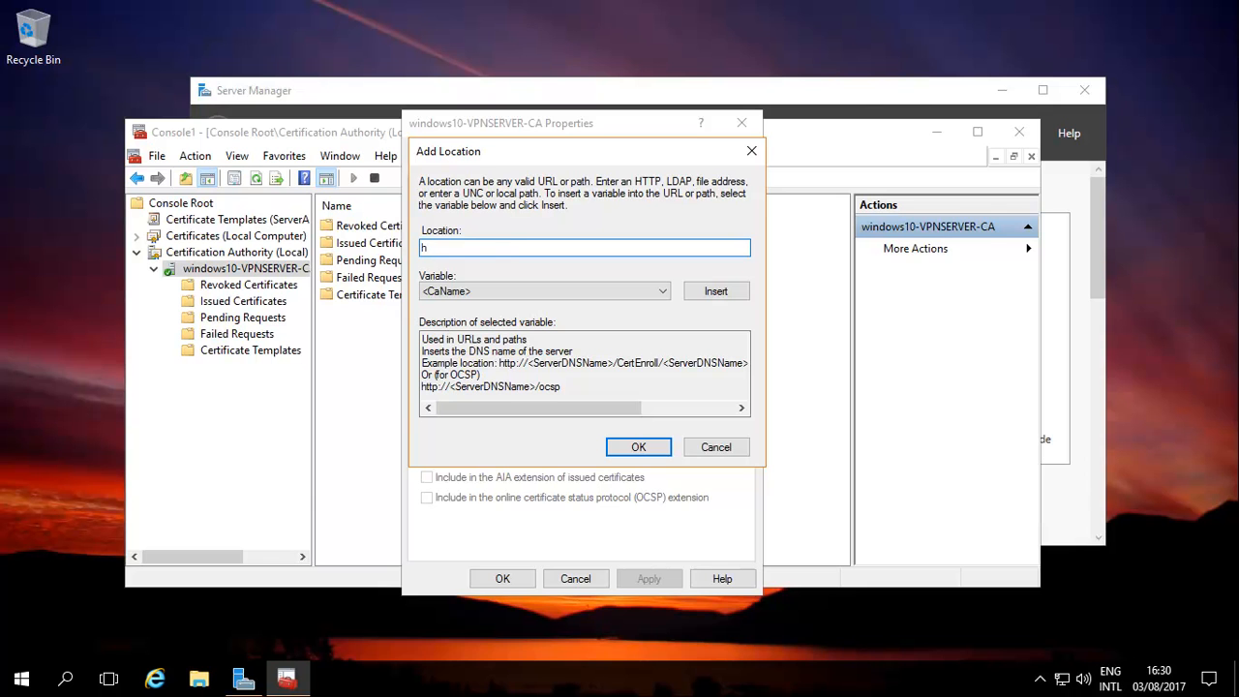
type("ttp:")
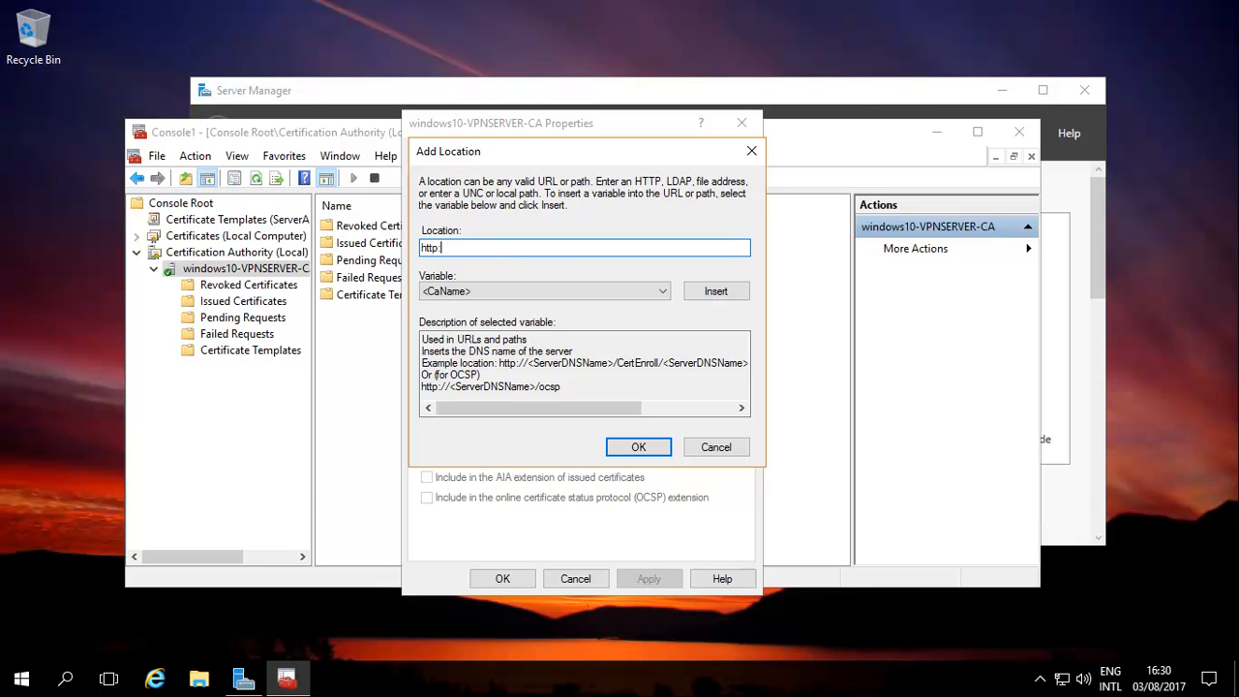
type("//vp")
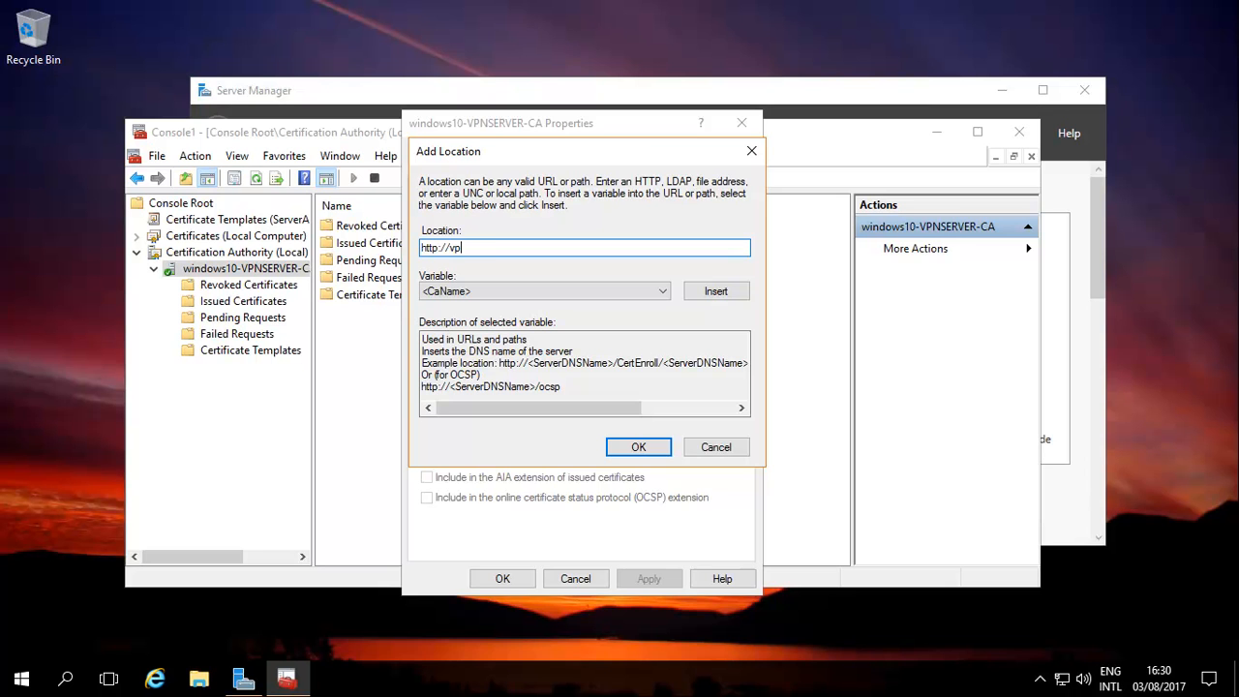
type("nserver")
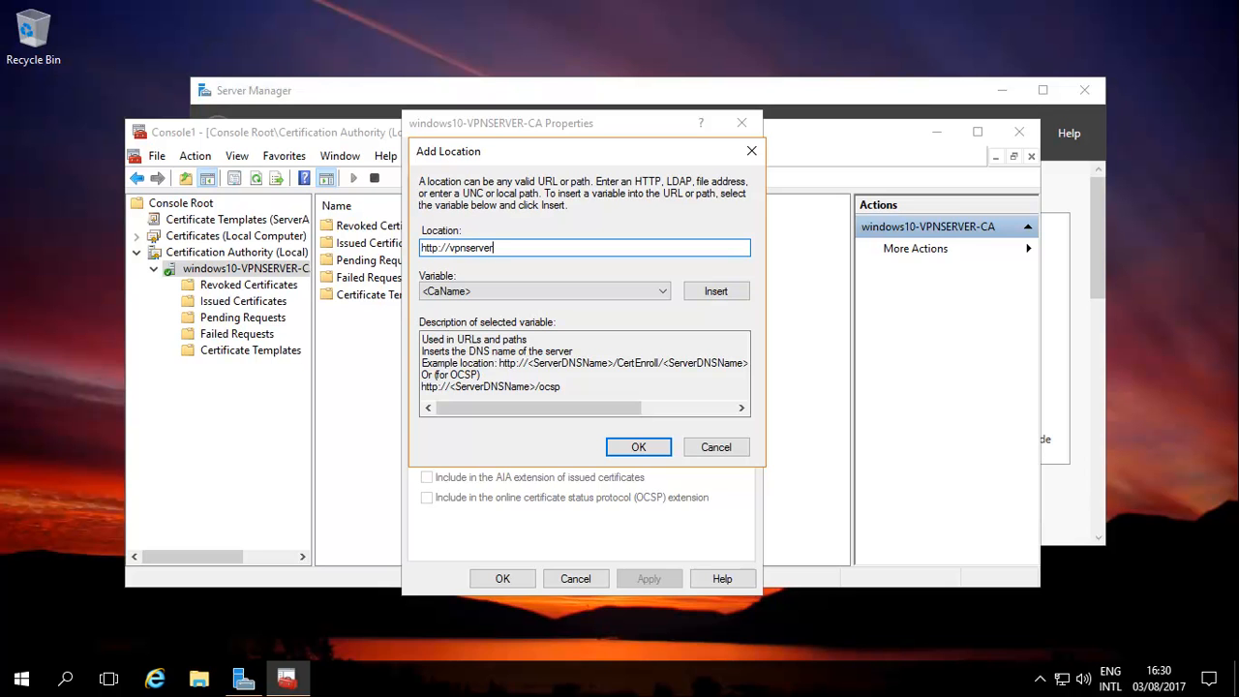
type(".wi")
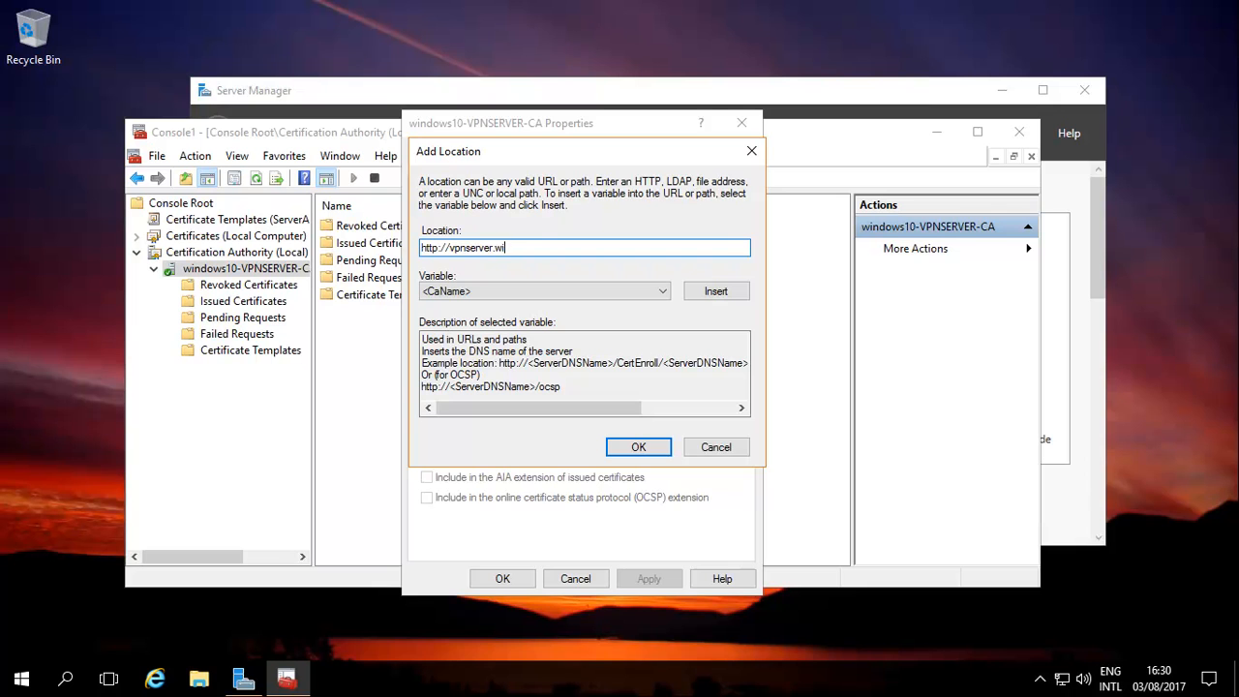
type("ndows10")
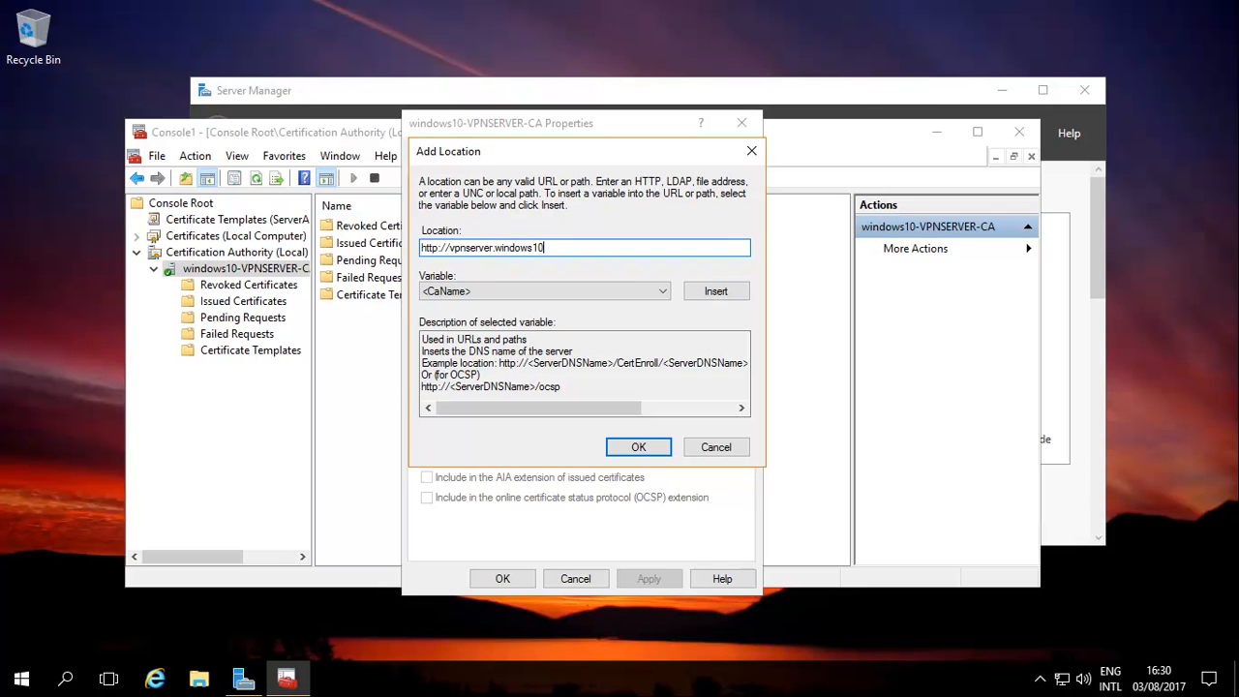
type(".ninja")
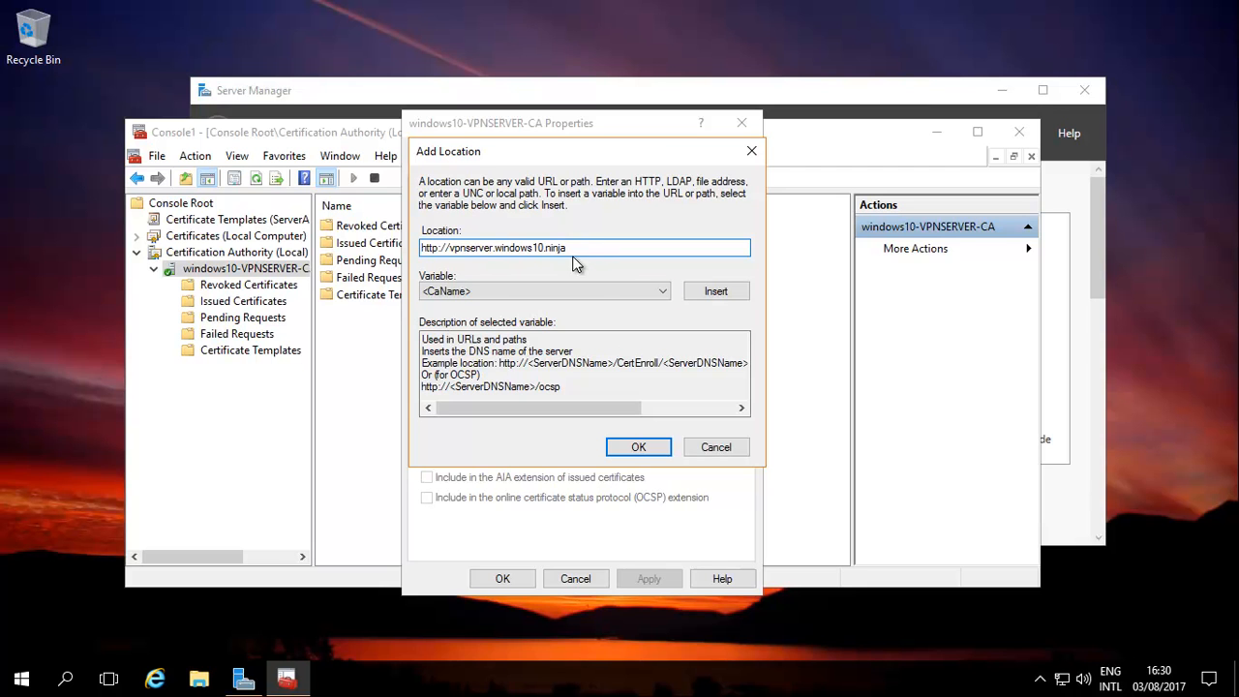
mouse_move(619, 282)
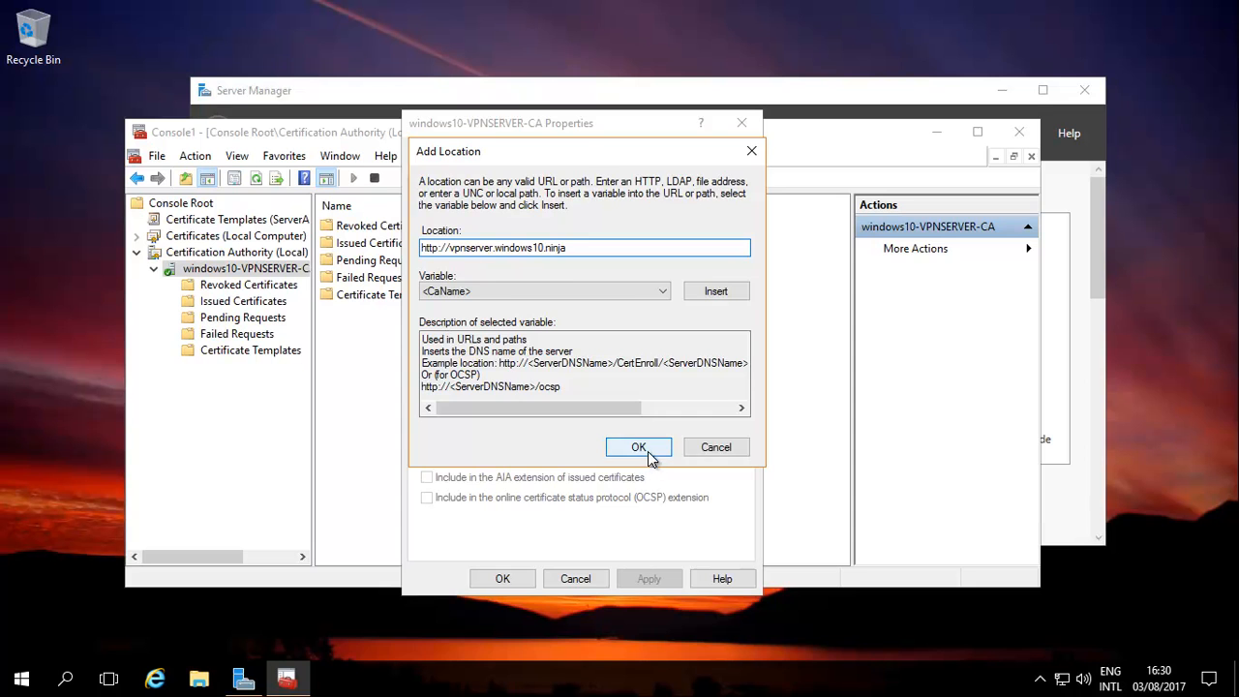
left_click(639, 445)
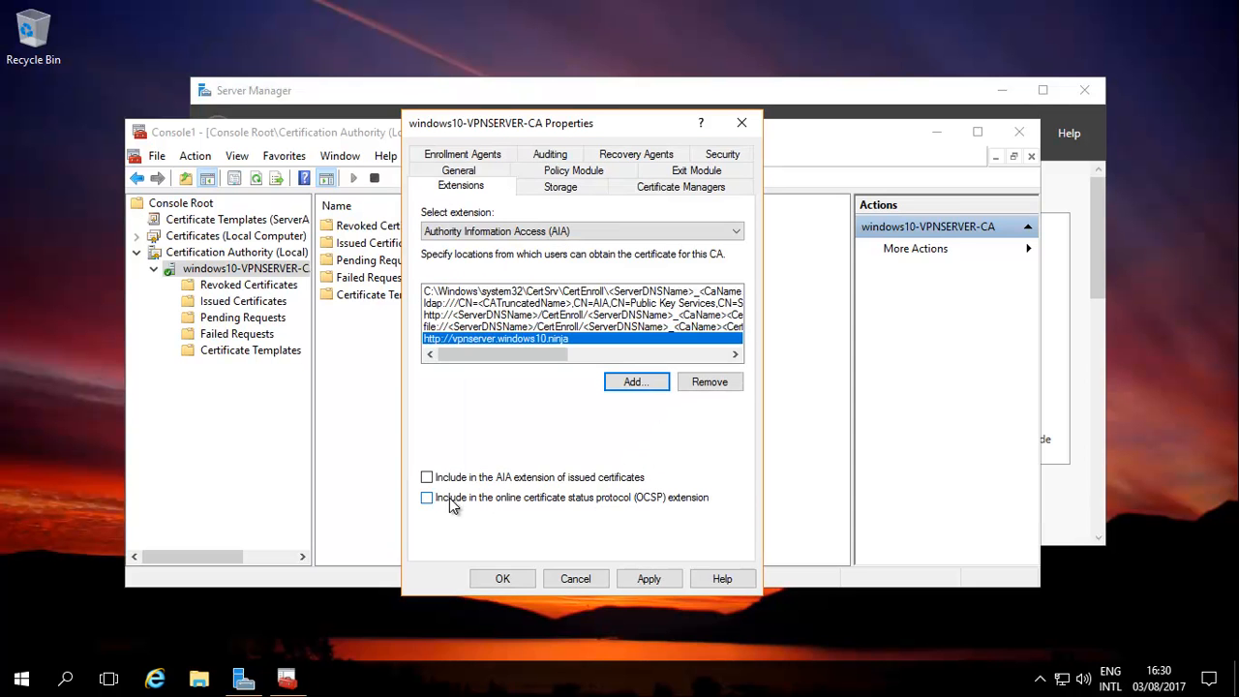
Include the vpnserver location in the OCSP extension, save, and restart Certificate Services
left_click(426, 496)
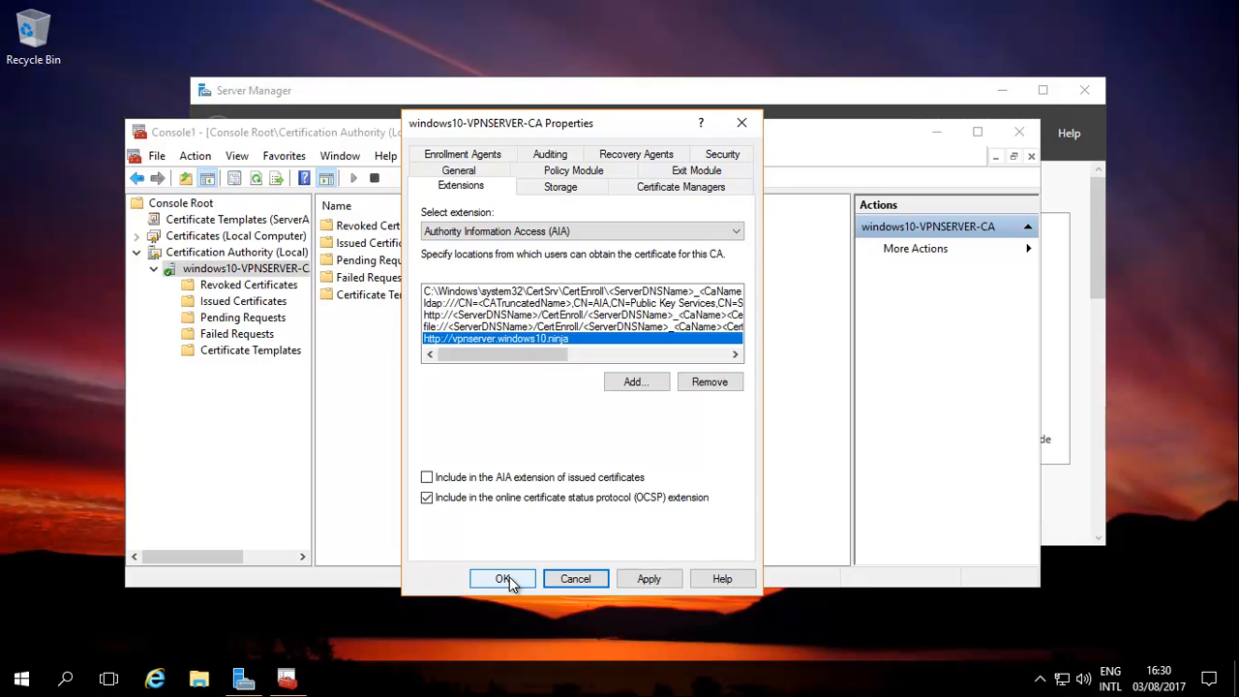
left_click(503, 577)
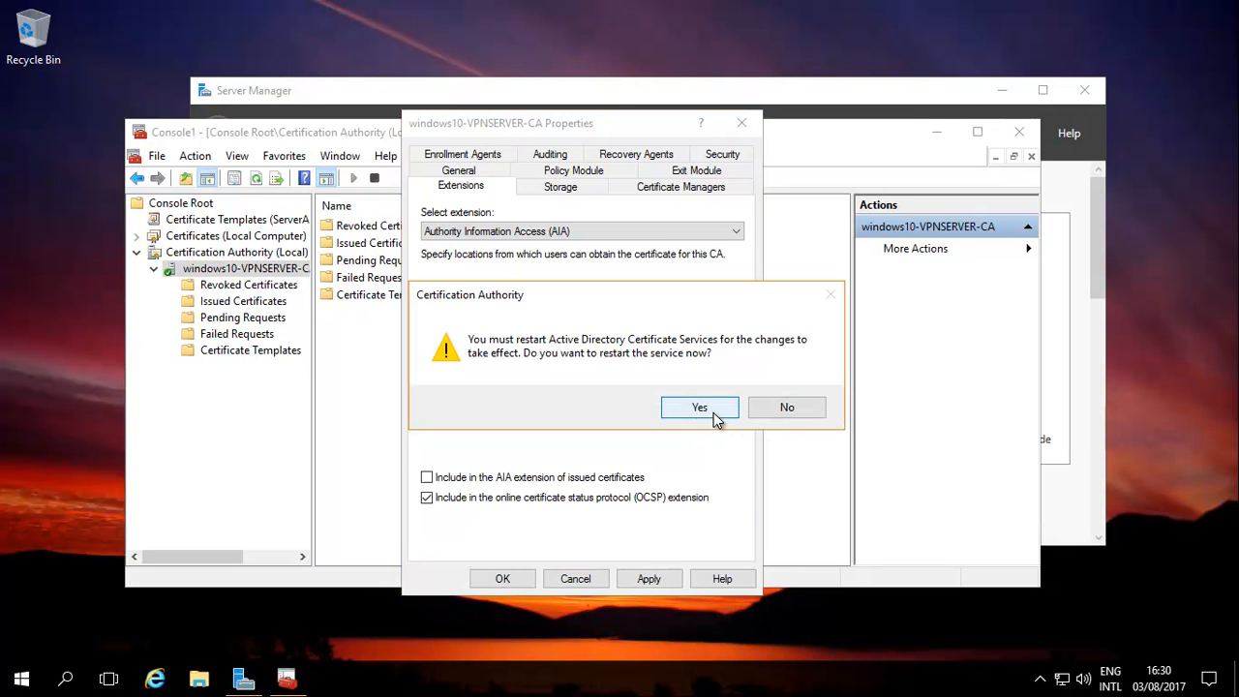
left_click(699, 406)
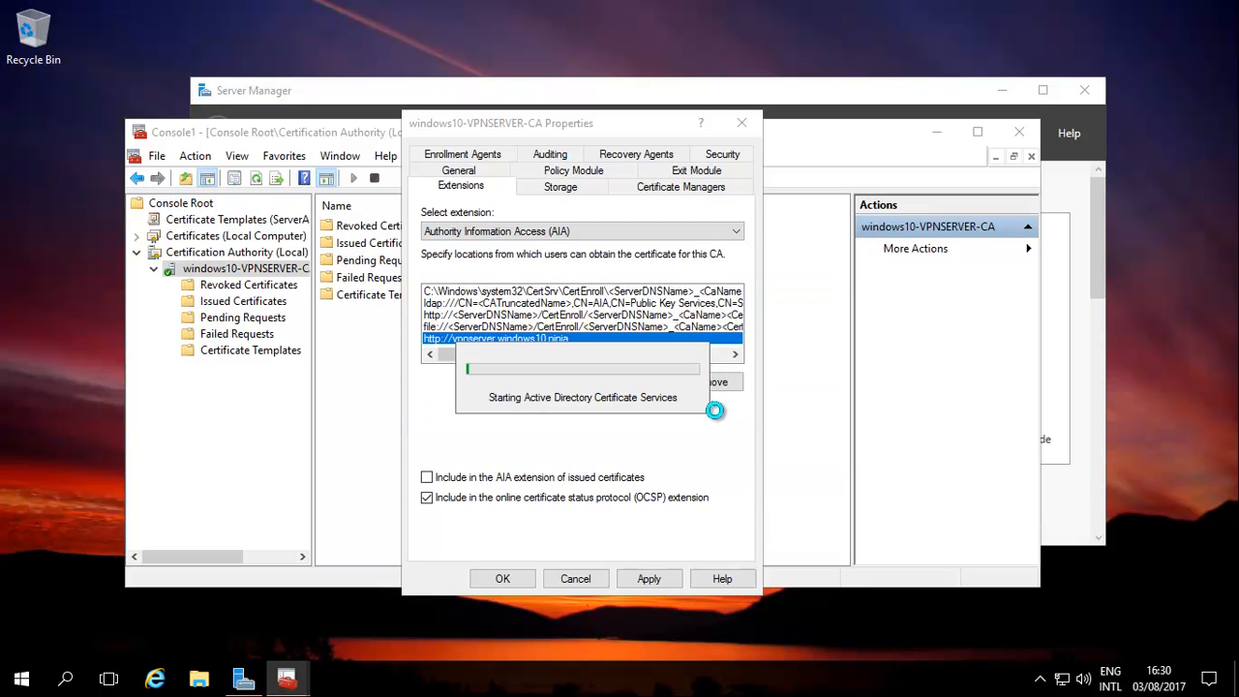
left_click(504, 577)
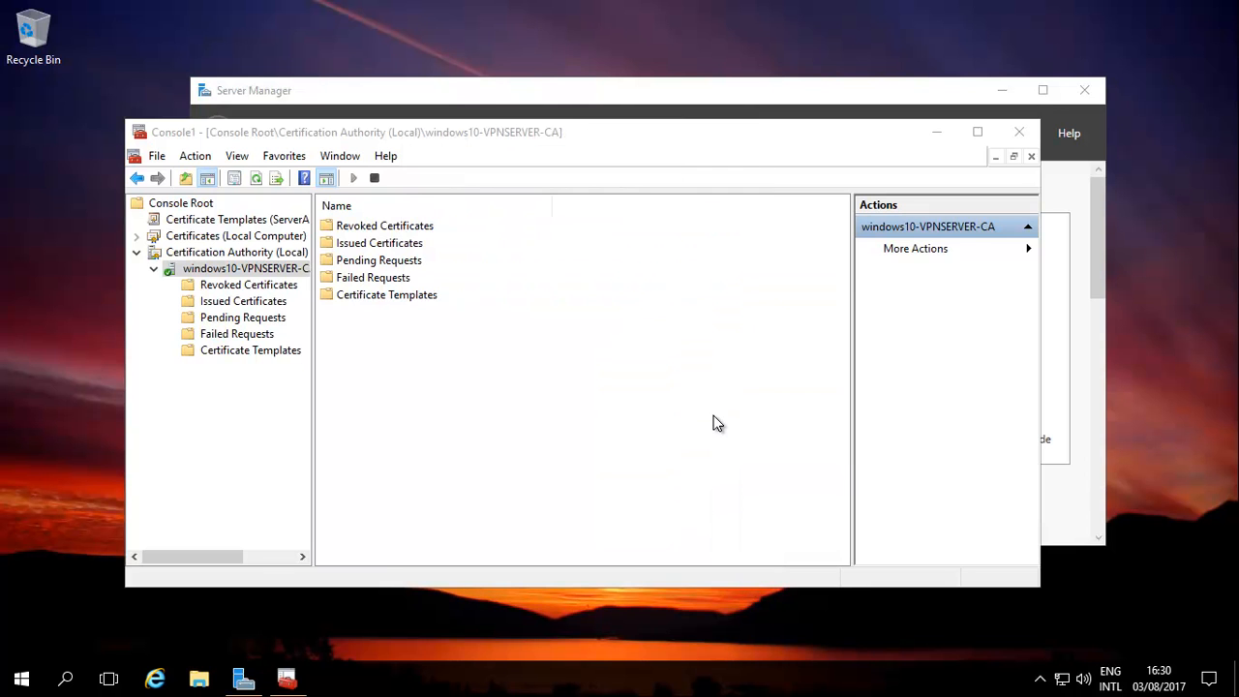
mouse_move(403, 352)
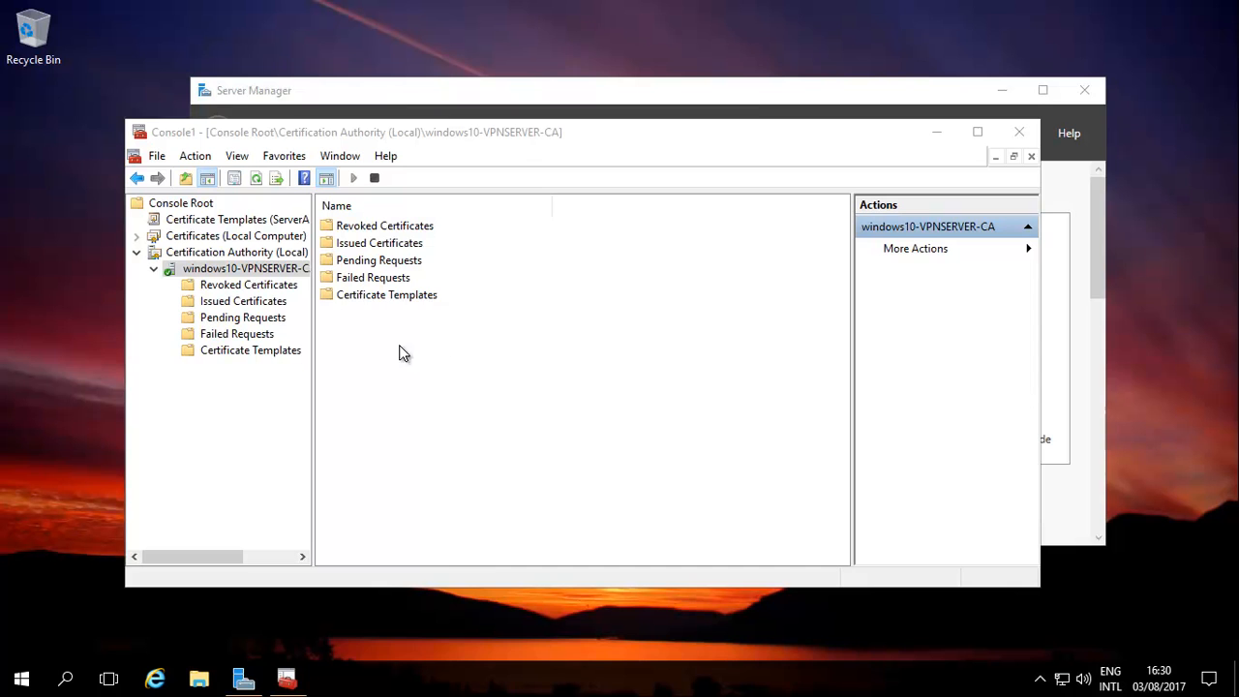
right_click(244, 267)
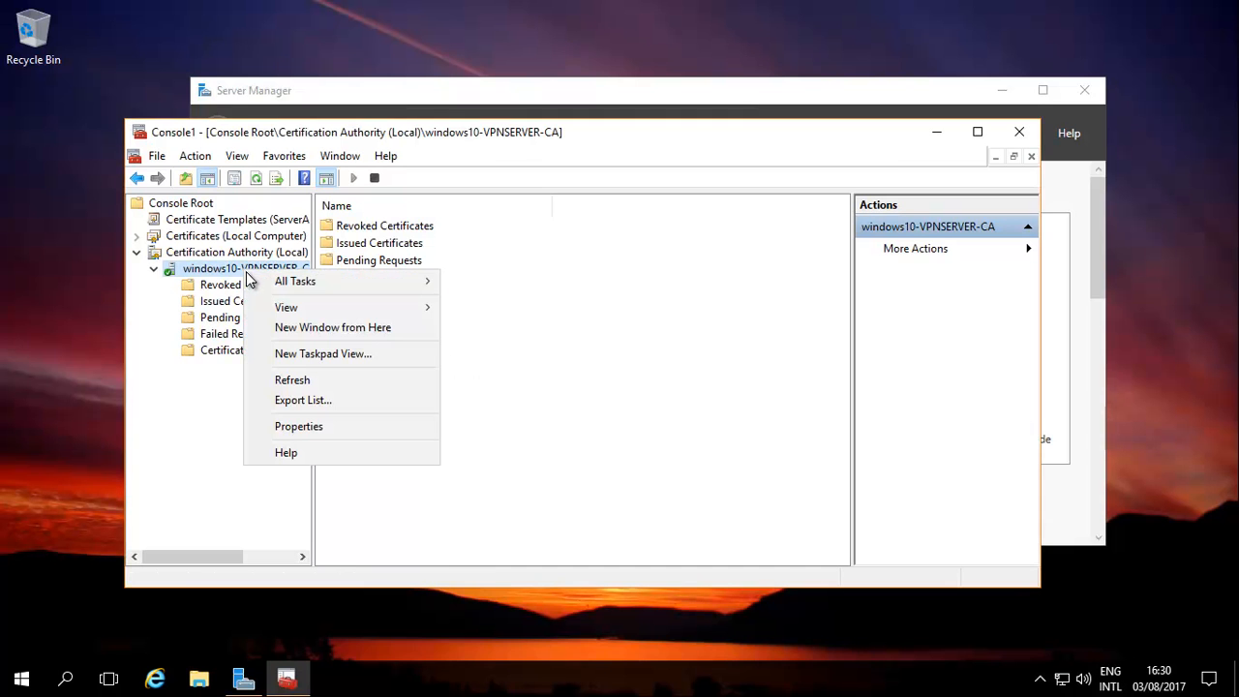
mouse_move(294, 281)
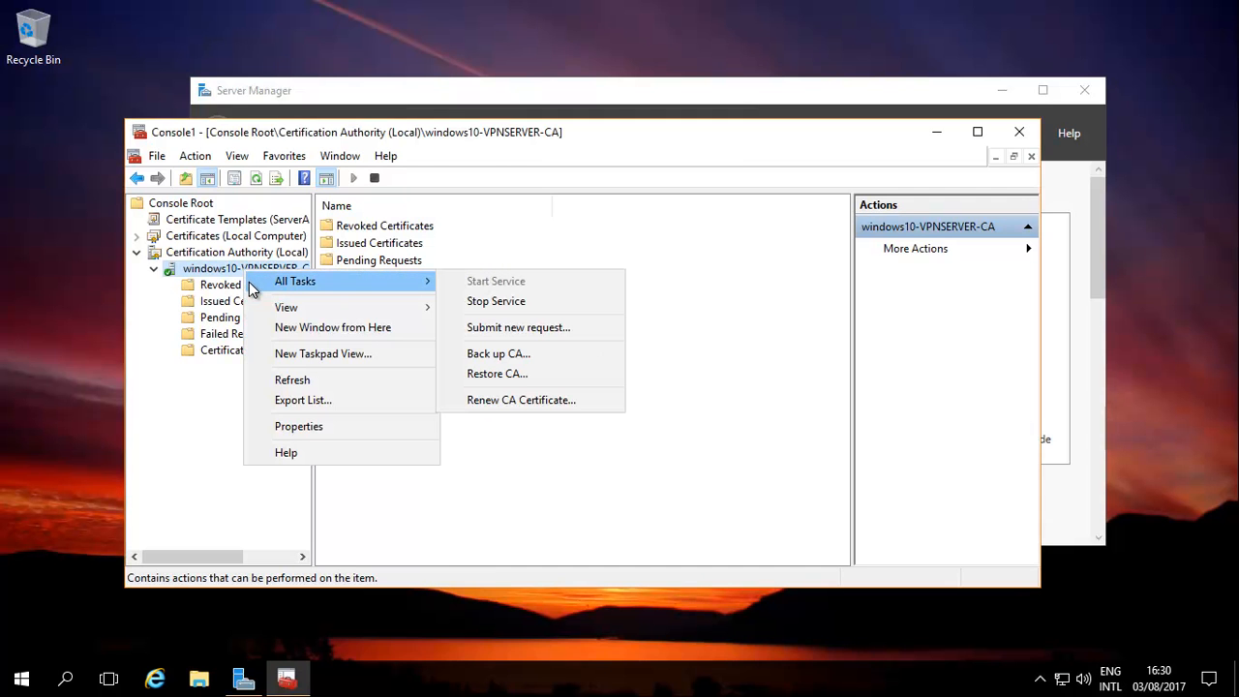
mouse_move(306, 442)
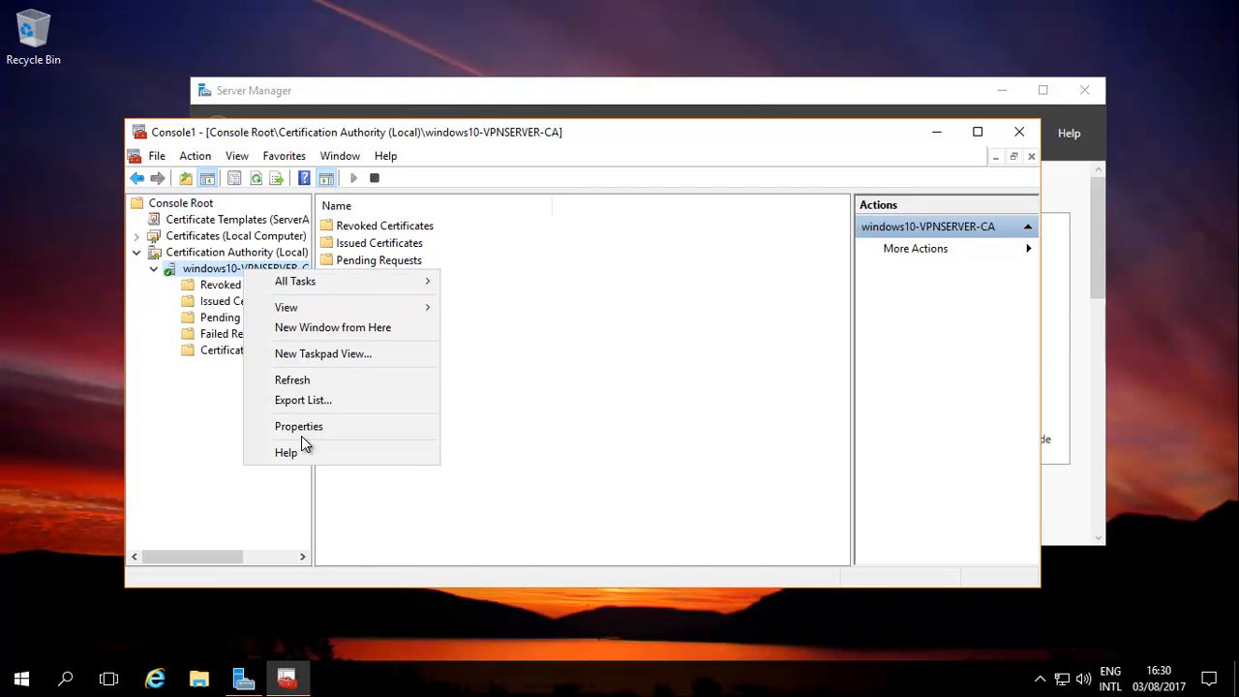
left_click(298, 426)
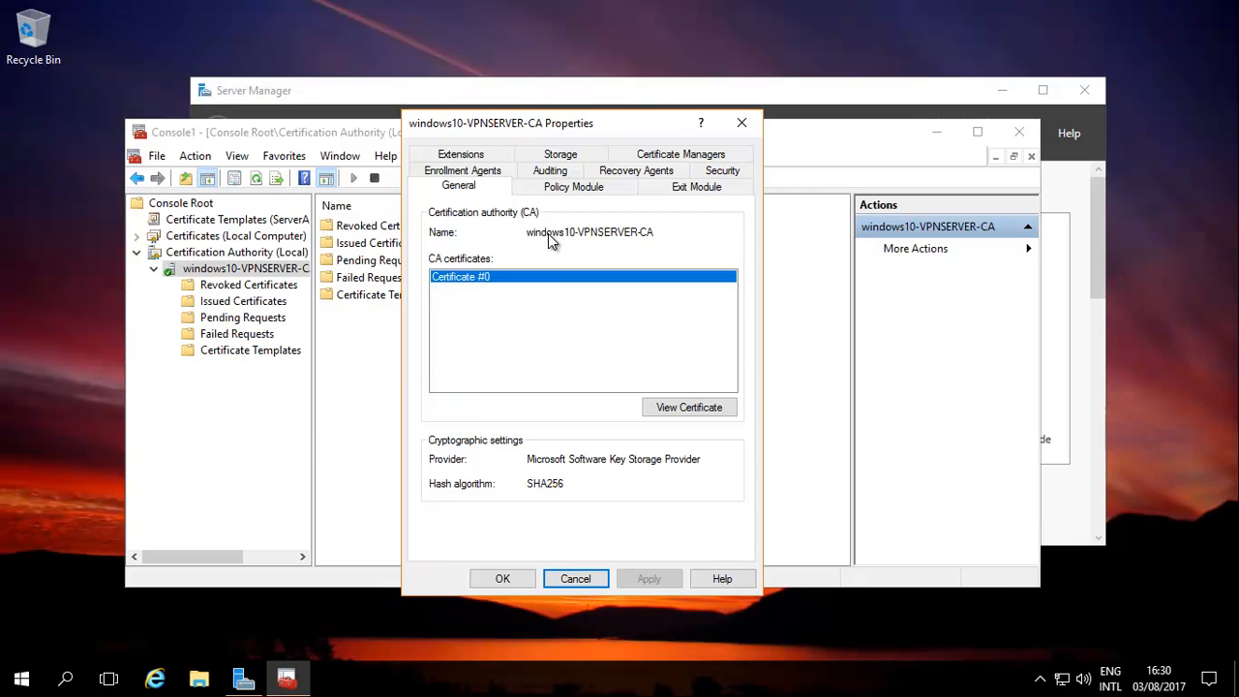
left_click(460, 185)
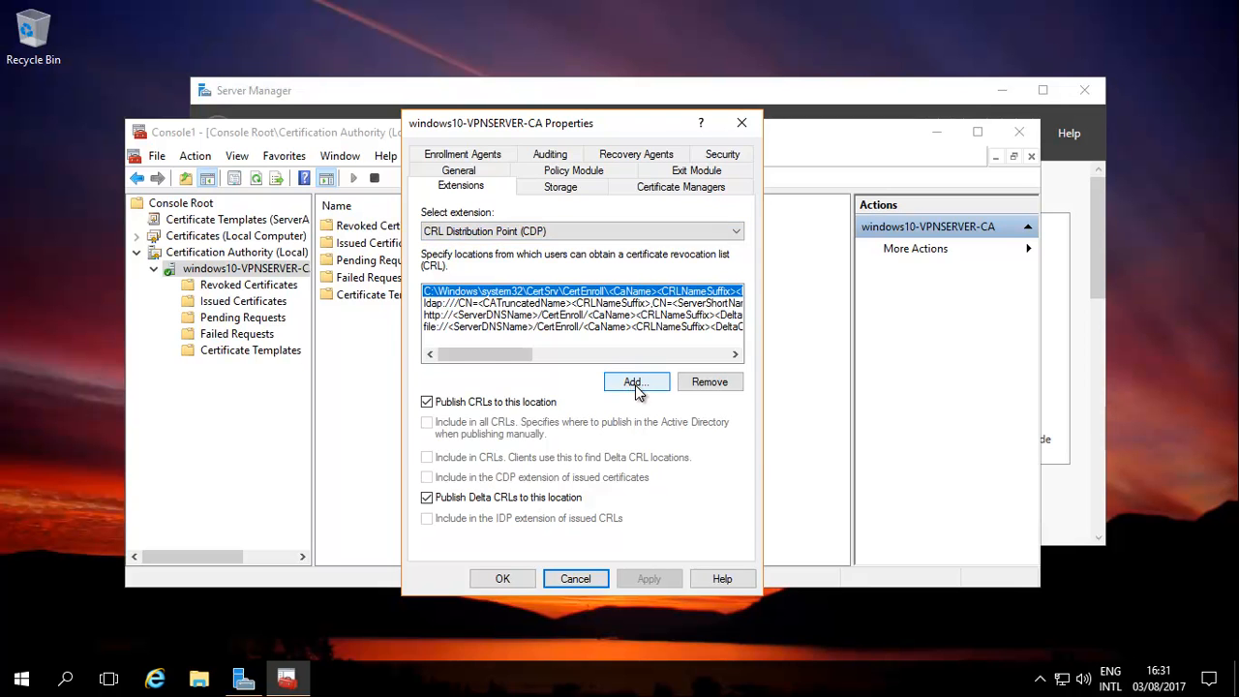
left_click(631, 381)
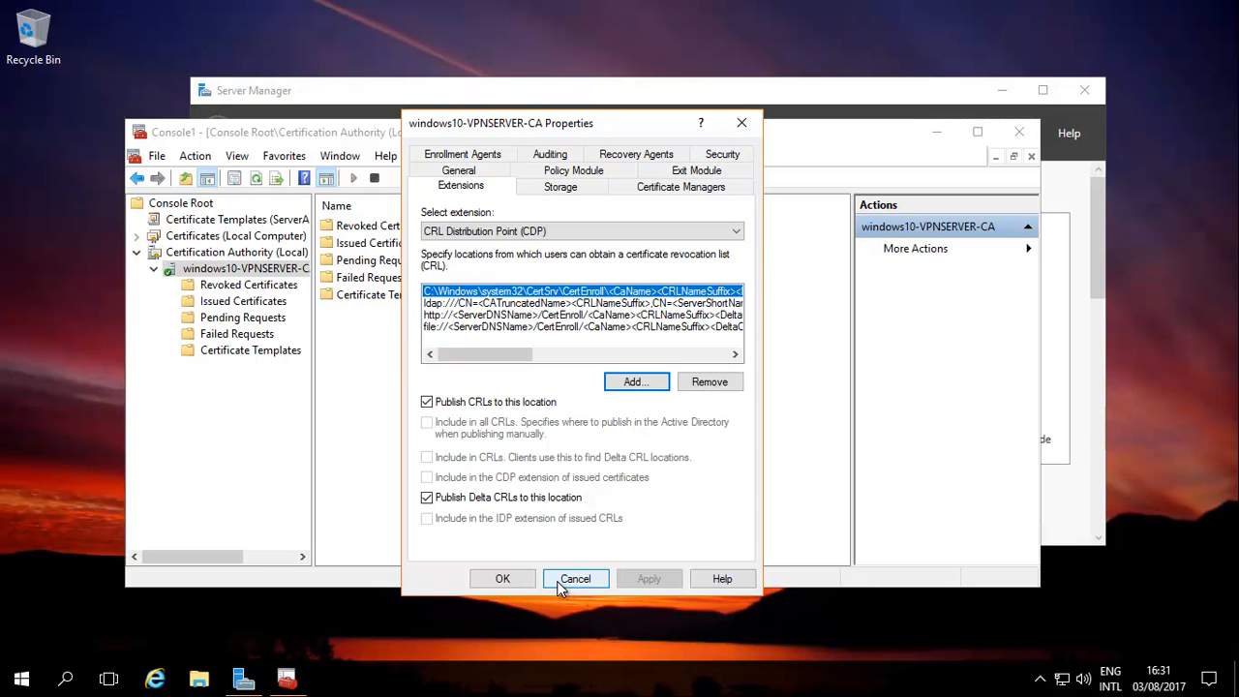
left_click(575, 577)
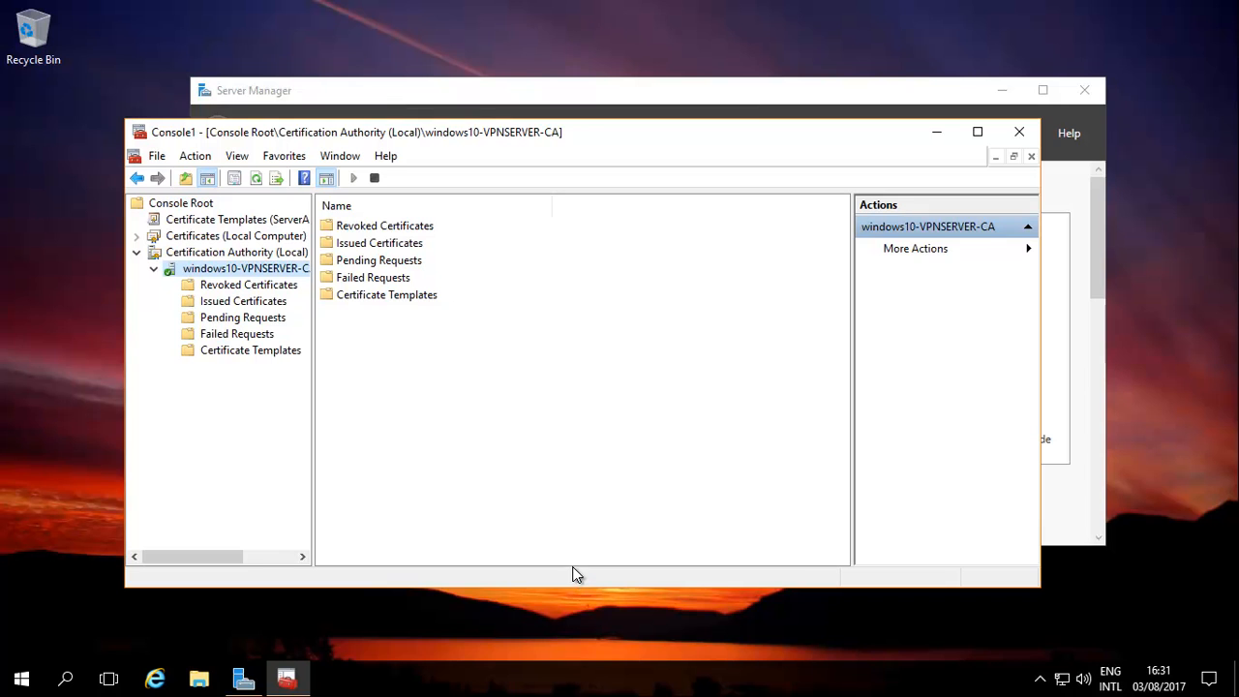
mouse_move(619, 415)
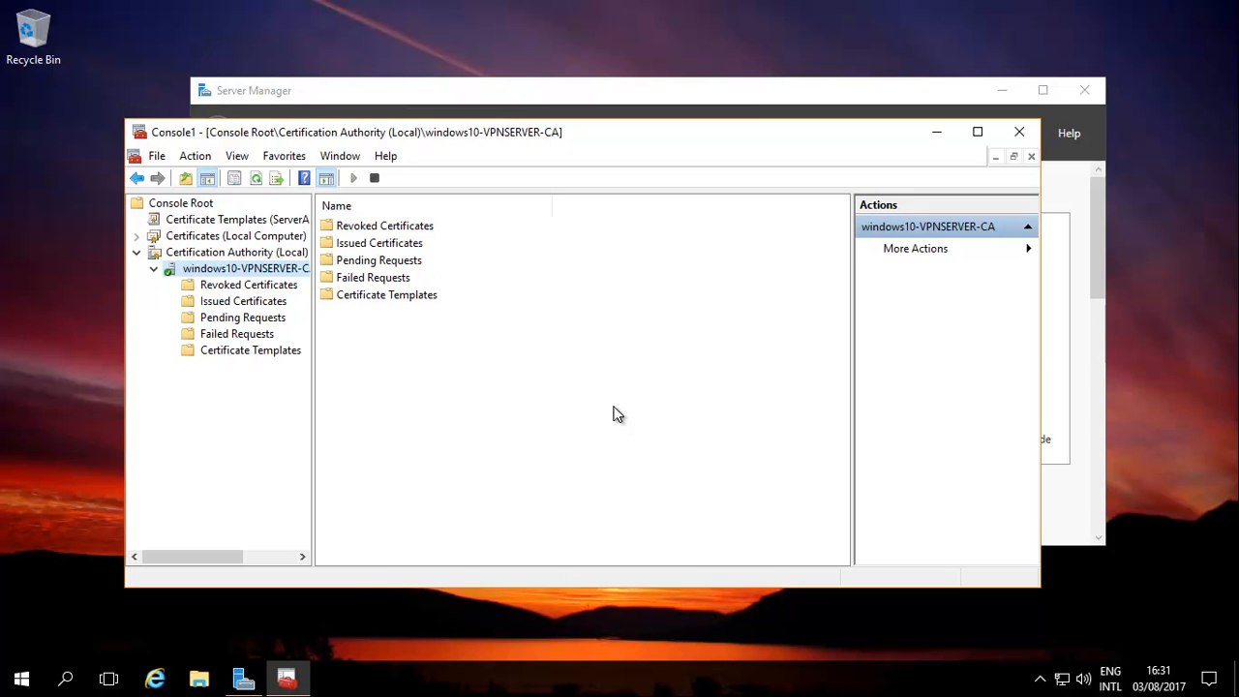
mouse_move(638, 422)
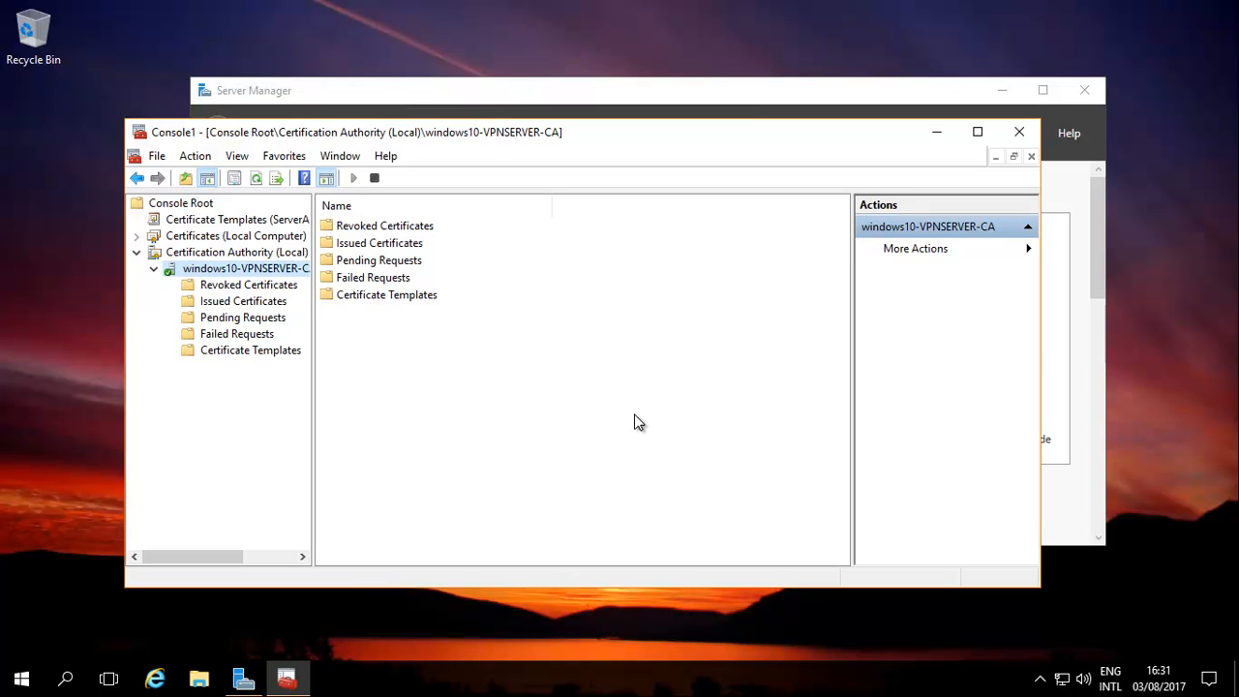
Remove the earlier vpnserver location from the CA's Authority Information Access extension
right_click(246, 267)
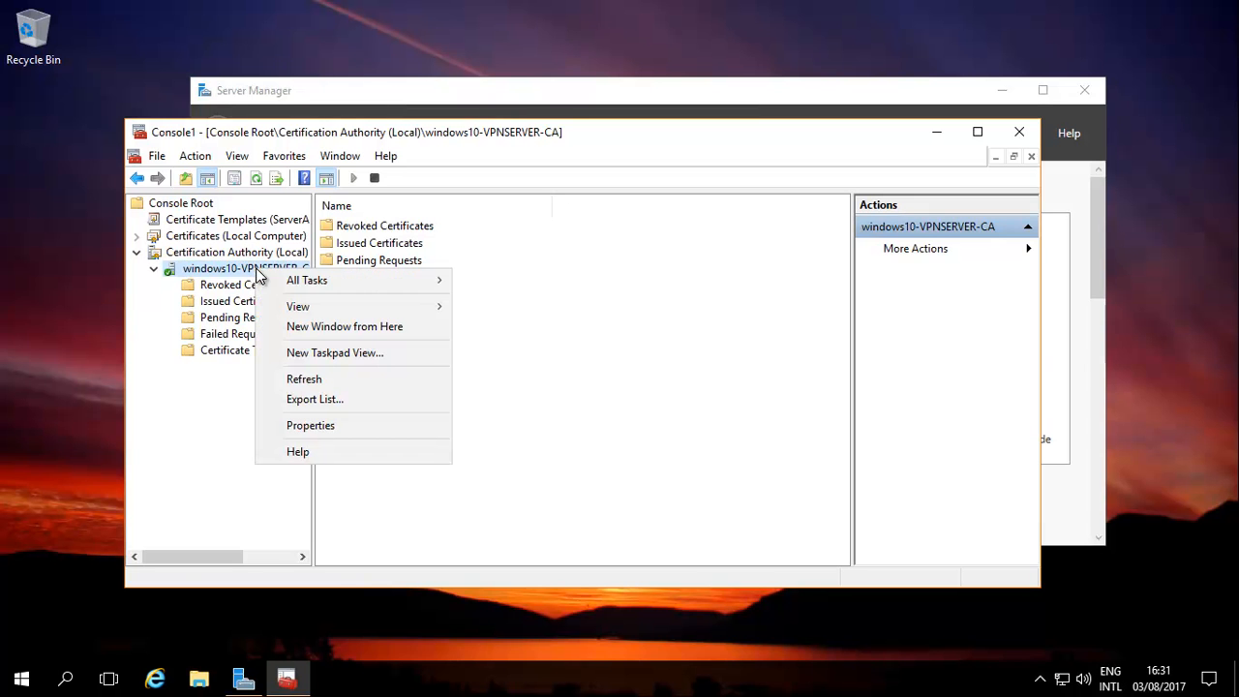
mouse_move(306, 279)
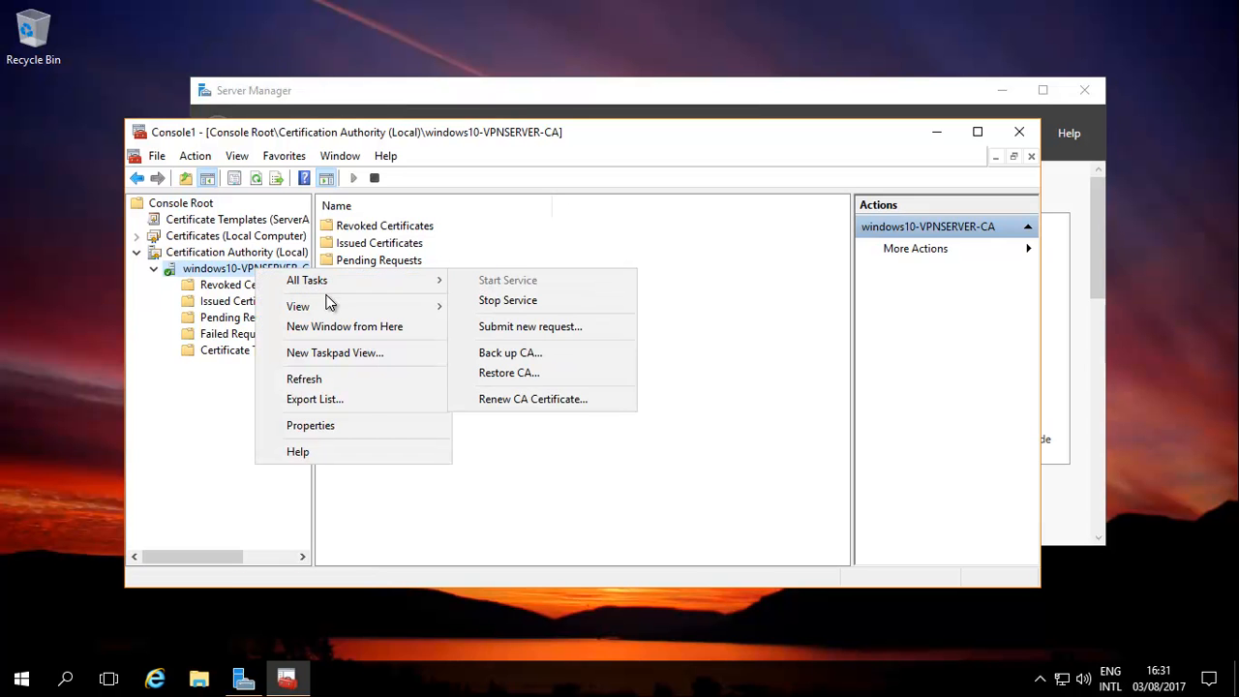
left_click(310, 426)
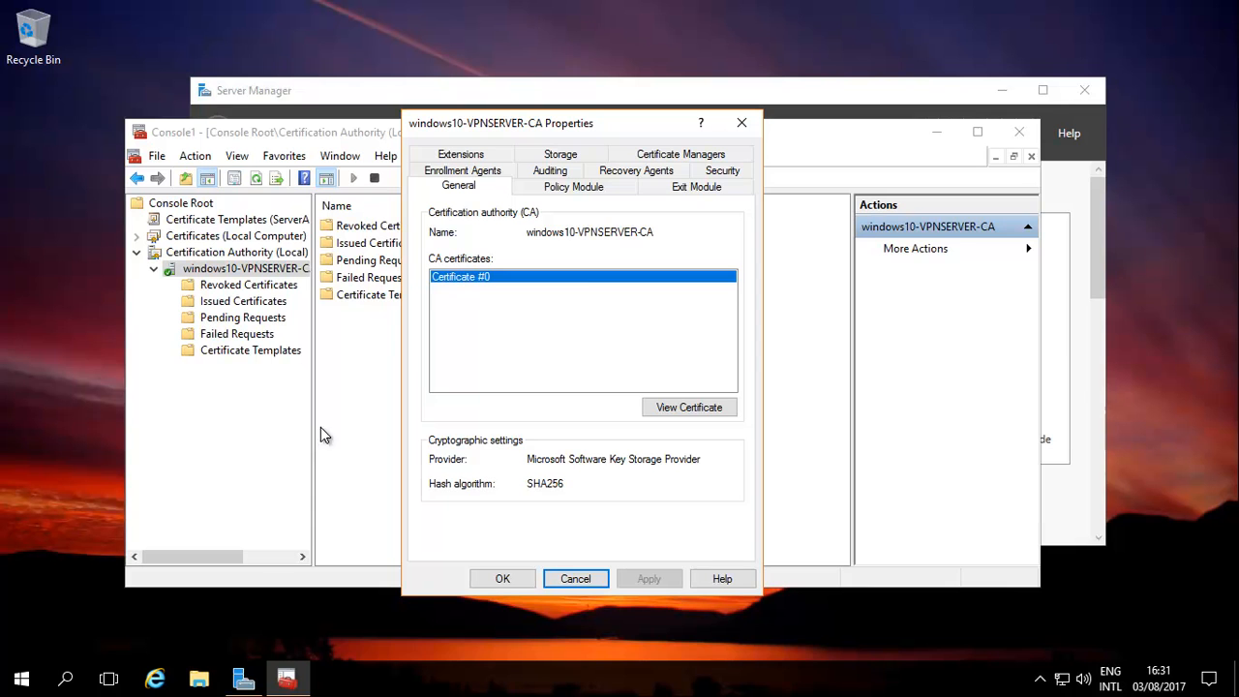
left_click(460, 186)
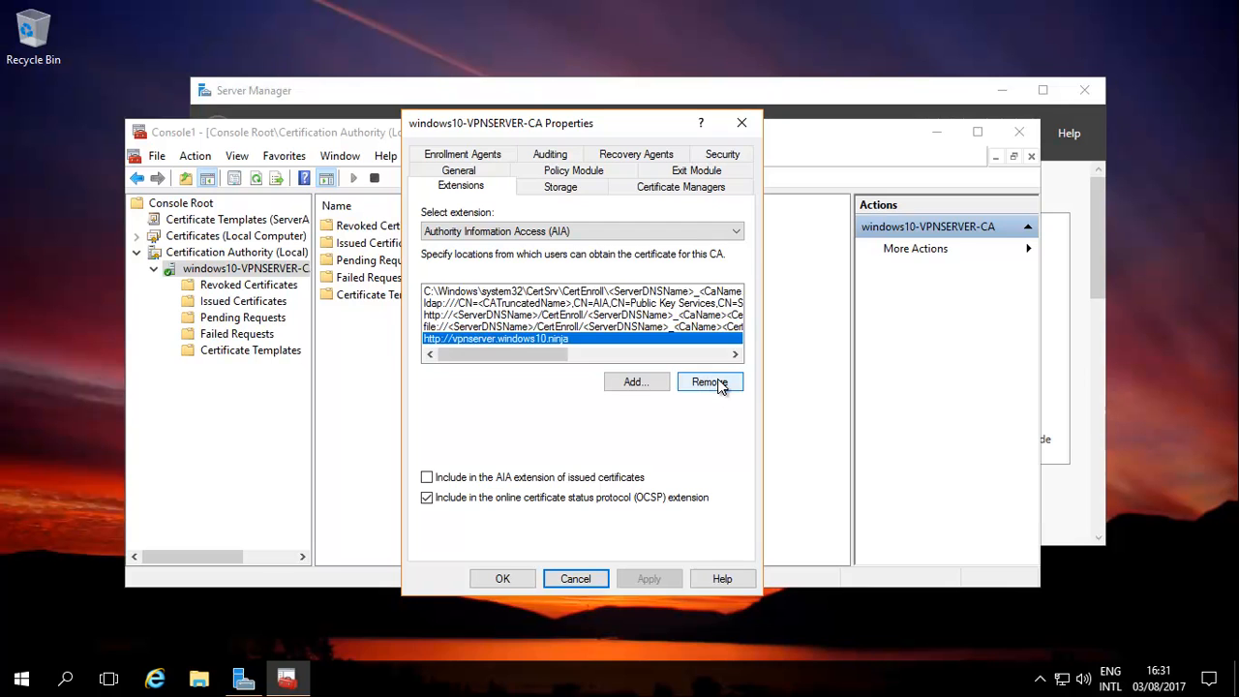
left_click(708, 381)
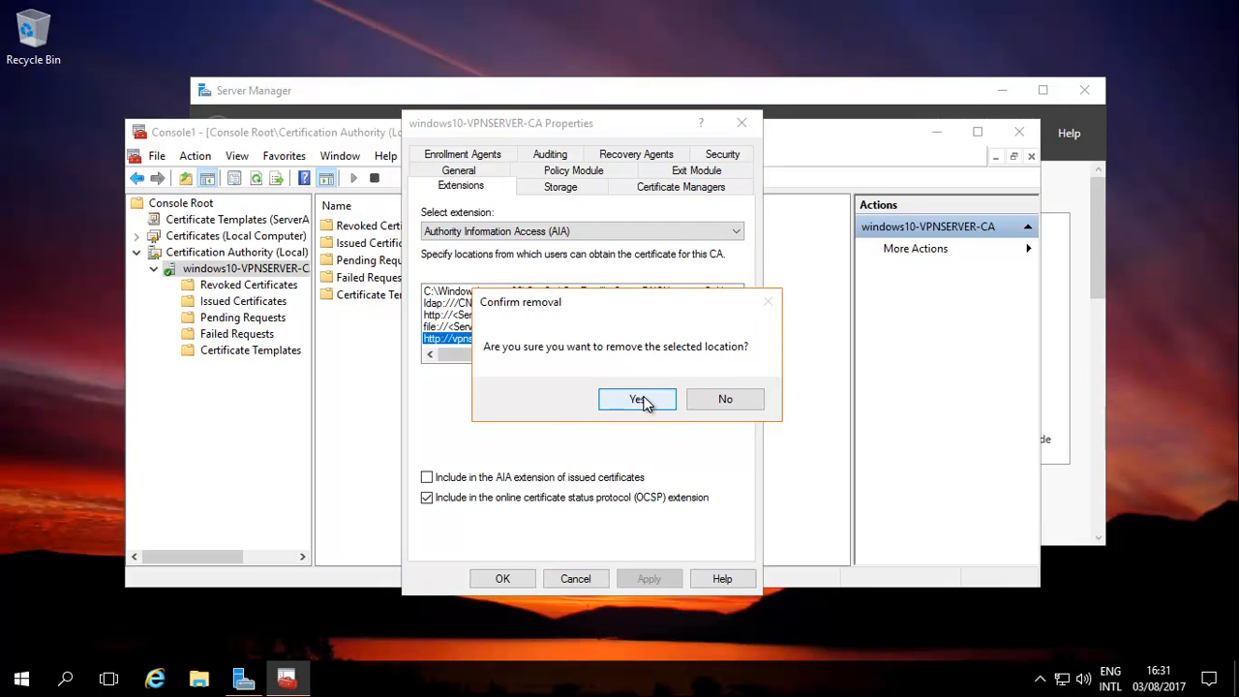
left_click(637, 399)
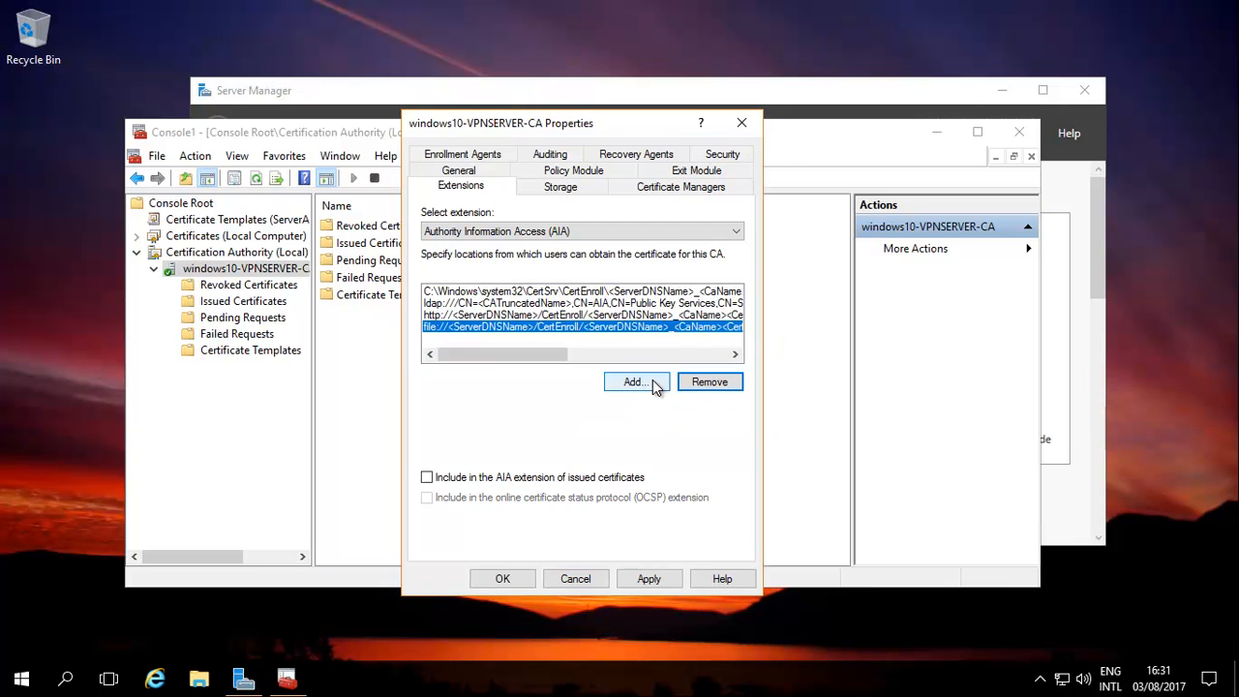
left_click(635, 381)
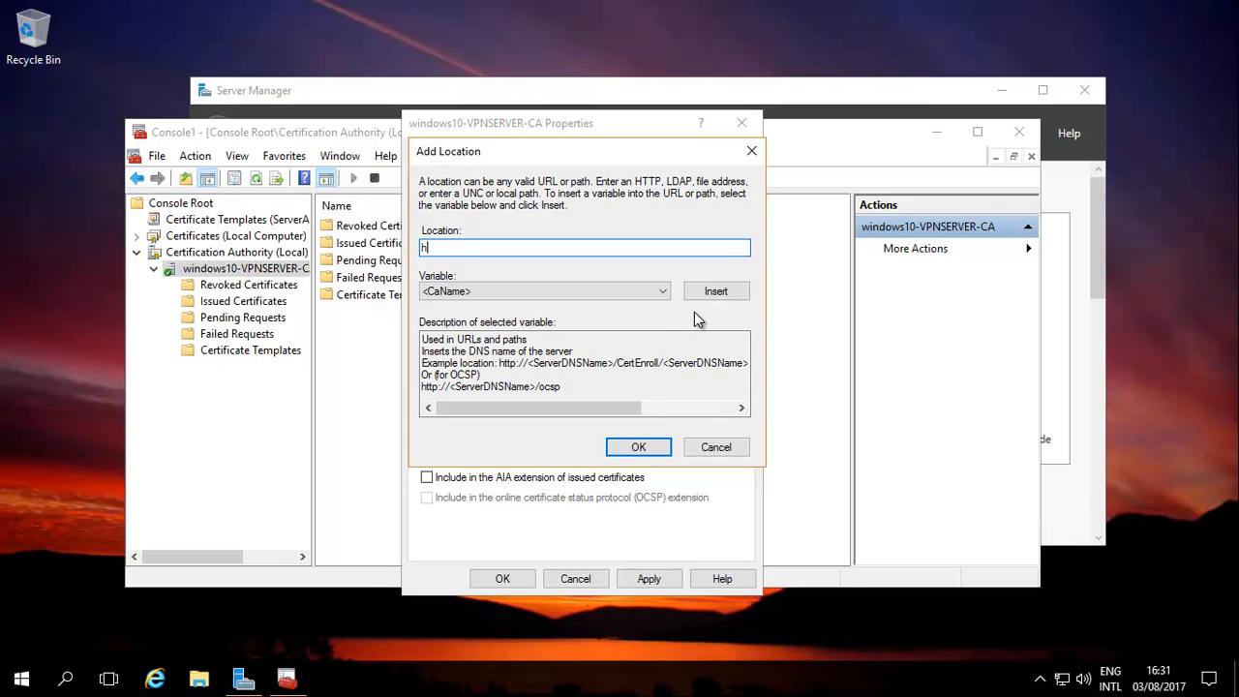
type("ttp")
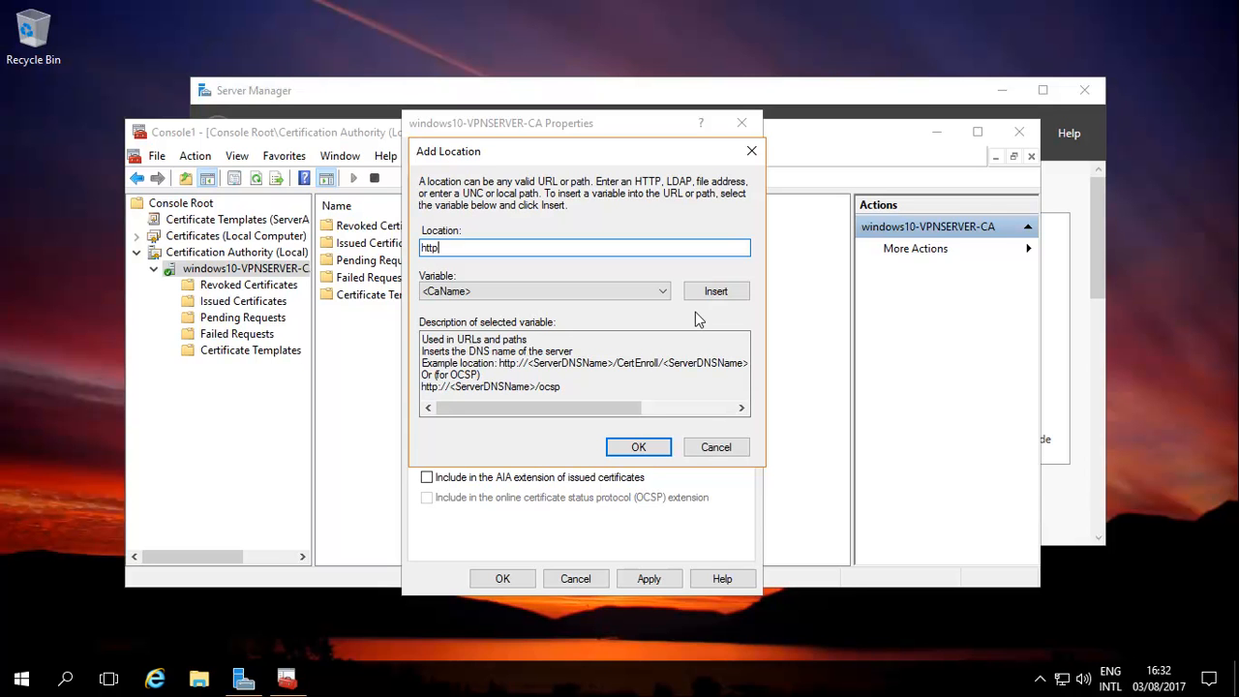
type("://")
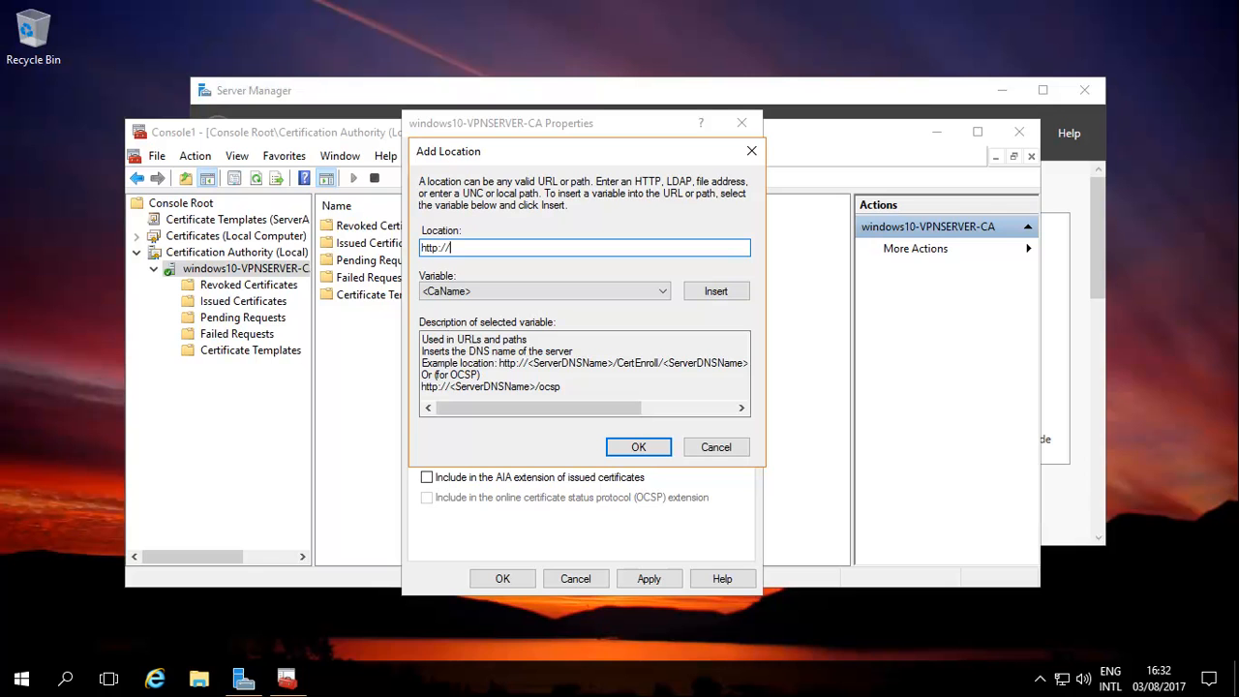
type("vpnserver")
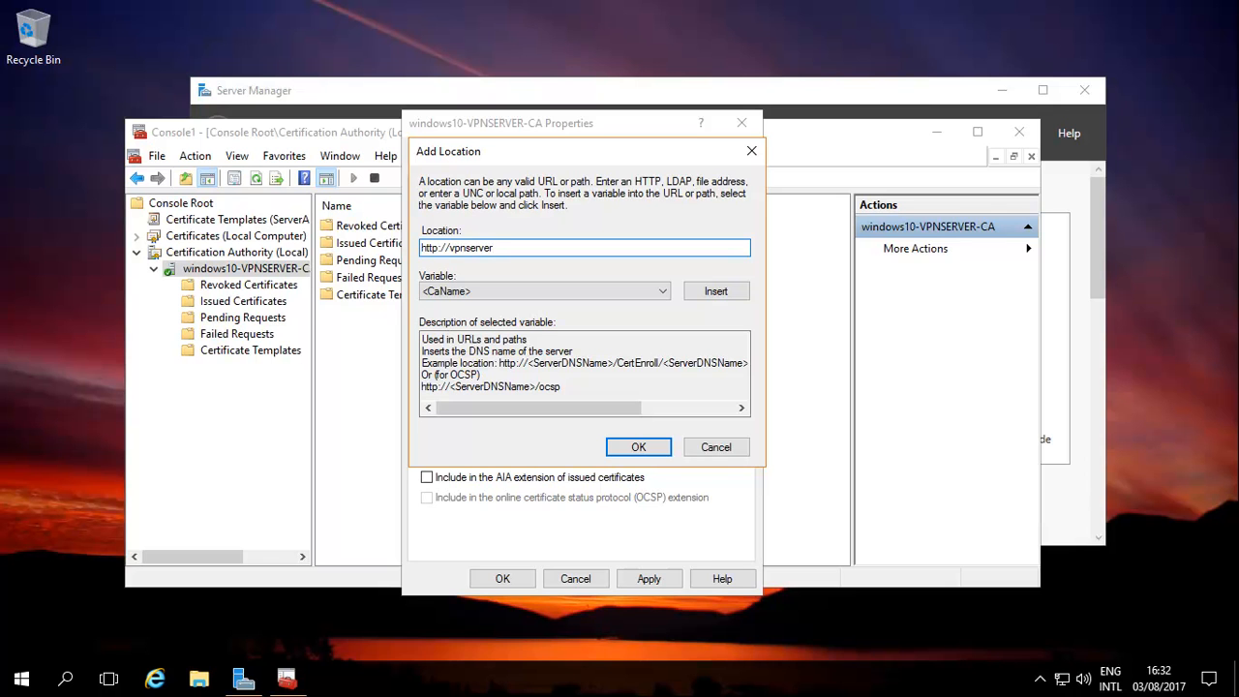
type(".windows10")
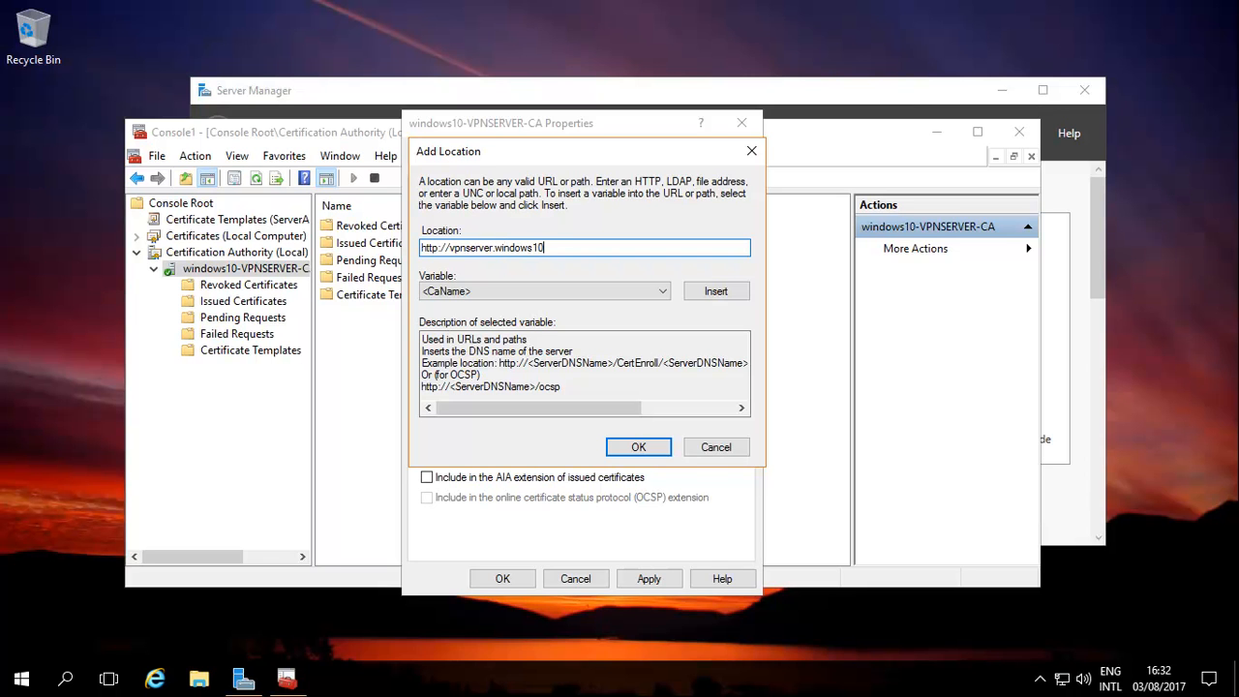
type(".ninja")
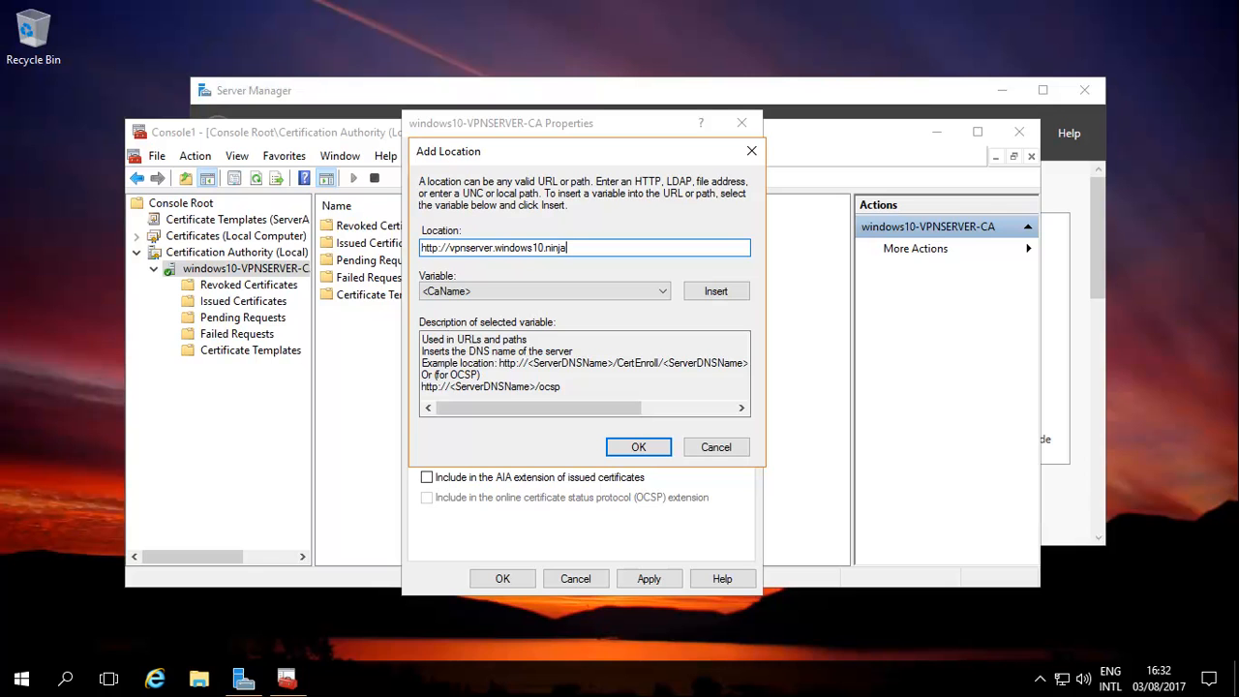
type("/o")
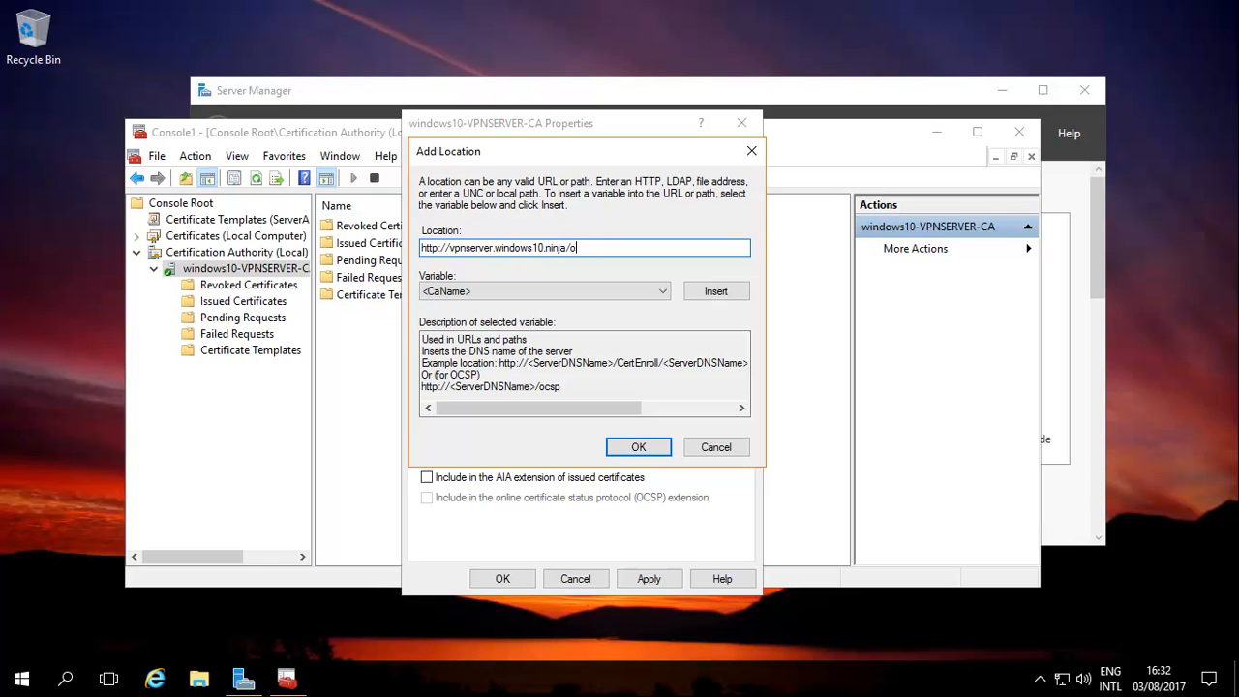
type("csp")
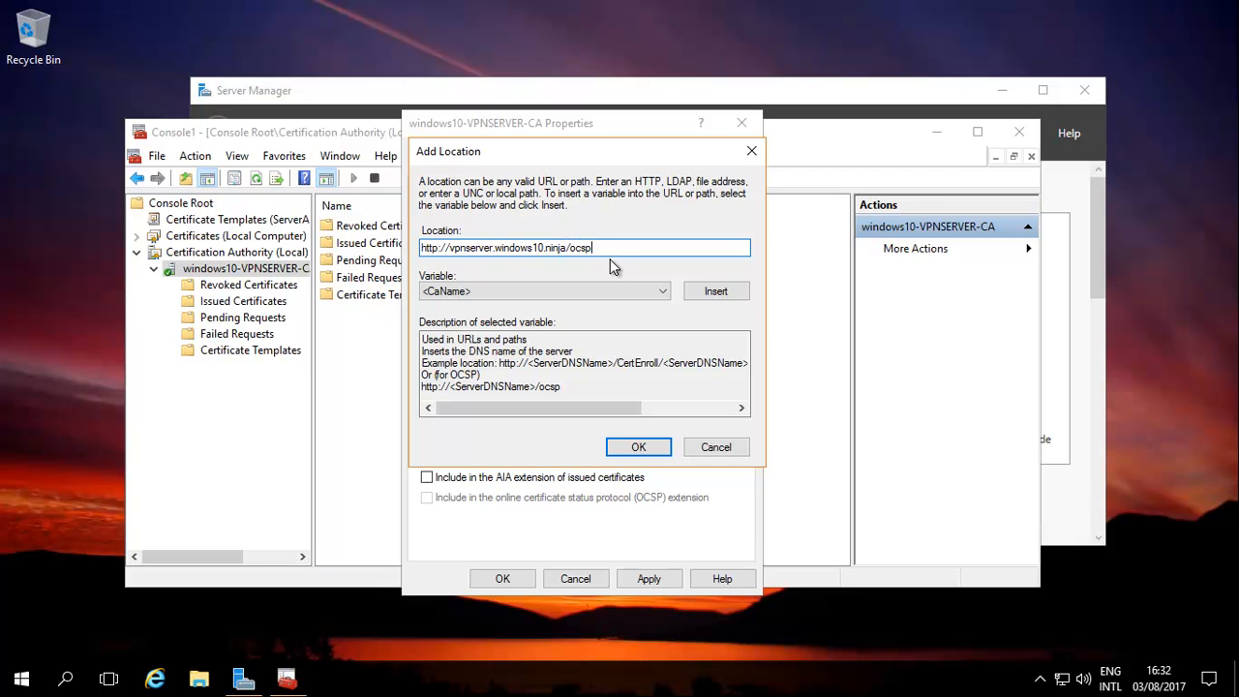
left_click(639, 445)
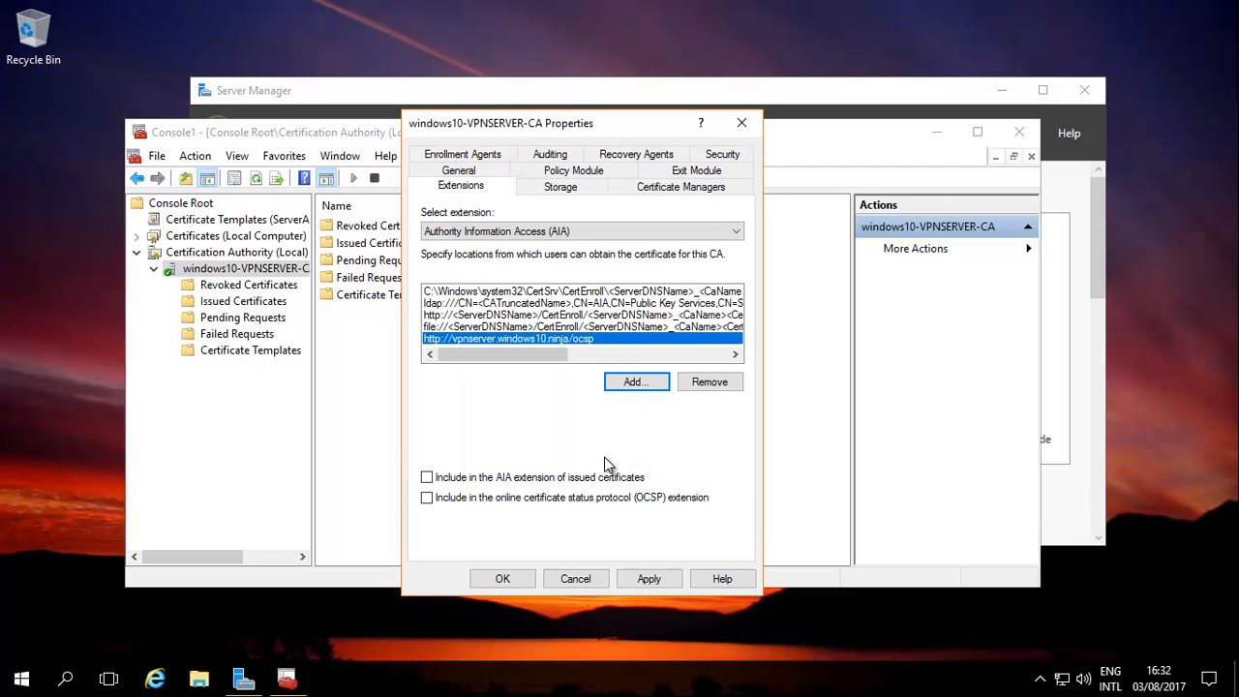
Include the /ocsp location in the OCSP extension, restart Certificate Services and close the properties
left_click(426, 495)
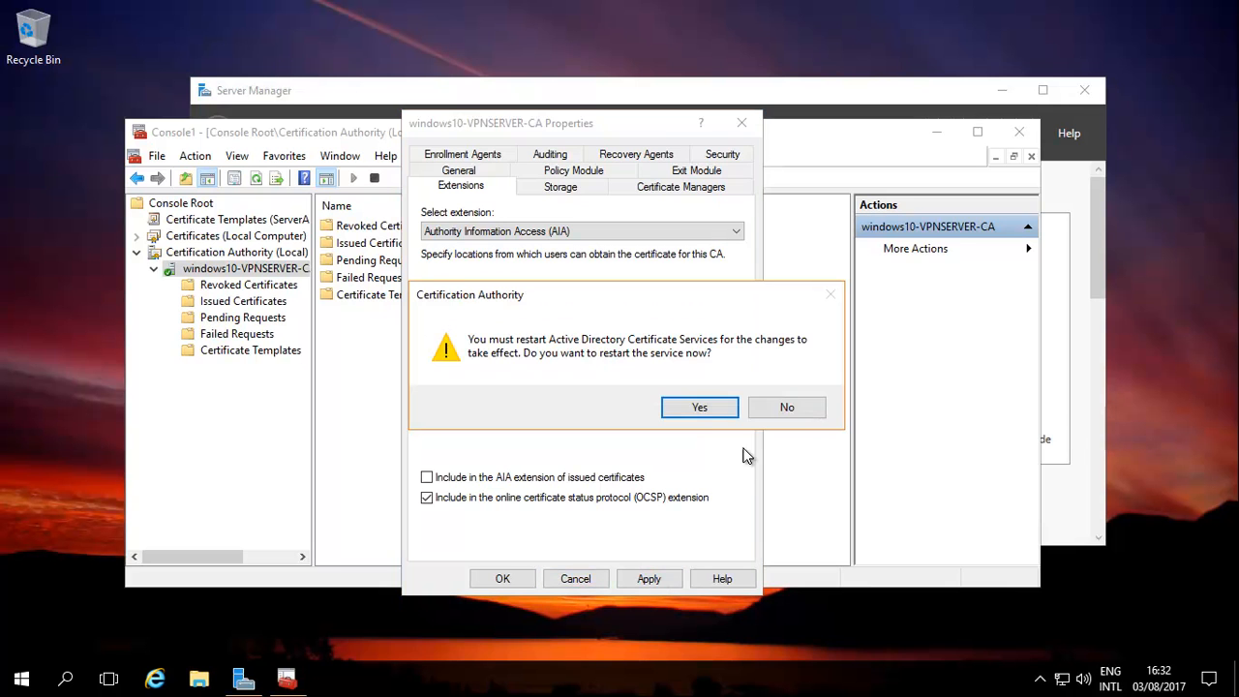
left_click(699, 407)
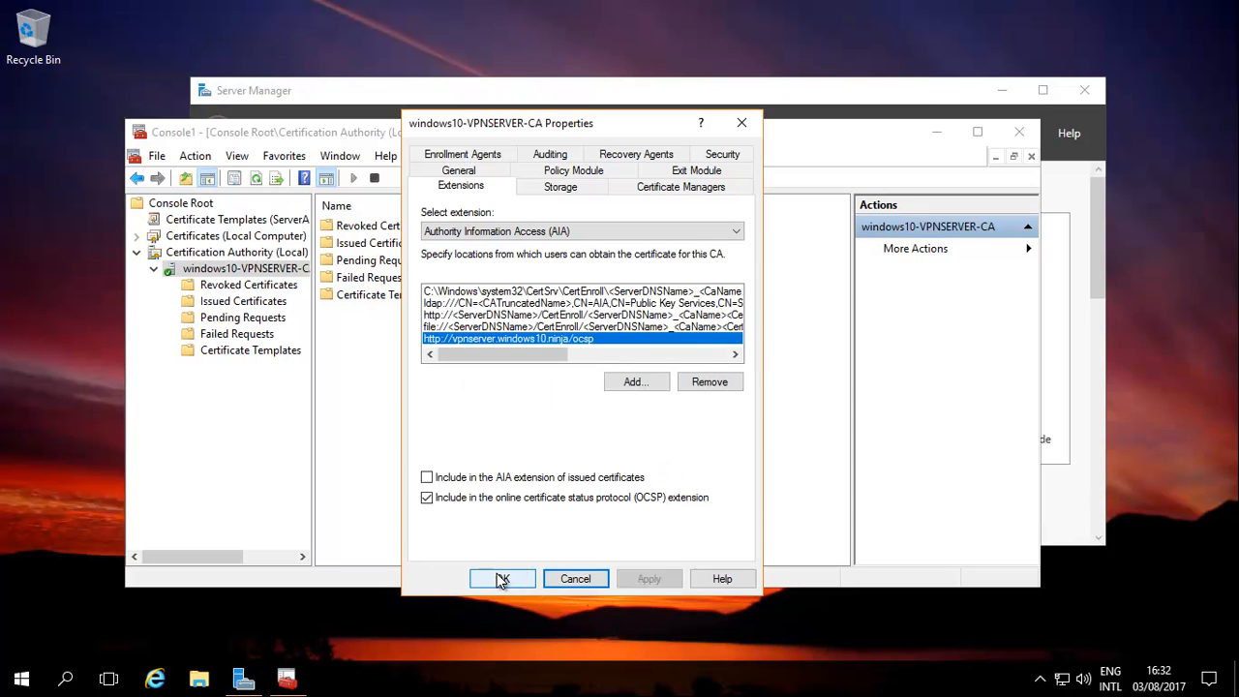
left_click(503, 577)
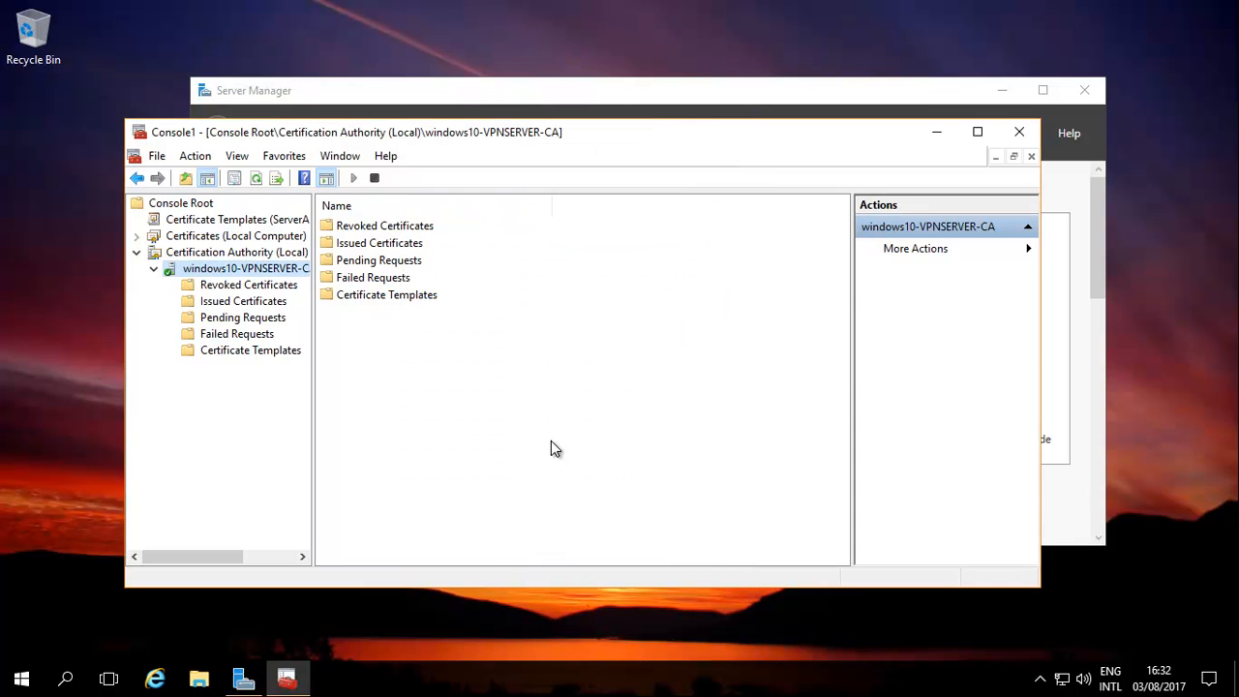
mouse_move(600, 337)
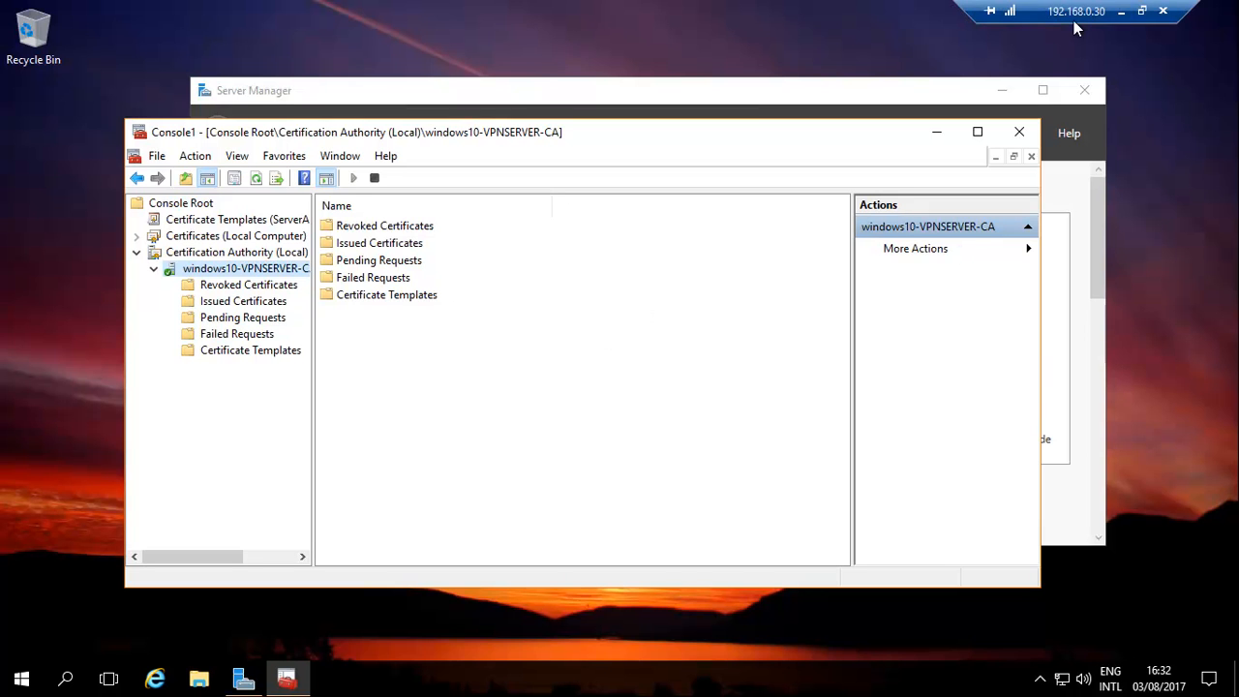
mouse_move(269, 360)
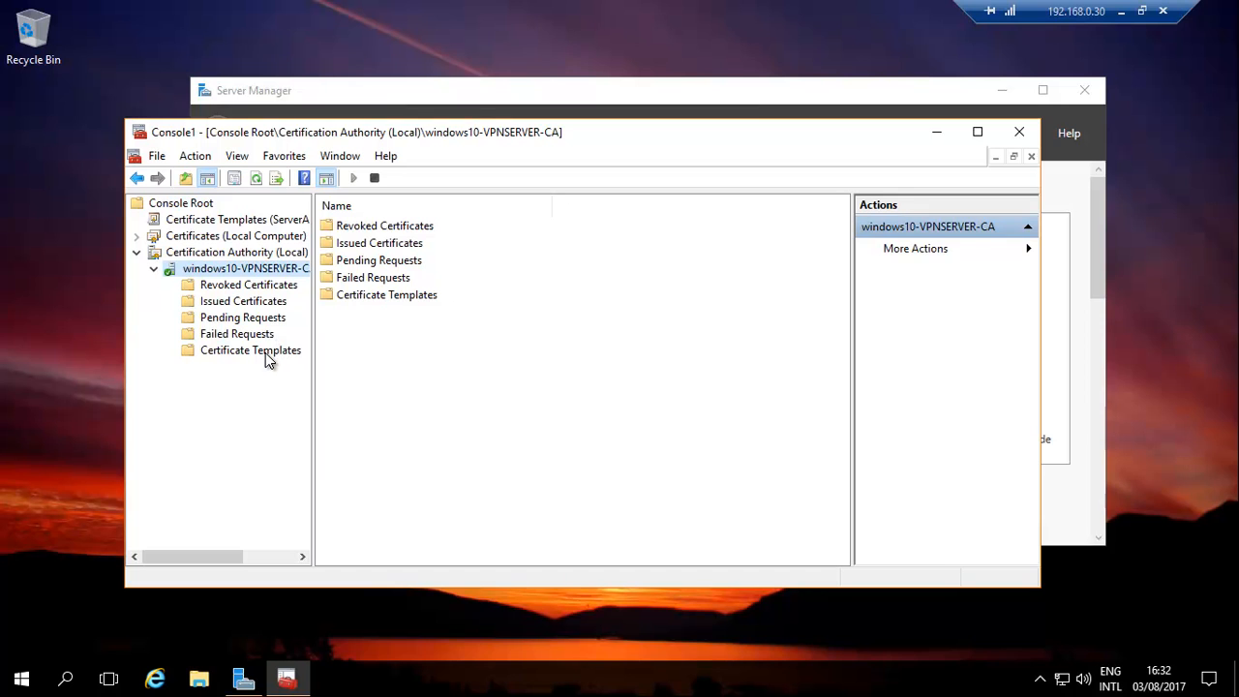
Enable the OCSP Response Signing template as a Certificate Template to Issue on the CA
right_click(249, 349)
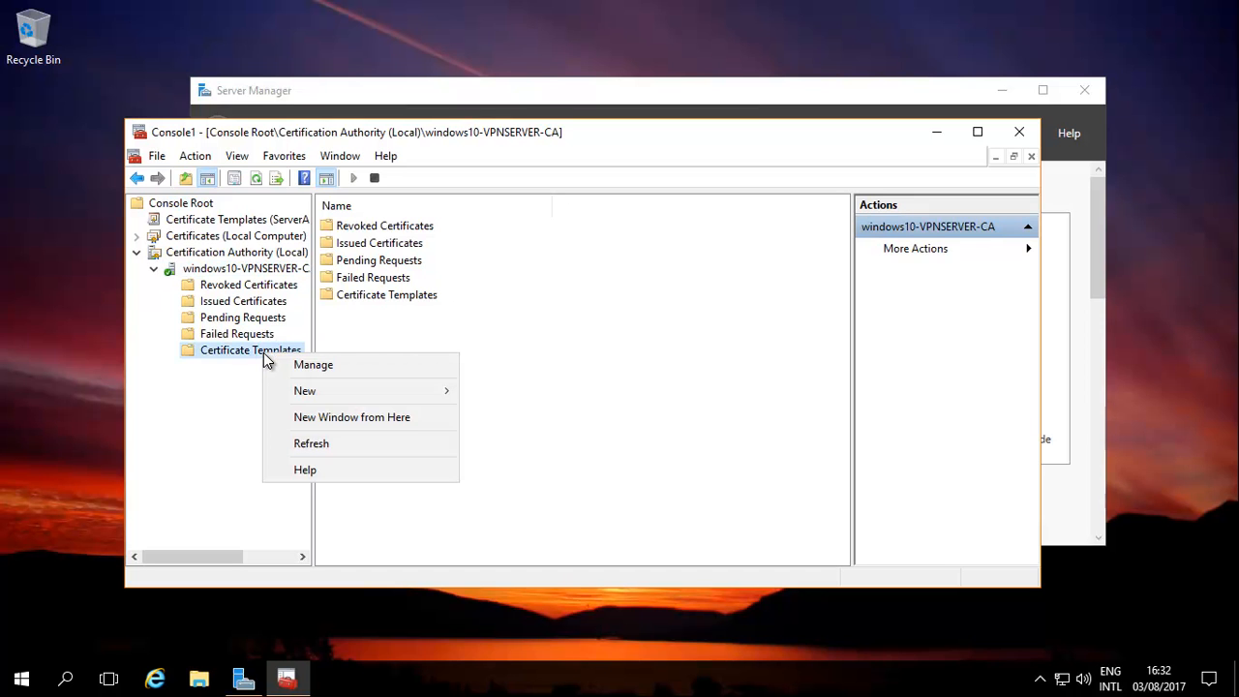
mouse_move(321, 372)
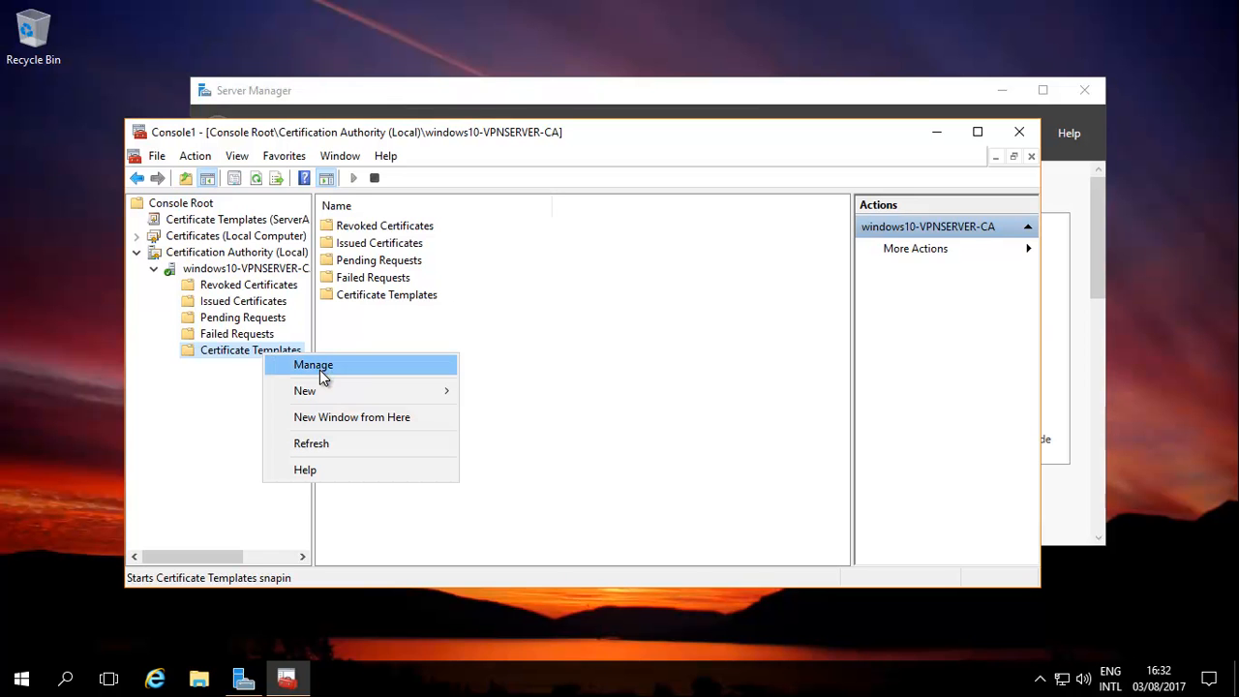
mouse_move(320, 391)
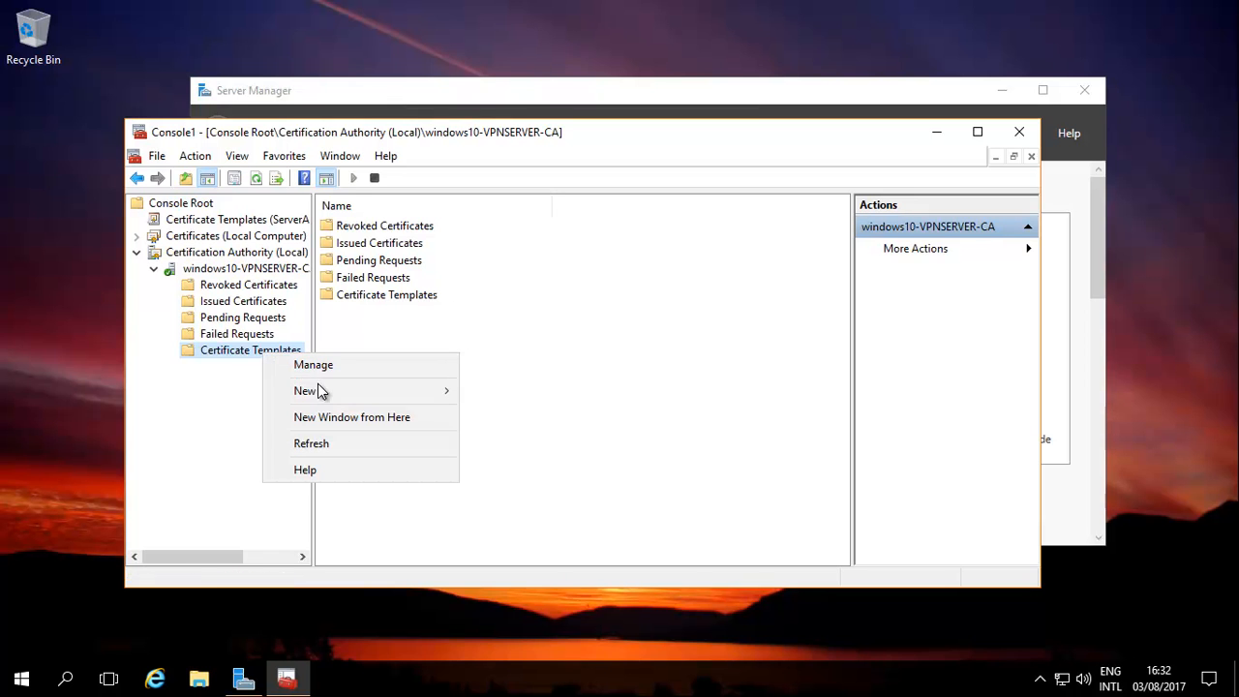
mouse_move(306, 391)
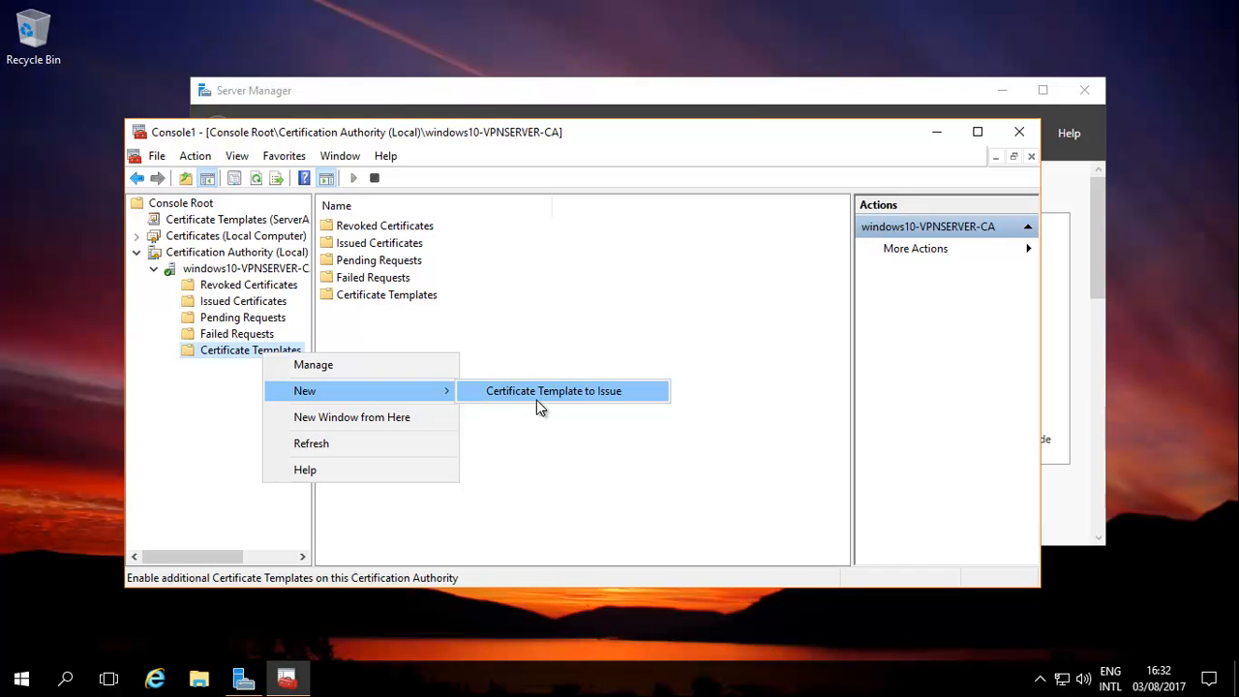
mouse_move(552, 400)
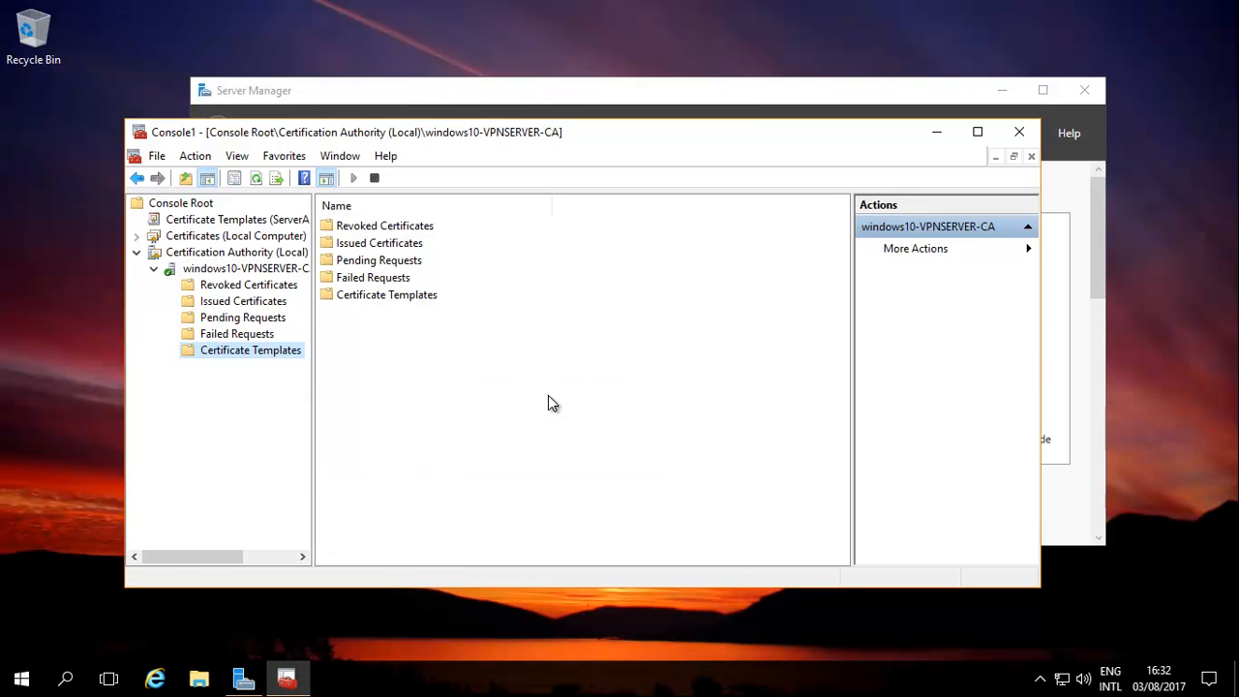
mouse_move(507, 333)
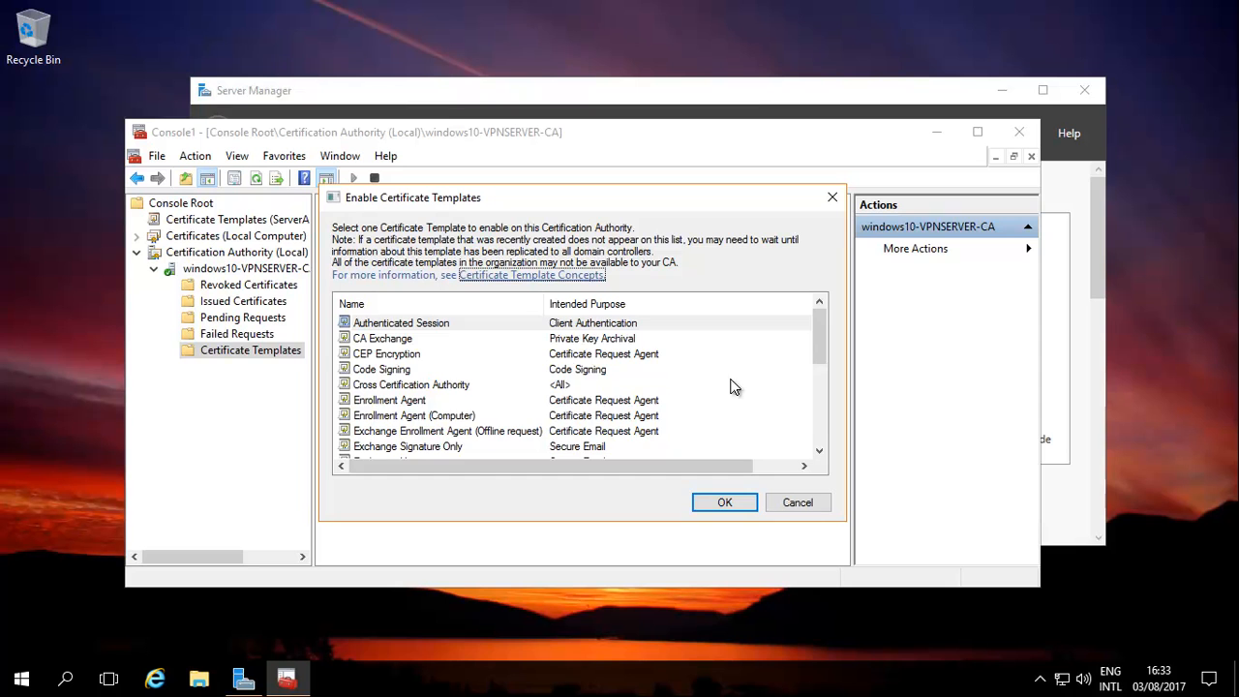
scroll("down", 3)
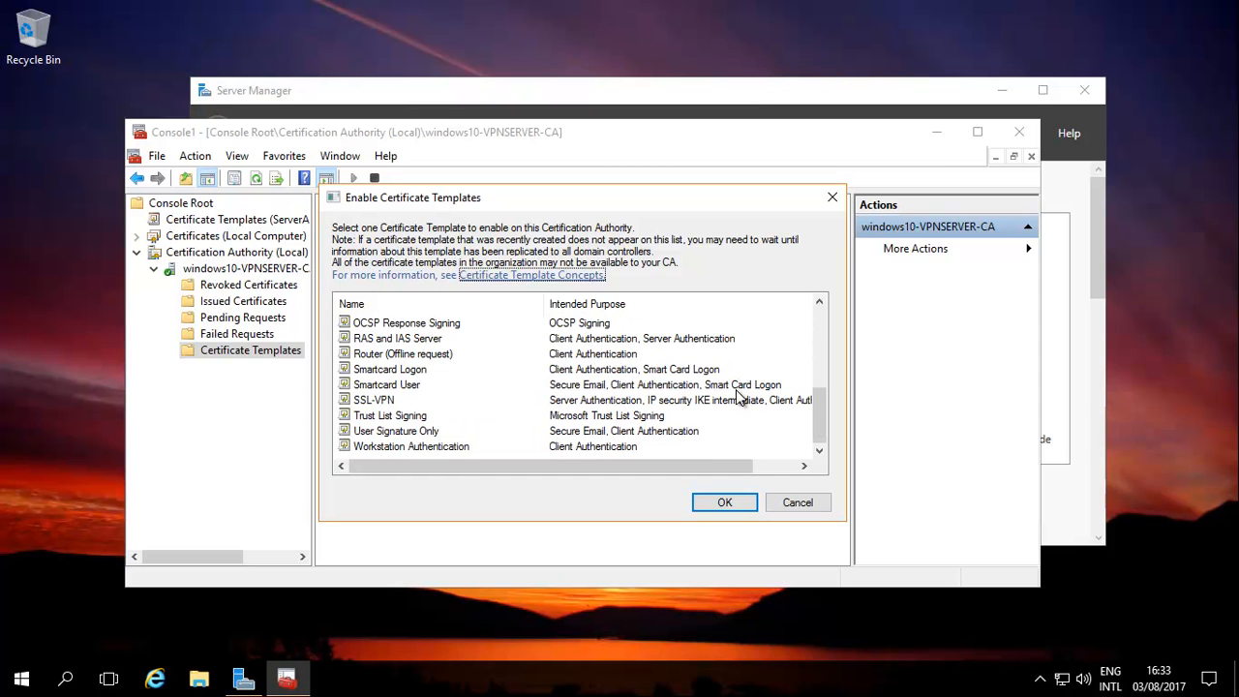
left_click(407, 321)
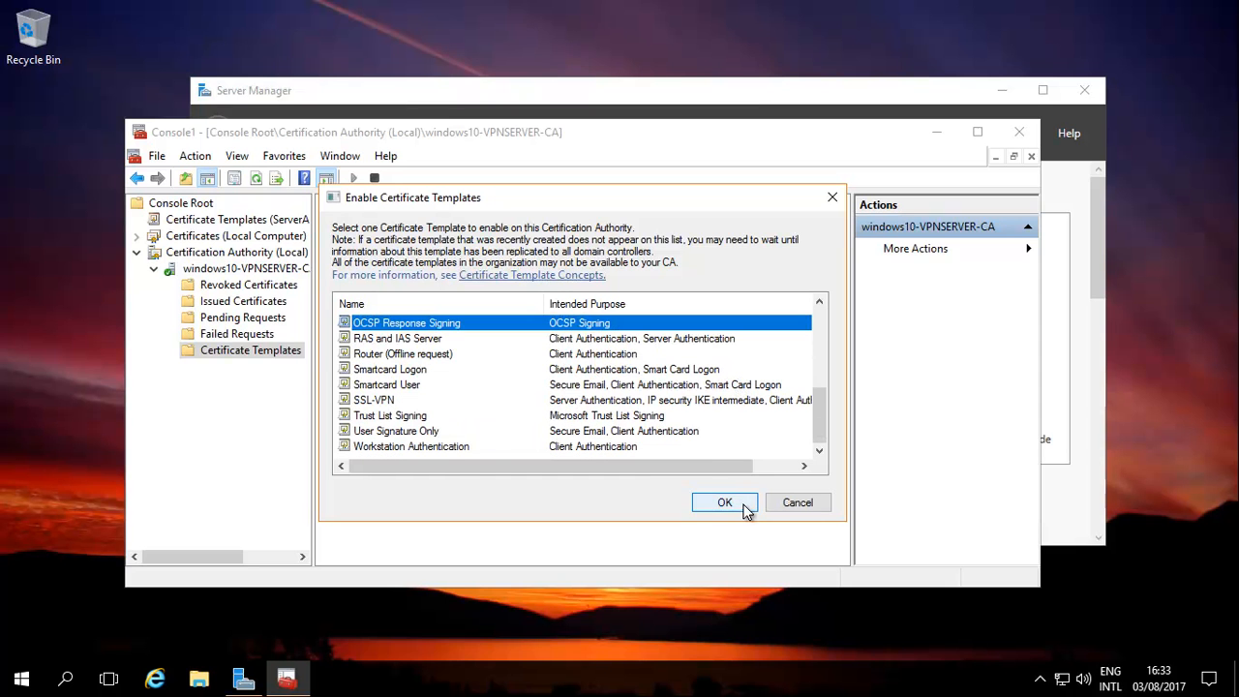
left_click(723, 501)
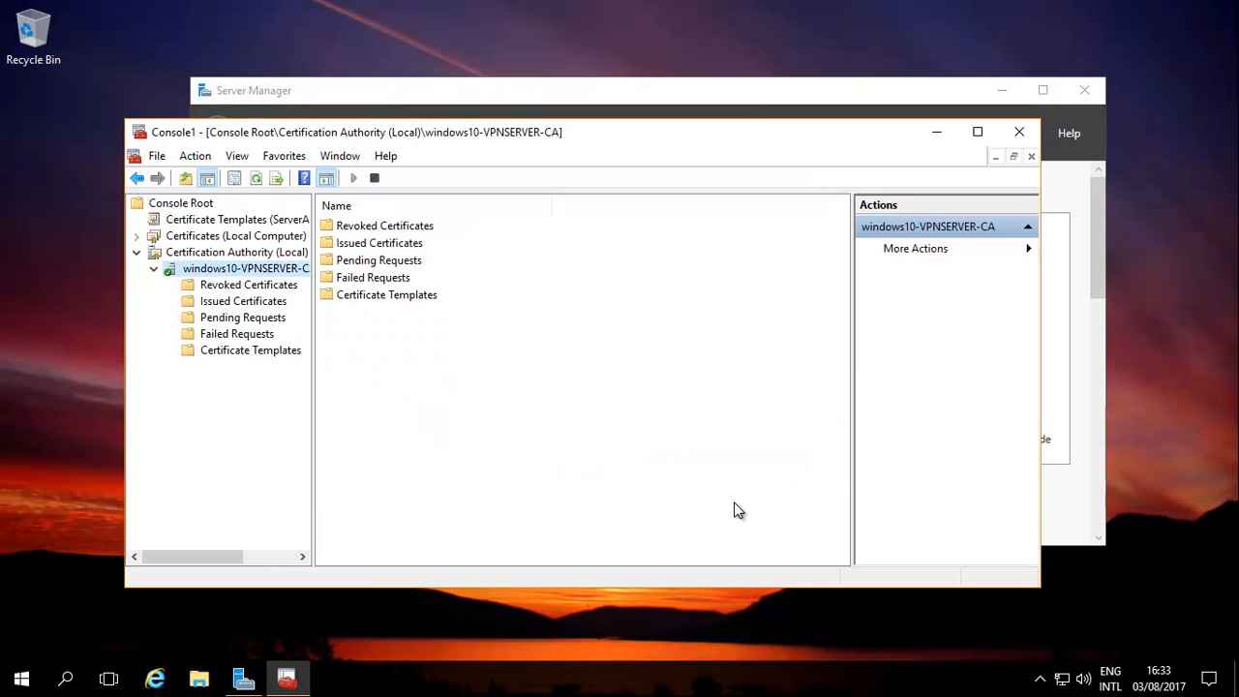
mouse_move(726, 511)
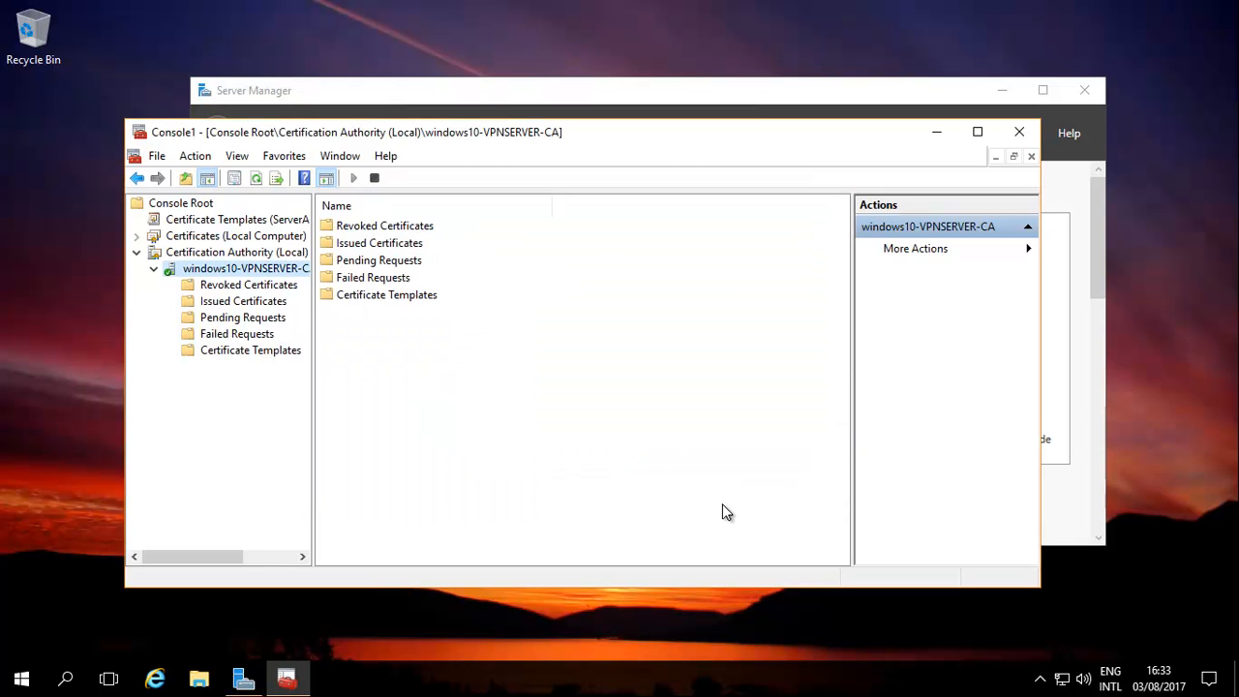
View the OCSP Response Signing template details under Certificate Templates and cancel out unchanged
left_click(249, 349)
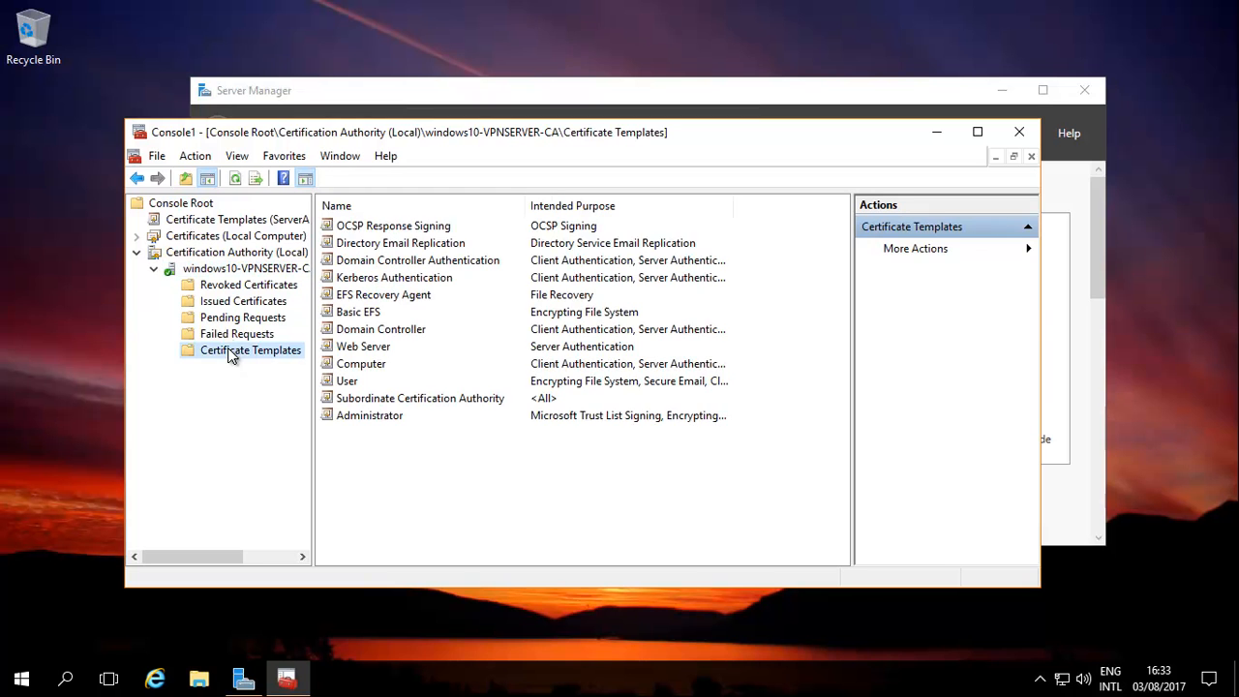
mouse_move(414, 232)
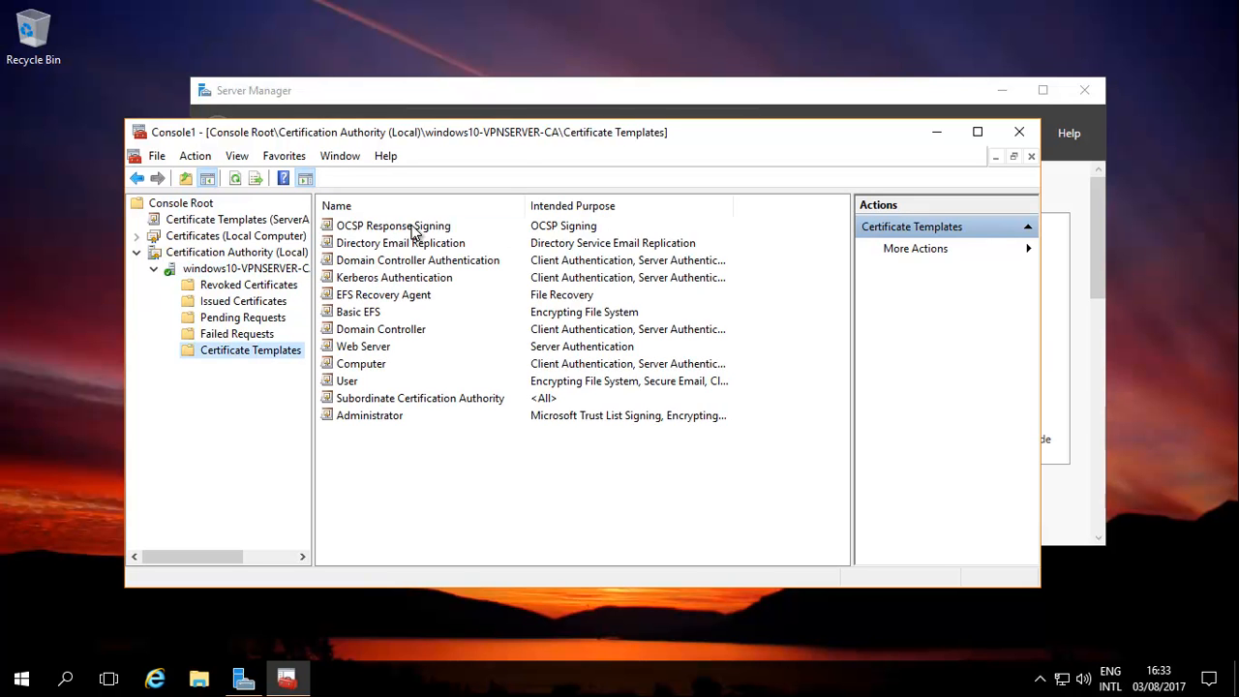
double_click(393, 224)
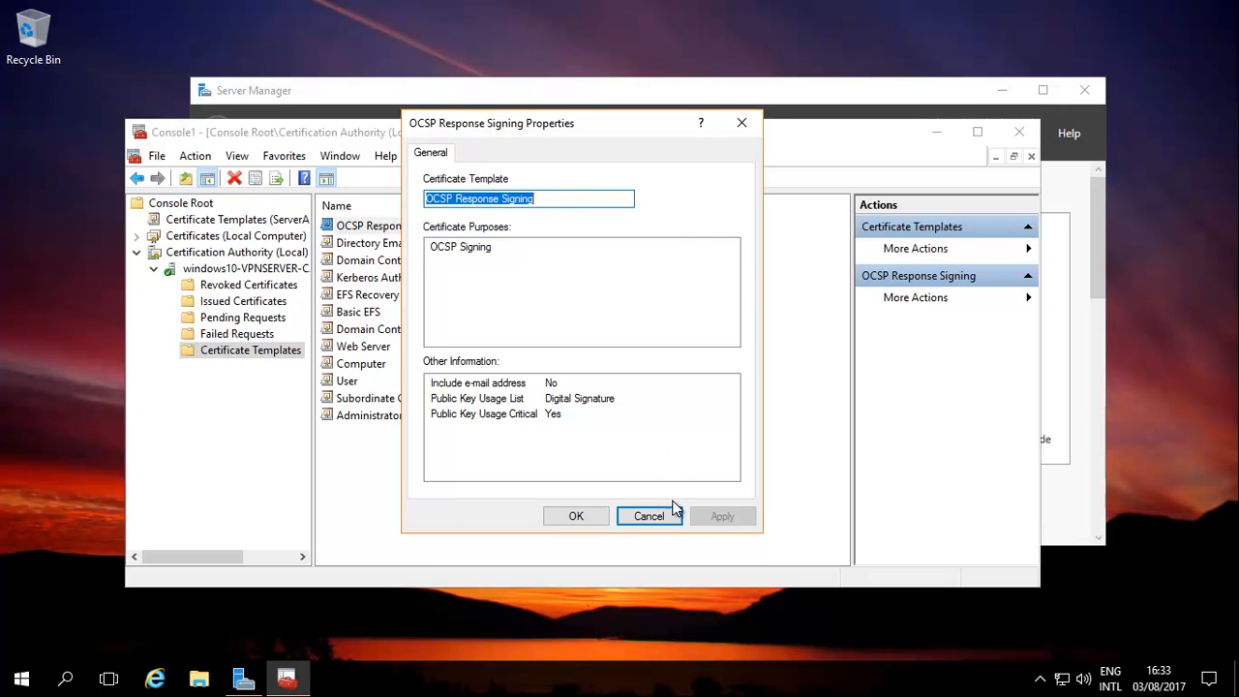
left_click(649, 515)
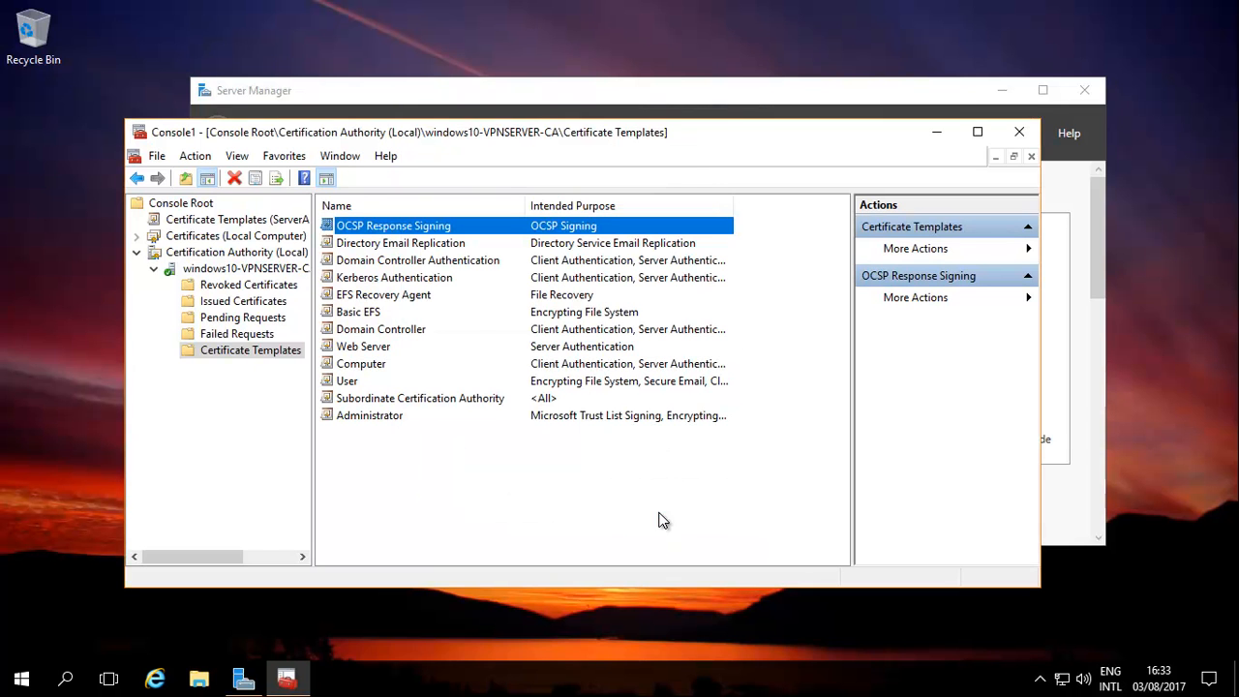
mouse_move(670, 507)
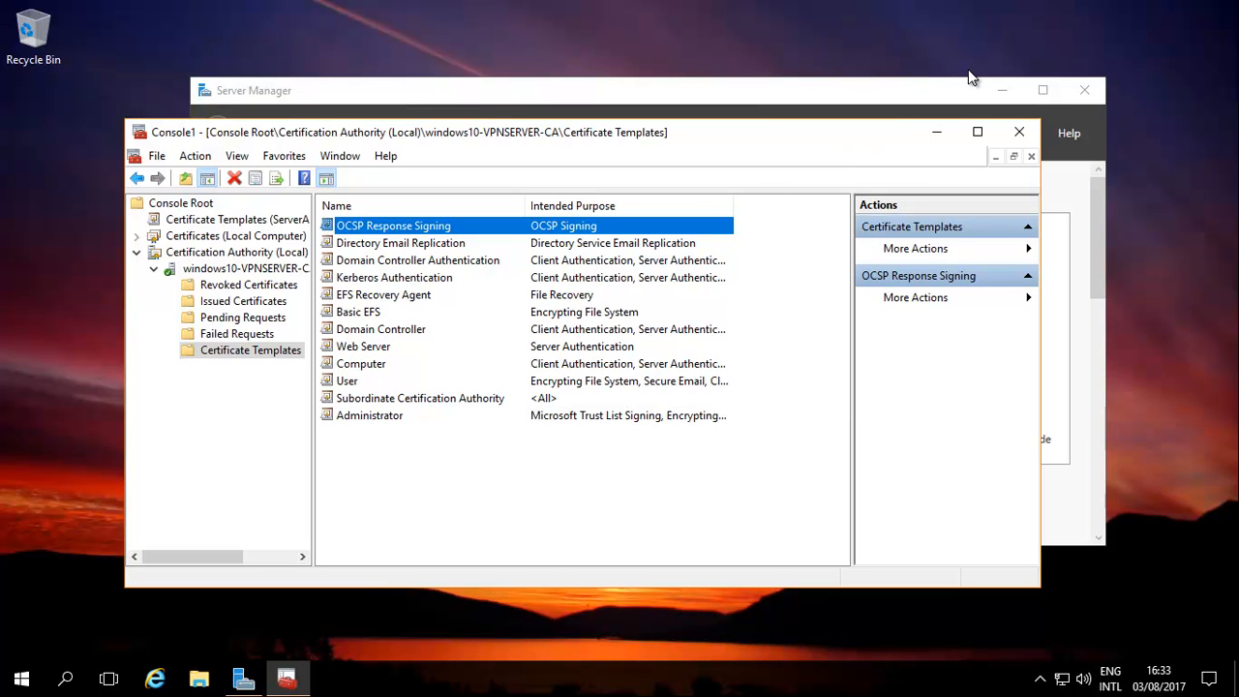
mouse_move(709, 16)
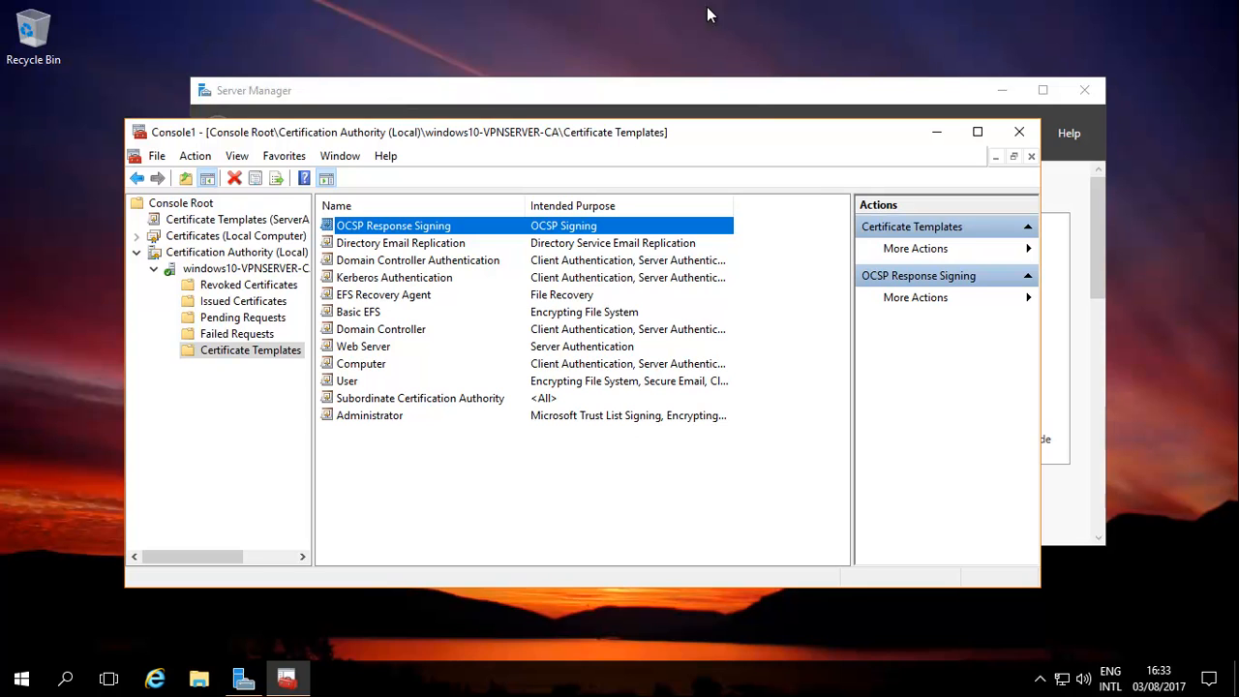
mouse_move(813, 190)
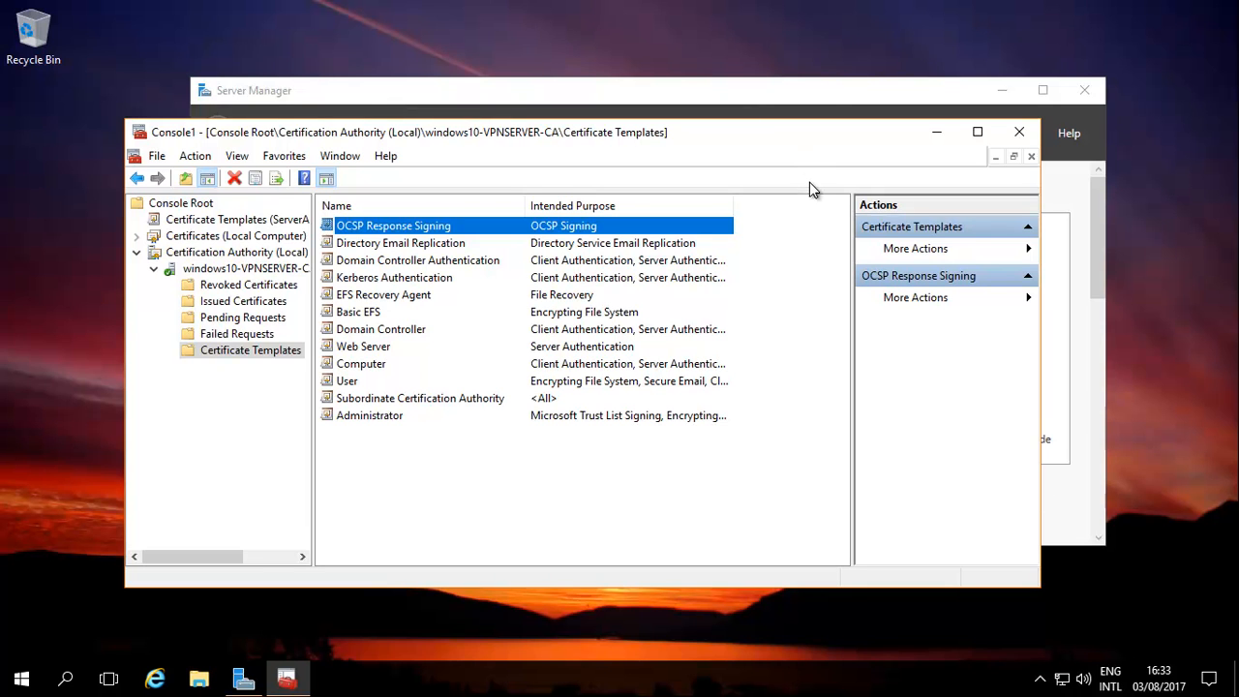
mouse_move(817, 185)
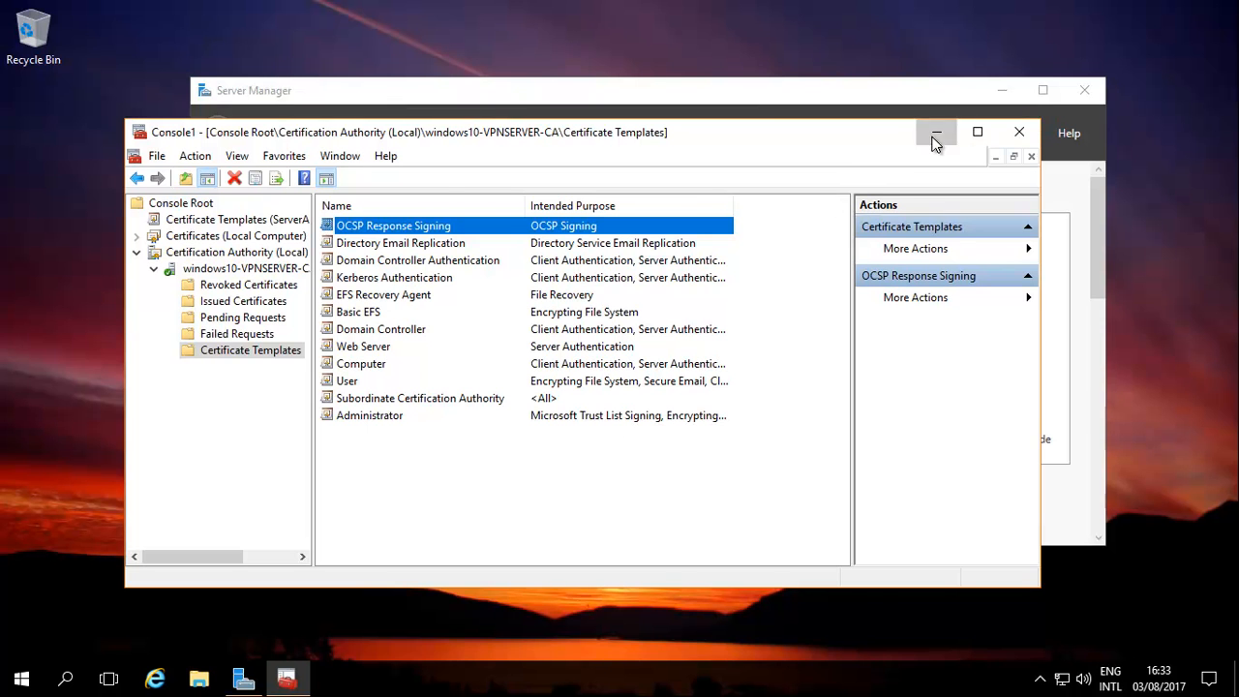
Leave the CA console and start the Add Roles and Features Wizard from Server Manager
left_click(937, 131)
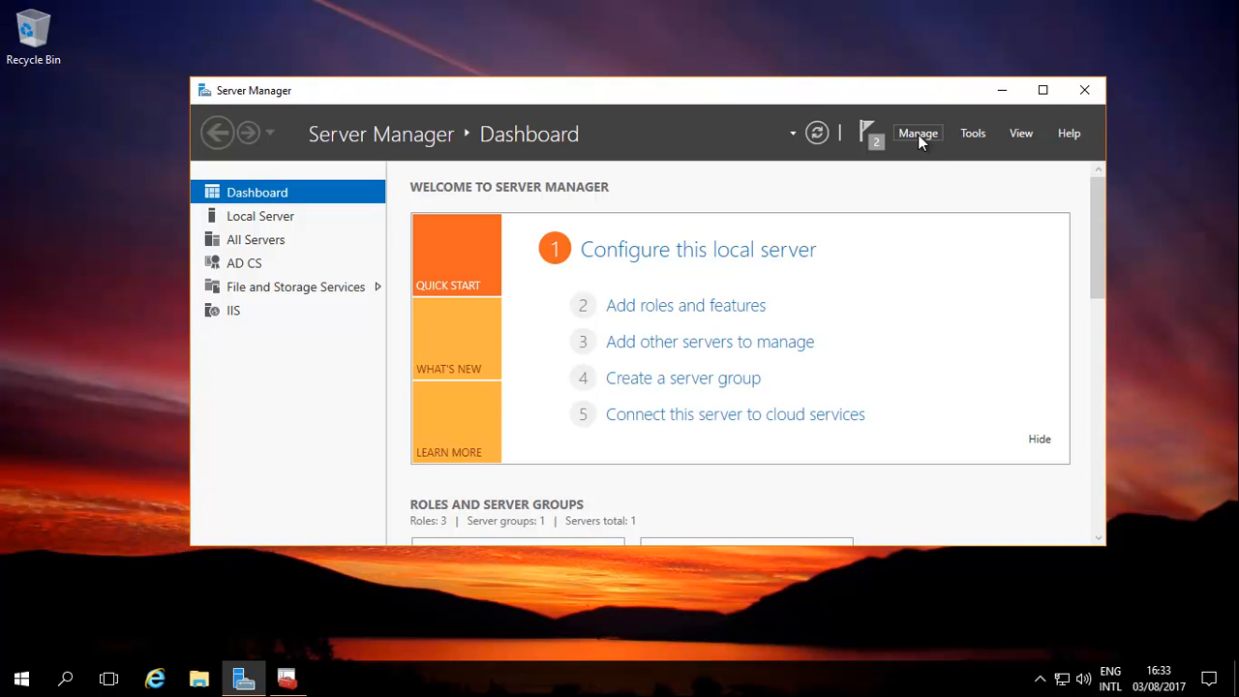
left_click(917, 132)
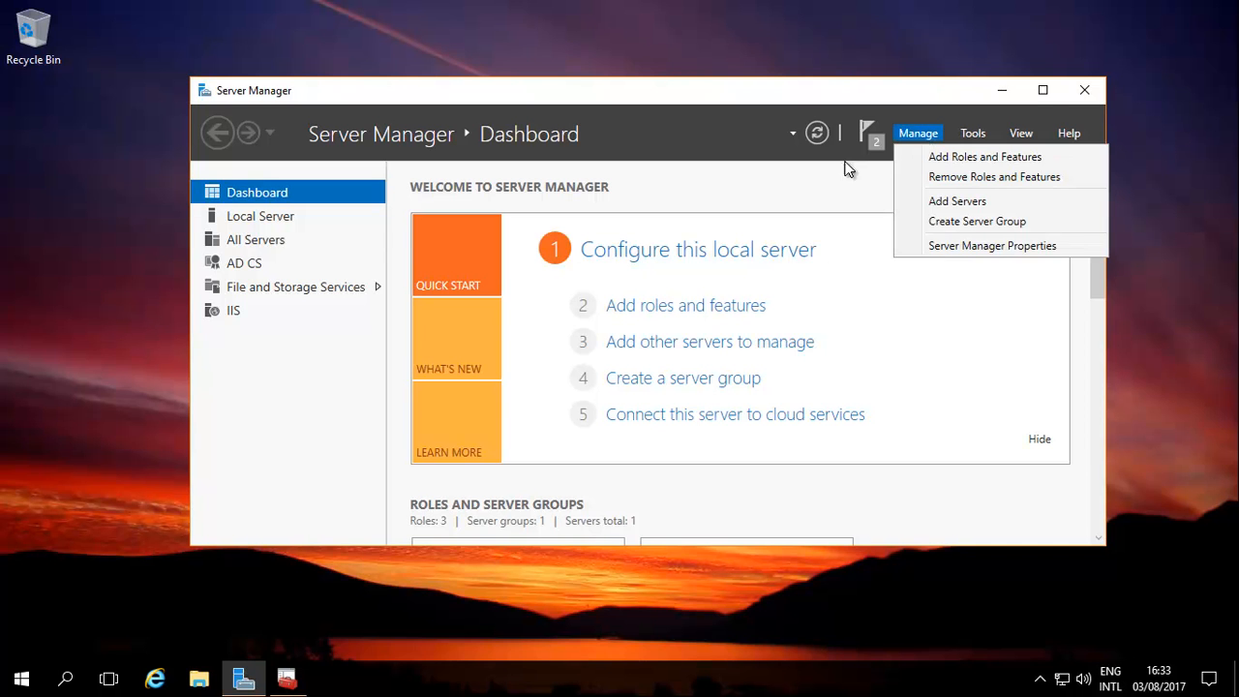
left_click(972, 132)
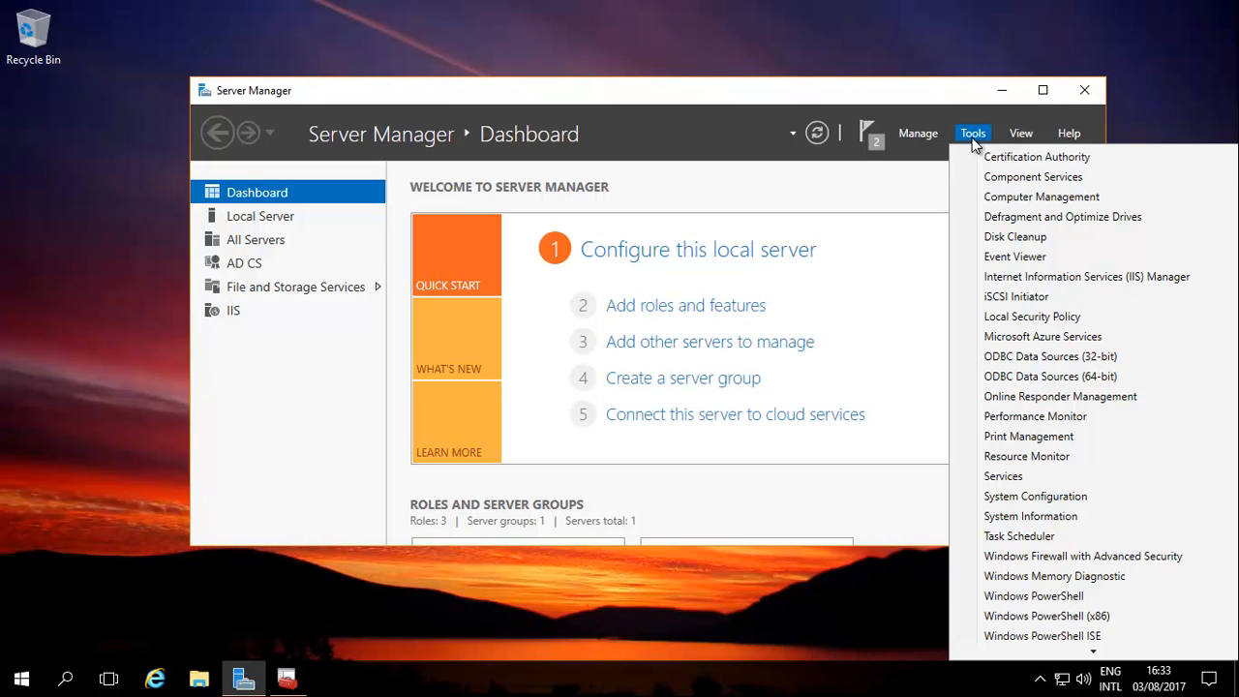
mouse_move(1002, 93)
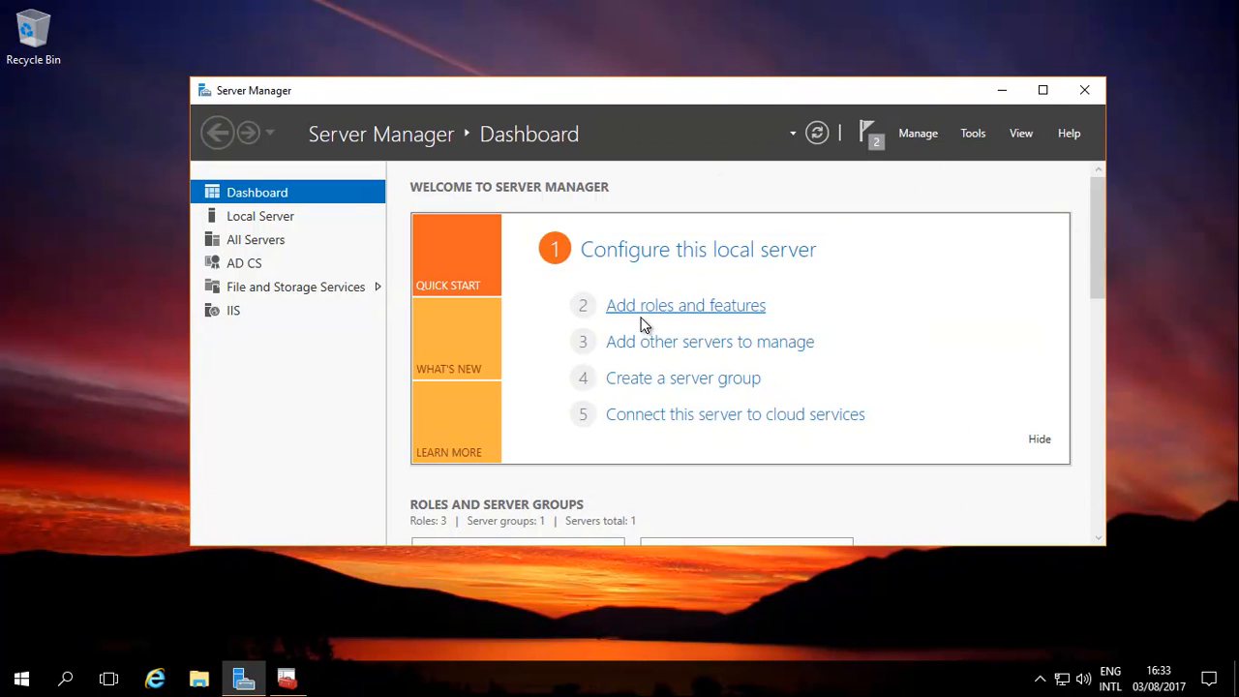
left_click(686, 306)
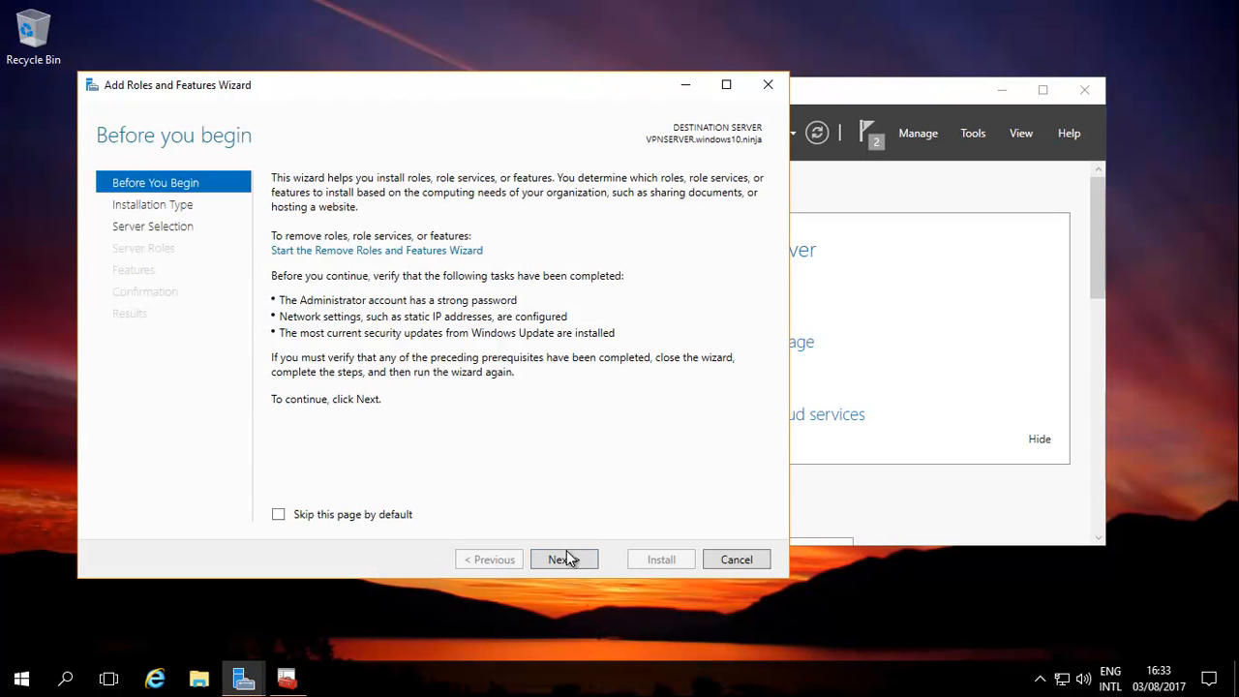
Install the Group Policy Management feature through the wizard and close it once it succeeds
left_click(558, 559)
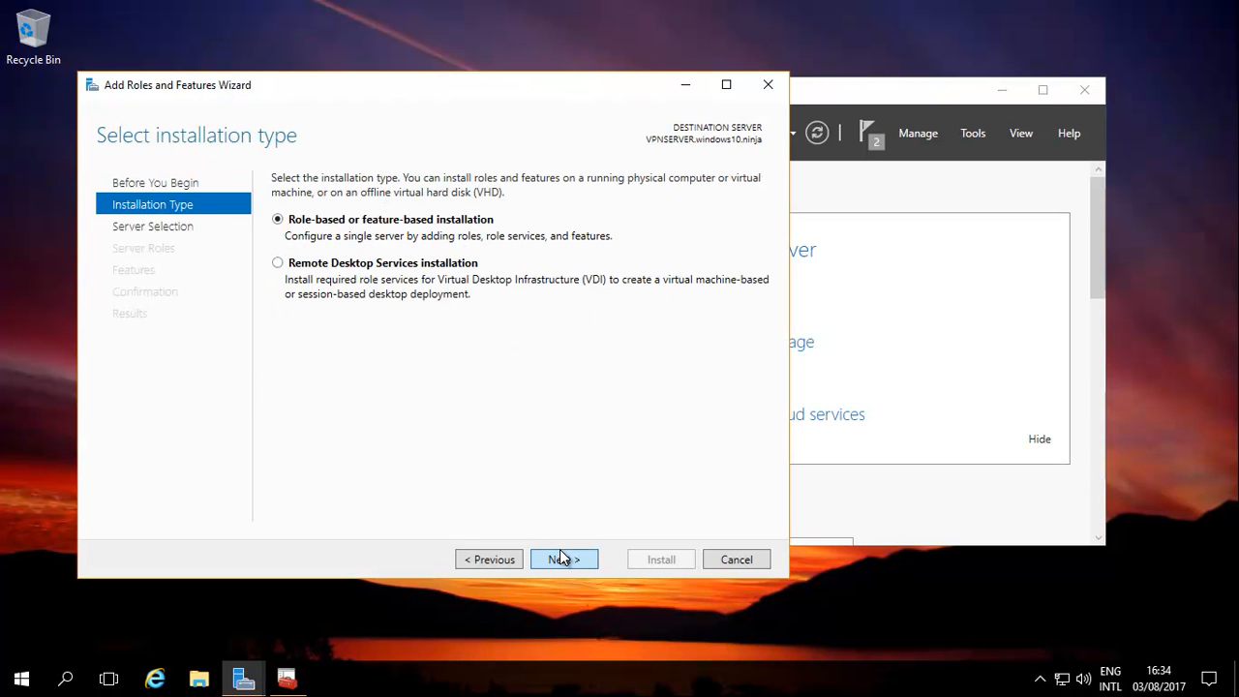
left_click(563, 558)
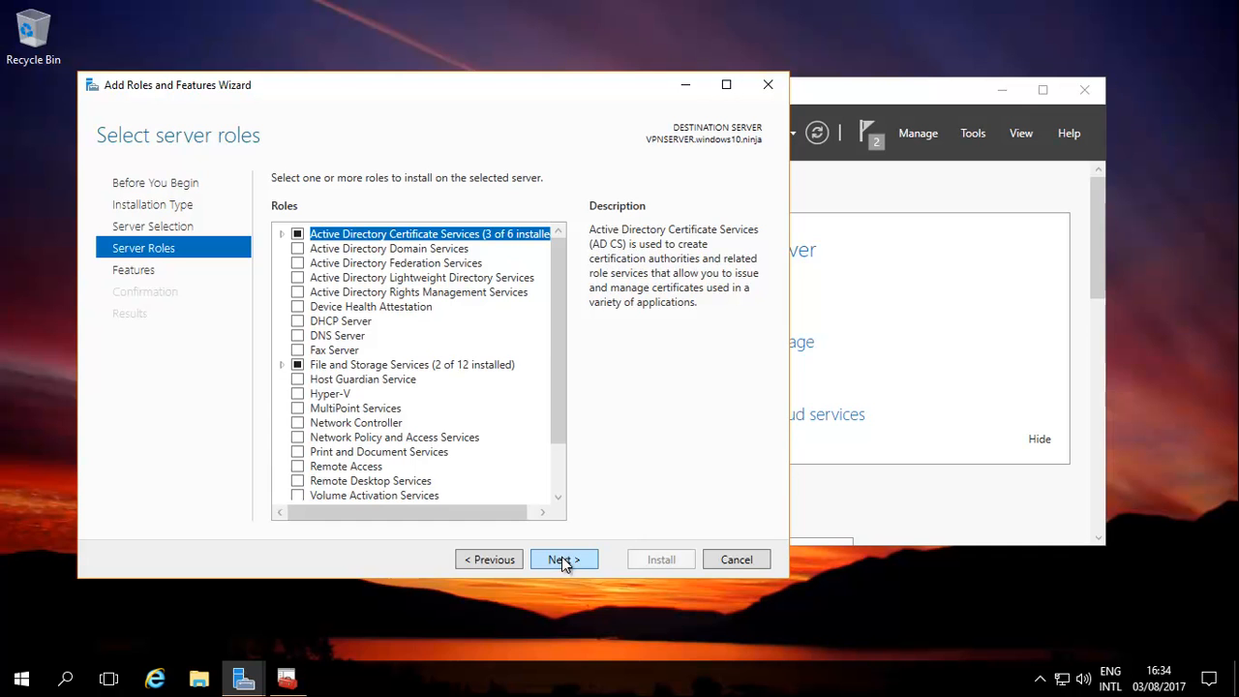
left_click(563, 557)
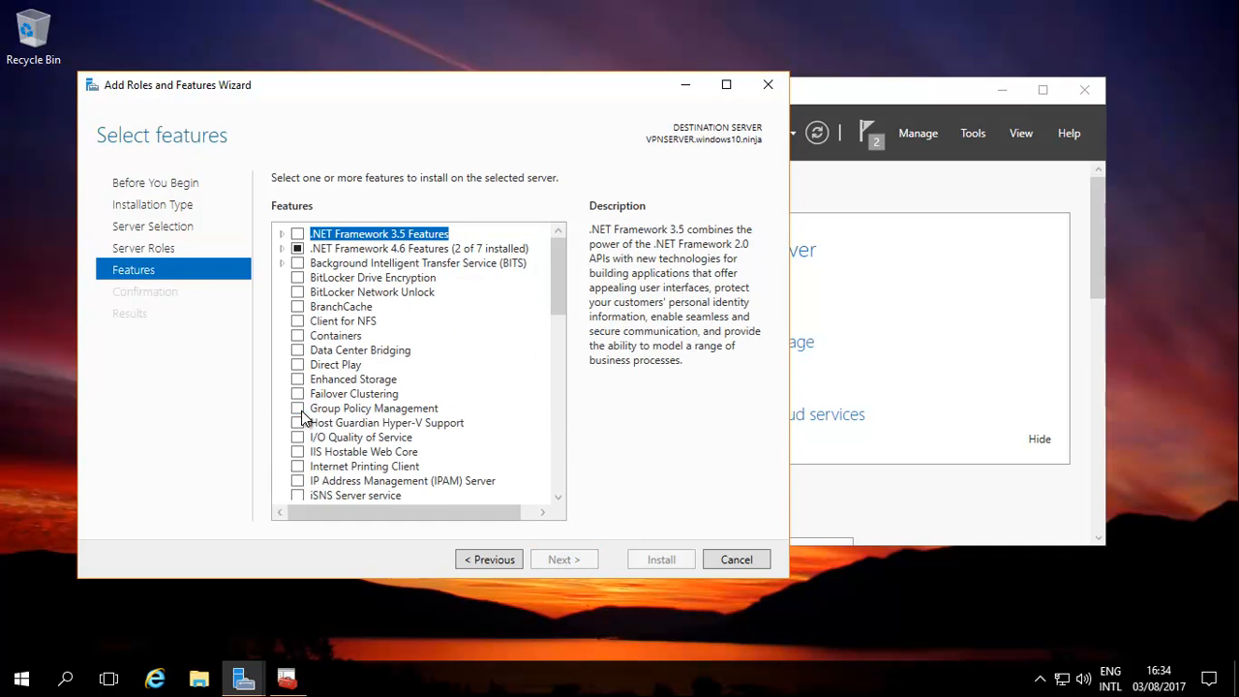
left_click(298, 407)
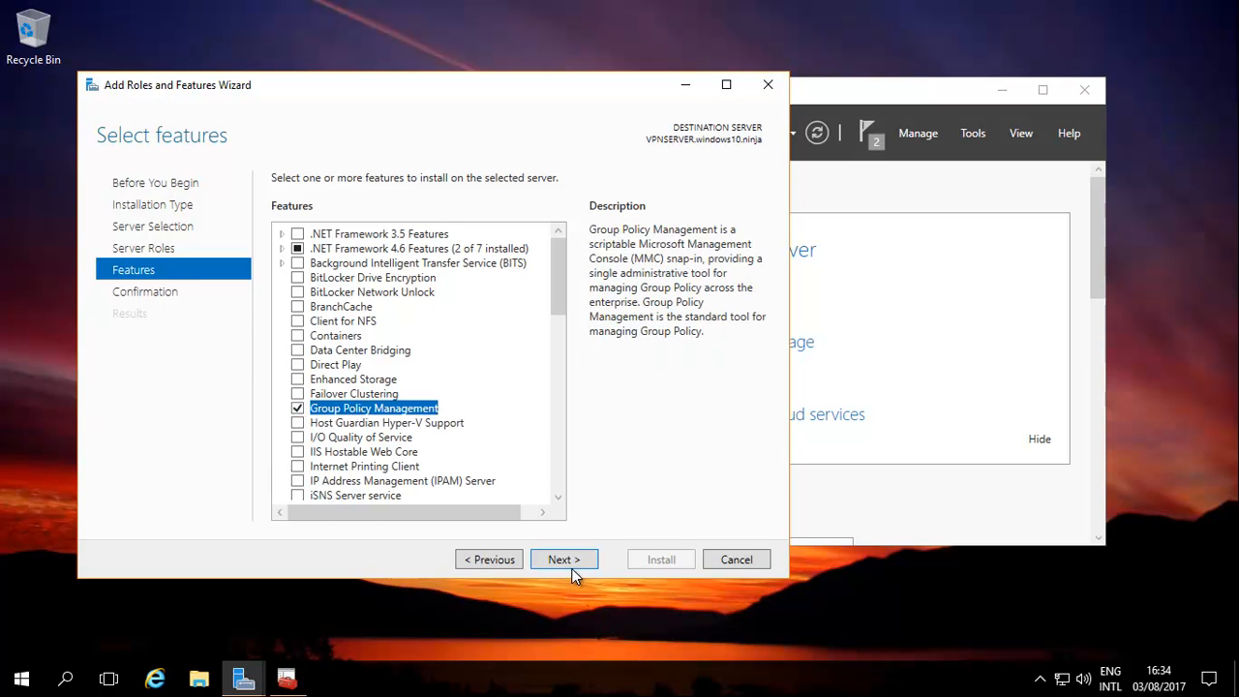
left_click(564, 557)
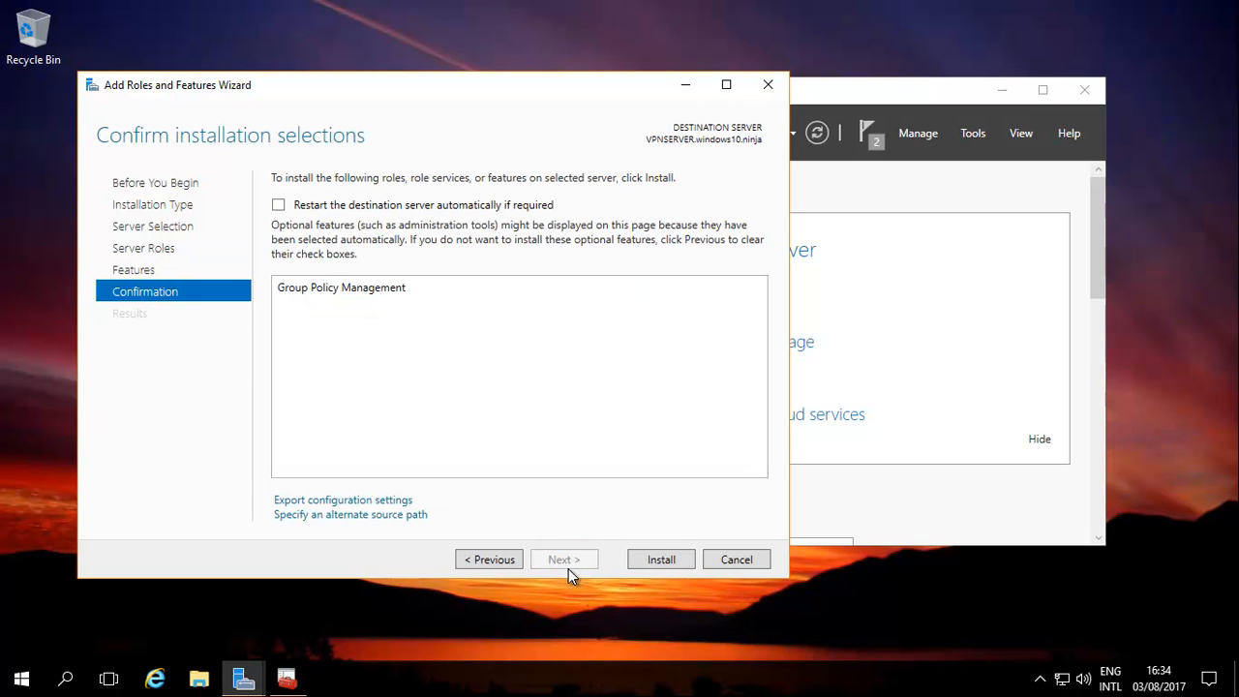
left_click(660, 559)
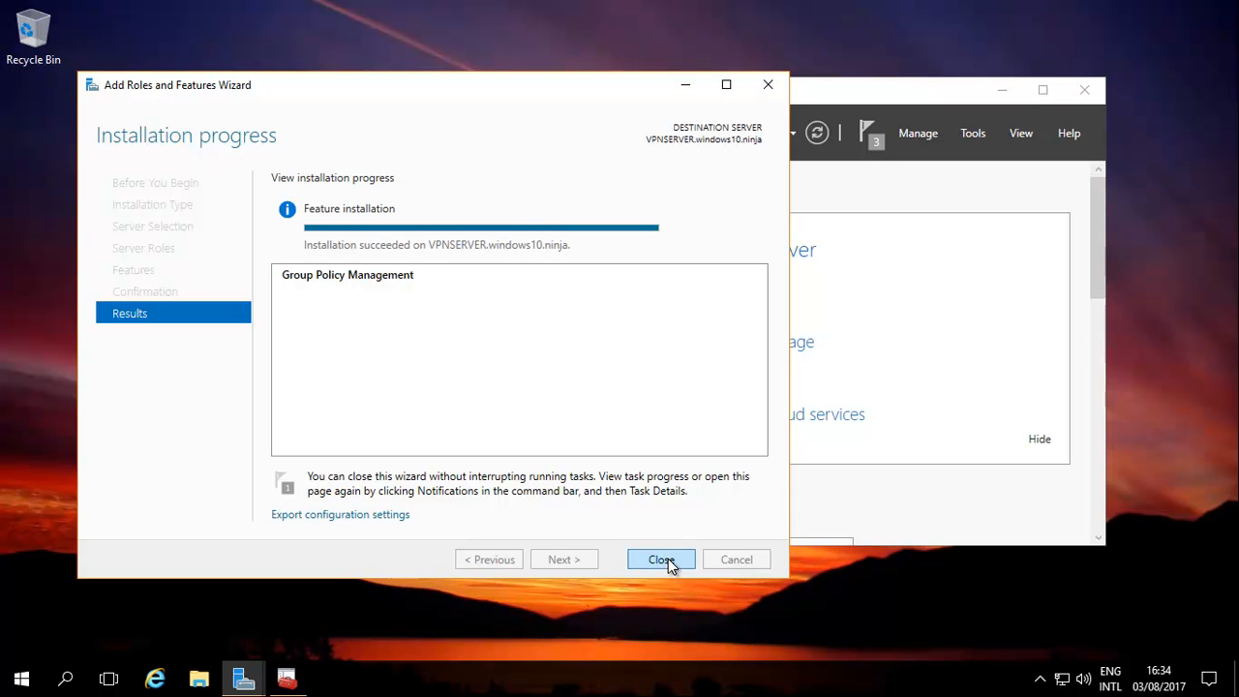
left_click(662, 559)
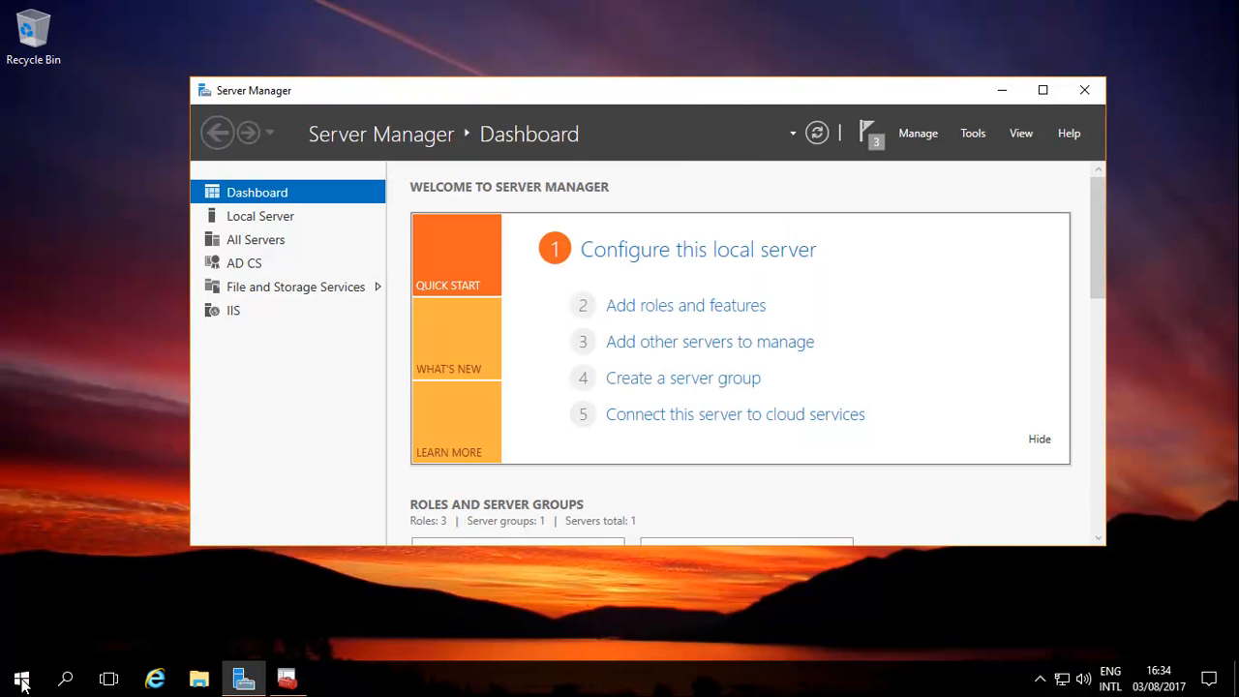
Launch mmc from the Start search
left_click(22, 677)
type("g")
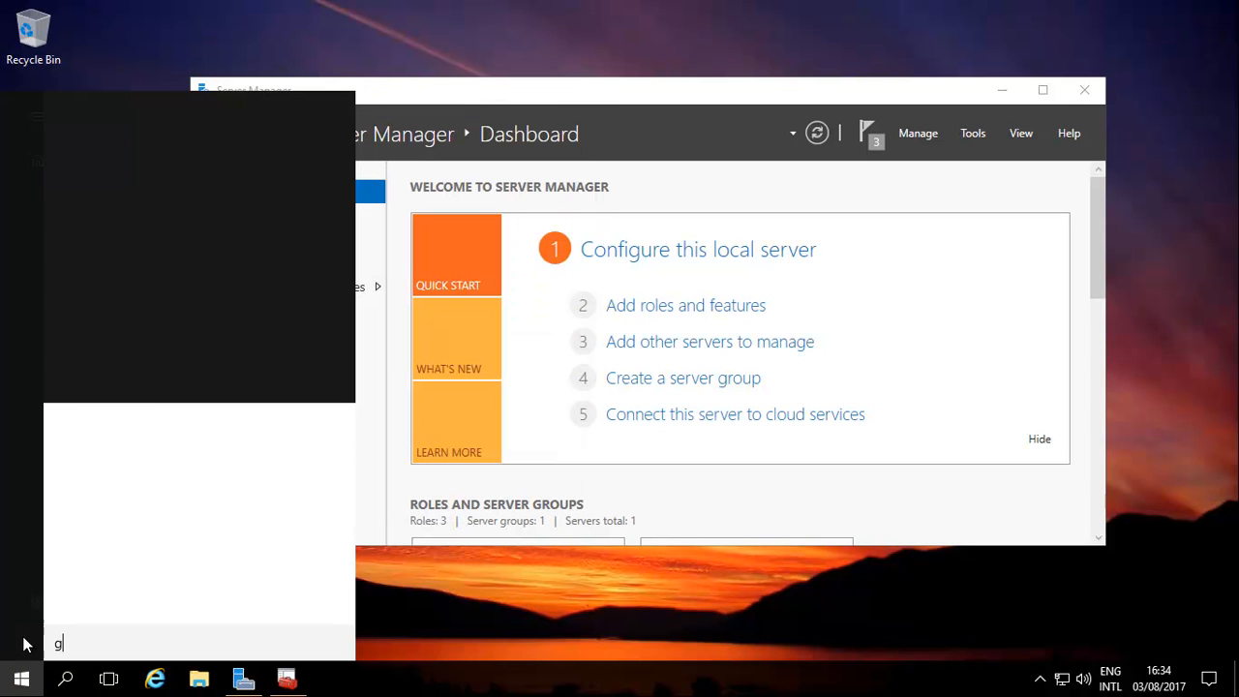
type("p")
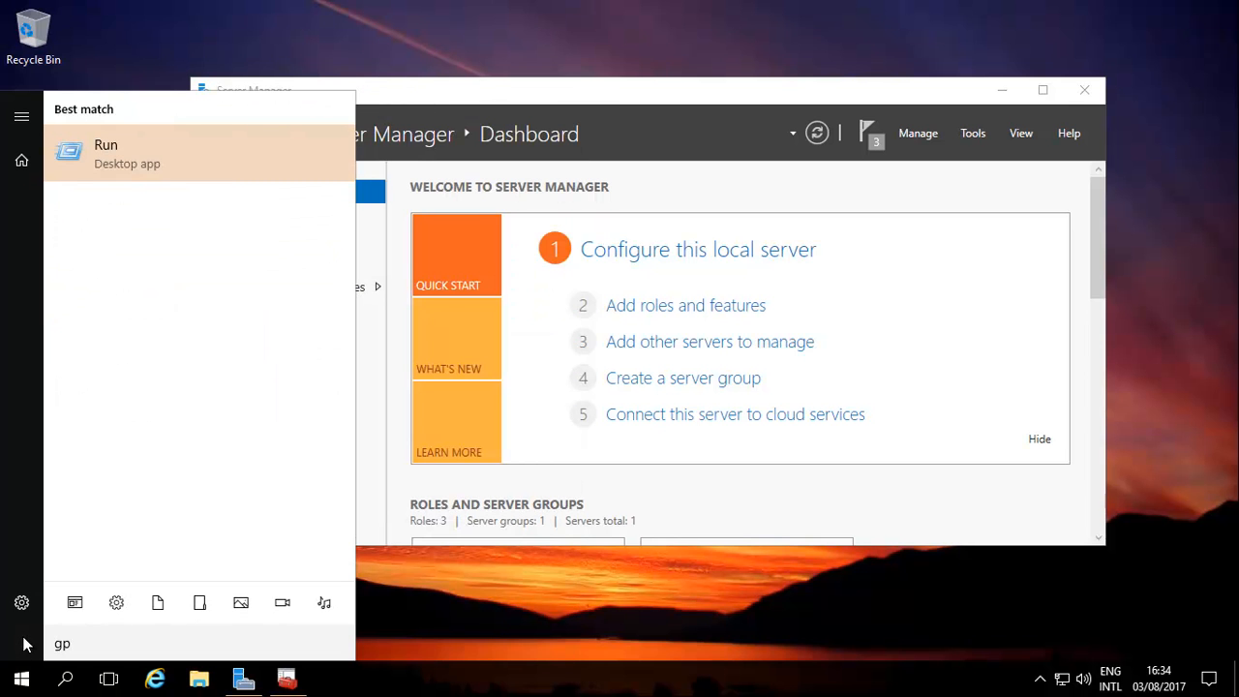
key("Backspace")
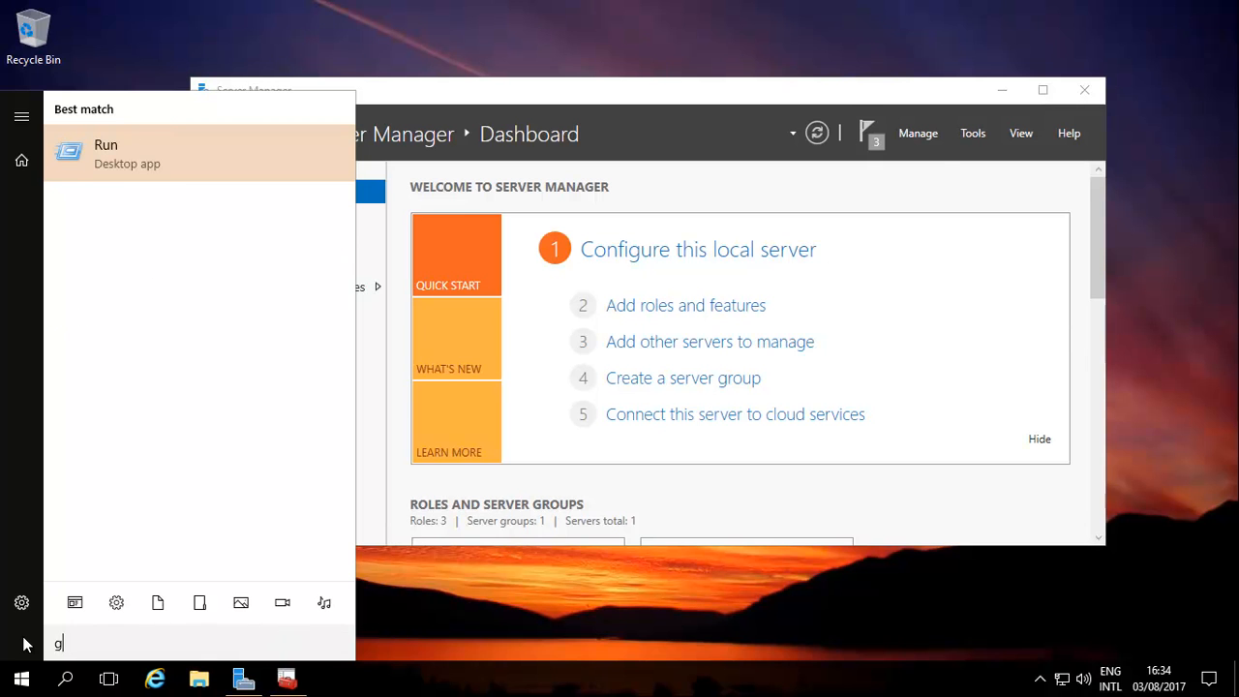
type("mmc")
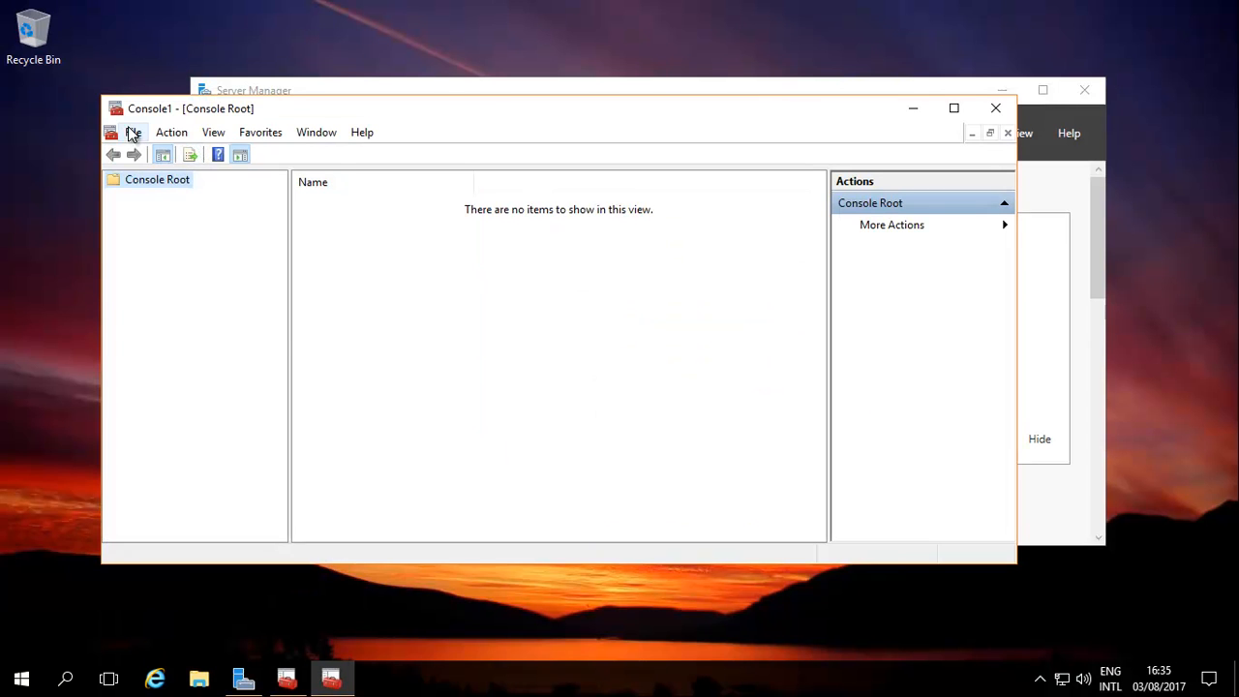
Add the Group Policy Management snap-in to the new console under Console Root
left_click(134, 132)
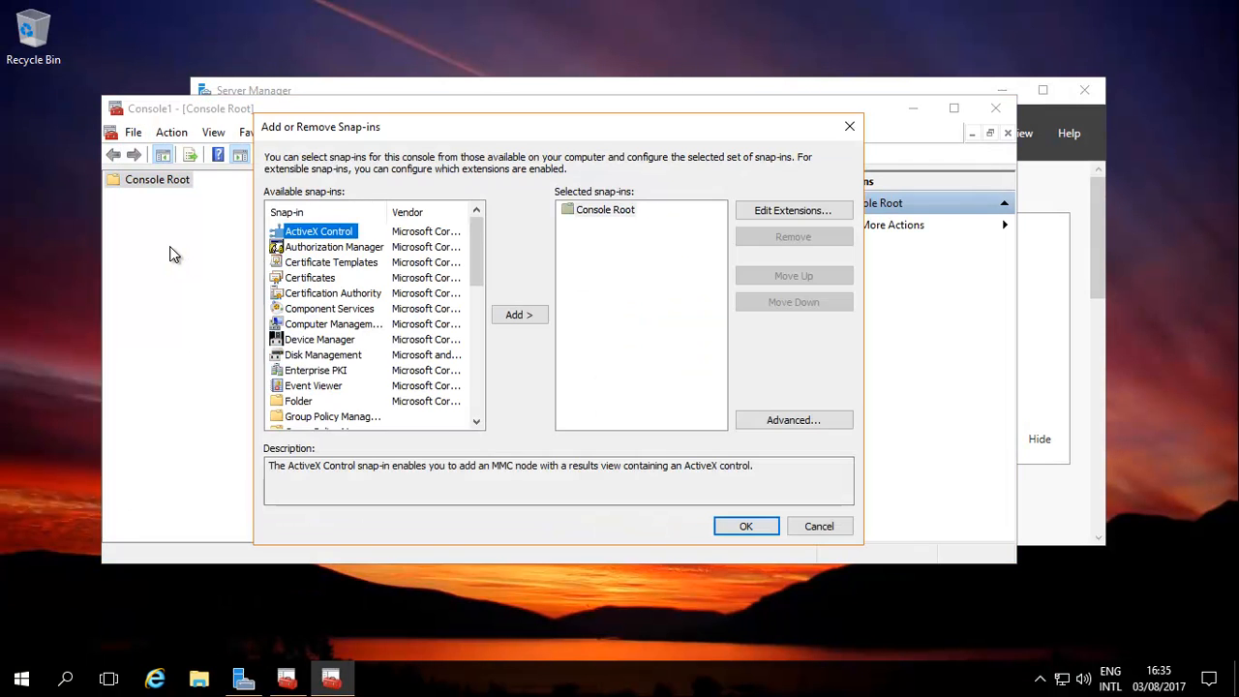
mouse_move(395, 336)
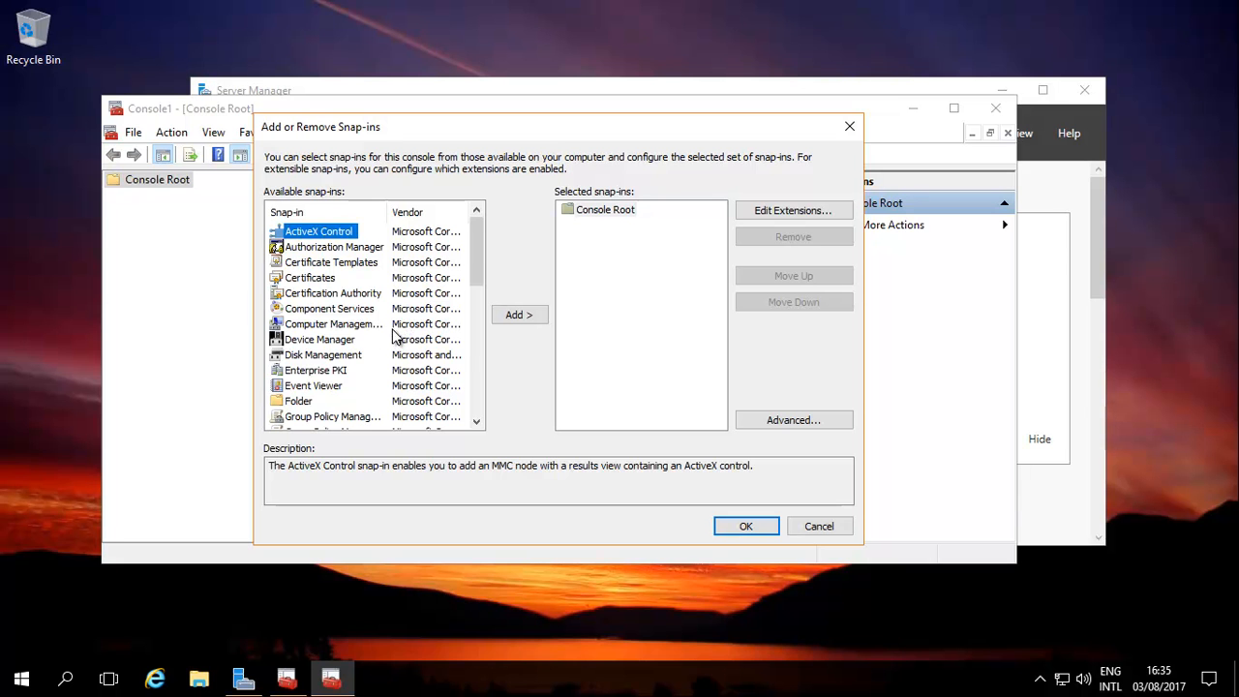
scroll("down", 3)
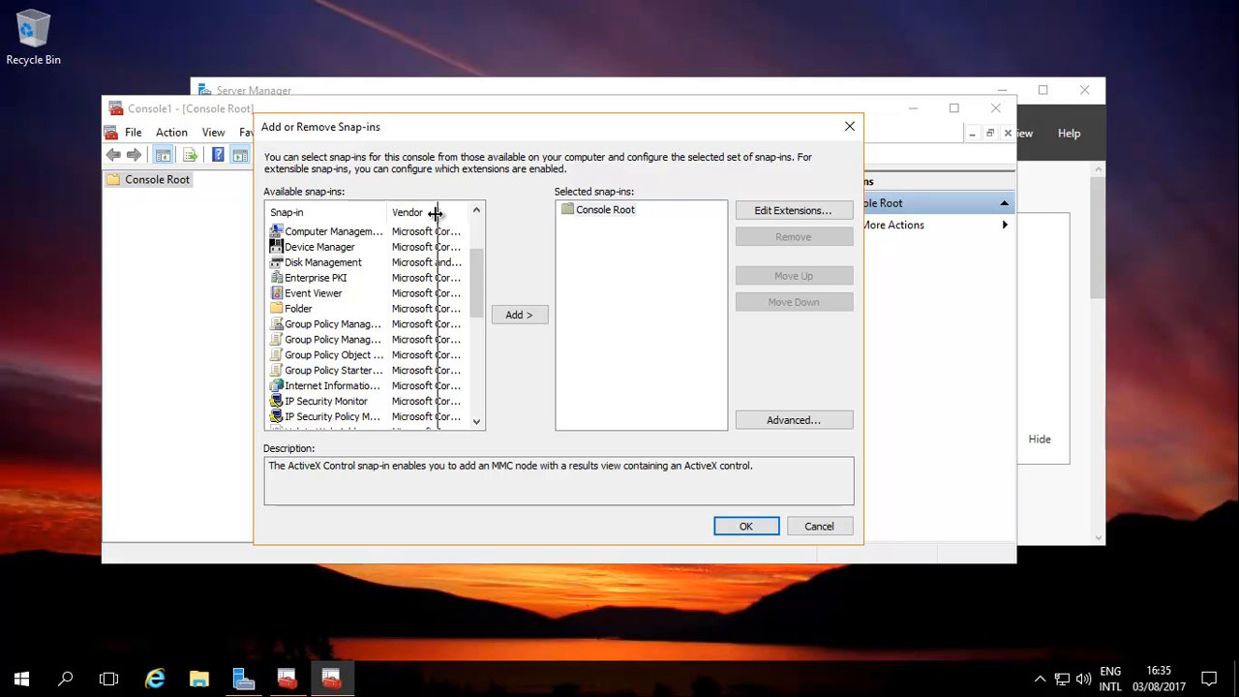
left_click(341, 323)
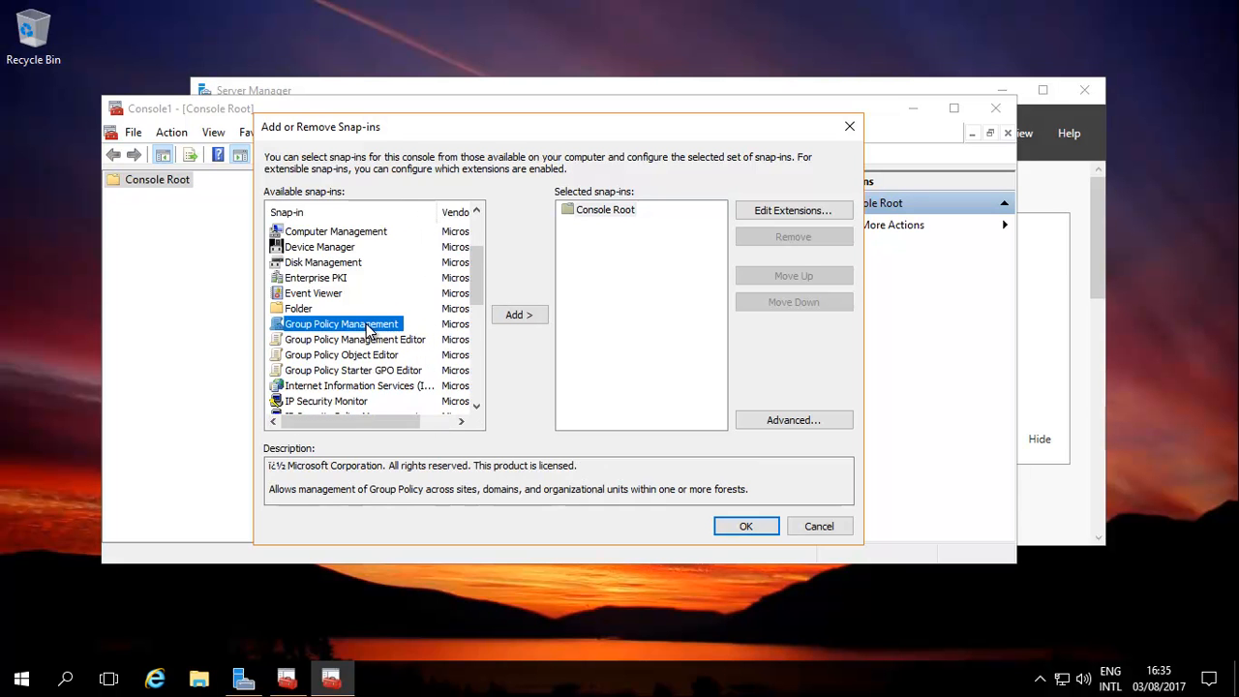
left_click(519, 314)
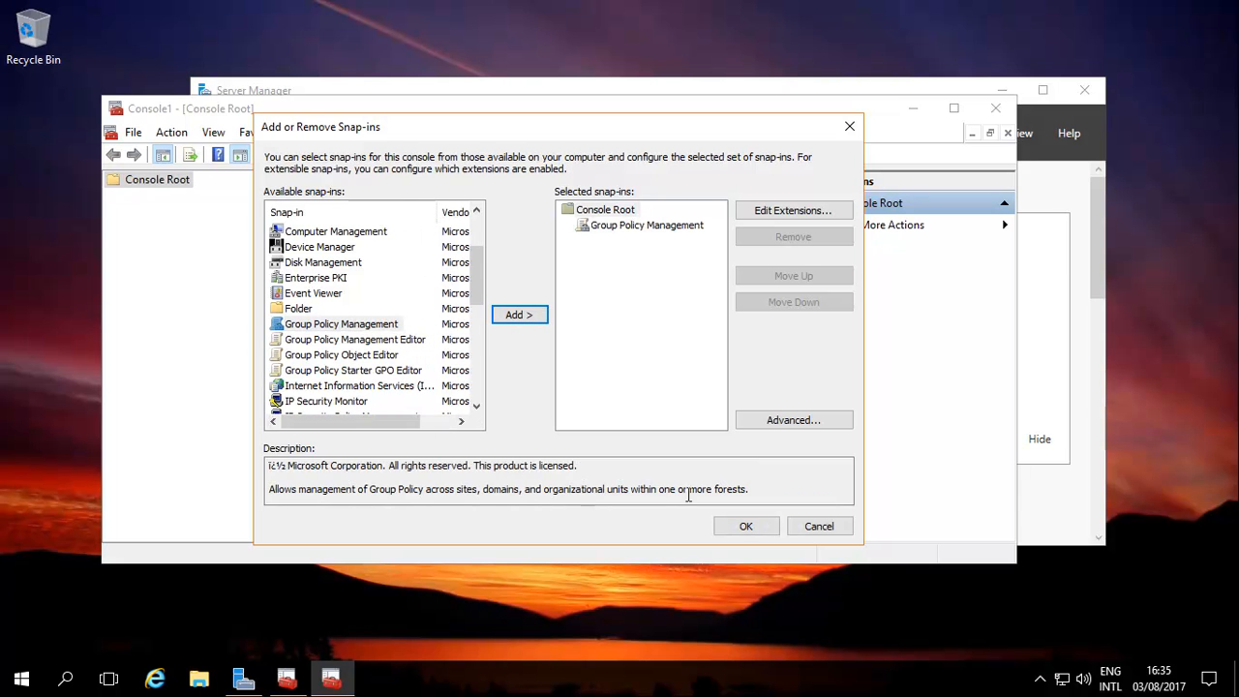
left_click(746, 527)
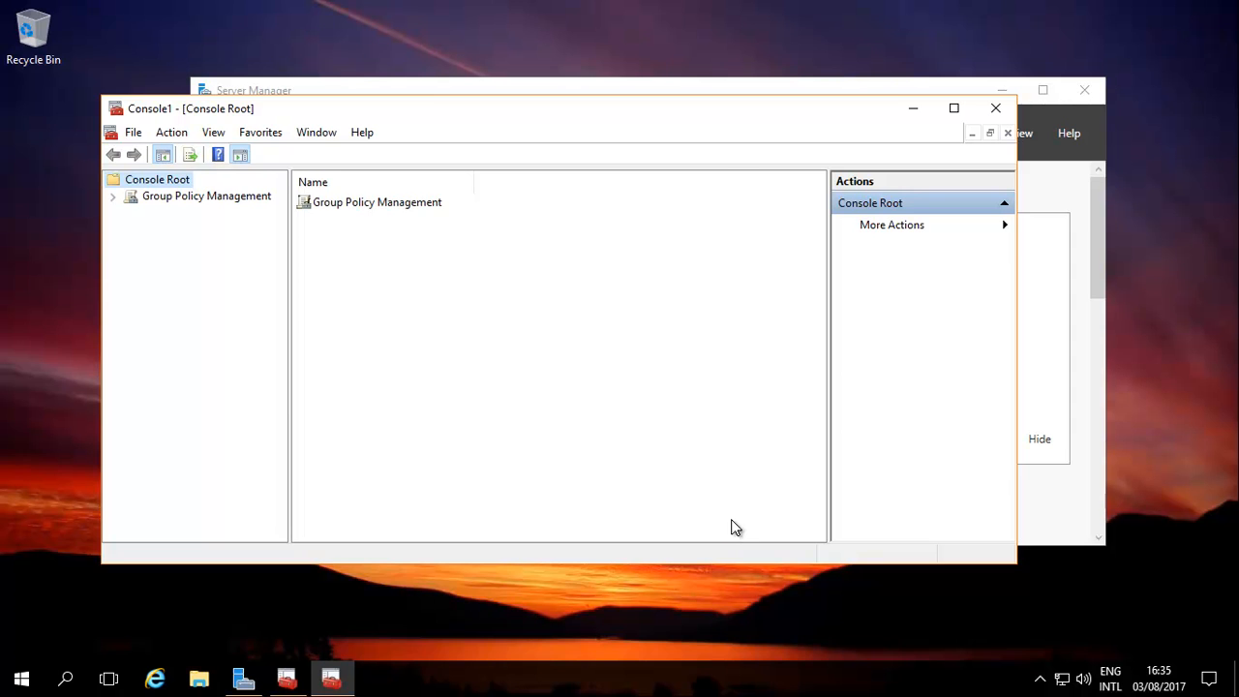
mouse_move(131, 194)
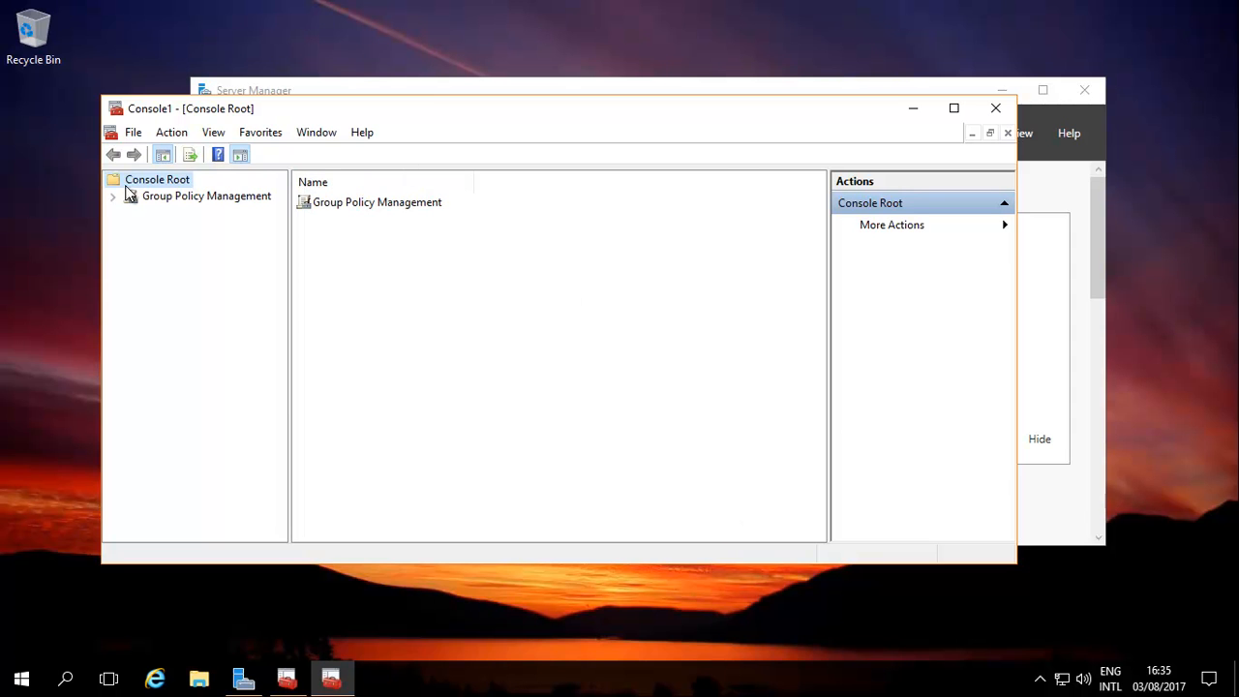
Expand Group Policy Management down through the forest and domains to windows10.ninja
left_click(113, 195)
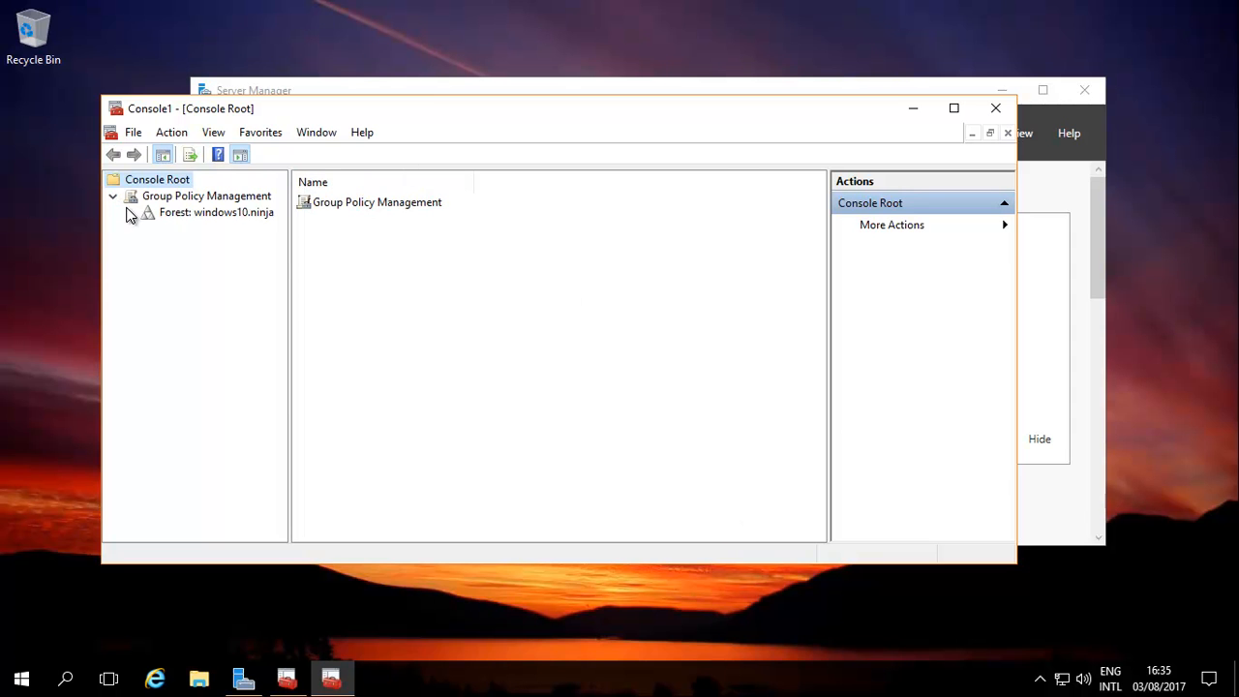
left_click(137, 211)
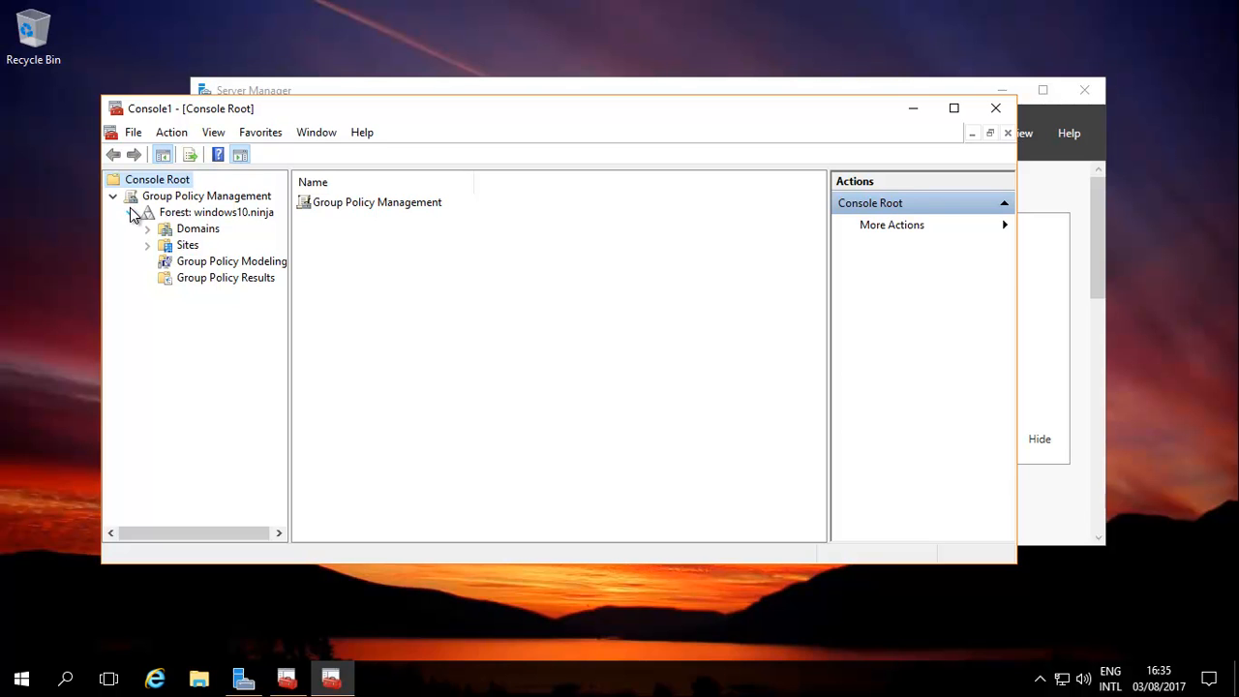
left_click(147, 229)
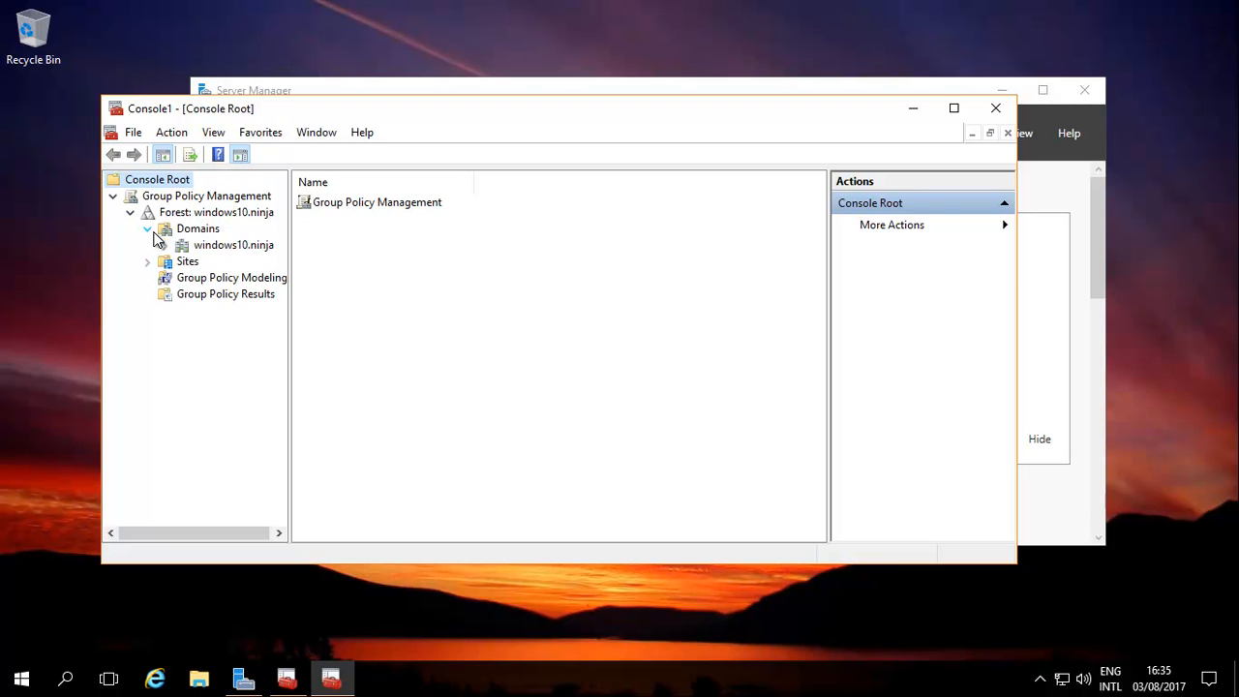
left_click(165, 244)
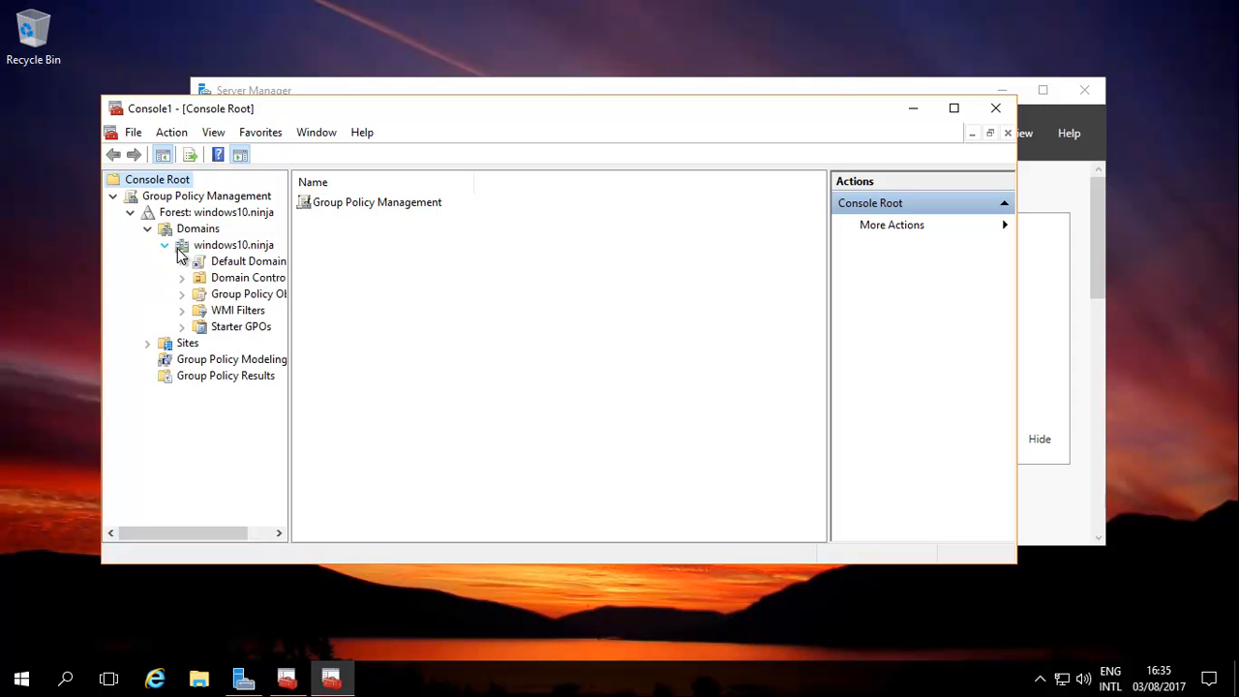
Select the Default Domain Policy, acknowledge the GPO link warning, and bring up its actions
left_click(247, 261)
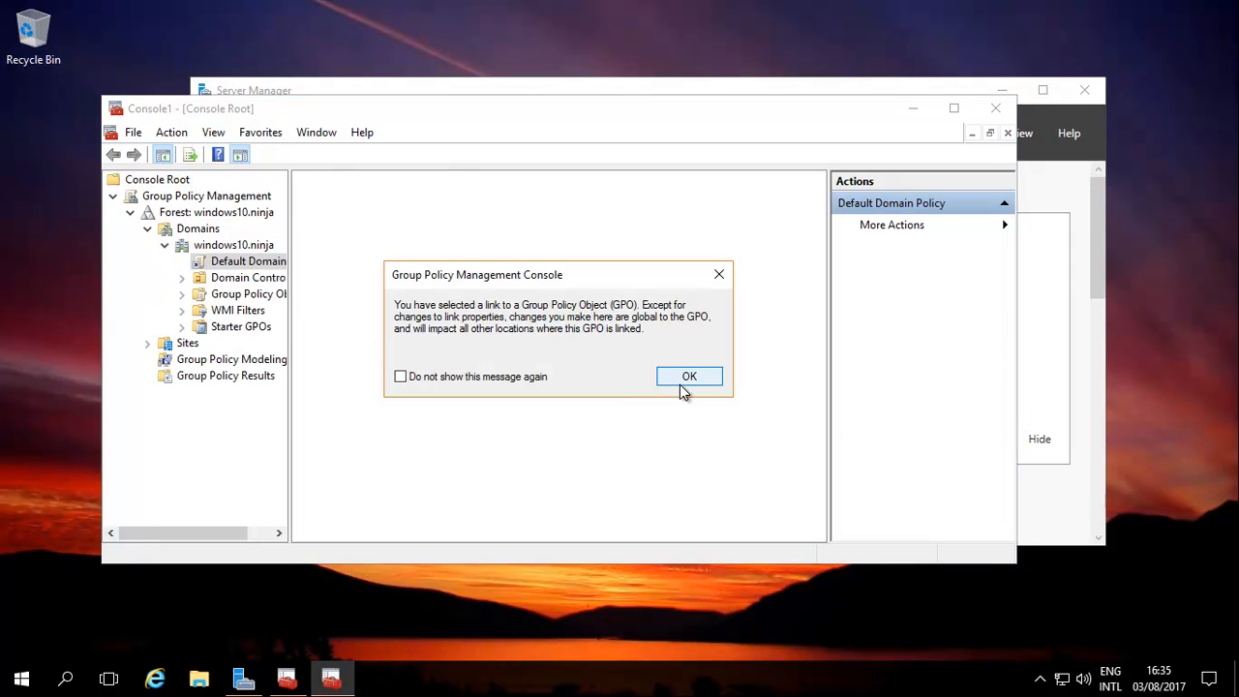
left_click(689, 375)
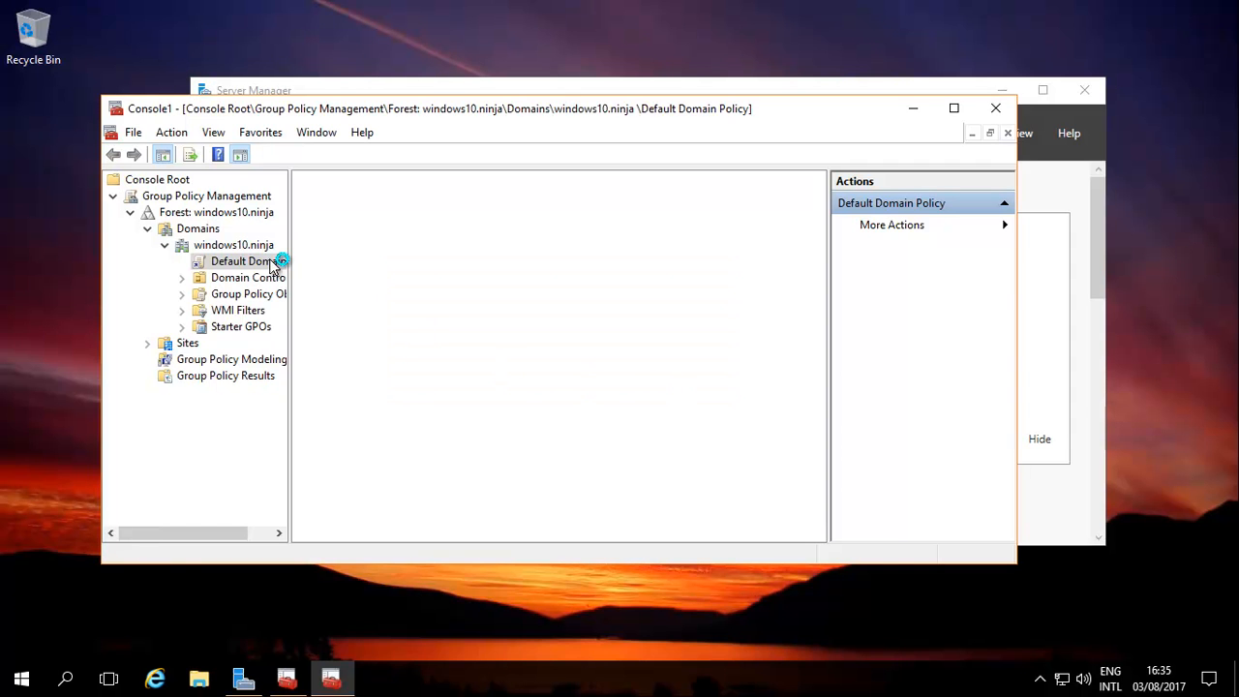
left_click(242, 261)
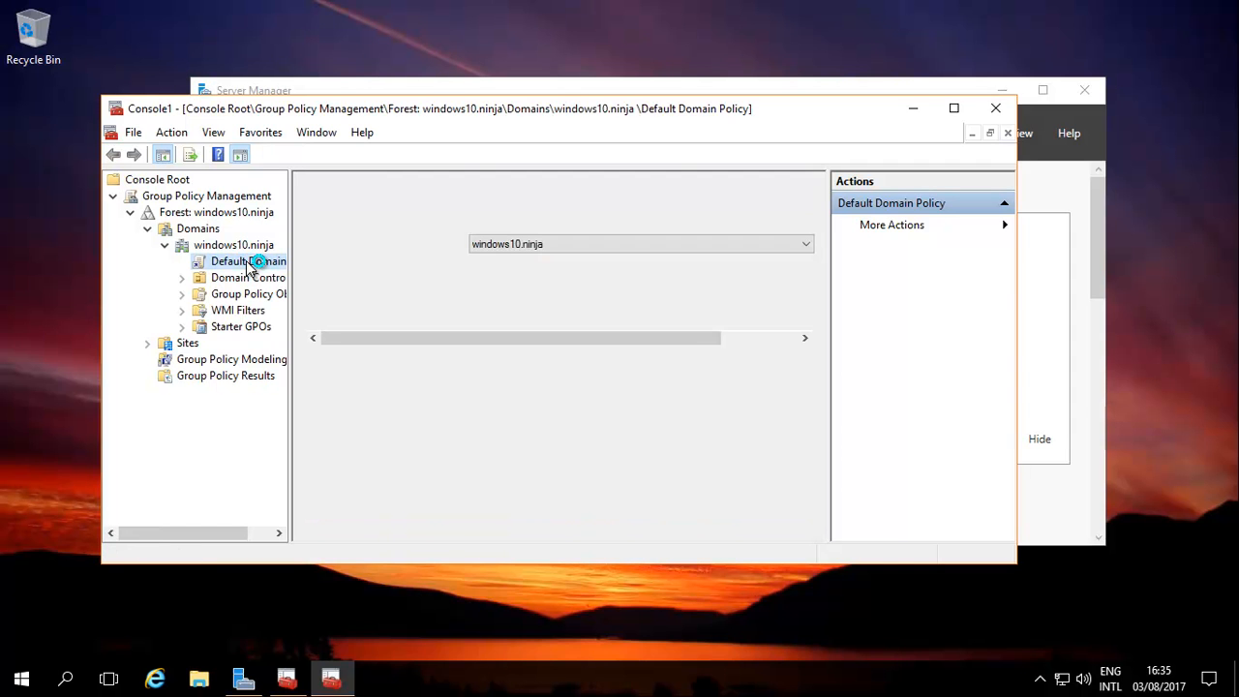
left_click(248, 260)
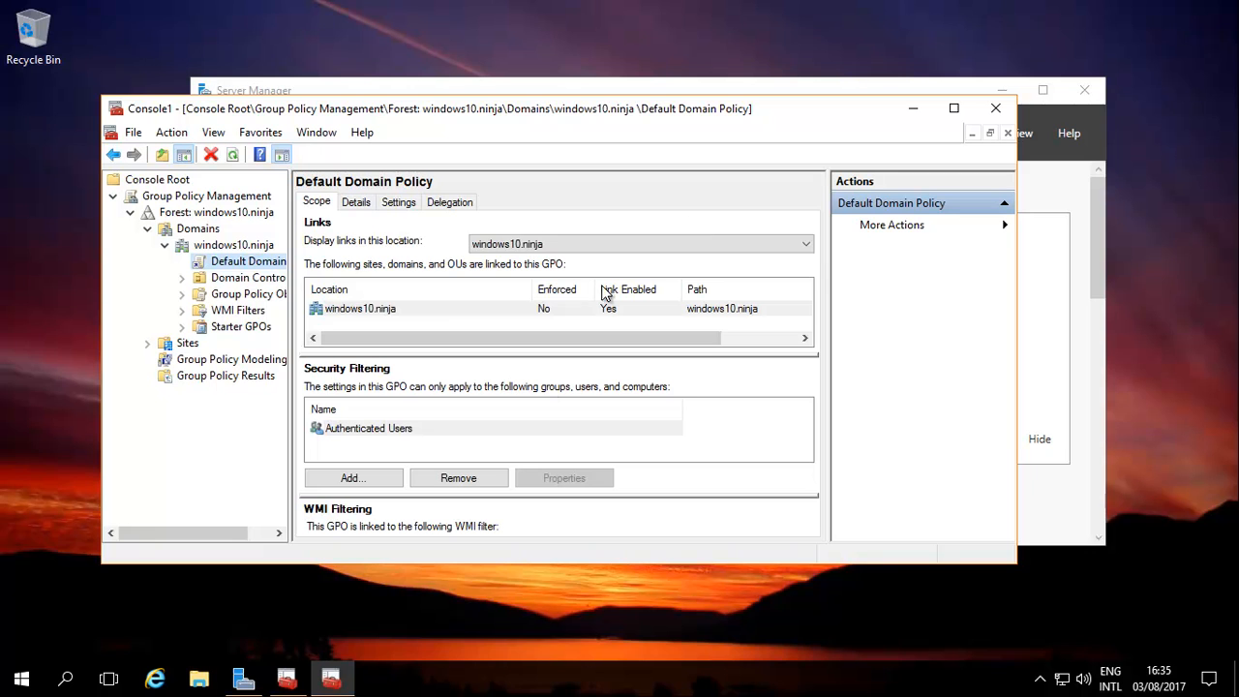
right_click(247, 262)
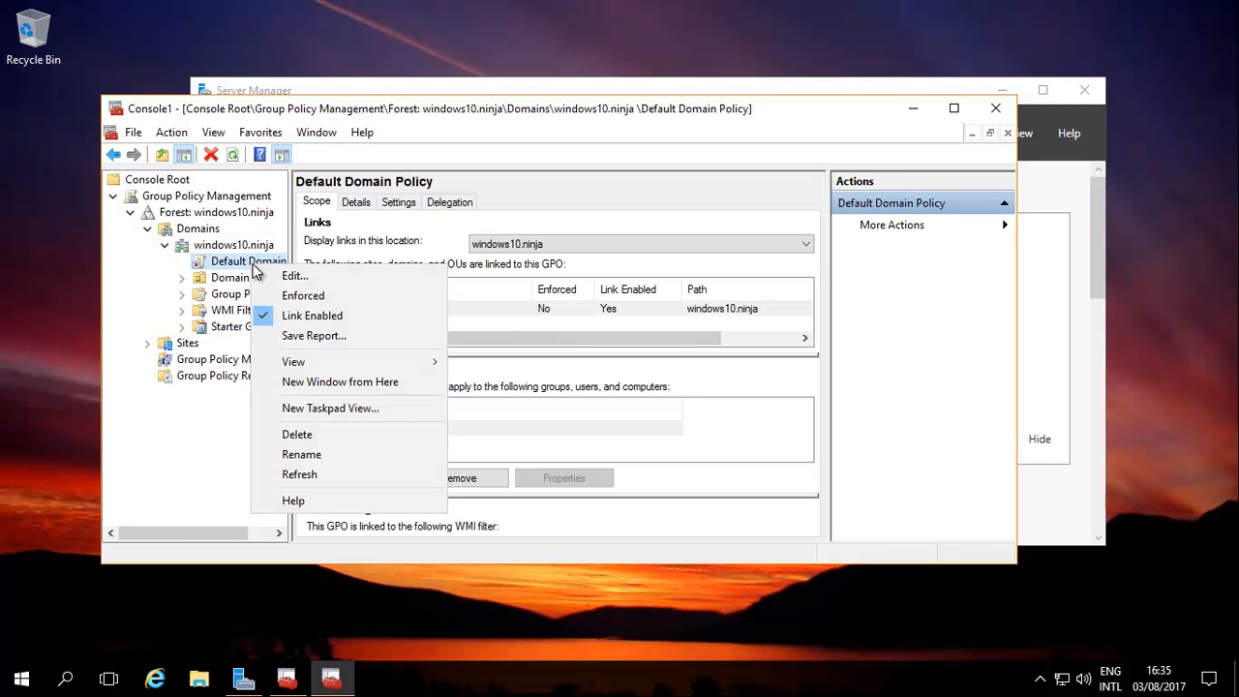
mouse_move(294, 275)
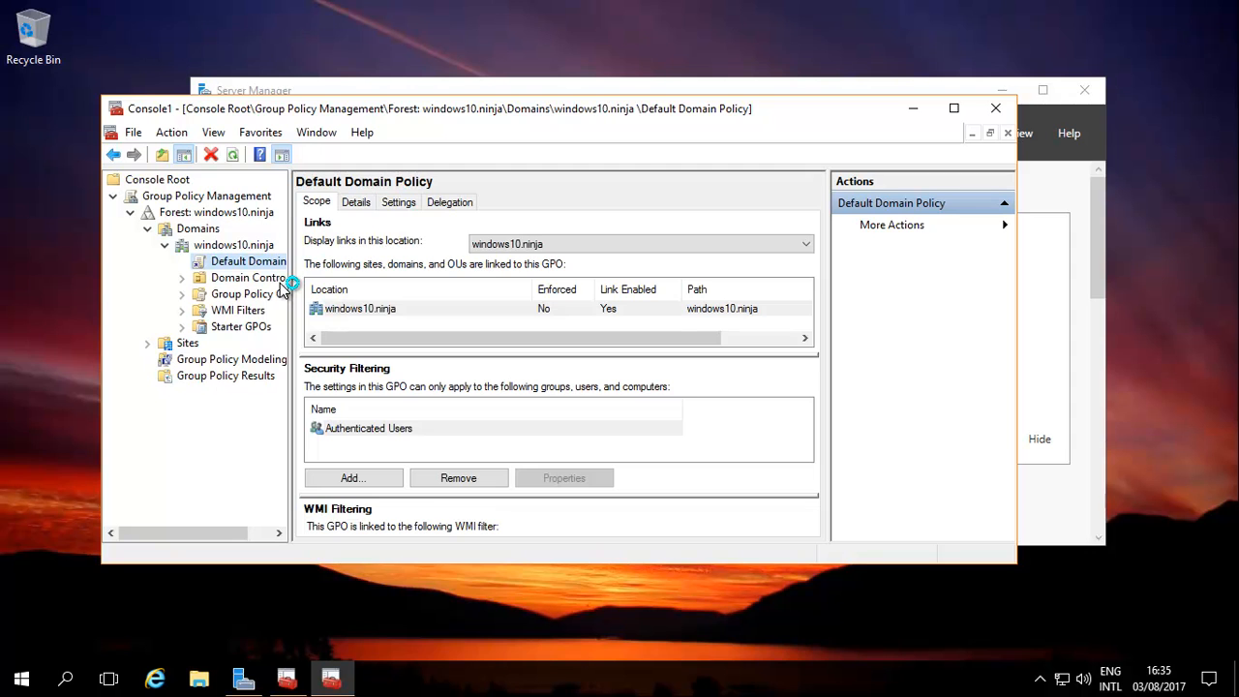
Edit the Default Domain Policy and browse Computer Configuration > Policies > Windows Settings > Security Settings > Public Key Policies
double_click(248, 261)
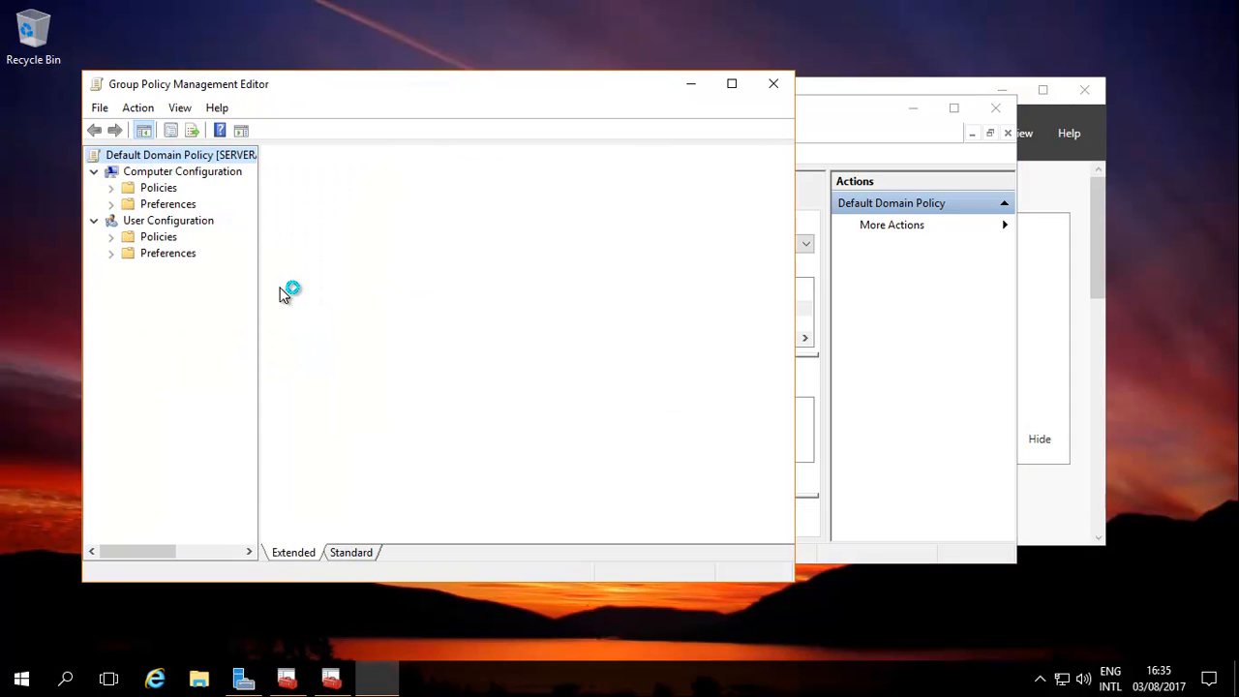
left_click(180, 155)
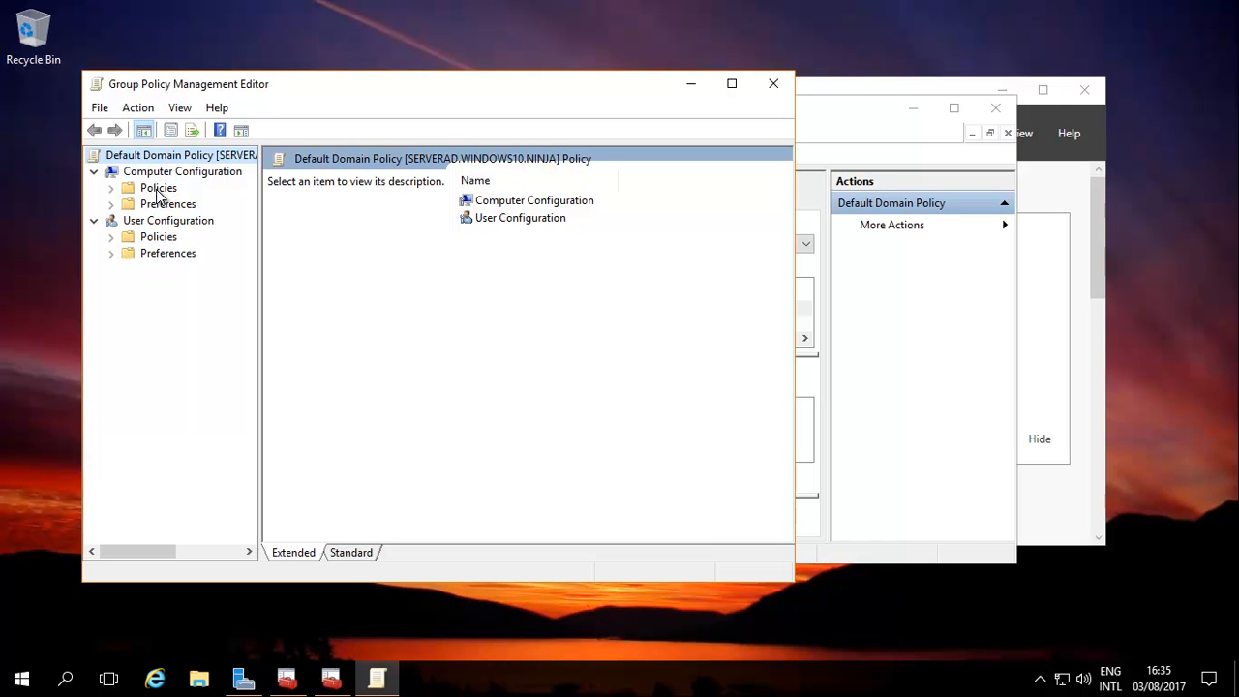
left_click(159, 186)
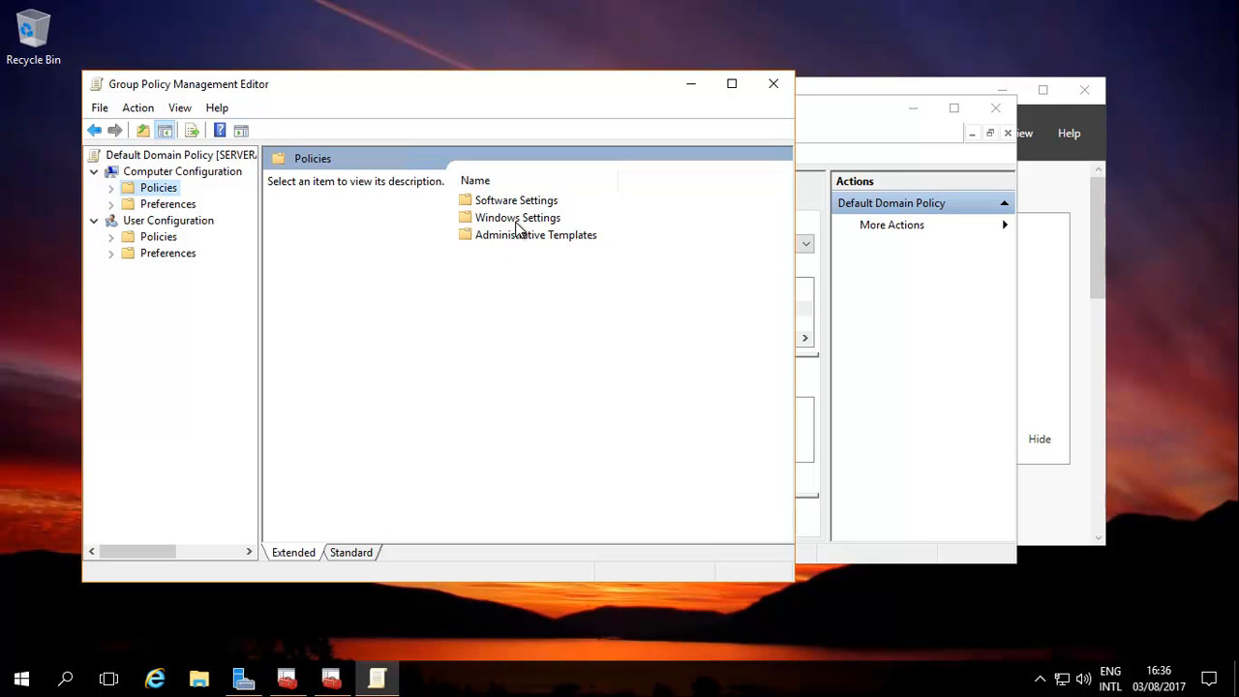
left_click(517, 217)
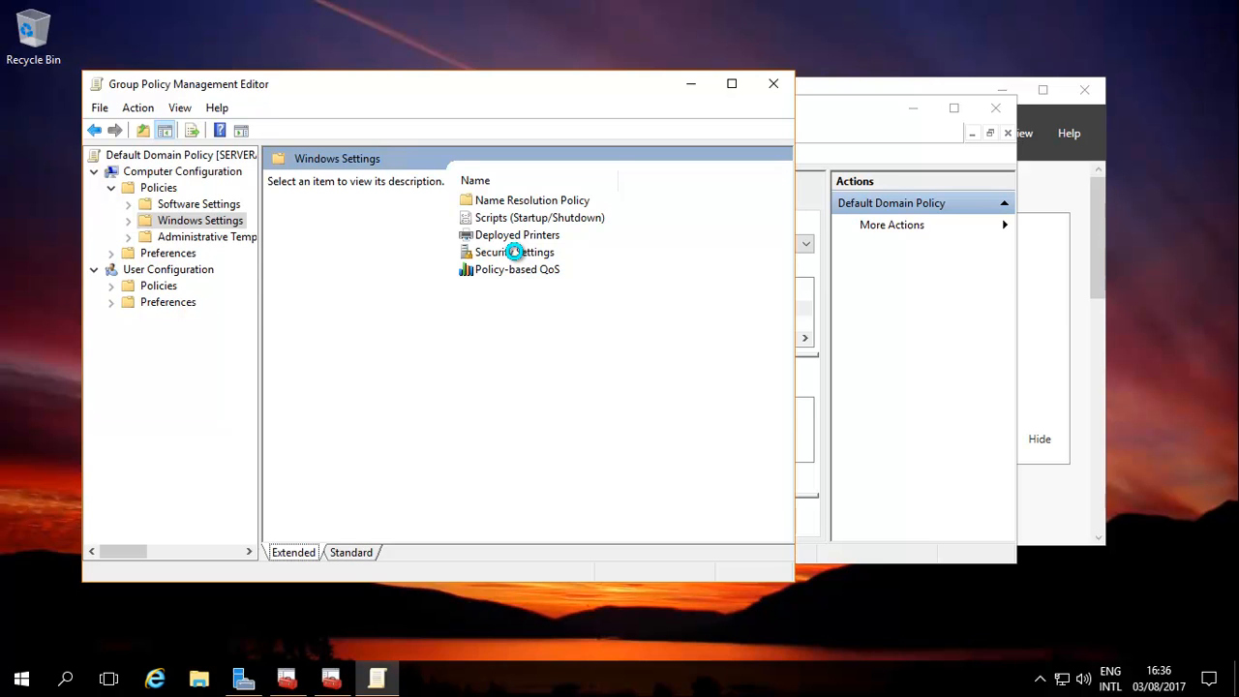
double_click(515, 251)
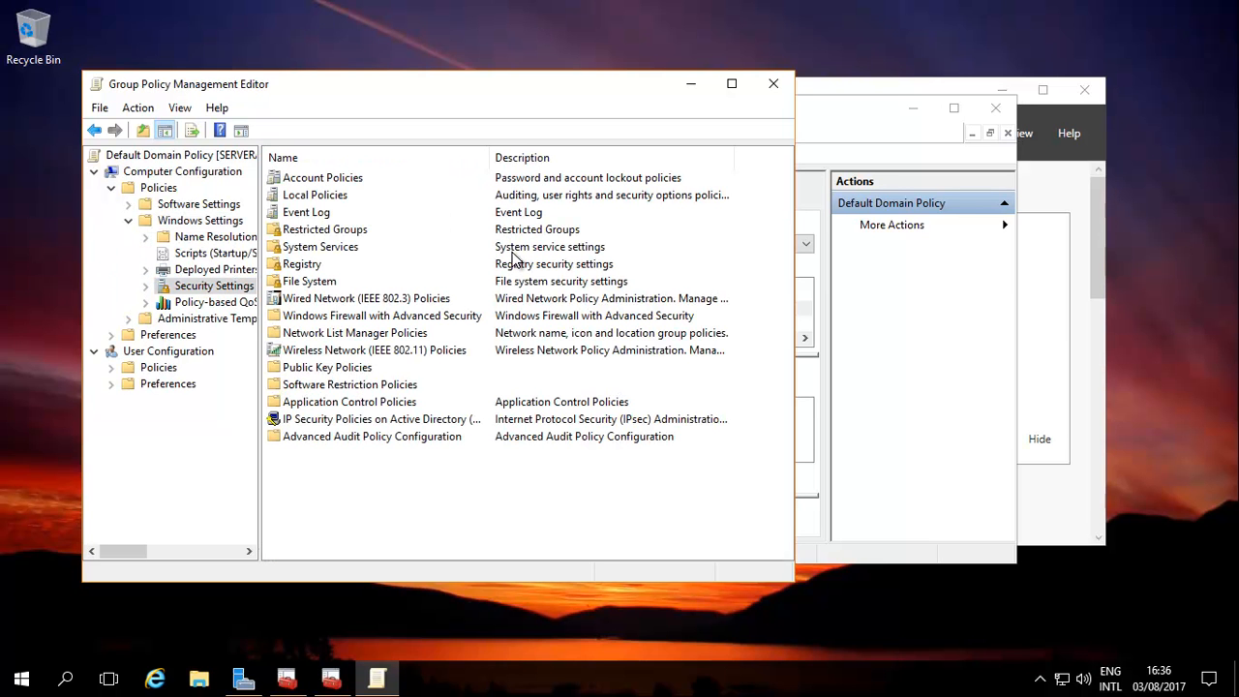
mouse_move(511, 263)
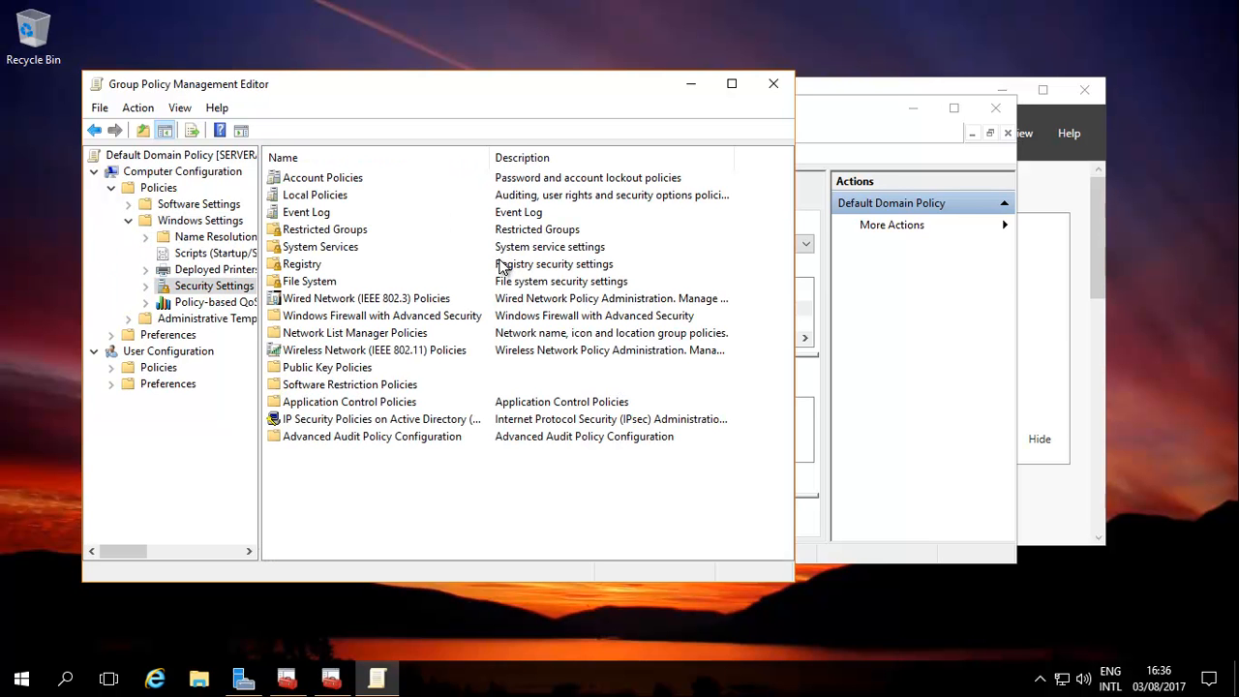
mouse_move(420, 354)
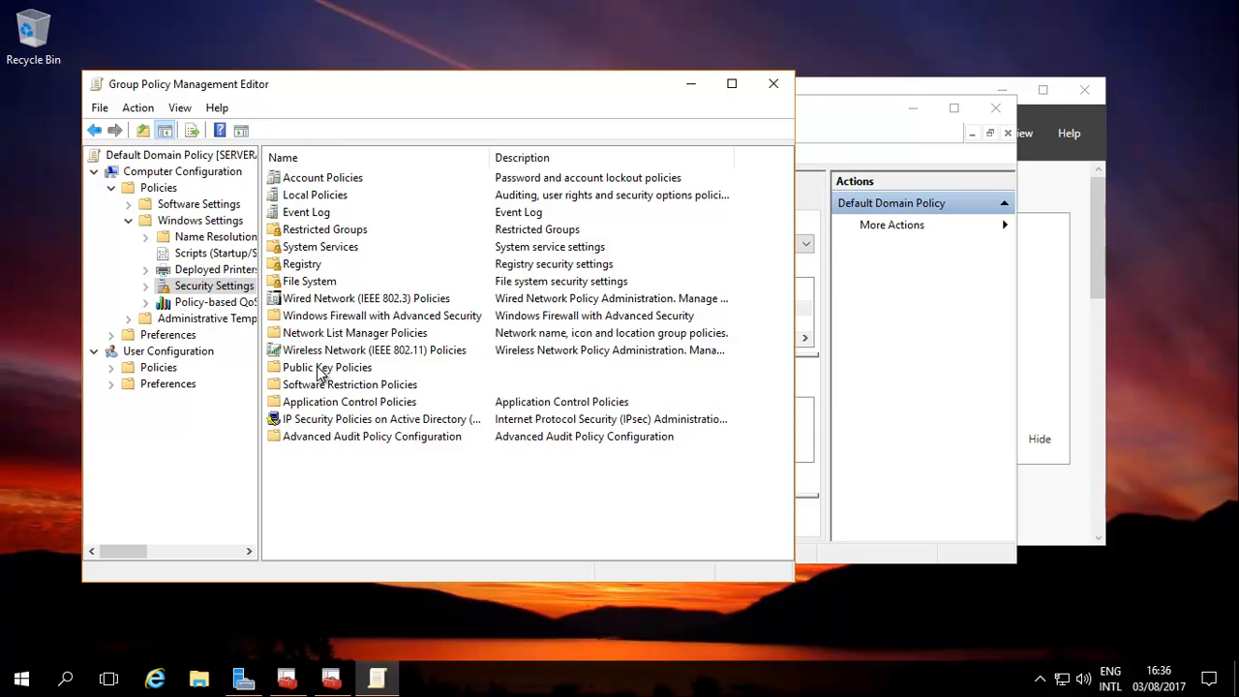
left_click(327, 367)
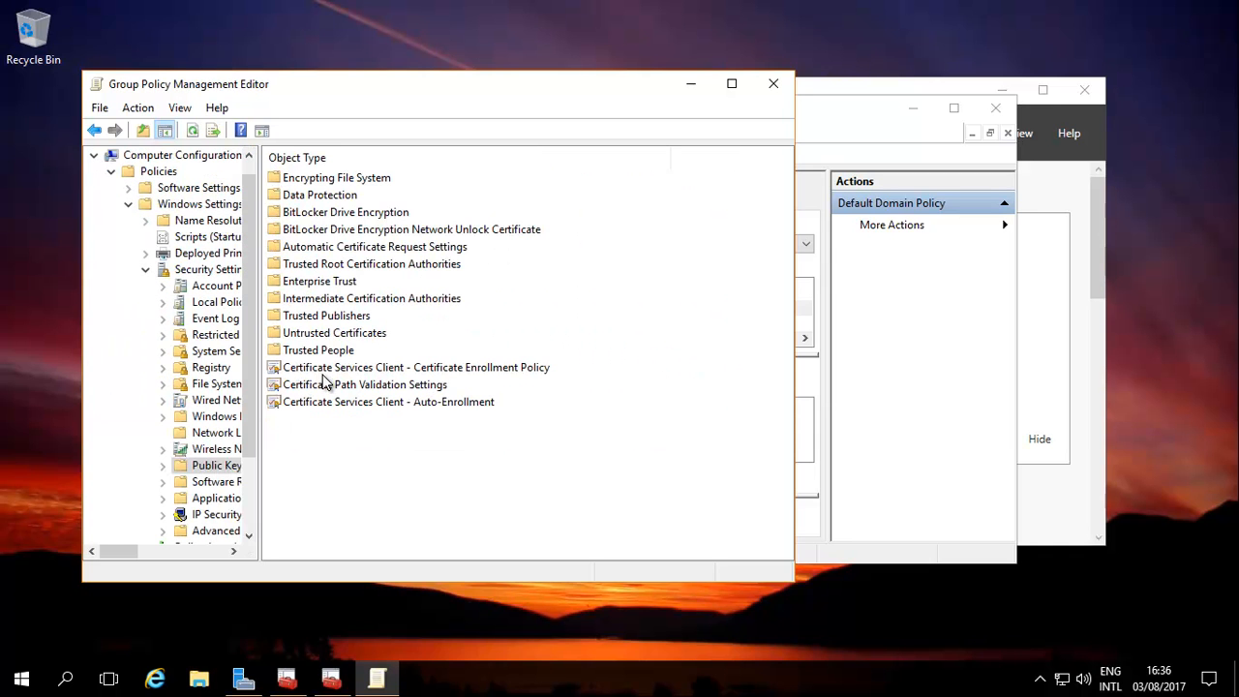
mouse_move(331, 414)
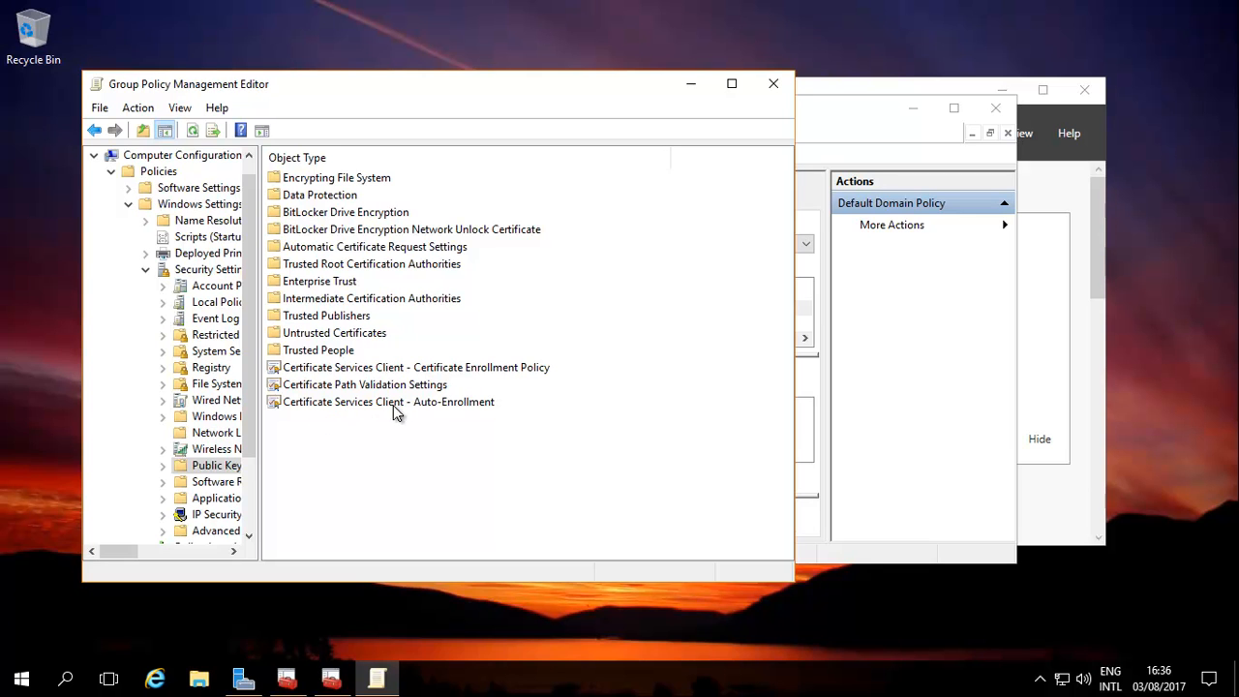
Enable Certificate Services Client - Auto-Enrollment with renewal and template updates, then close the editor
left_click(387, 401)
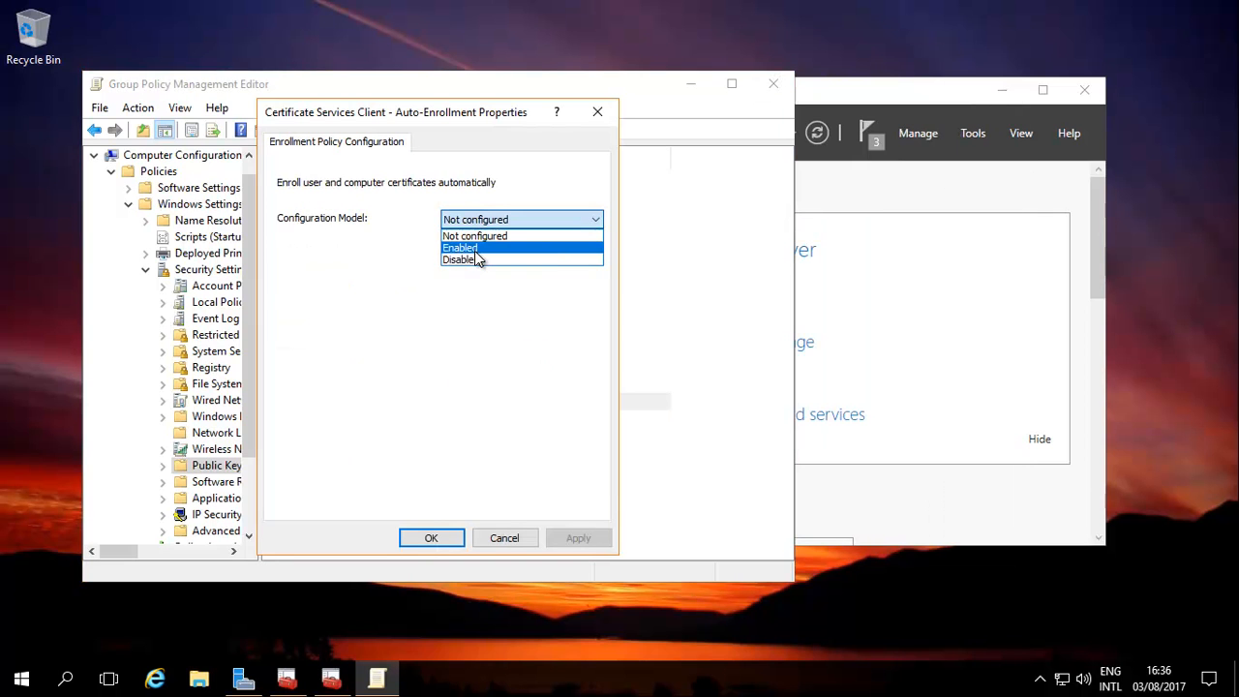
left_click(460, 248)
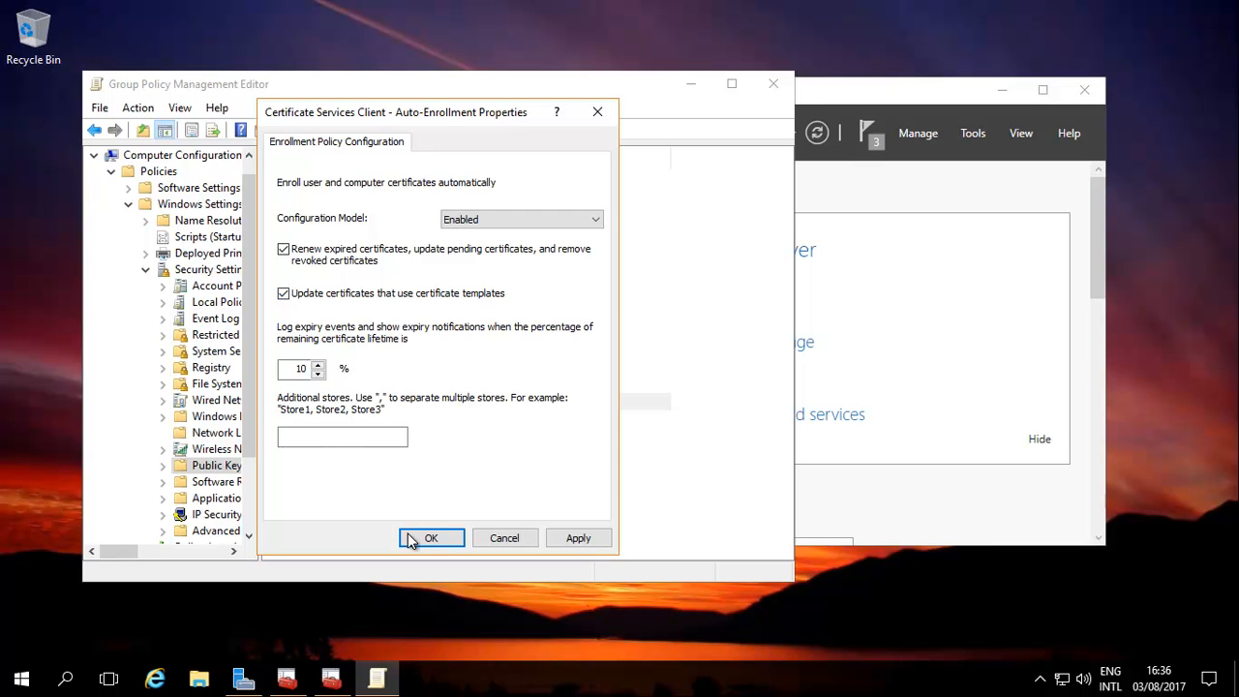
left_click(429, 538)
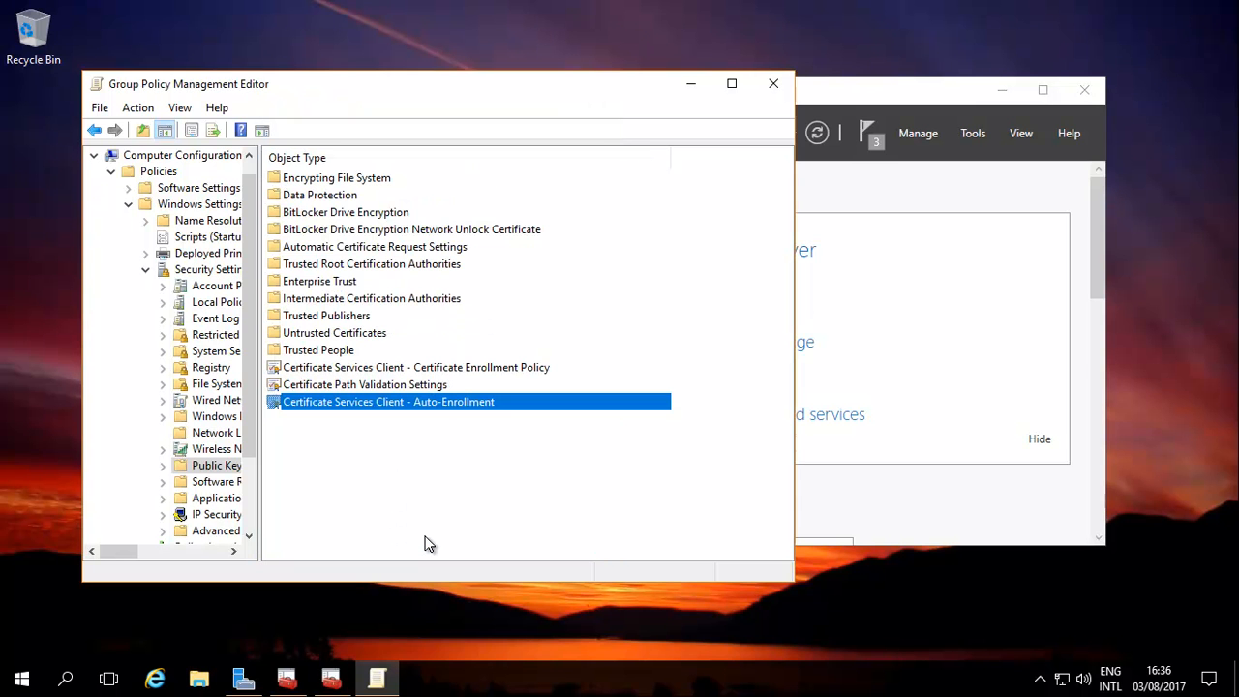
mouse_move(430, 511)
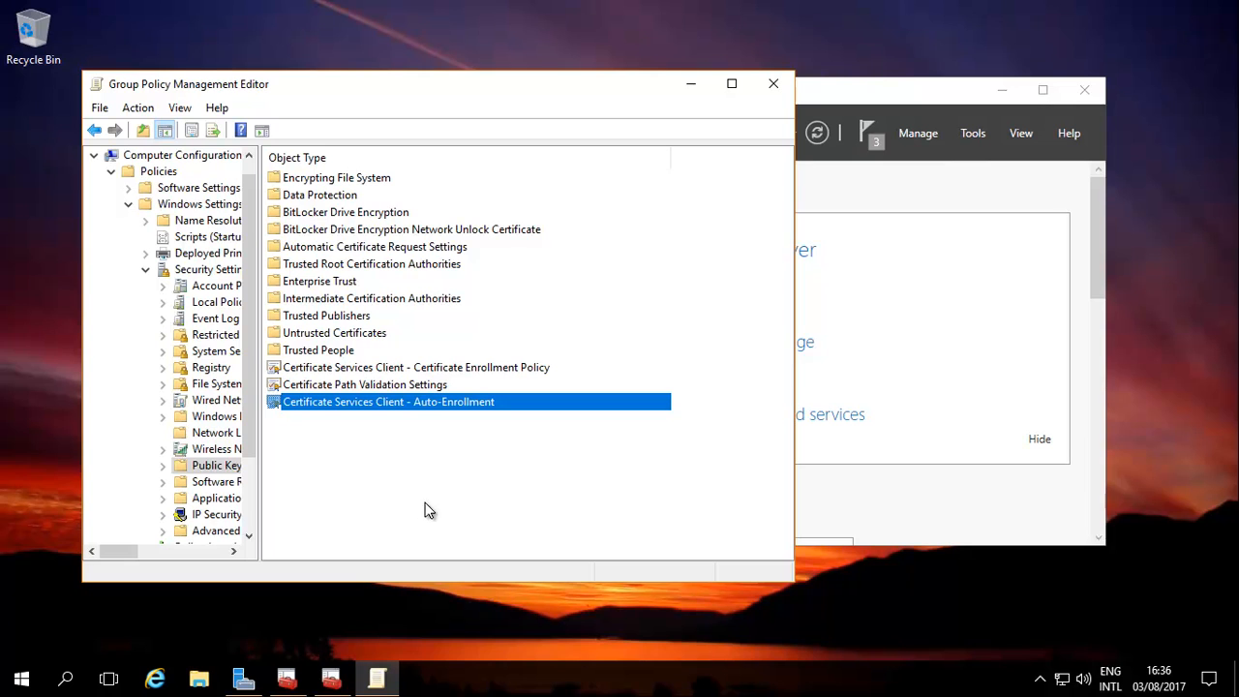
mouse_move(404, 428)
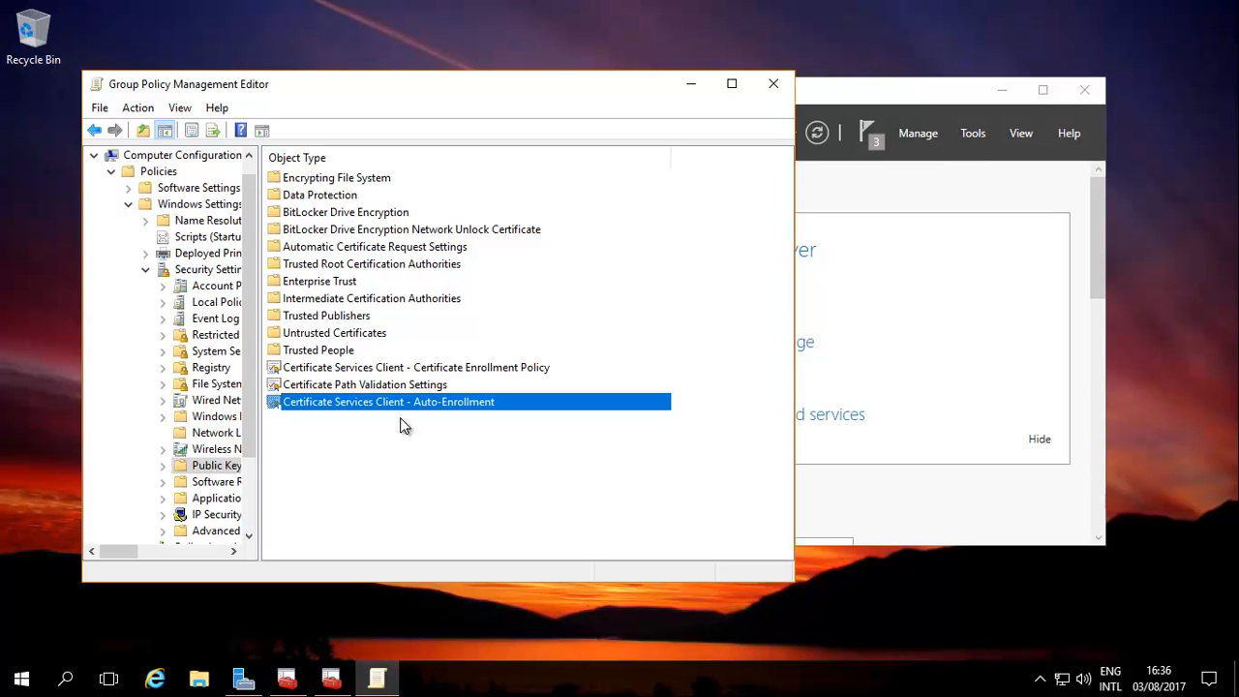
mouse_move(513, 436)
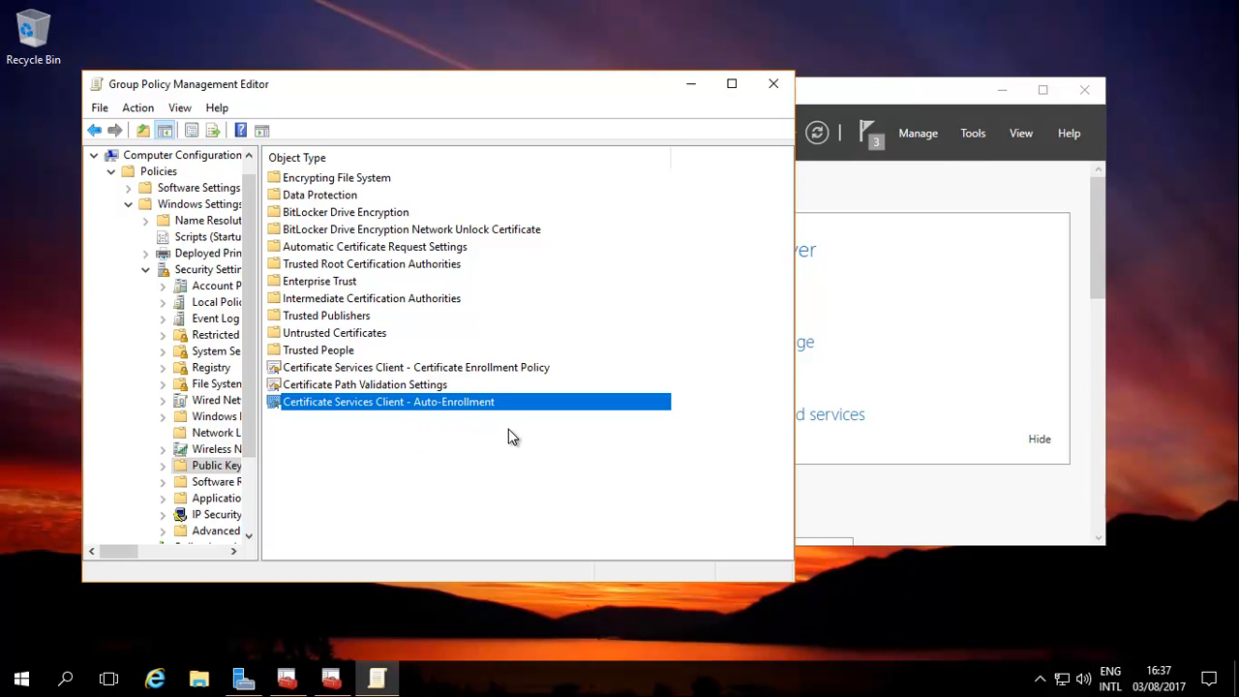
mouse_move(522, 461)
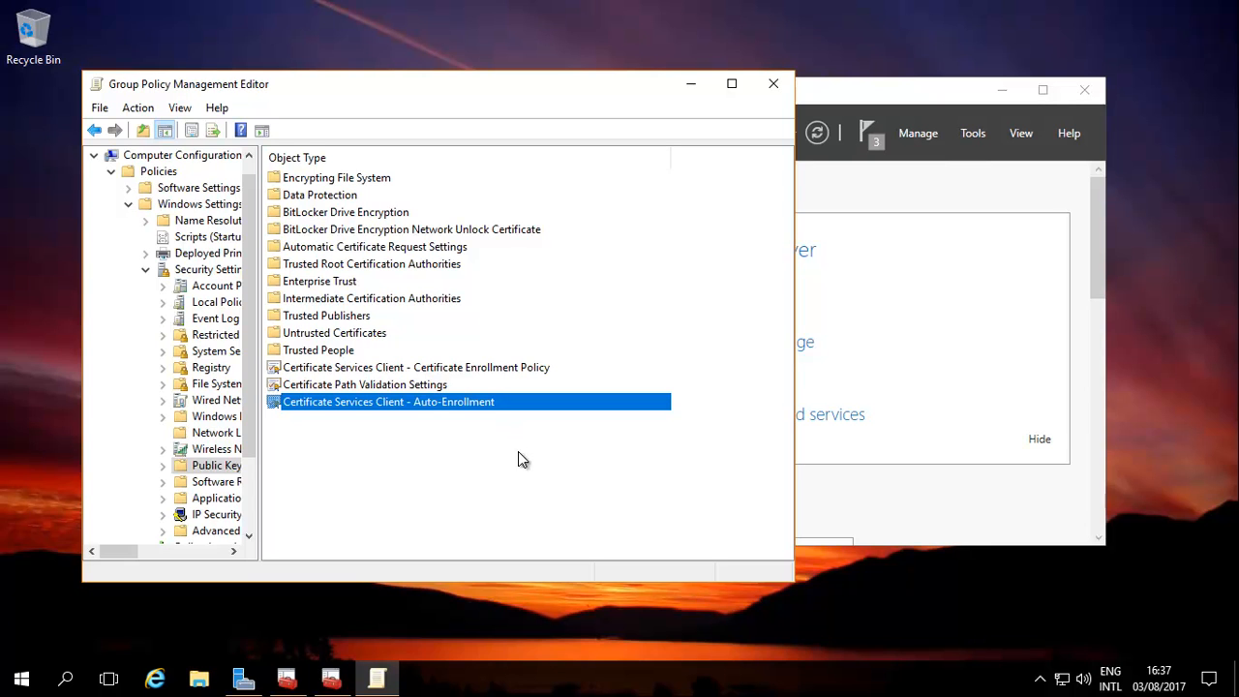
mouse_move(798, 379)
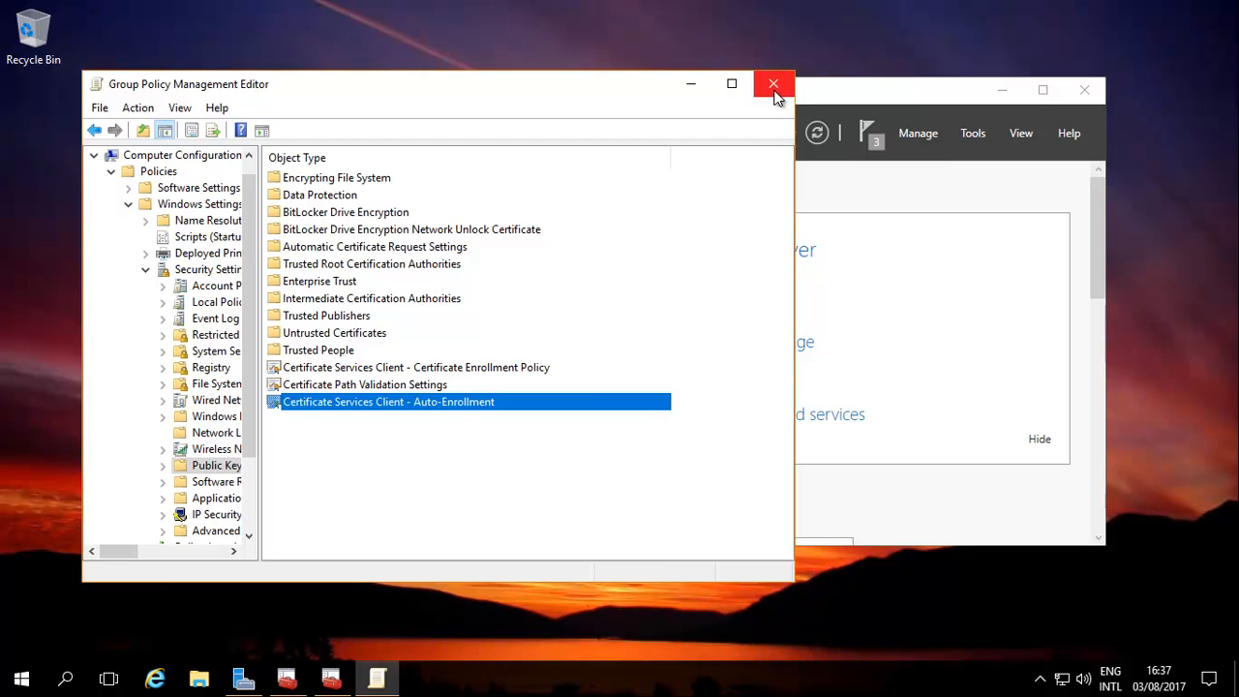
left_click(774, 85)
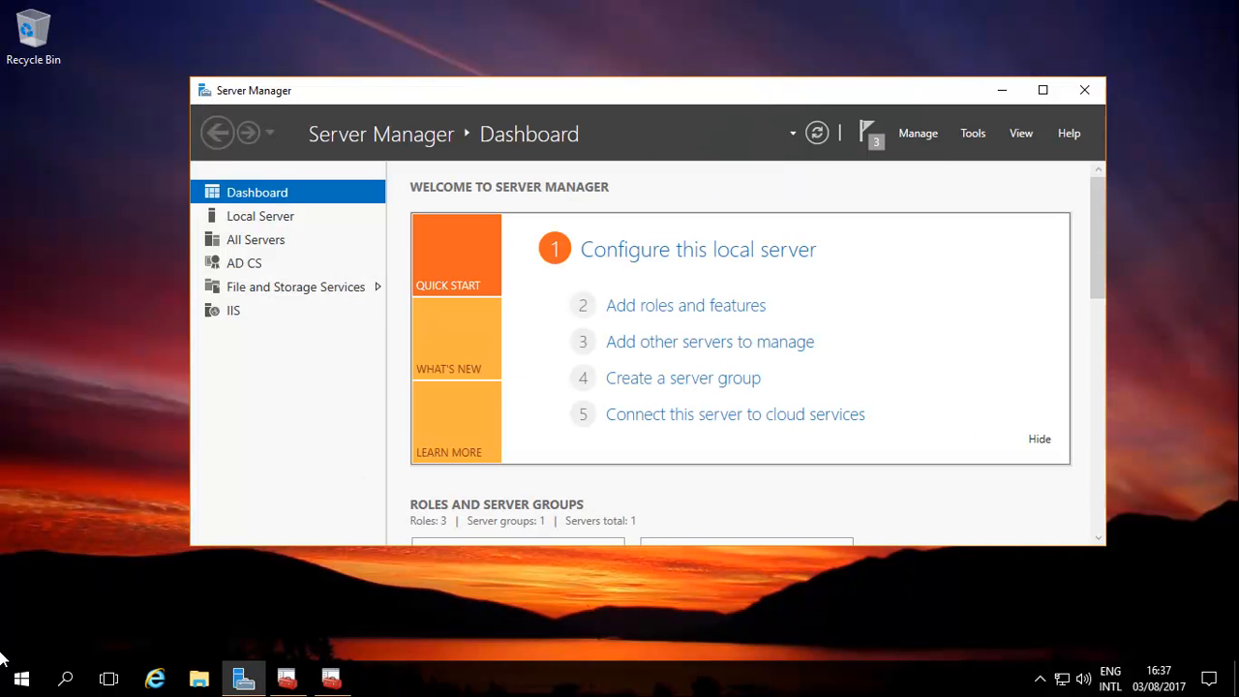
Run gpupdate /force in Windows PowerShell to refresh Group Policy
left_click(21, 678)
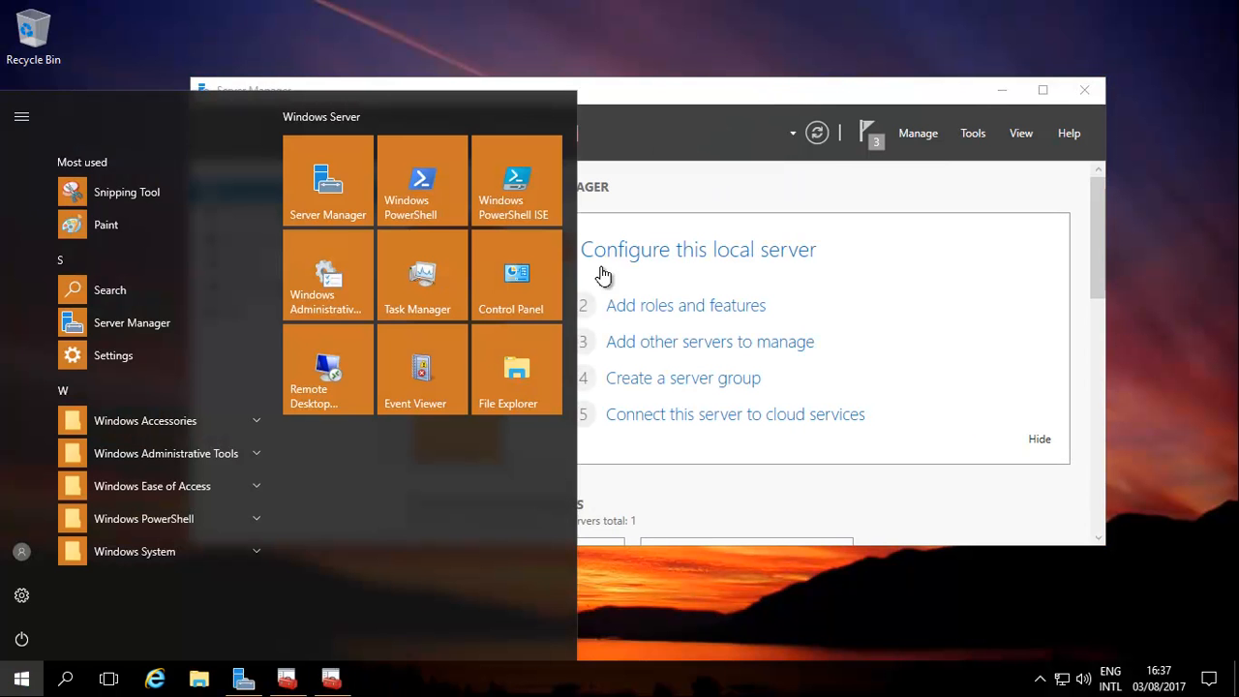
left_click(422, 182)
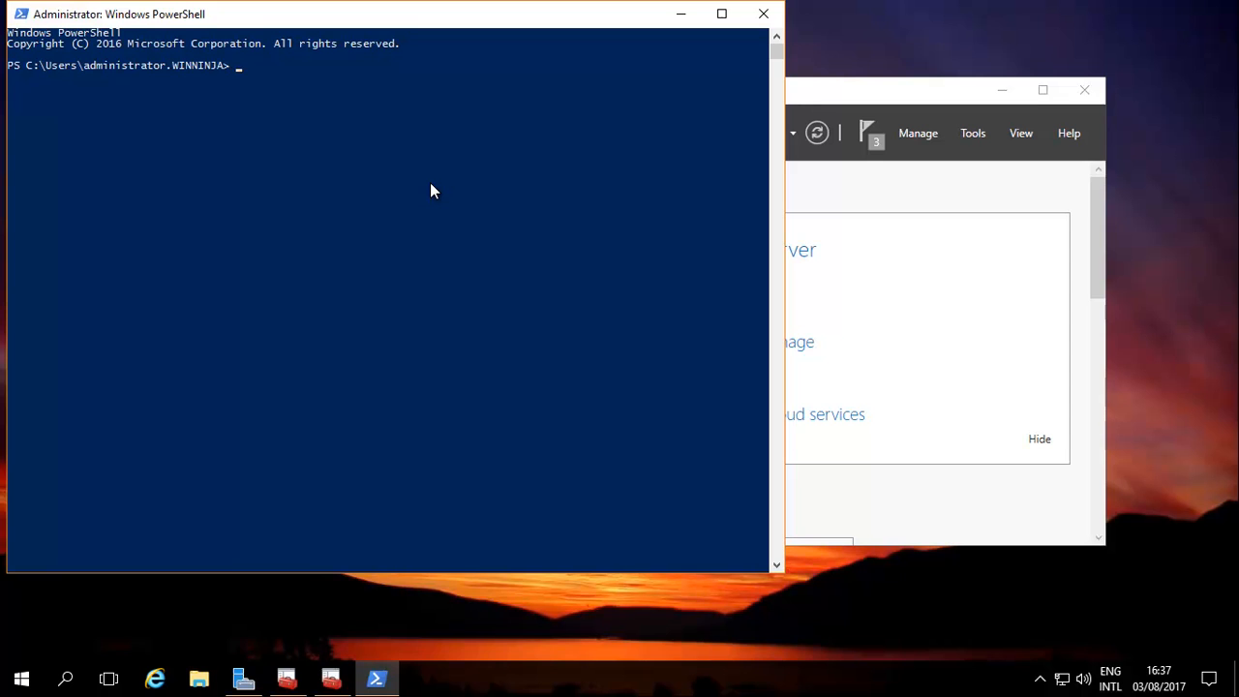
type("gp")
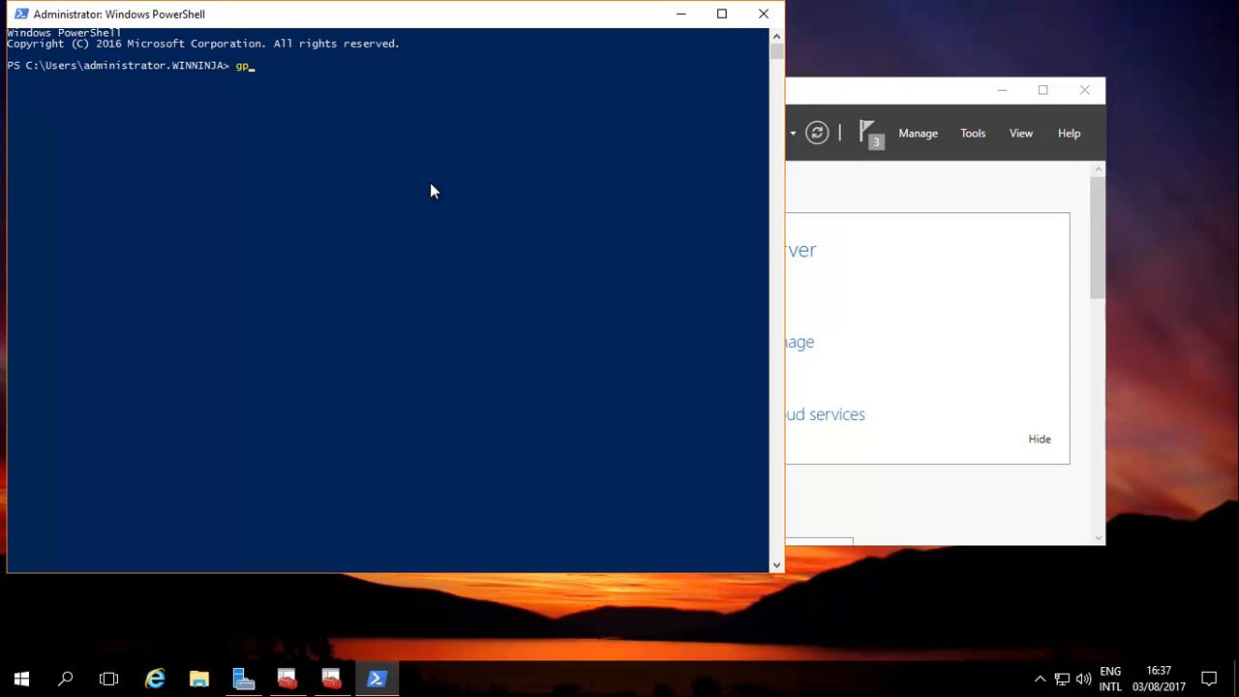
type("upd")
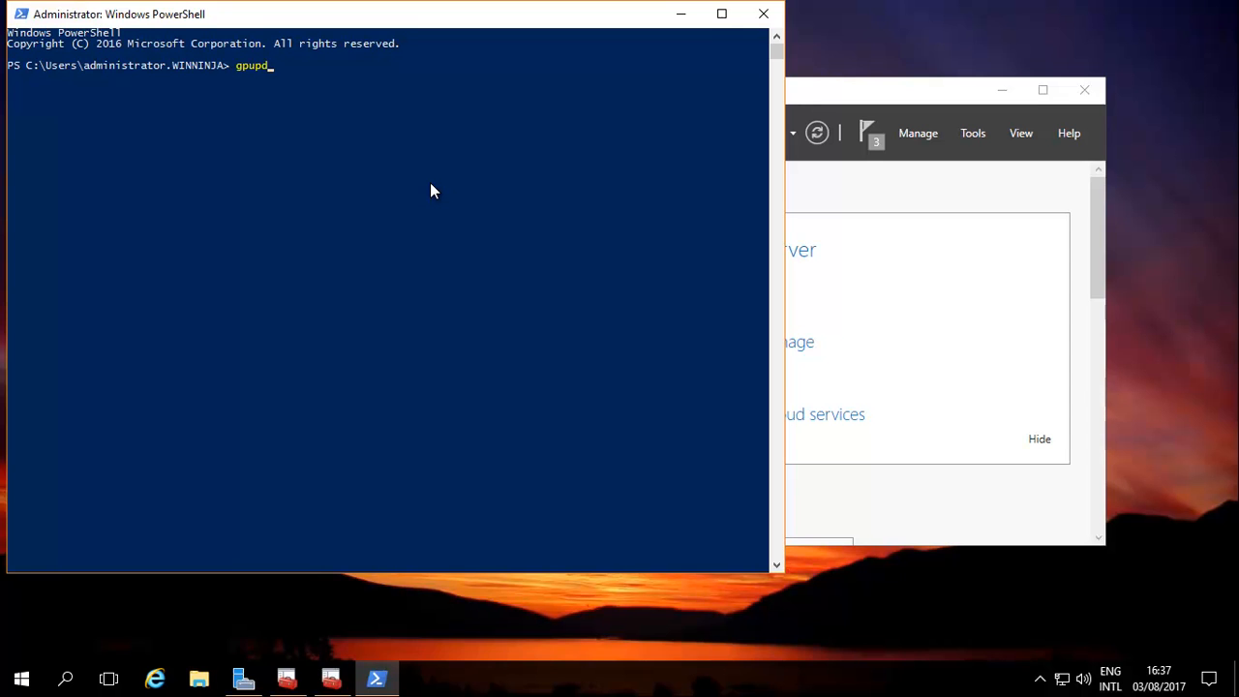
type("ate")
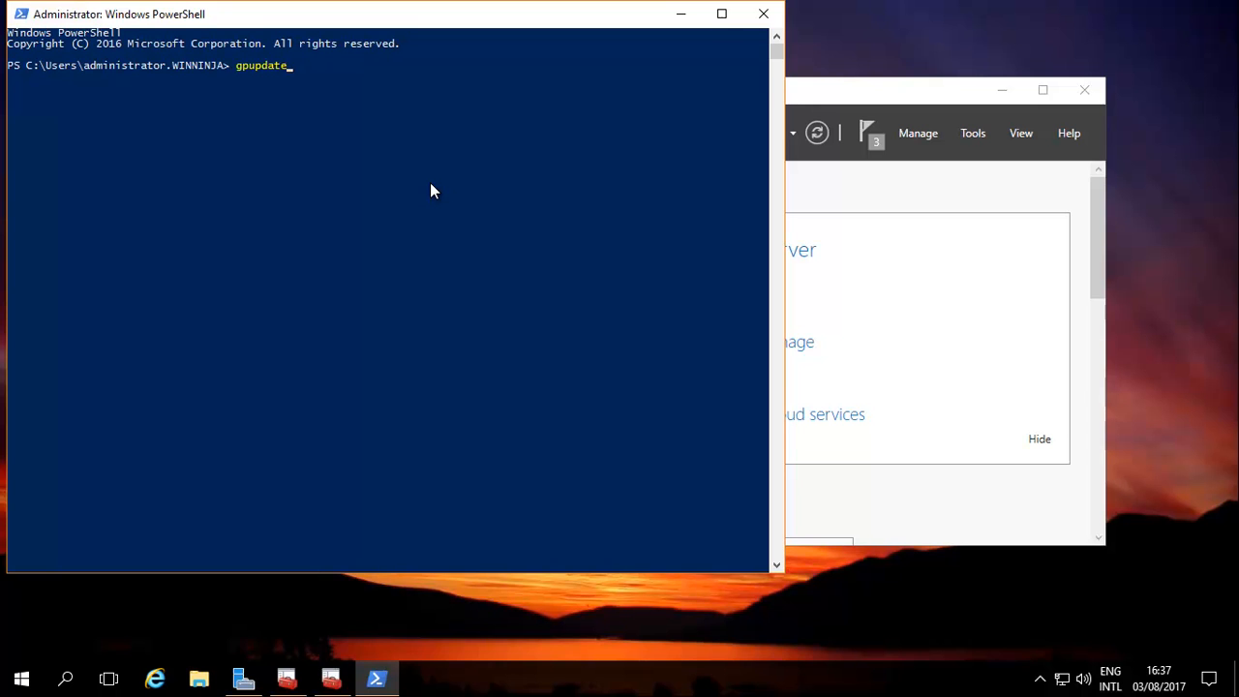
type("/force")
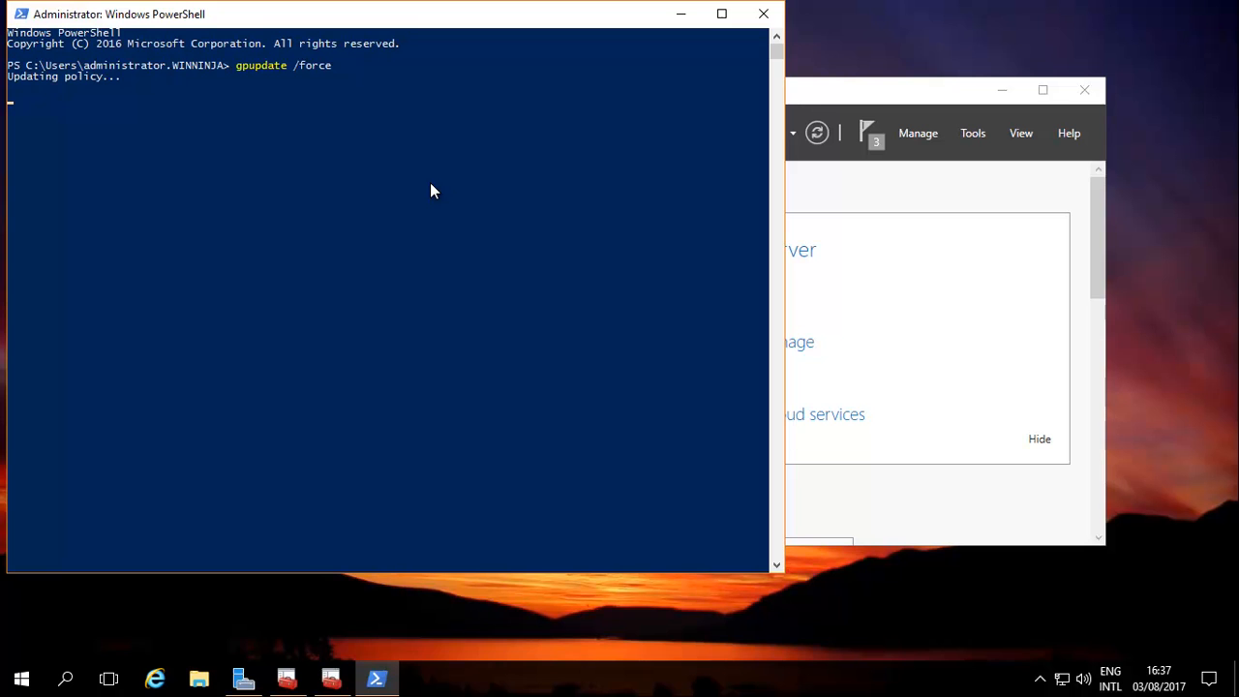
mouse_move(101, 116)
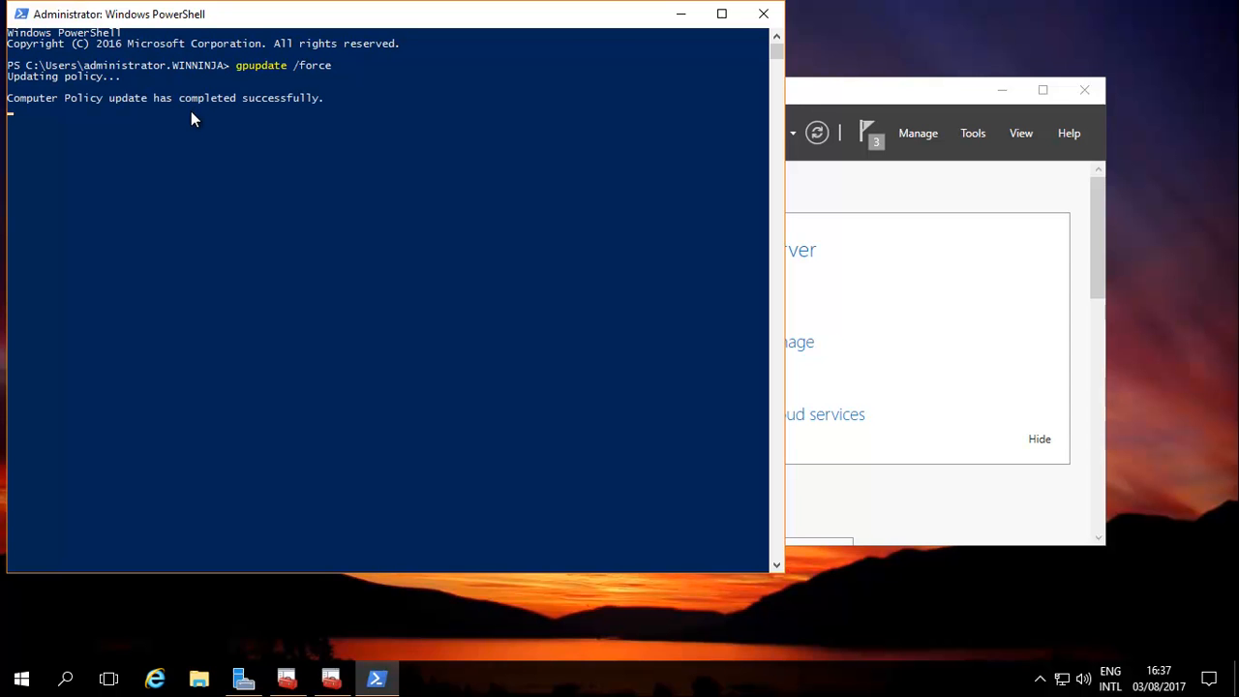
mouse_move(197, 137)
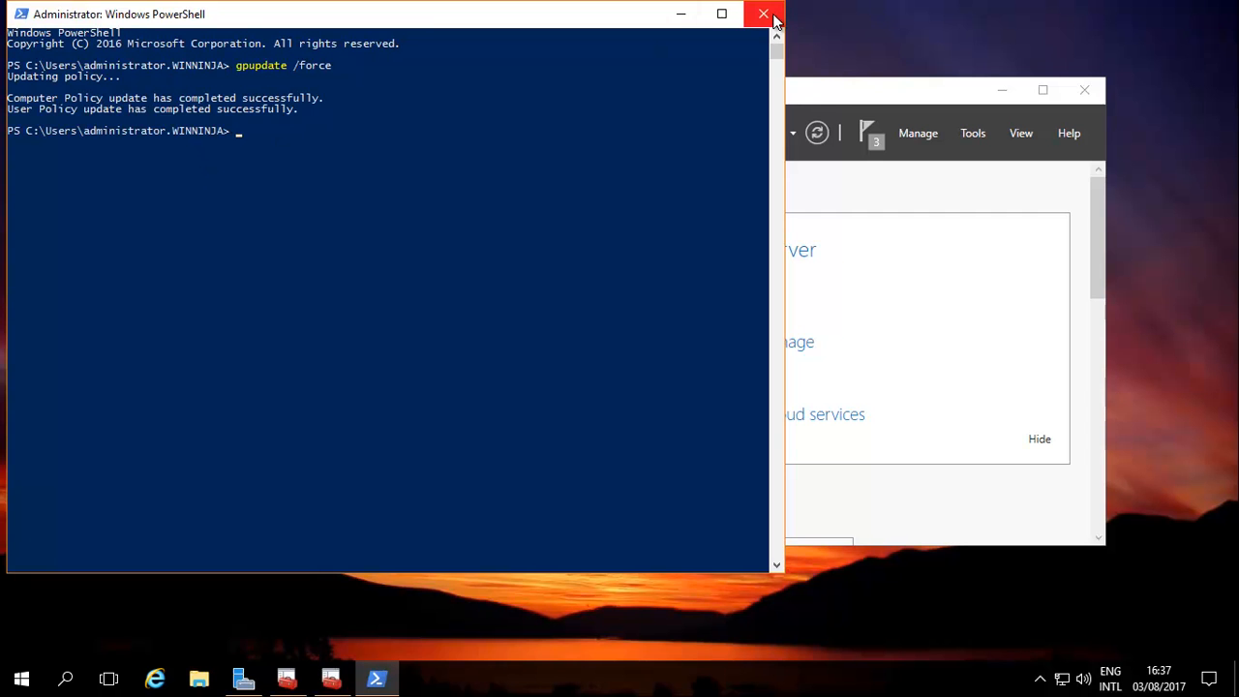
Close PowerShell and dismiss the feature installation and post-deployment notifications in Server Manager
left_click(763, 13)
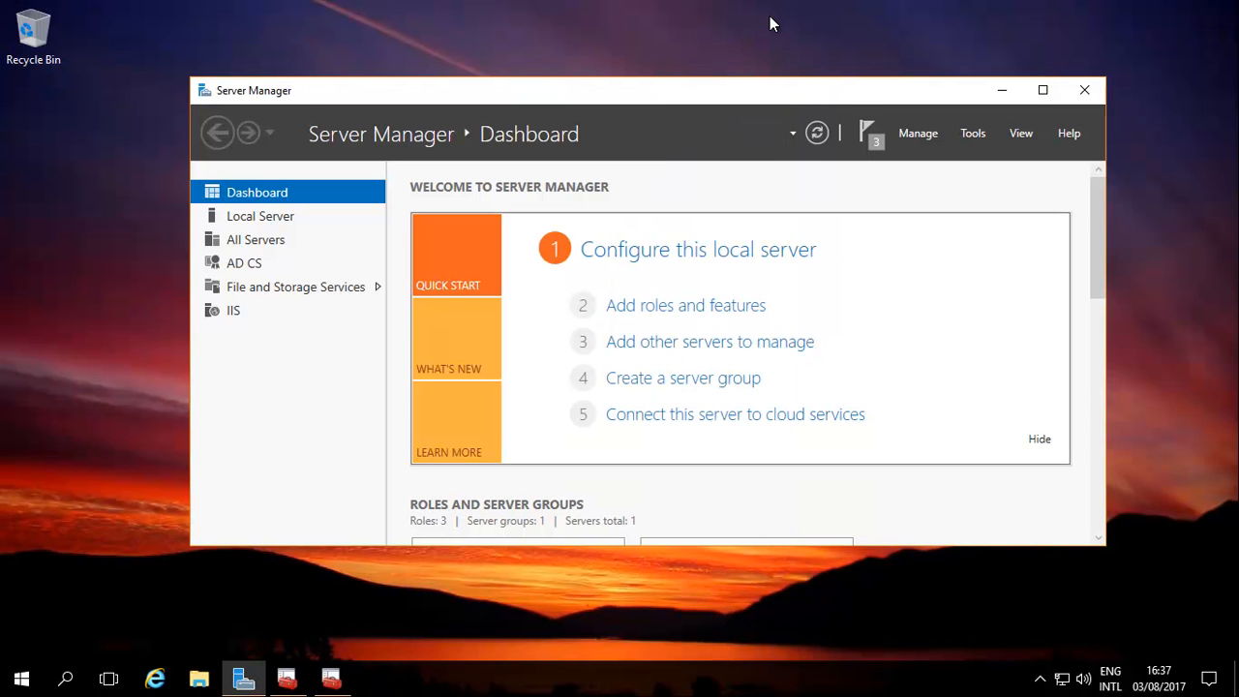
mouse_move(764, 23)
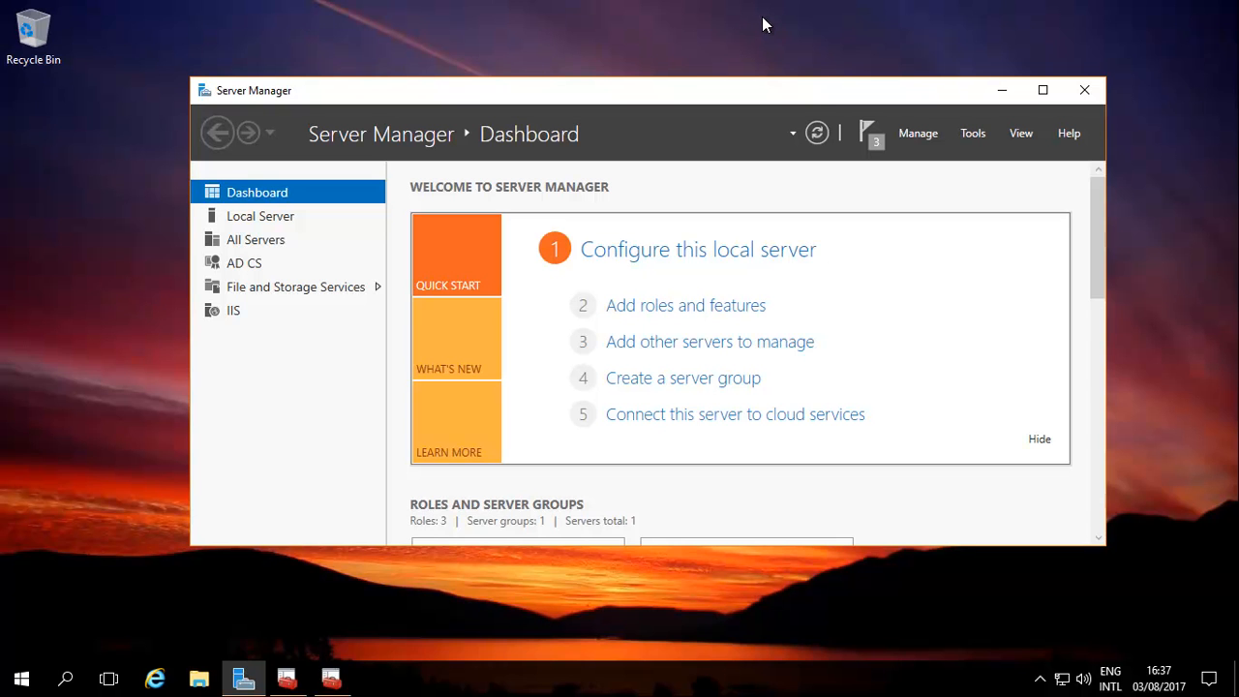
mouse_move(867, 132)
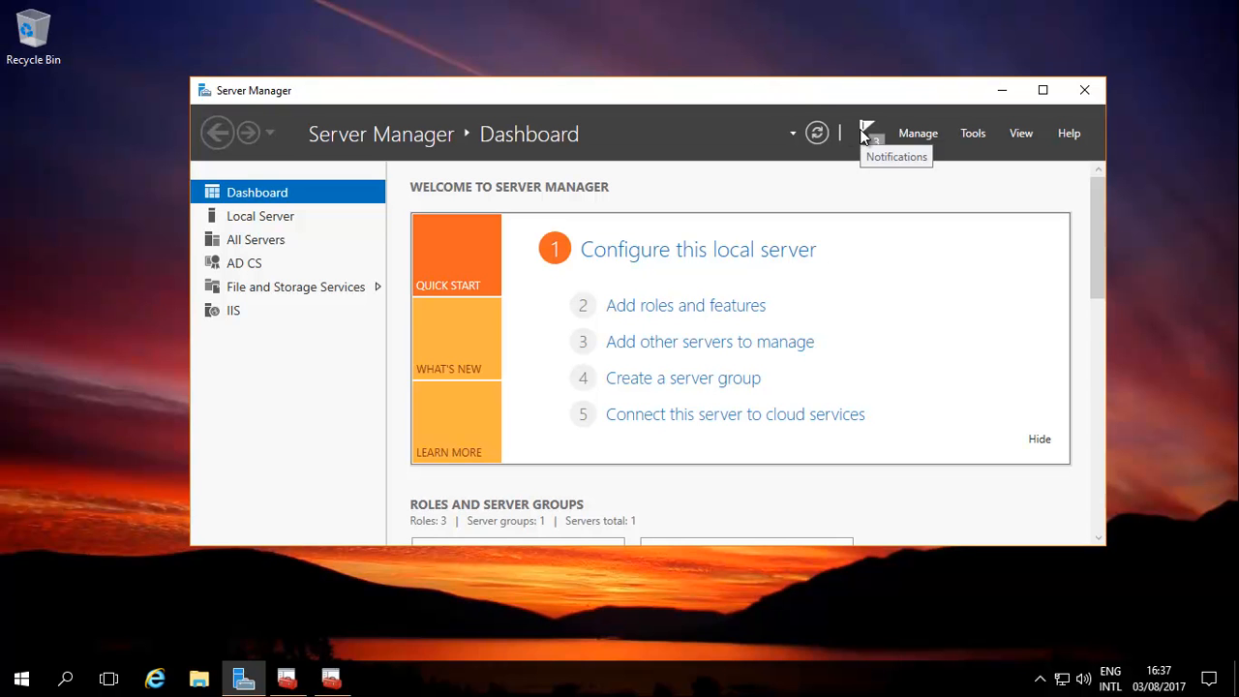
left_click(867, 131)
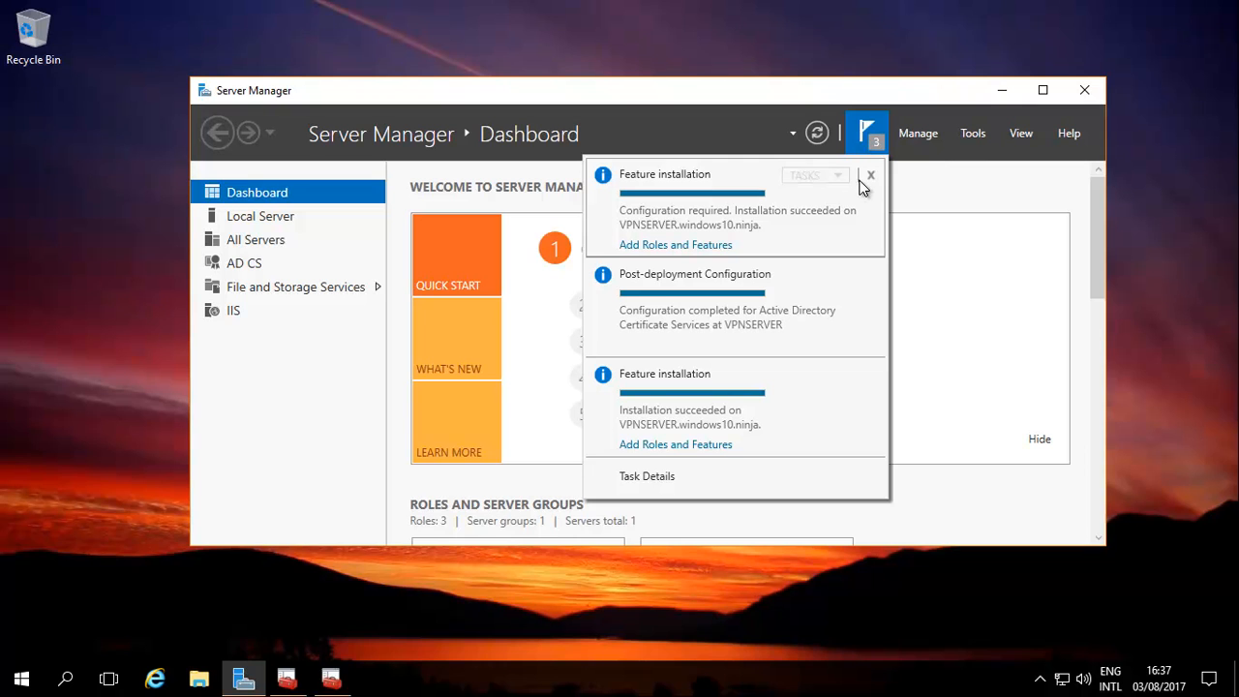
mouse_move(875, 176)
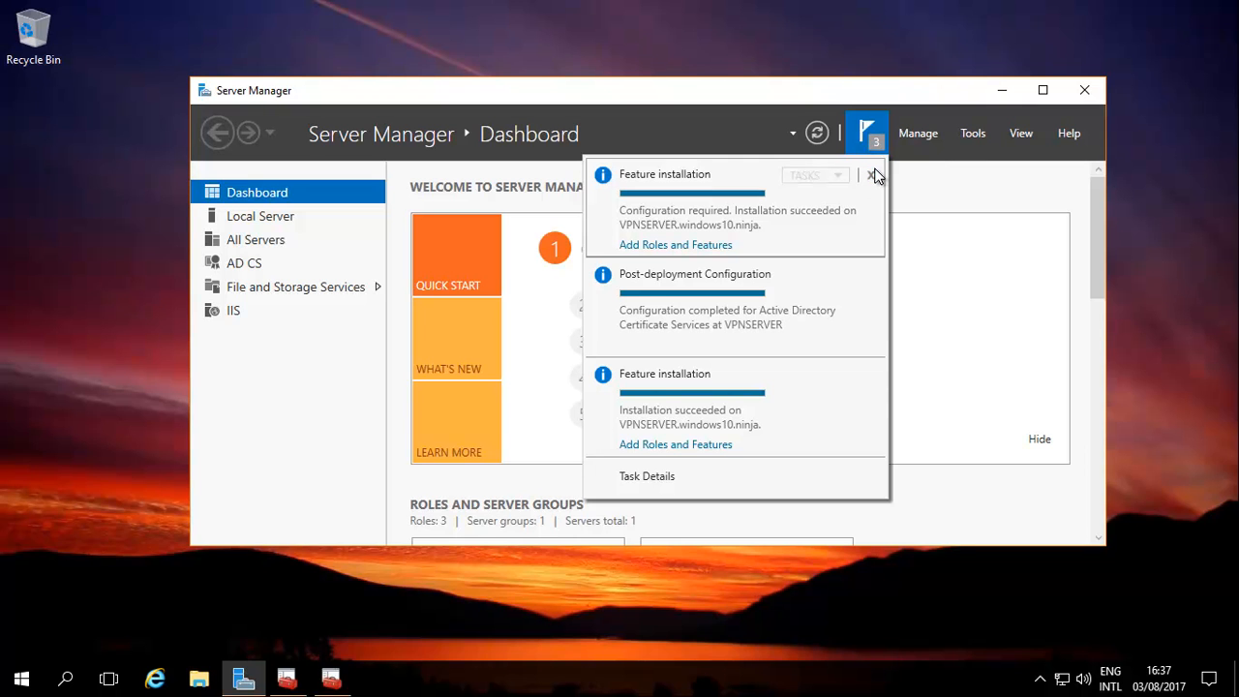
left_click(871, 174)
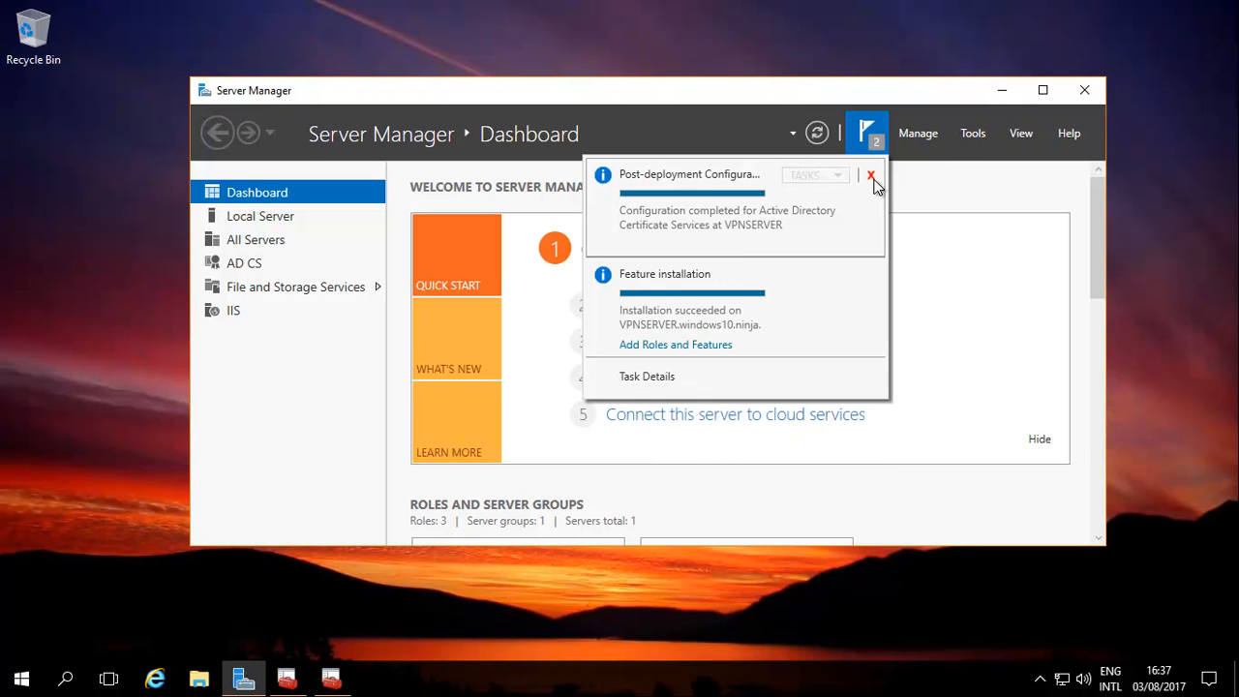
left_click(871, 175)
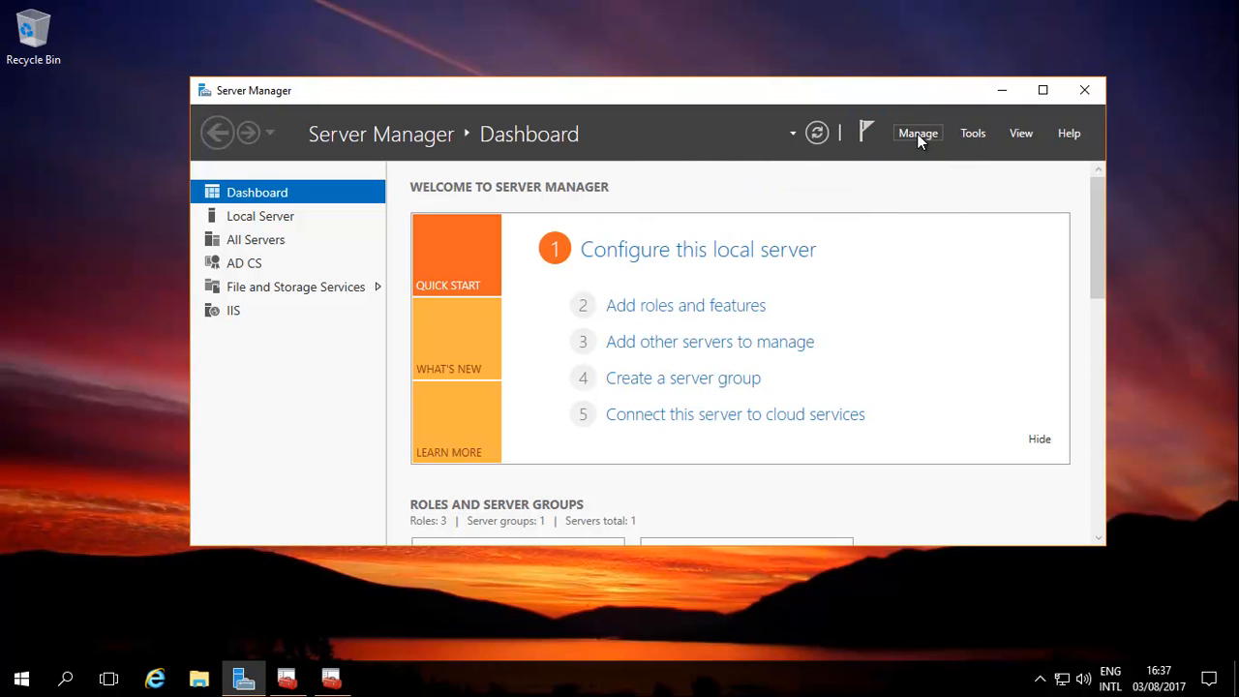
Bring up Server Manager's list of administration tools
left_click(917, 132)
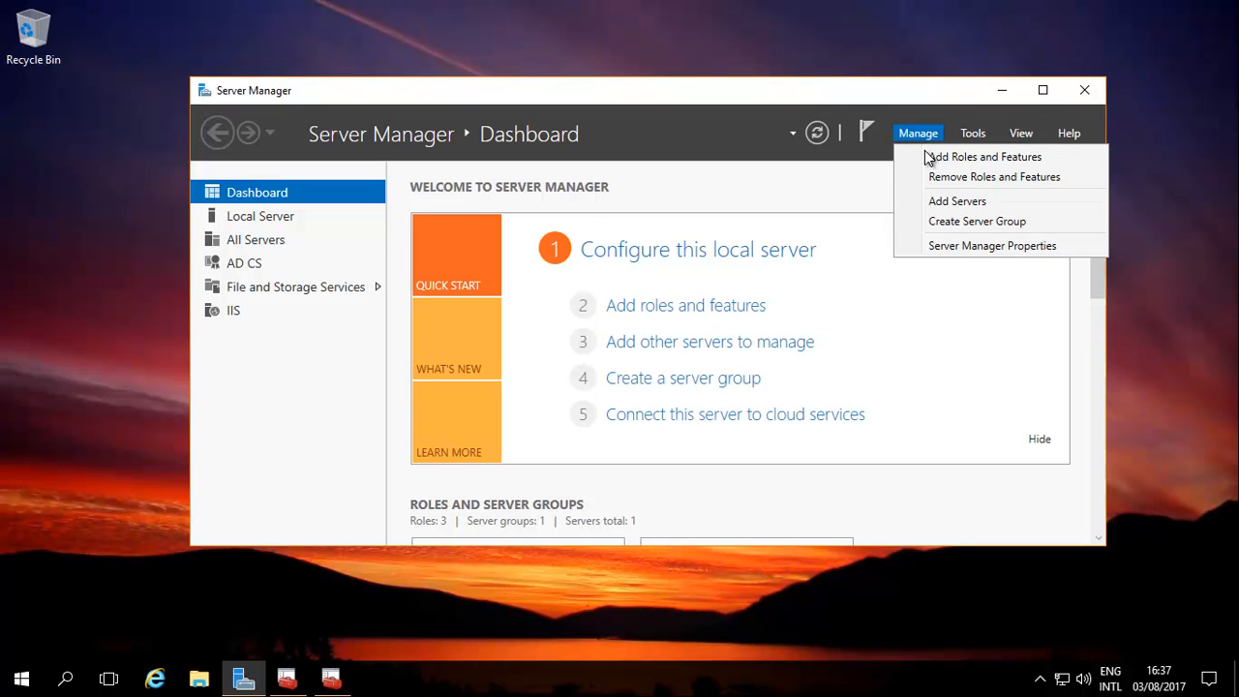
mouse_move(983, 154)
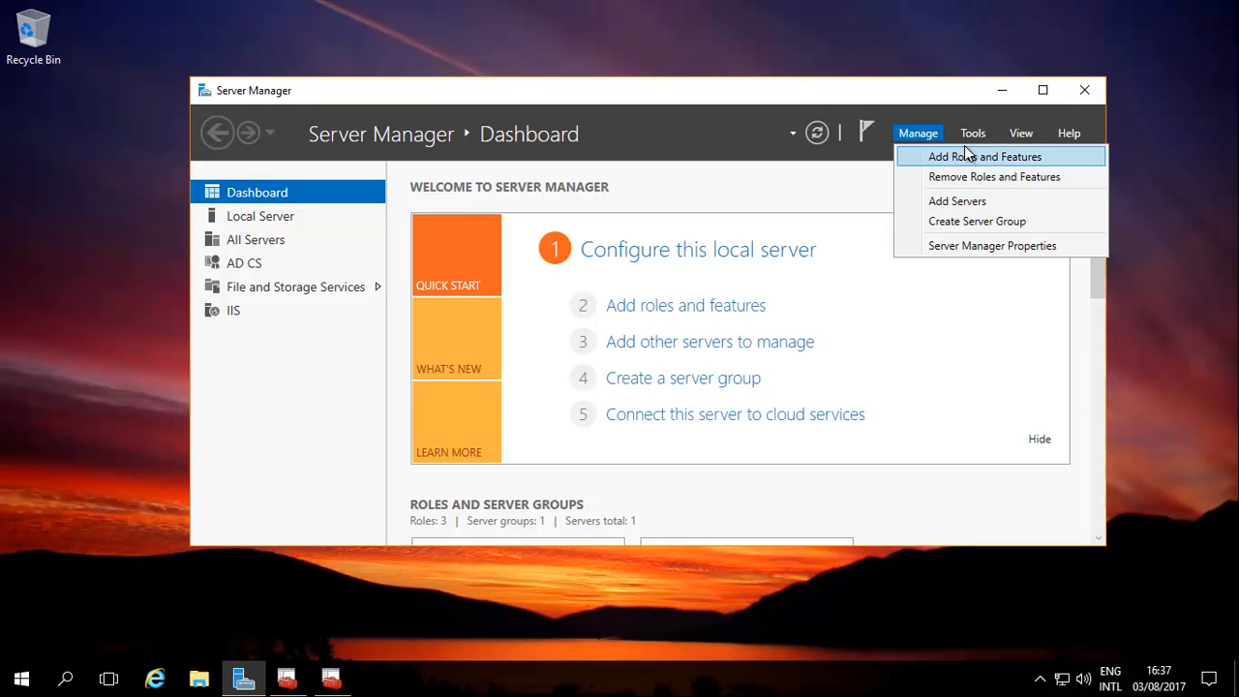
left_click(971, 132)
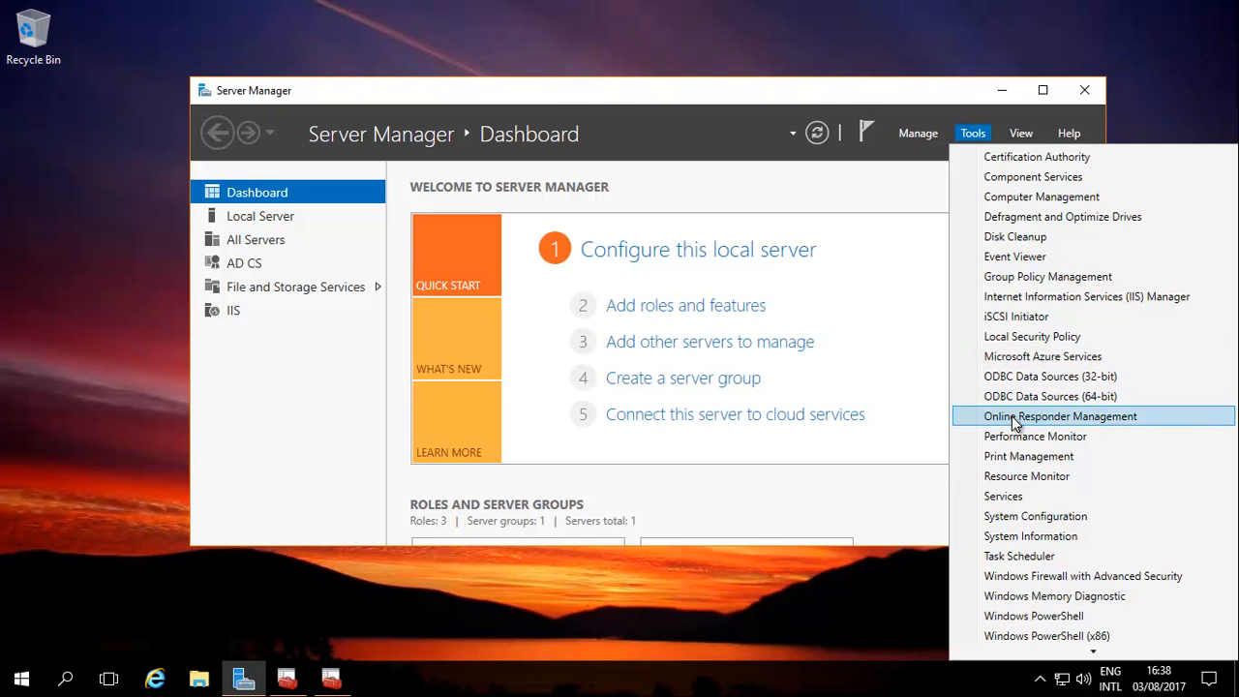
Launch Online Responder Management on VPNSERVER and bring up actions for Revocation Configuration
left_click(1060, 414)
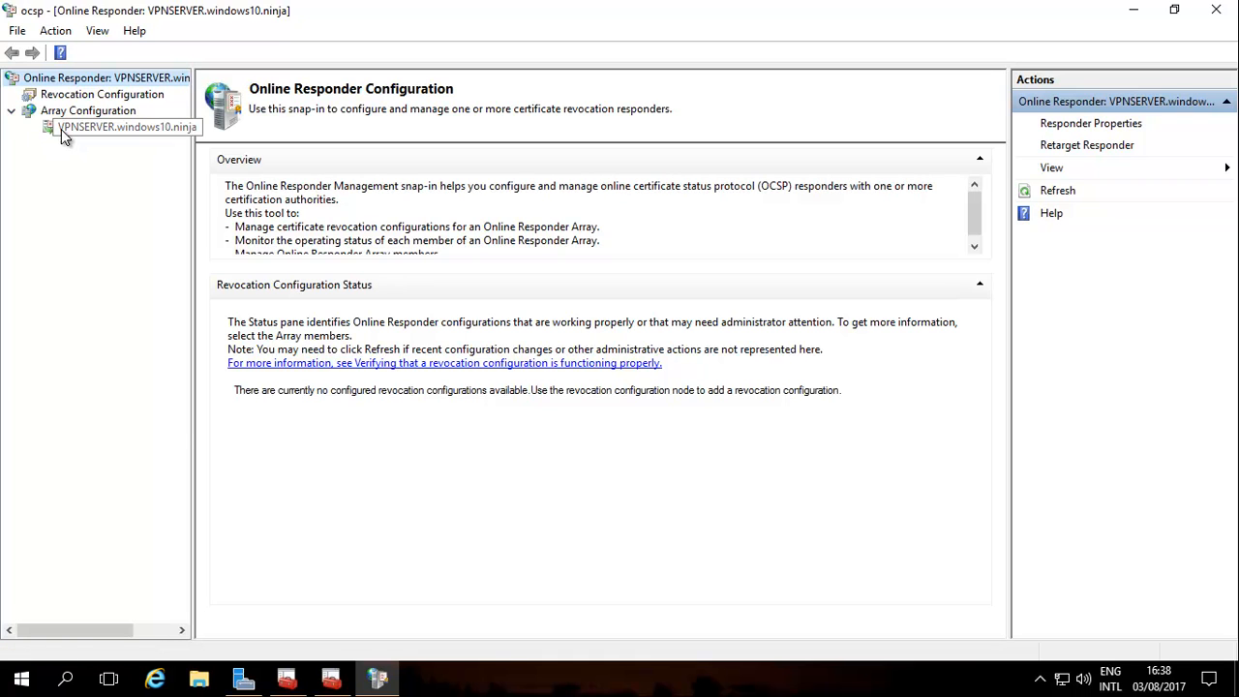
left_click(128, 128)
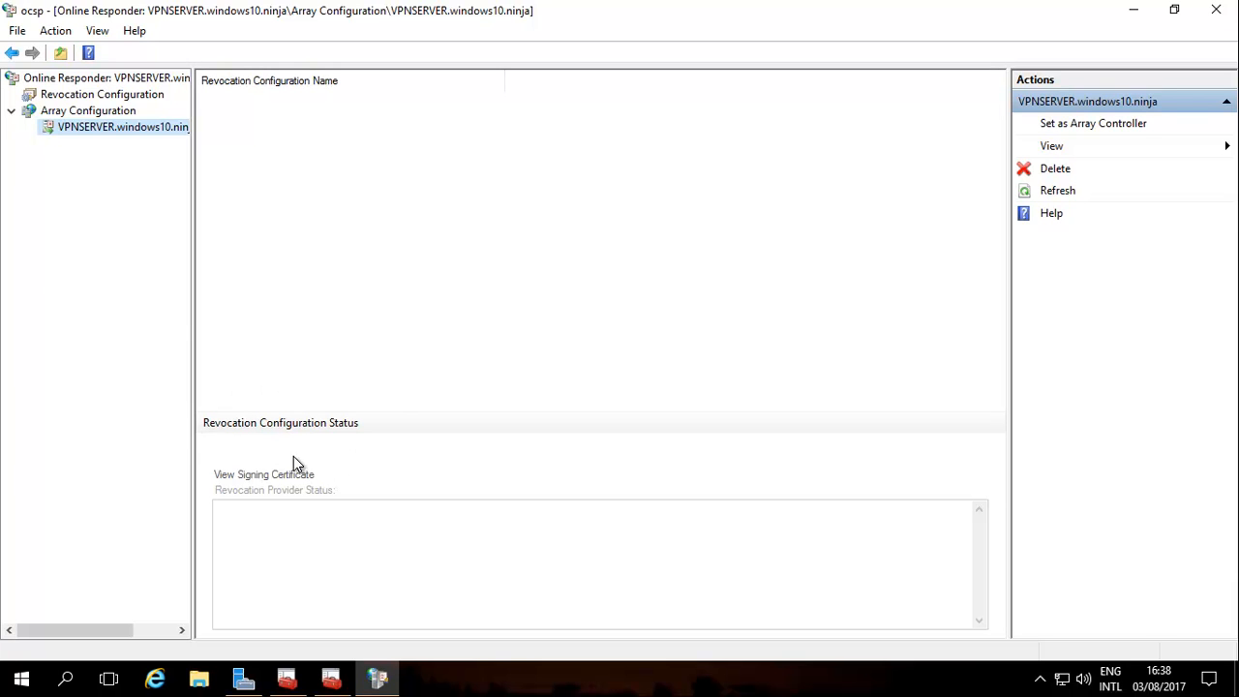
left_click(101, 93)
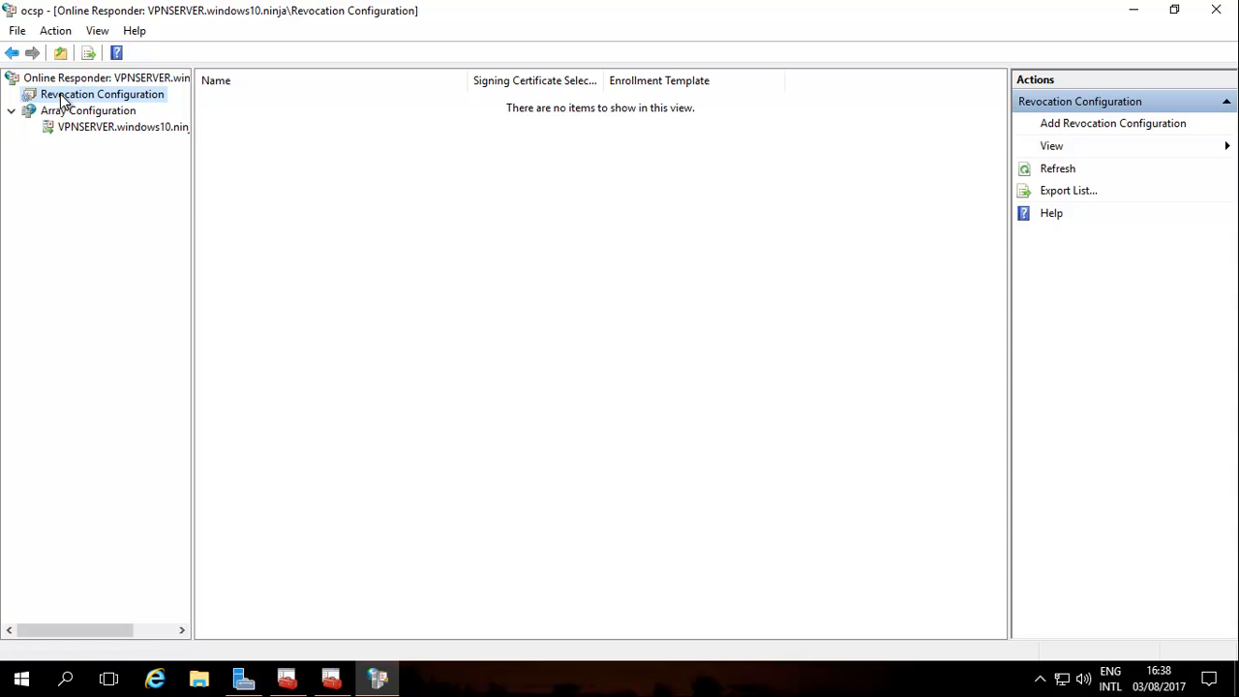
right_click(101, 93)
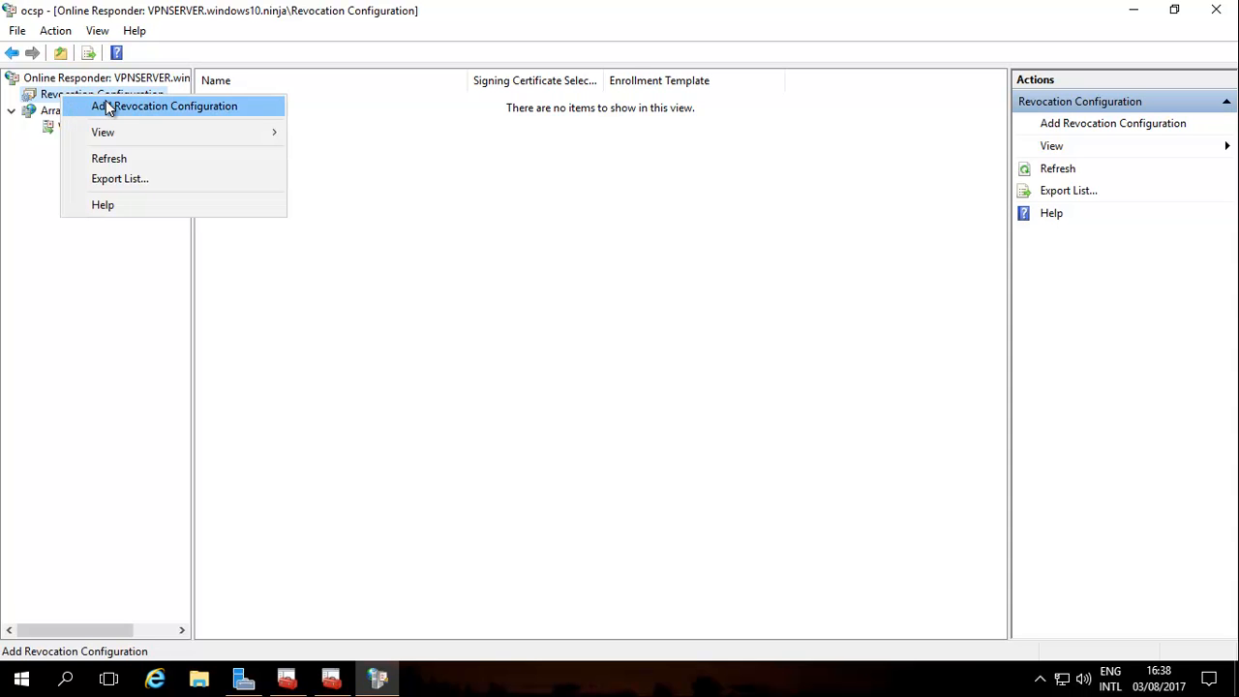
Start the Add Revocation Configuration wizard and name the configuration vpnserver
left_click(163, 104)
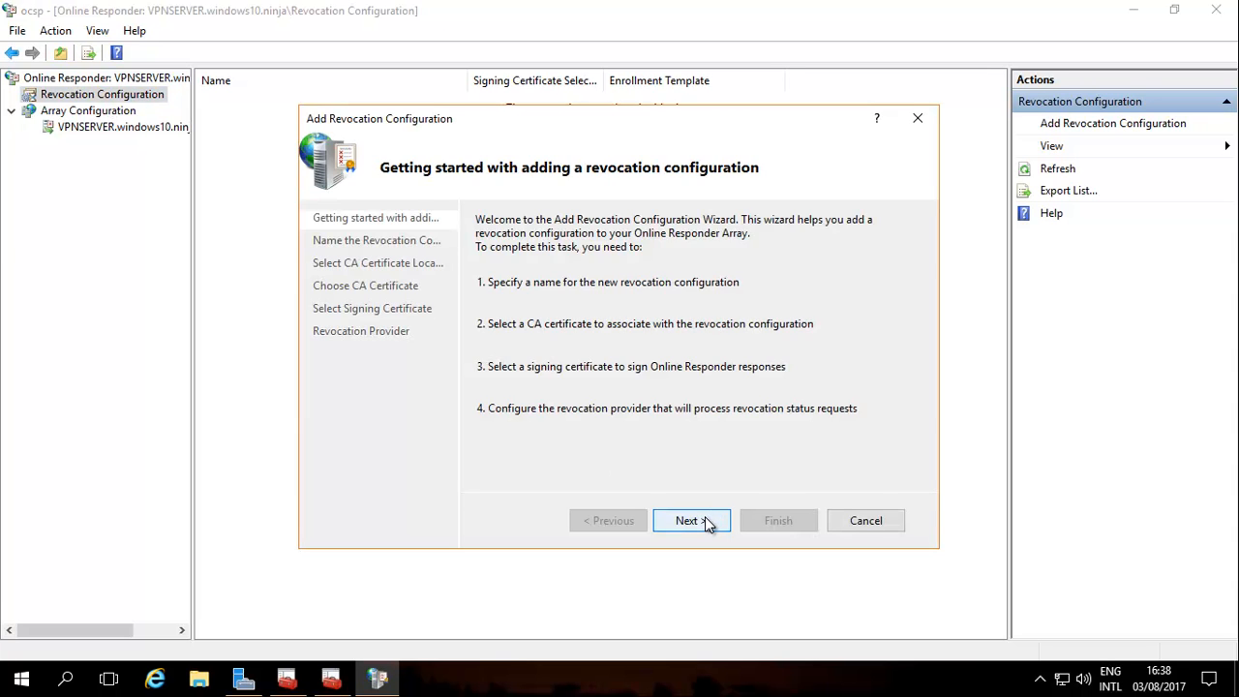
left_click(691, 519)
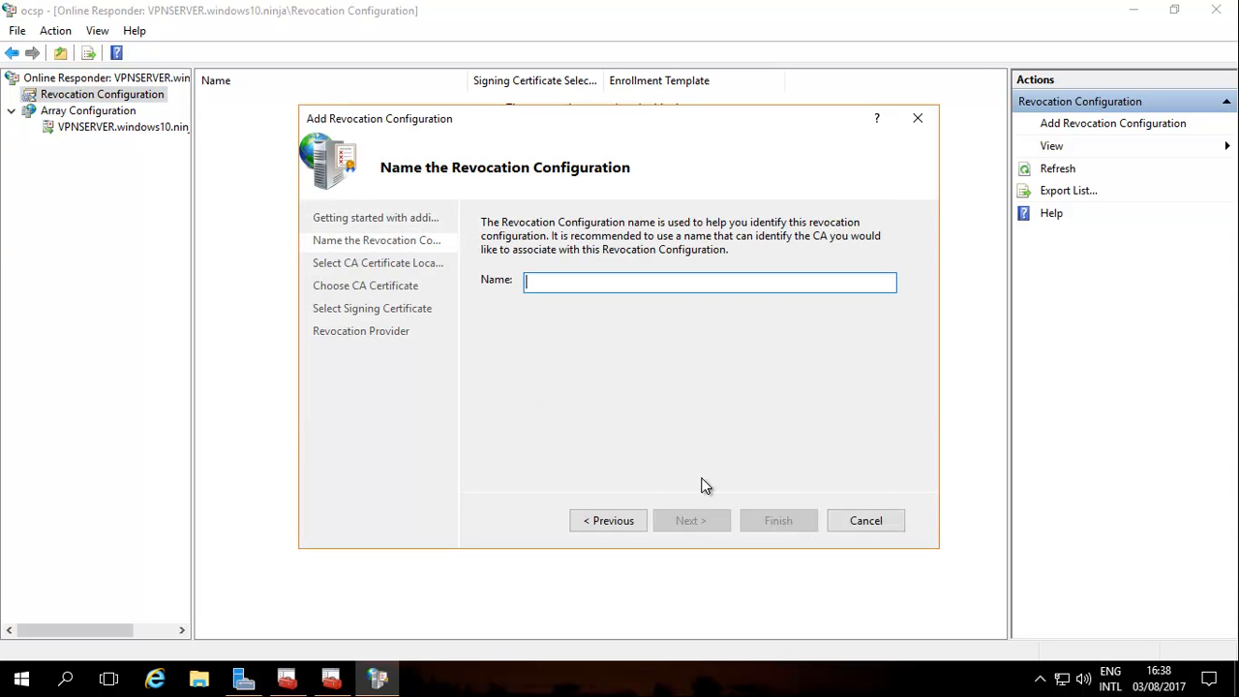
type("v")
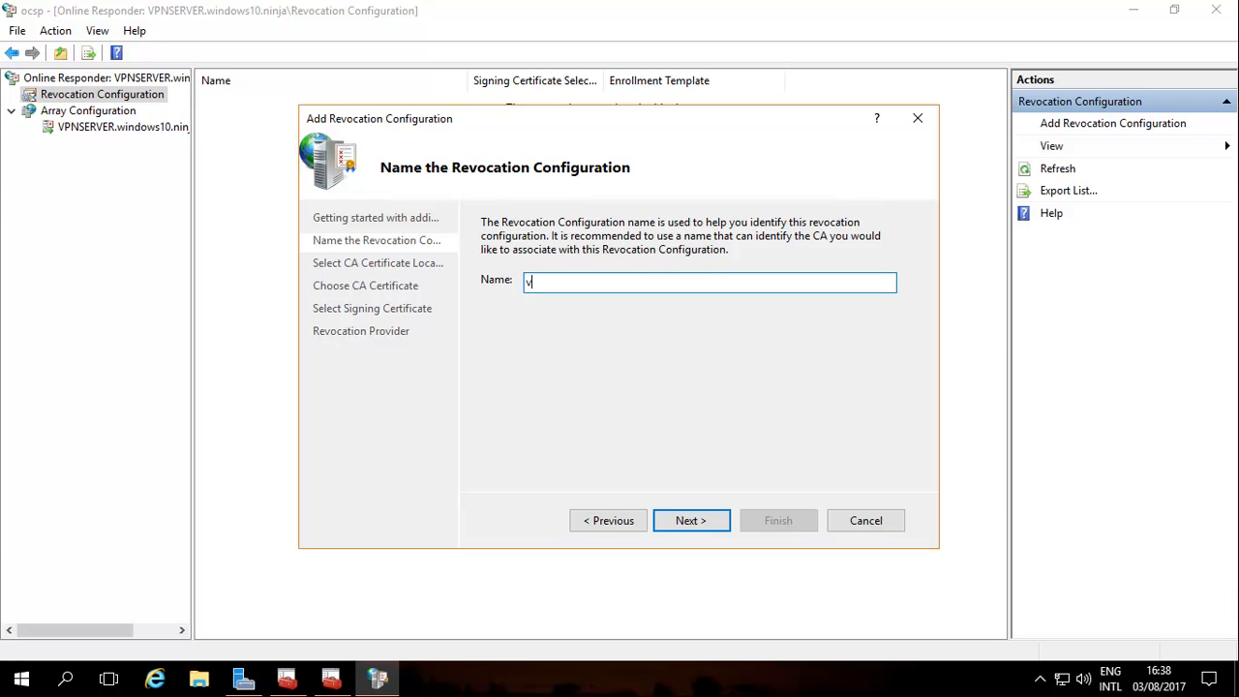
type("pnser")
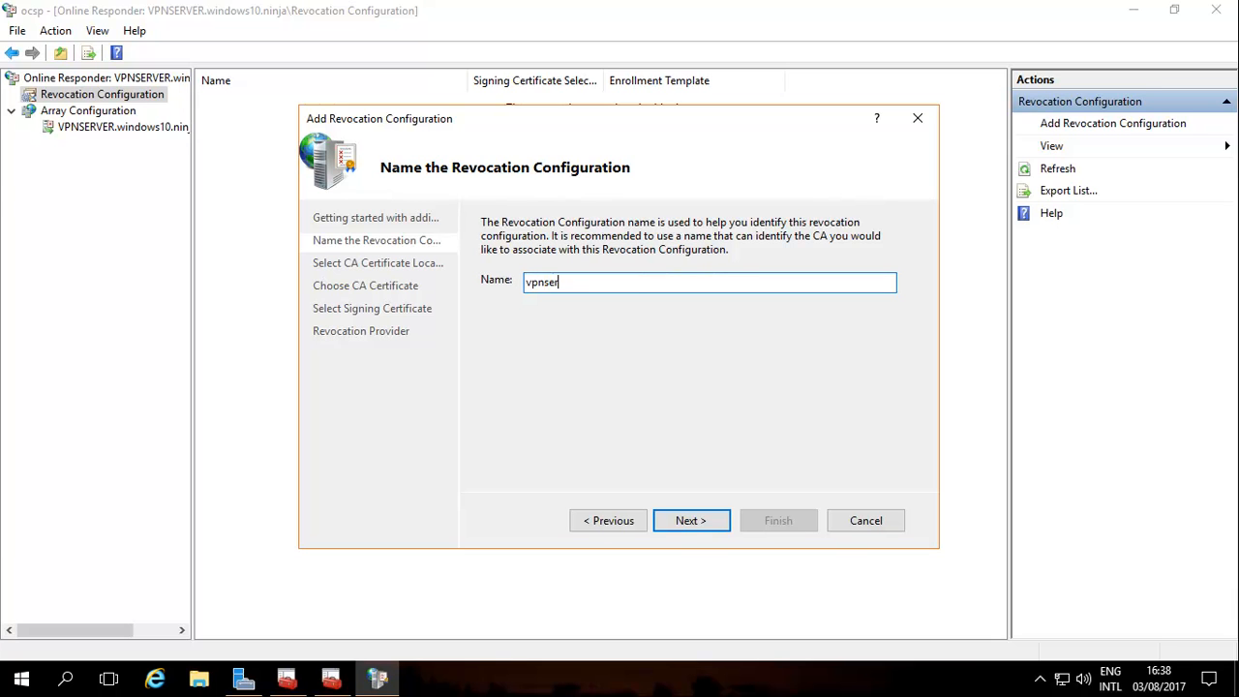
type("ver")
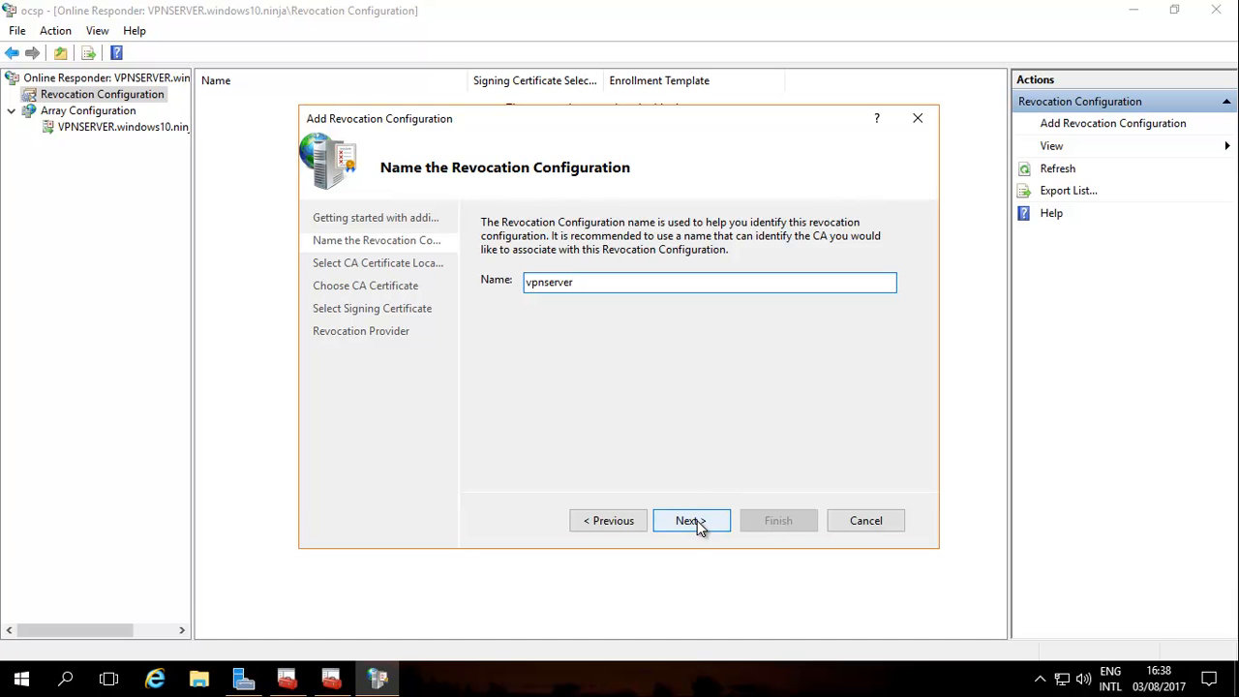
left_click(689, 518)
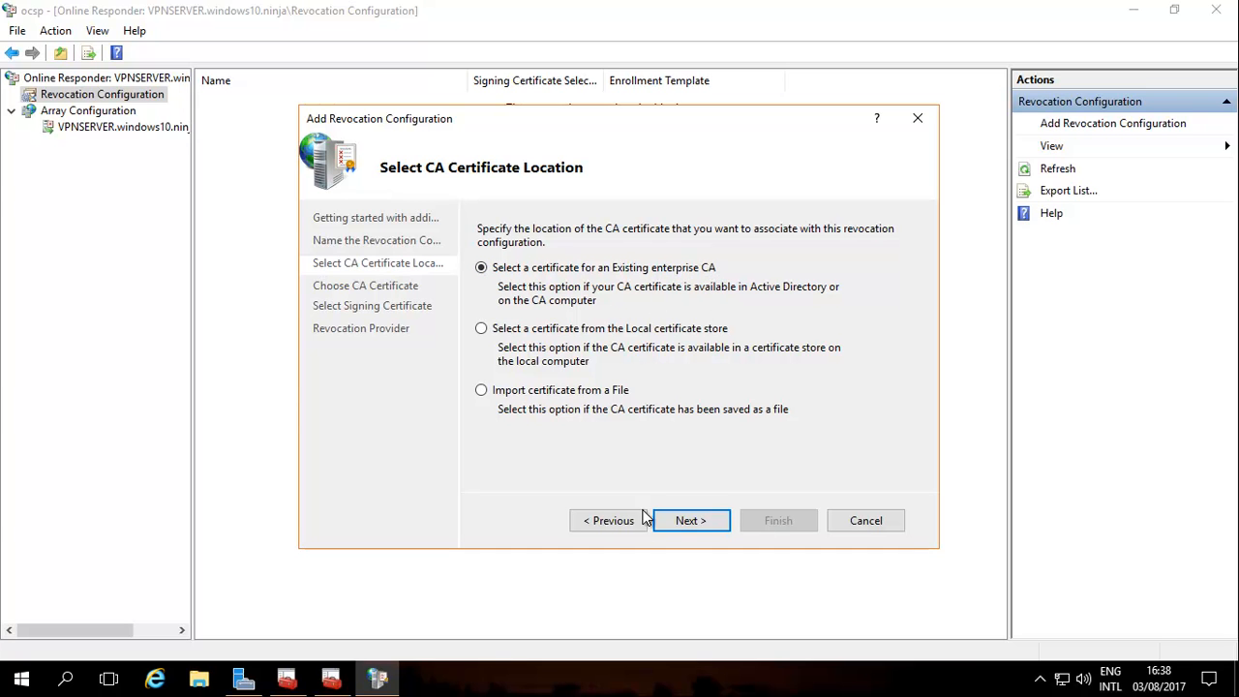
Keep the existing enterprise CA and choose windows10-VPNSERVER-CA from Active Directory, reaching signing certificate selection
left_click(689, 519)
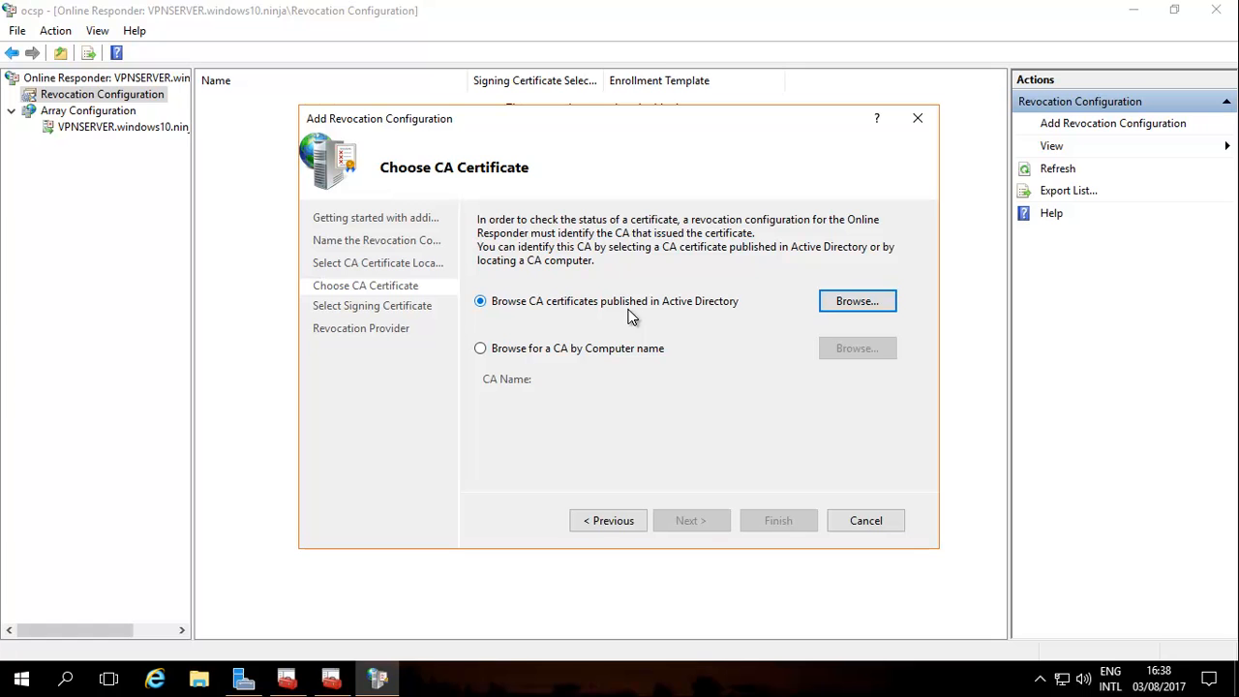
mouse_move(698, 352)
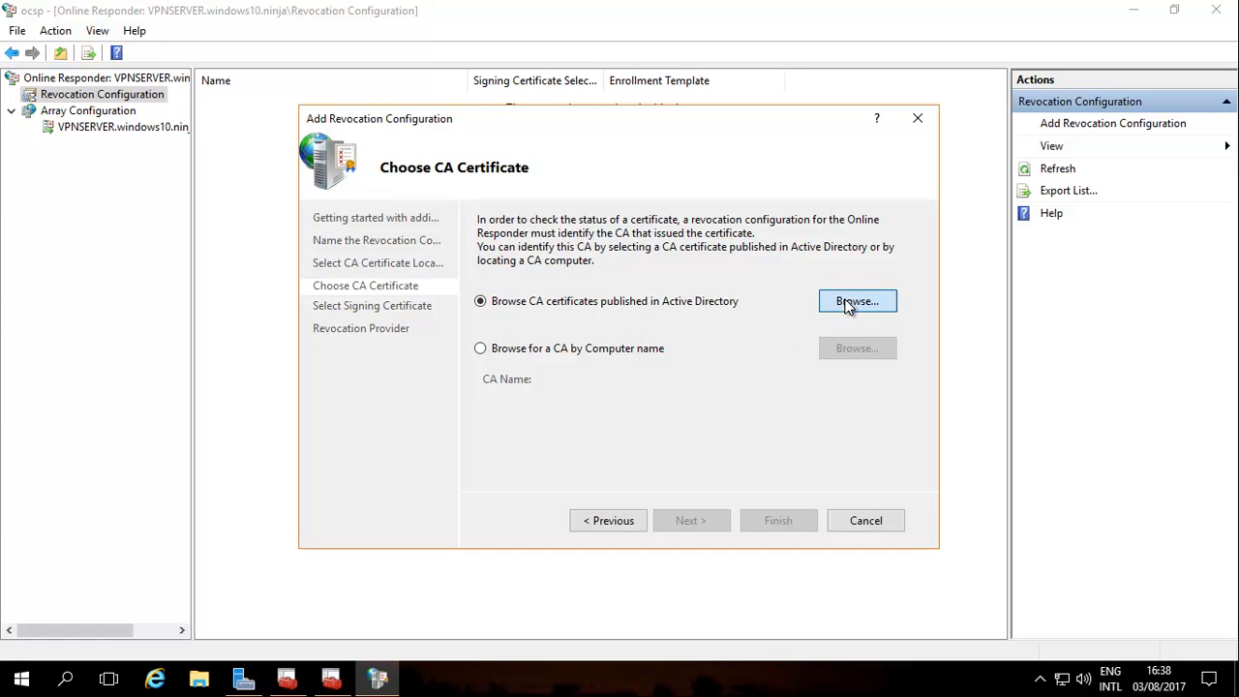
left_click(855, 302)
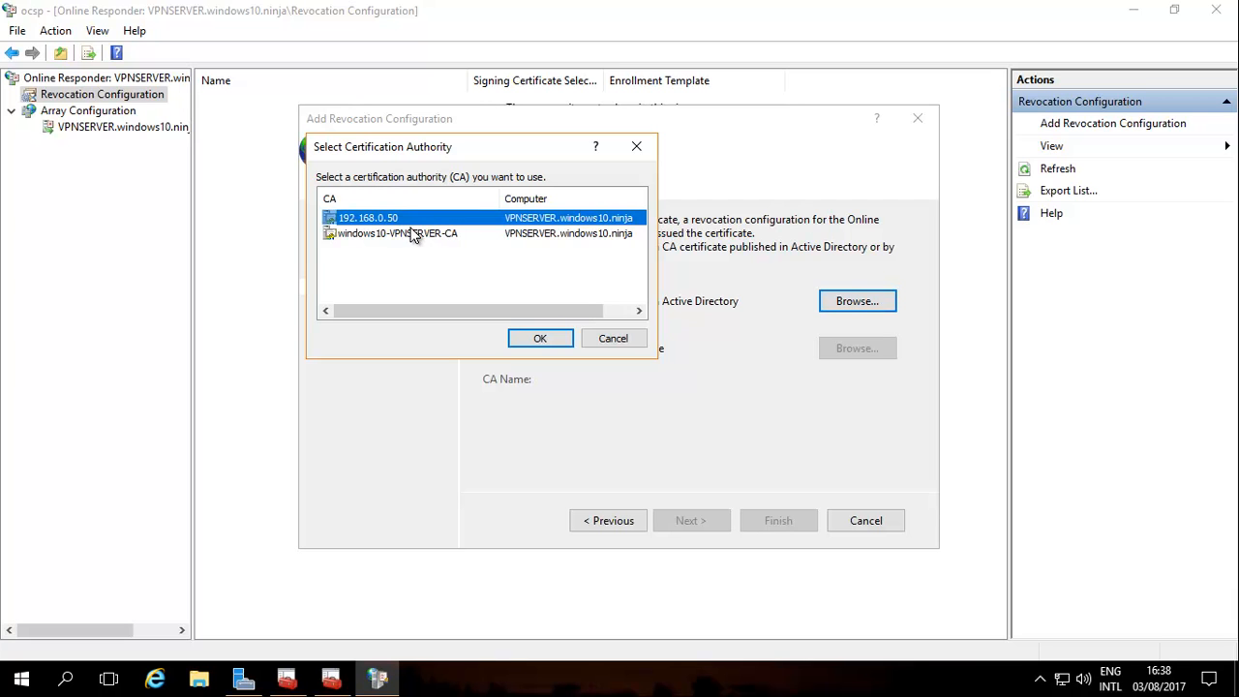
mouse_move(389, 224)
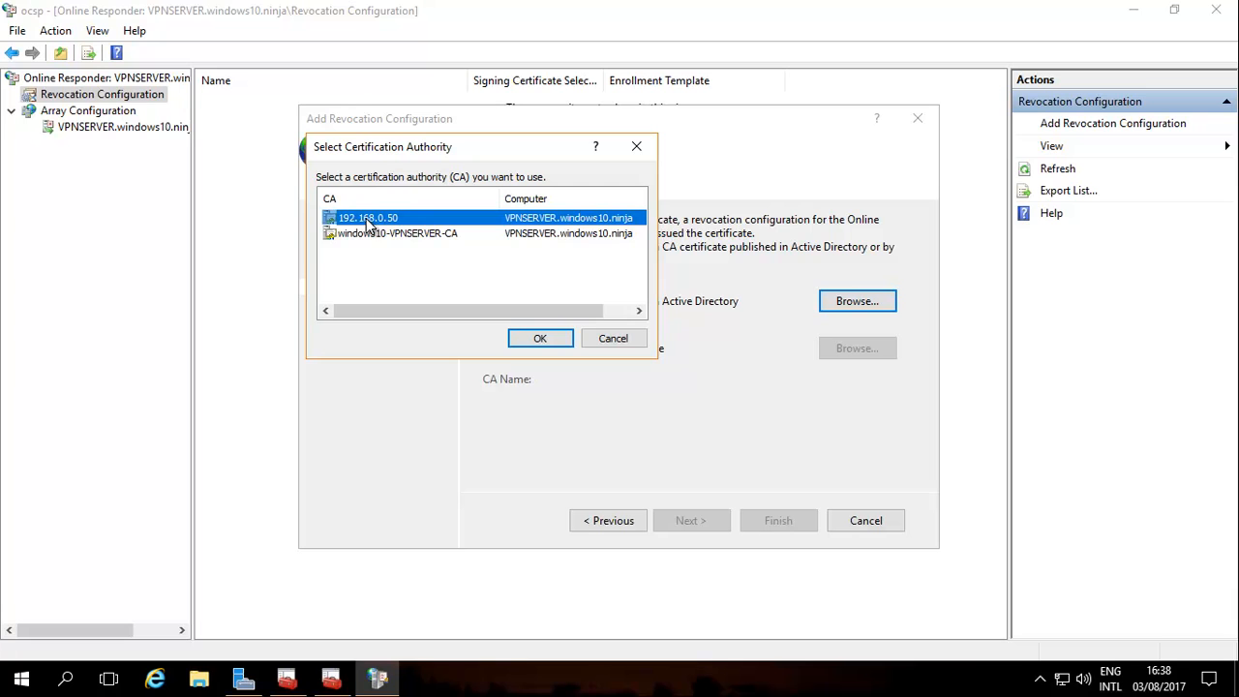
mouse_move(375, 236)
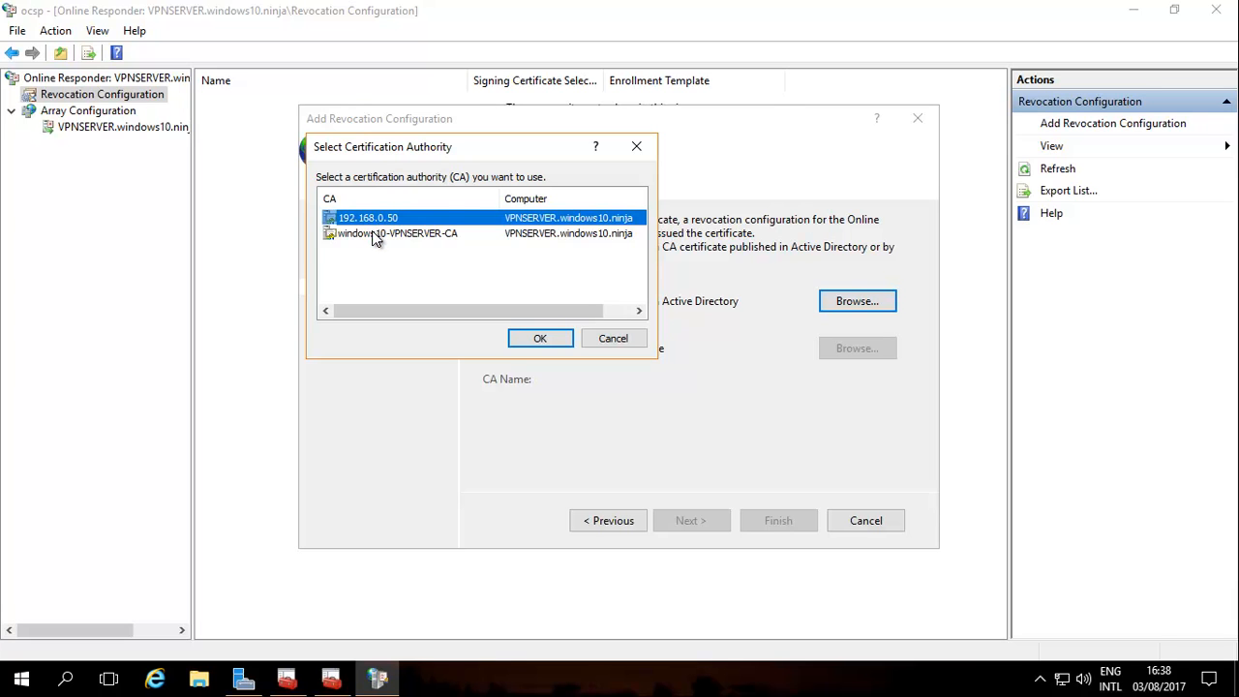
left_click(395, 232)
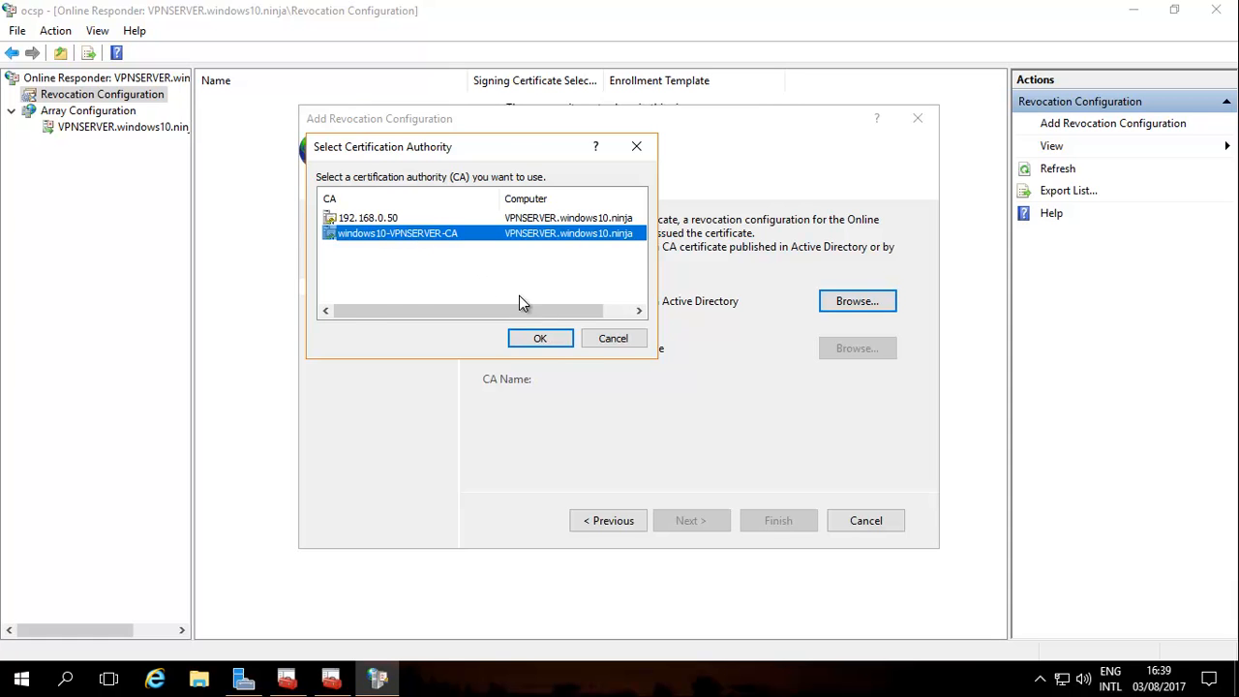
left_click(540, 337)
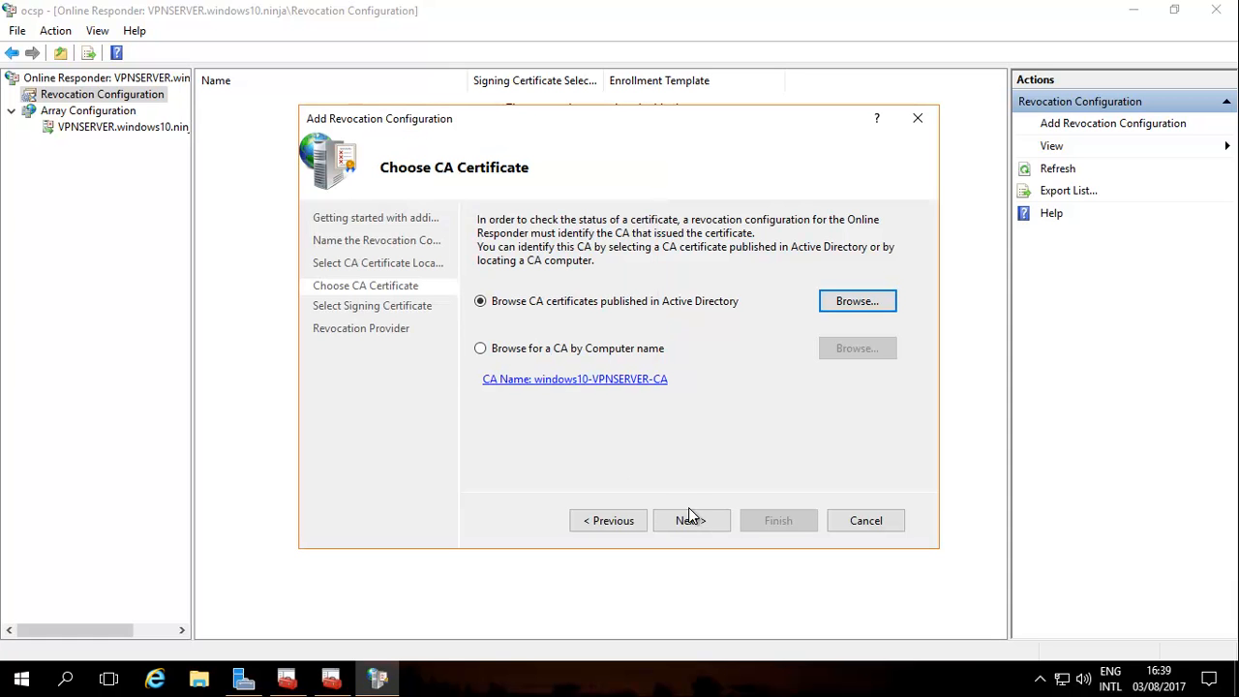
left_click(689, 519)
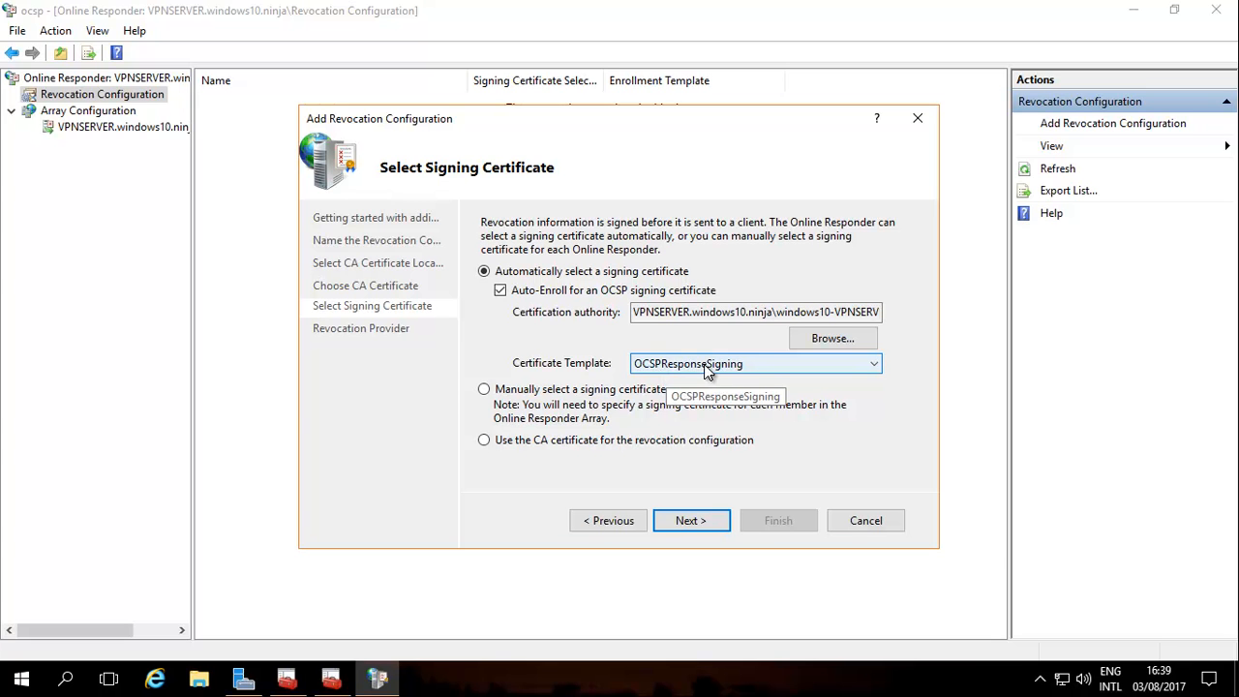
mouse_move(720, 371)
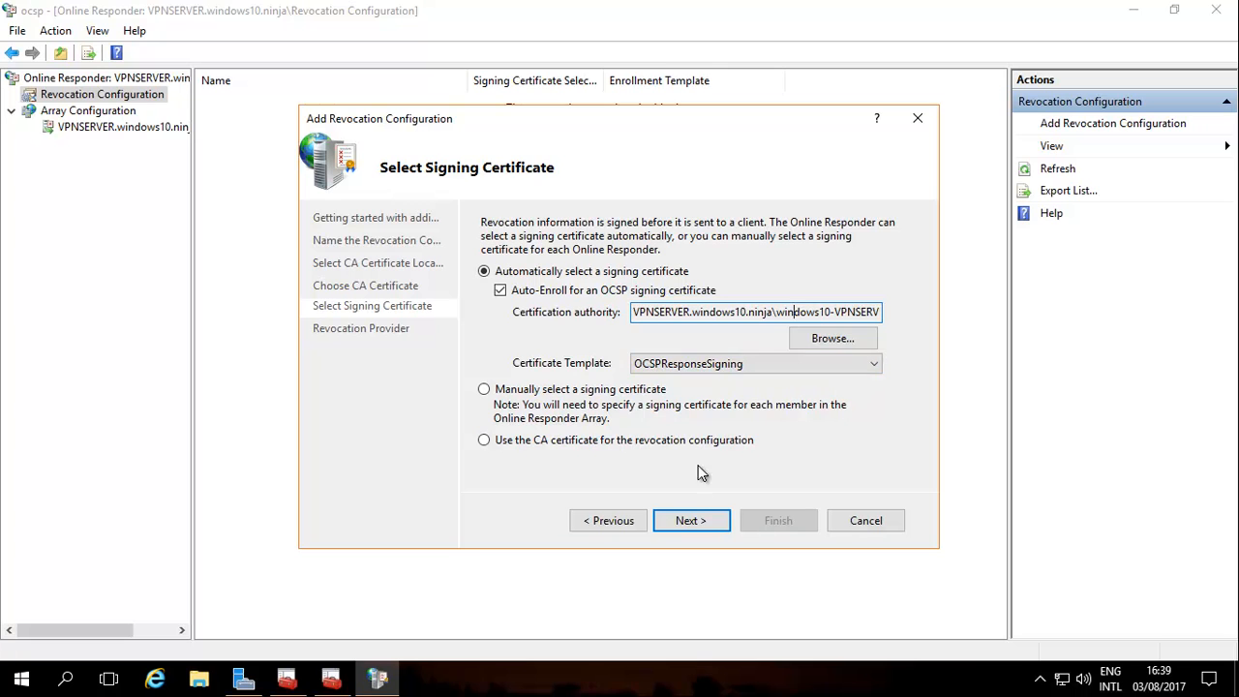
Accept automatic OCSPResponseSigning enrollment and finish, so vpnserver shows Working
left_click(689, 519)
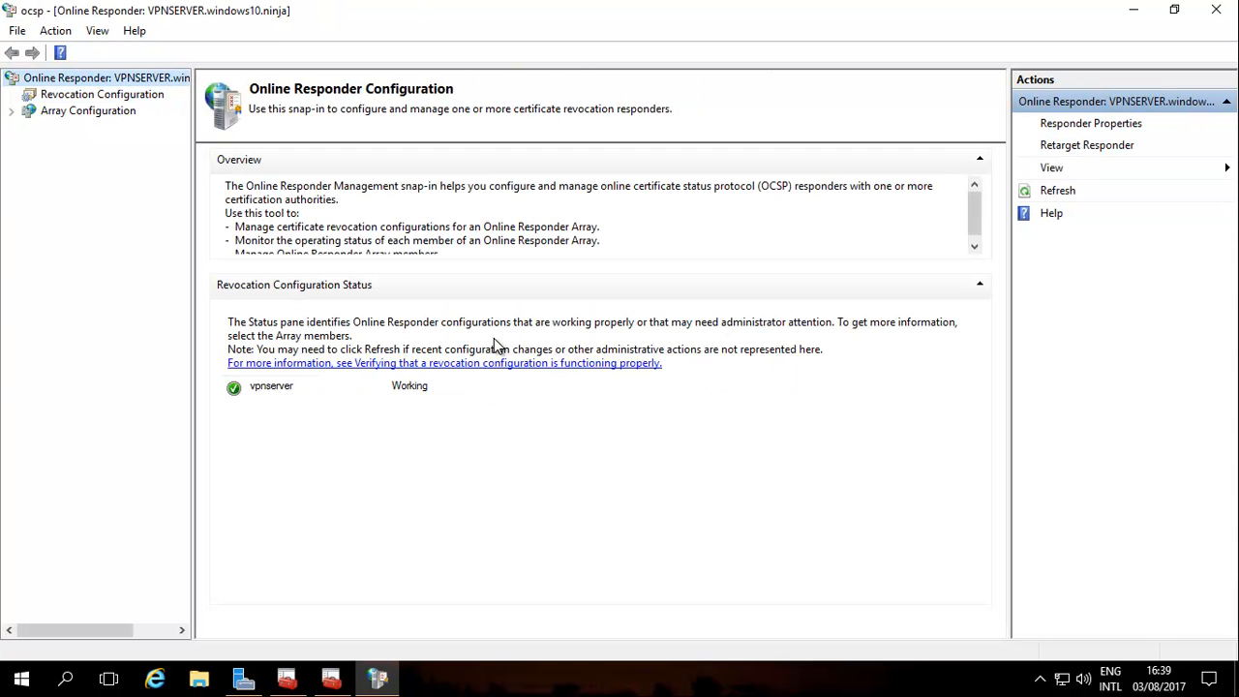
mouse_move(306, 372)
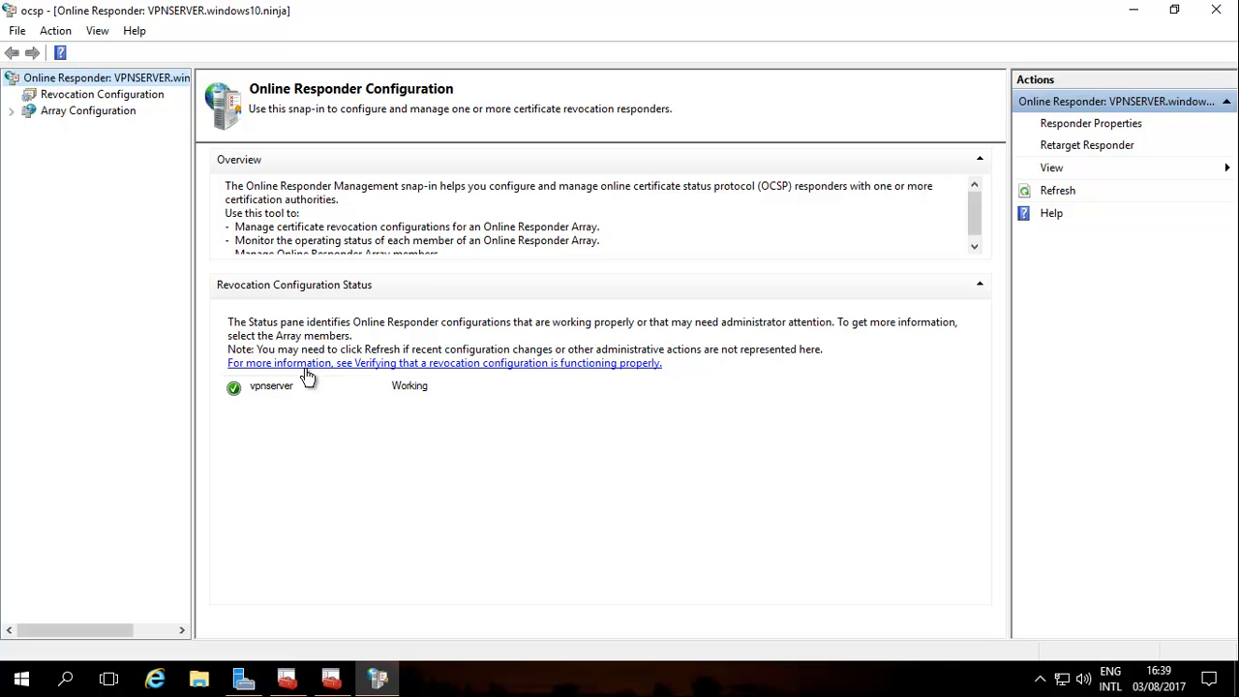
mouse_move(314, 346)
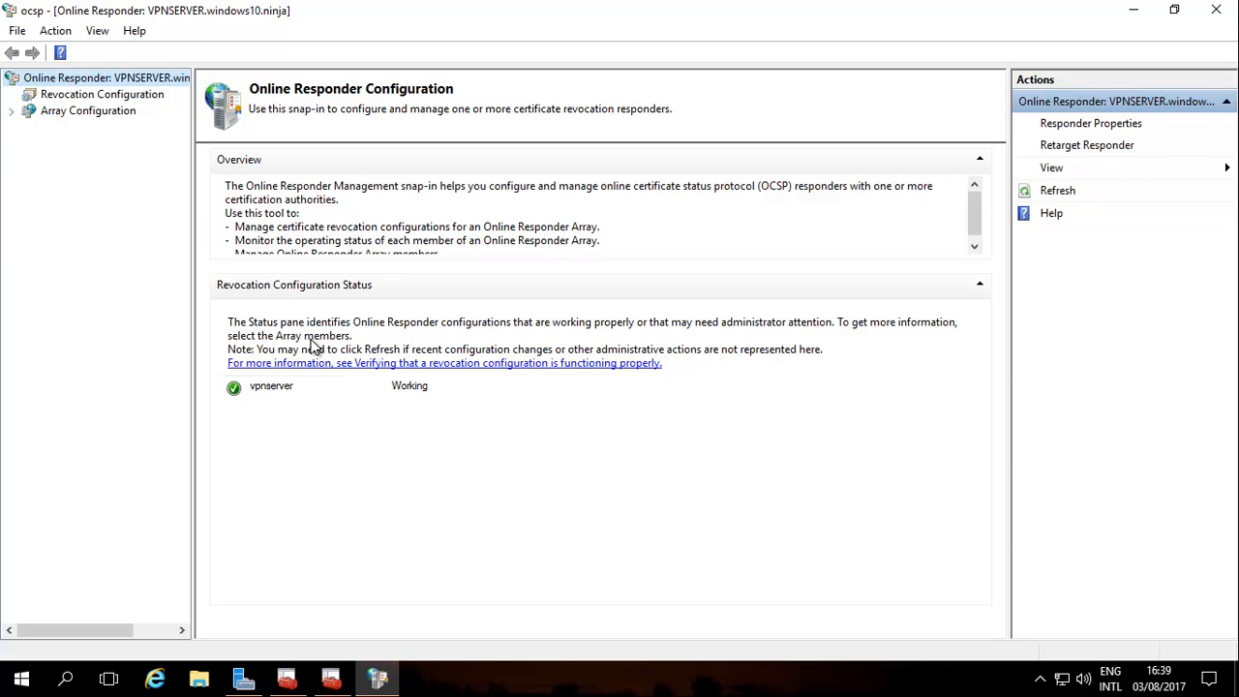
mouse_move(821, 89)
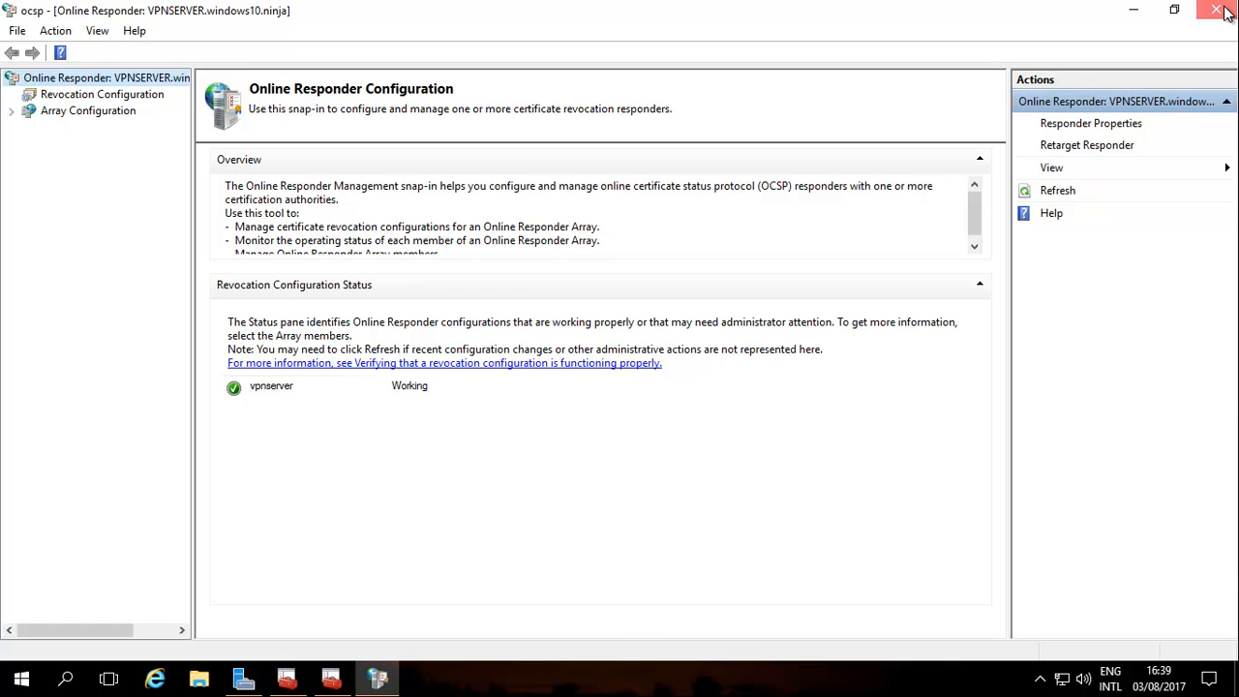
Close the Online Responder console after confirming vpnserver is Working
left_click(1218, 9)
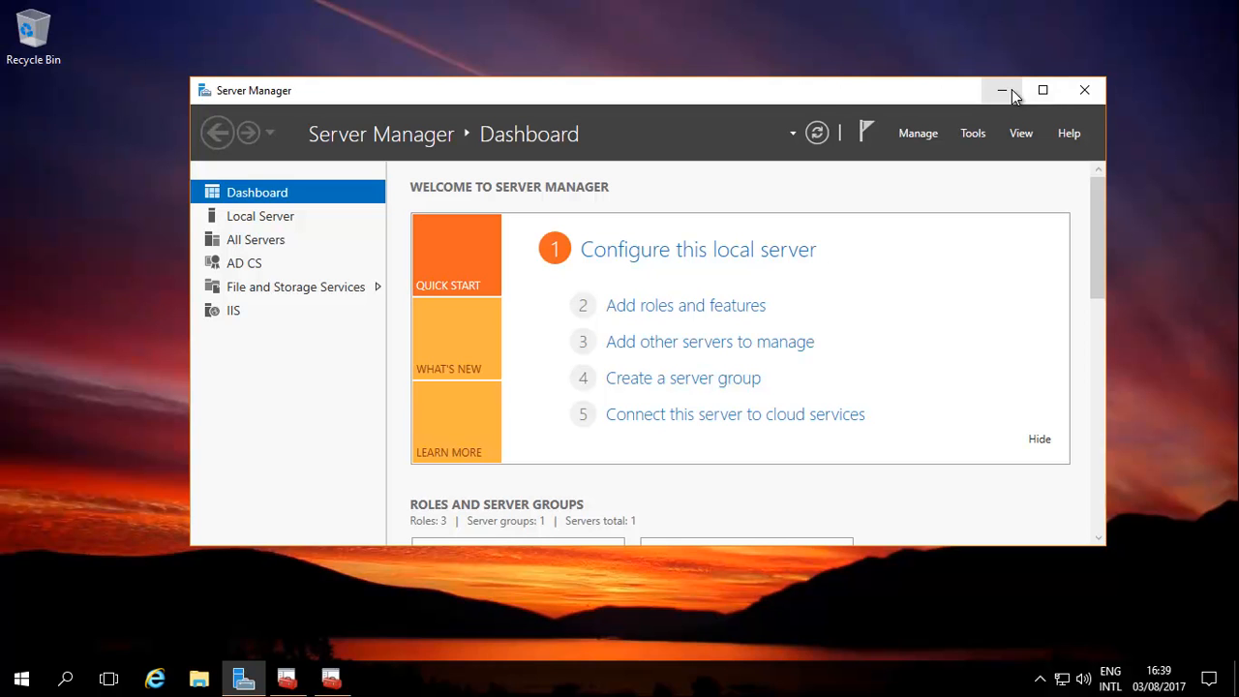
mouse_move(1002, 79)
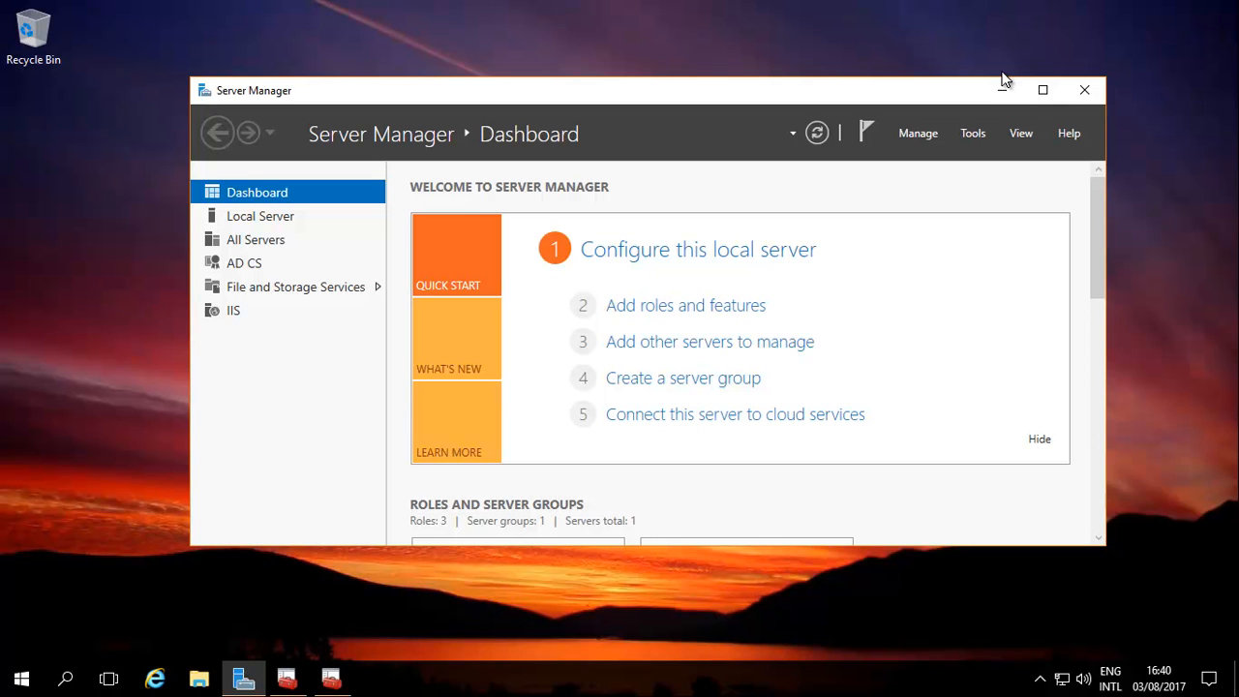
mouse_move(924, 205)
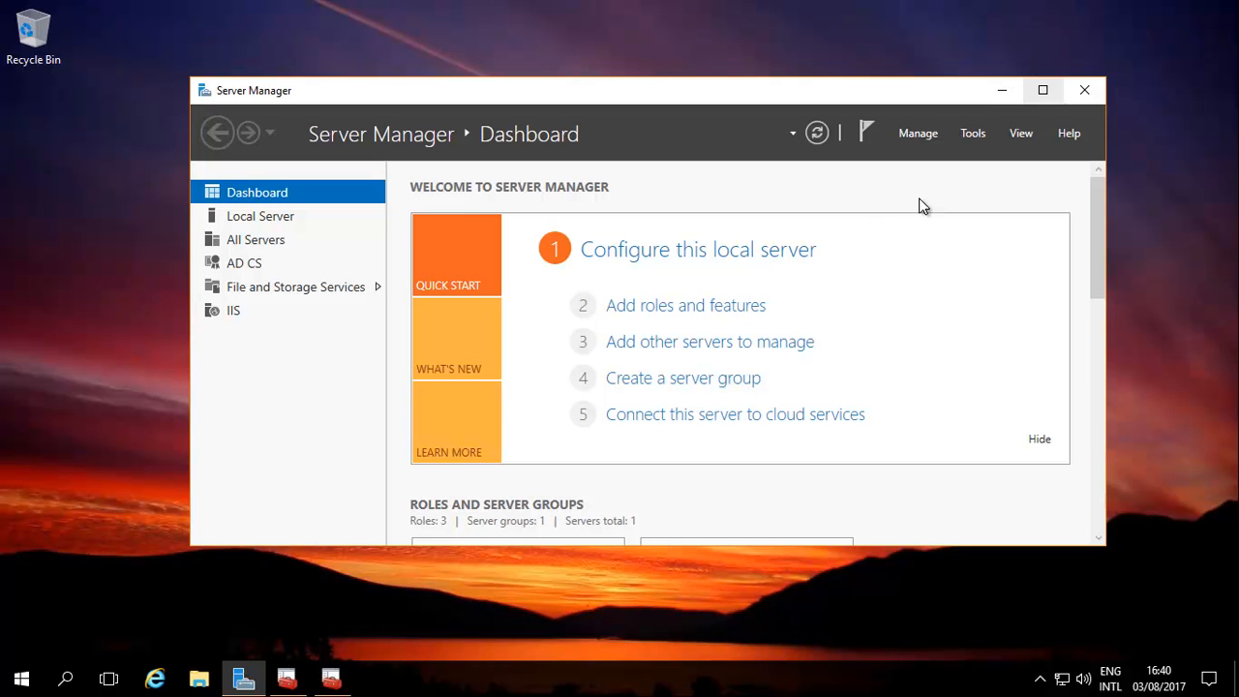
mouse_move(849, 309)
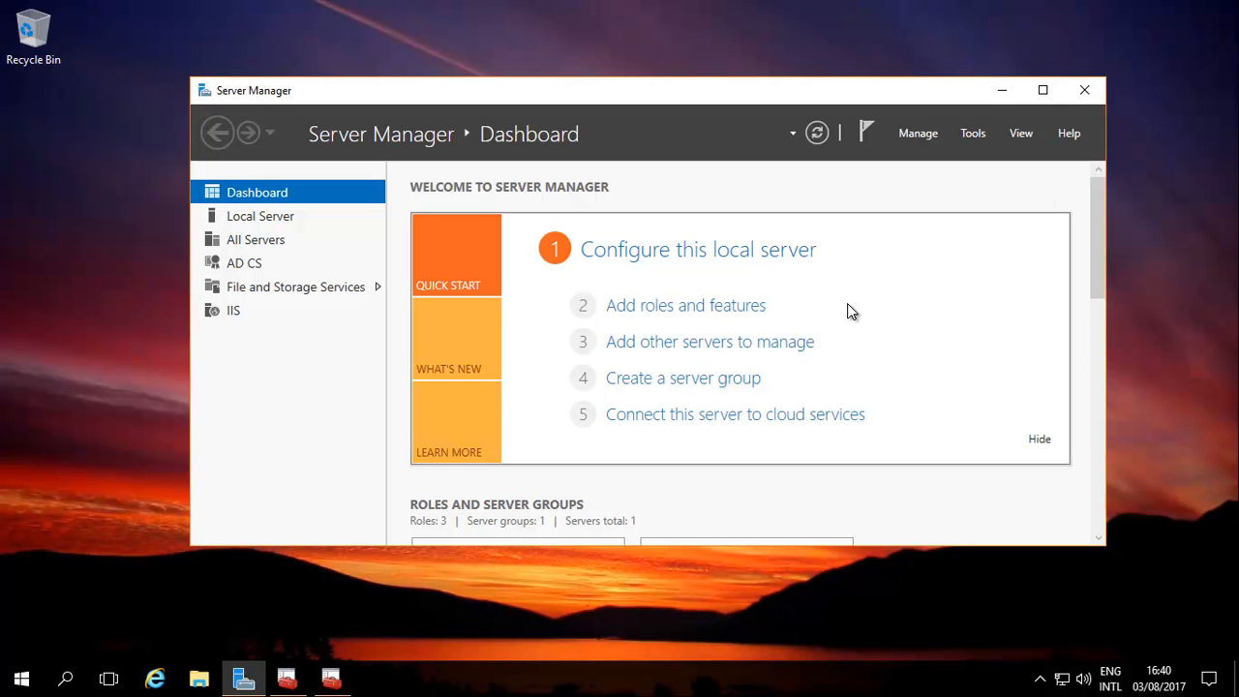
mouse_move(805, 294)
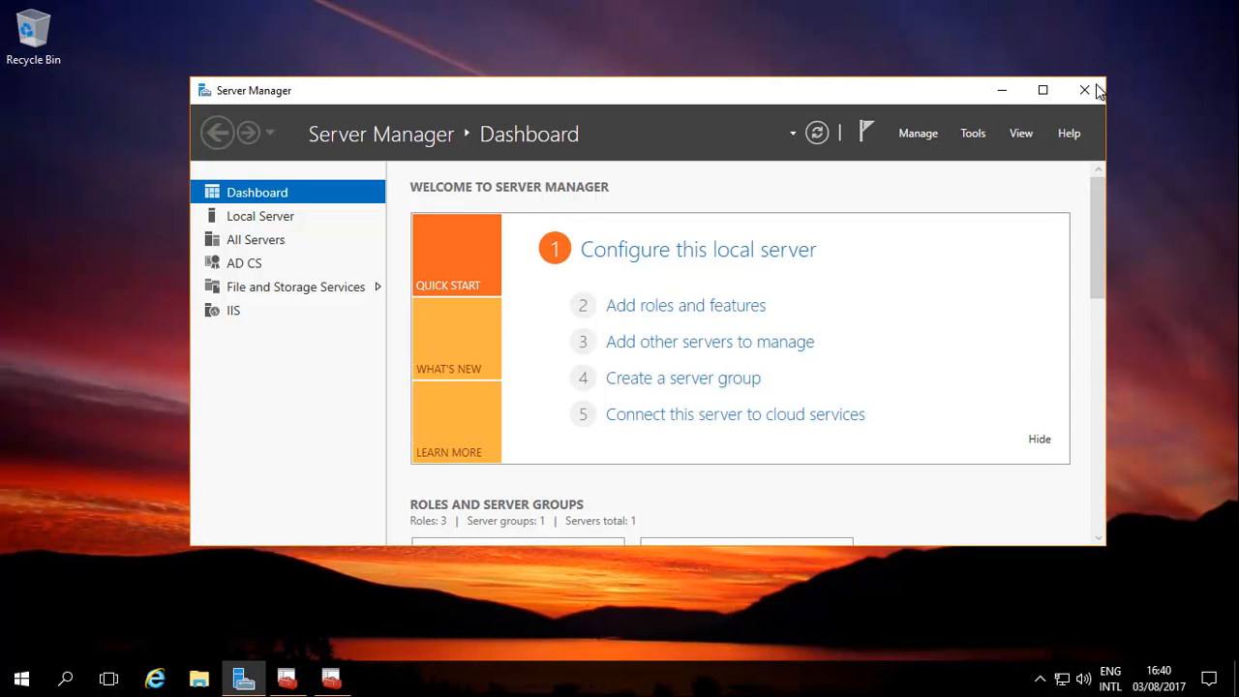
Close Server Manager, leaving only the desktop
left_click(1083, 91)
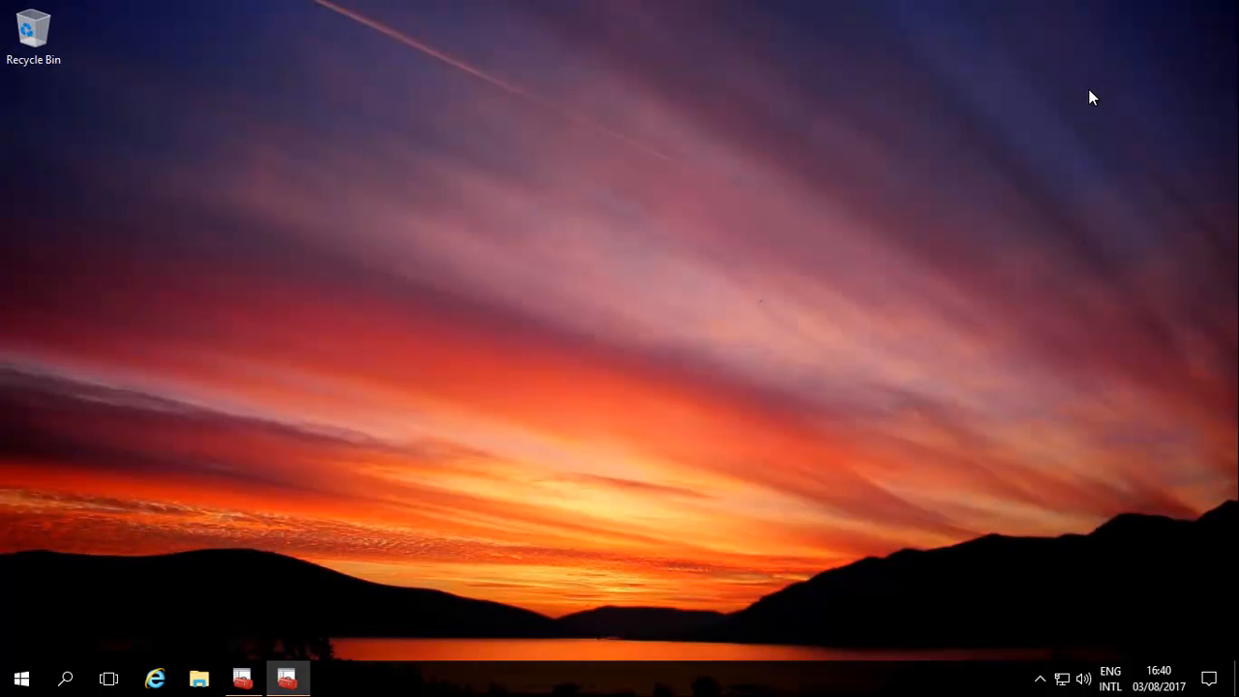
Close the Group Policy and Certification Authority consoles without saving their settings
left_click(286, 677)
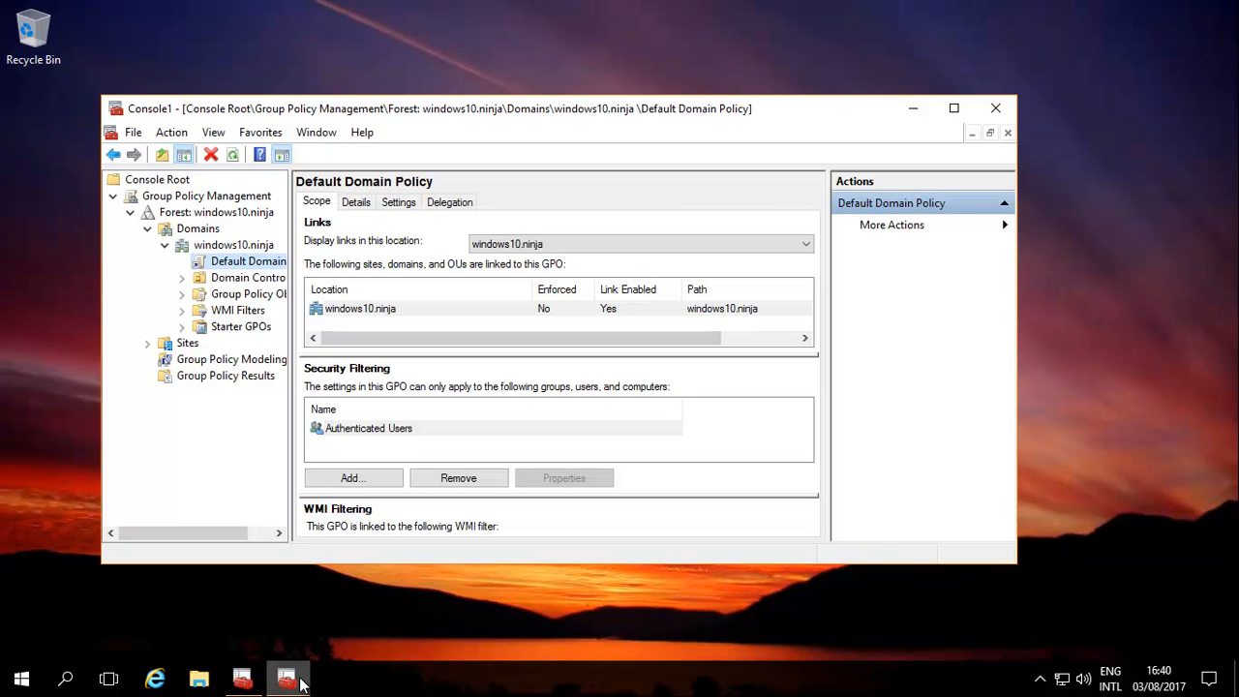
mouse_move(994, 108)
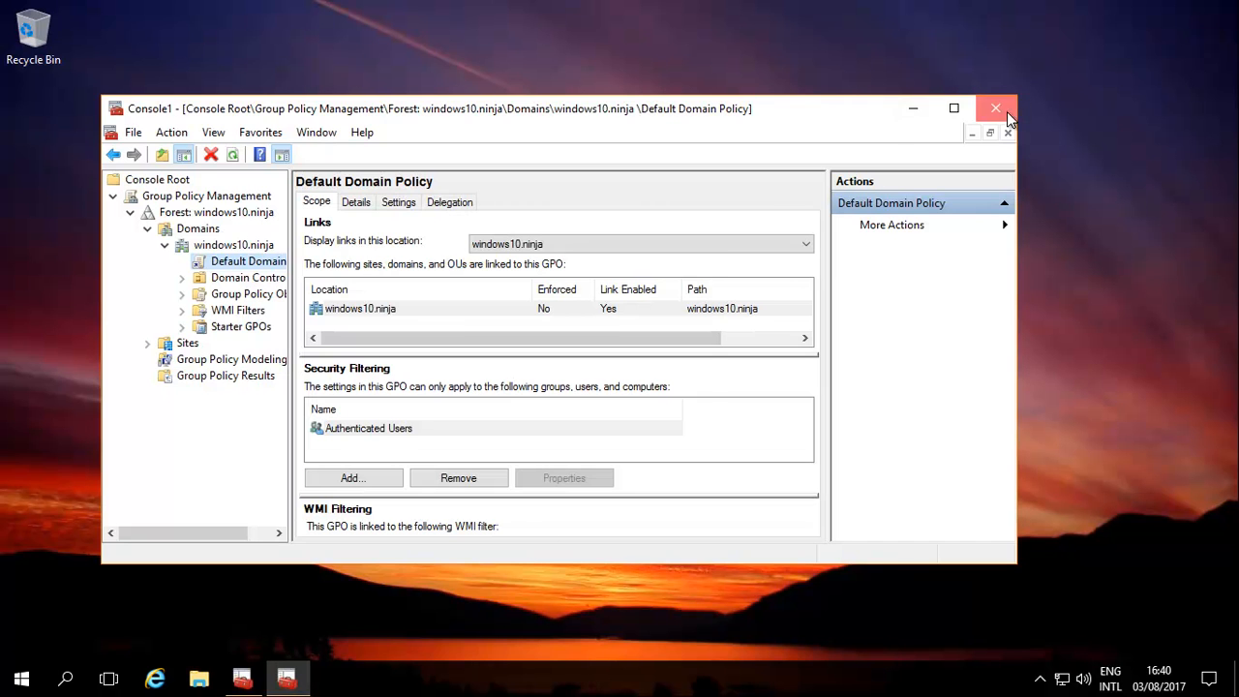
left_click(995, 108)
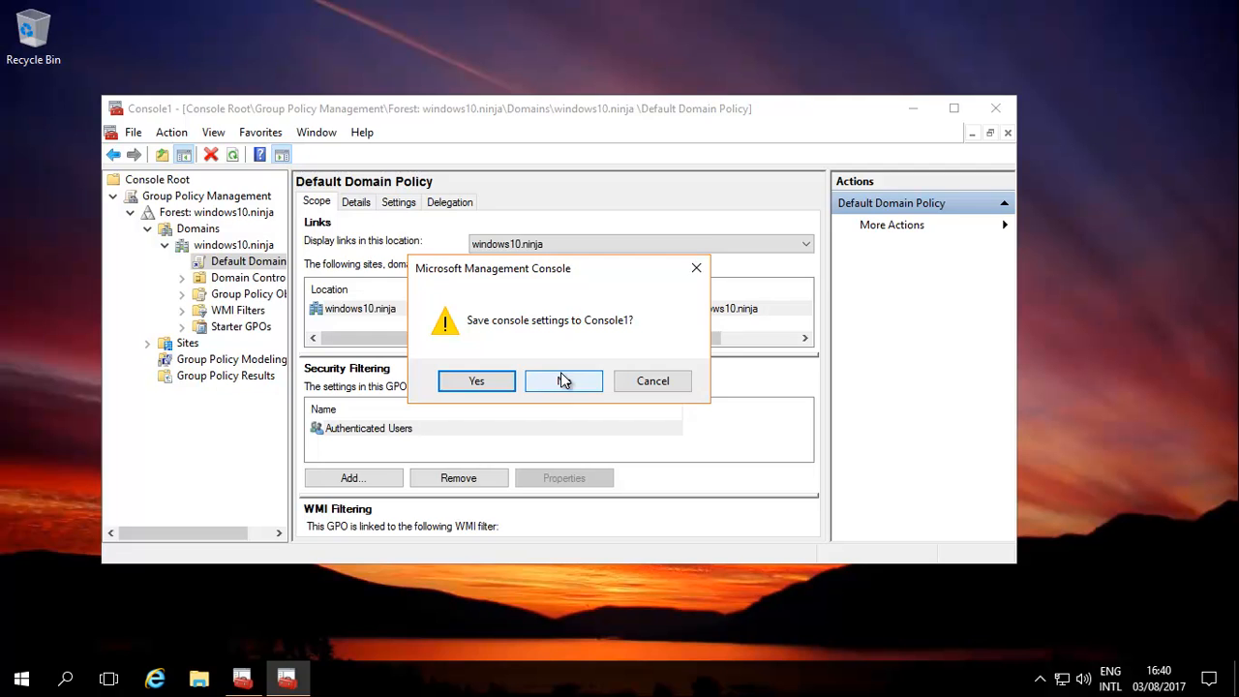
left_click(563, 380)
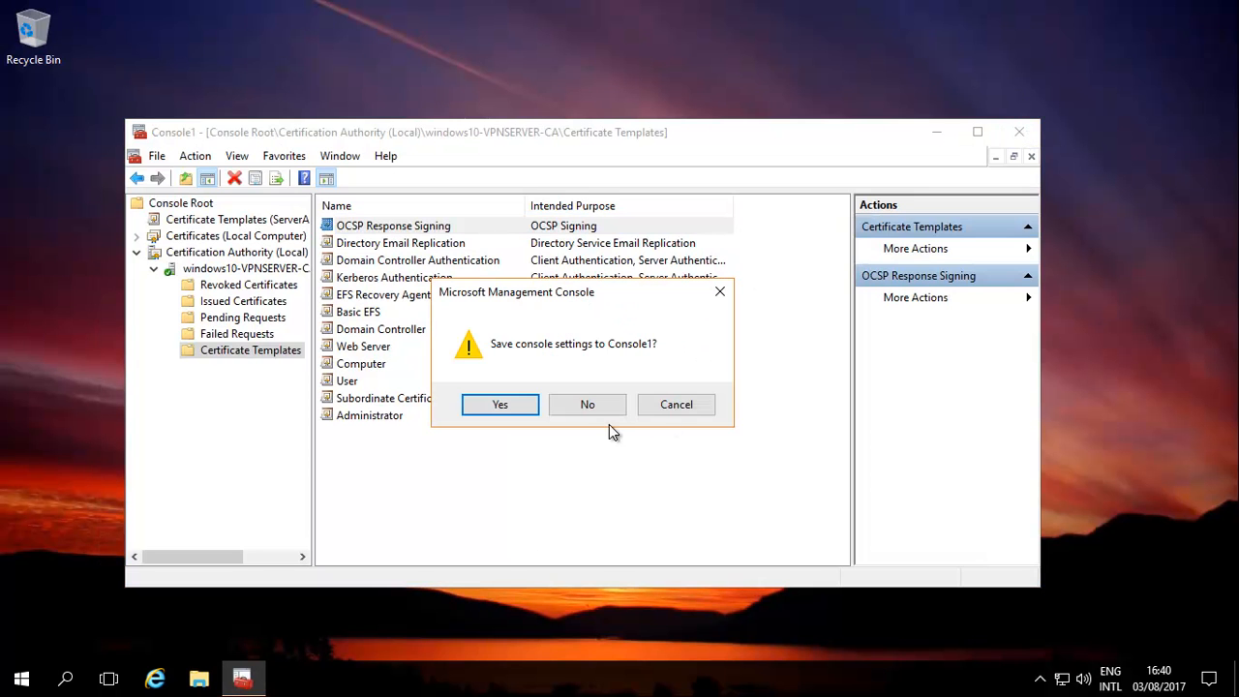
left_click(589, 405)
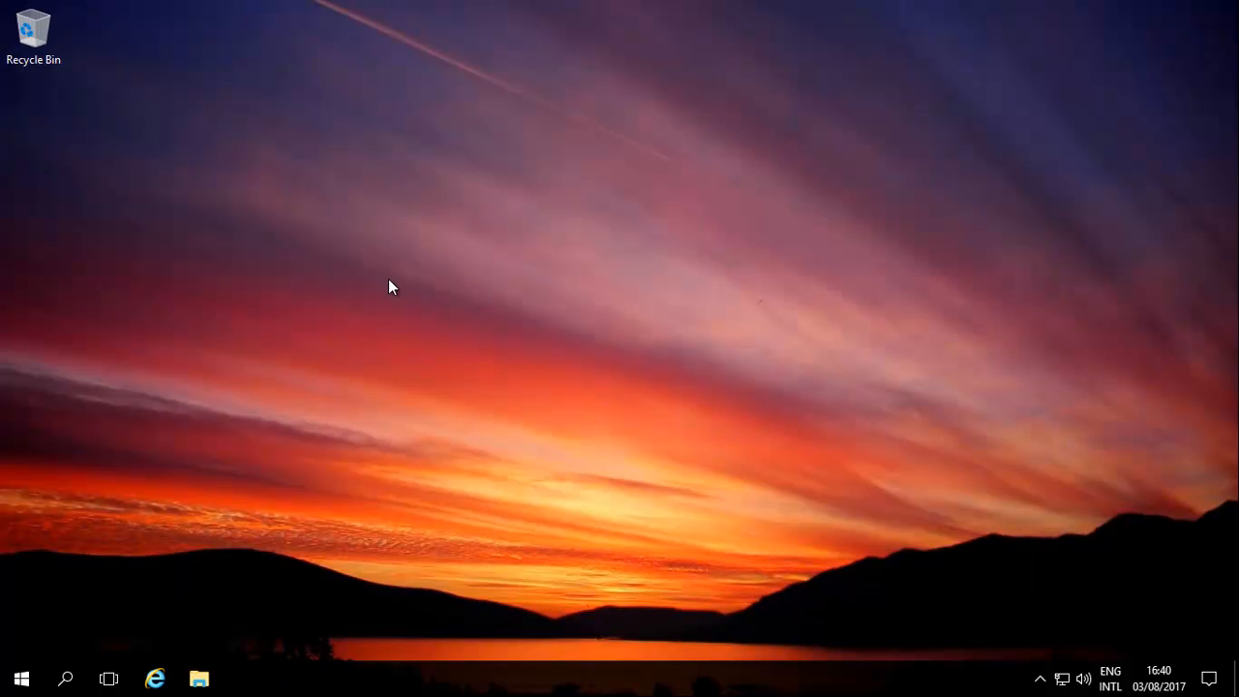